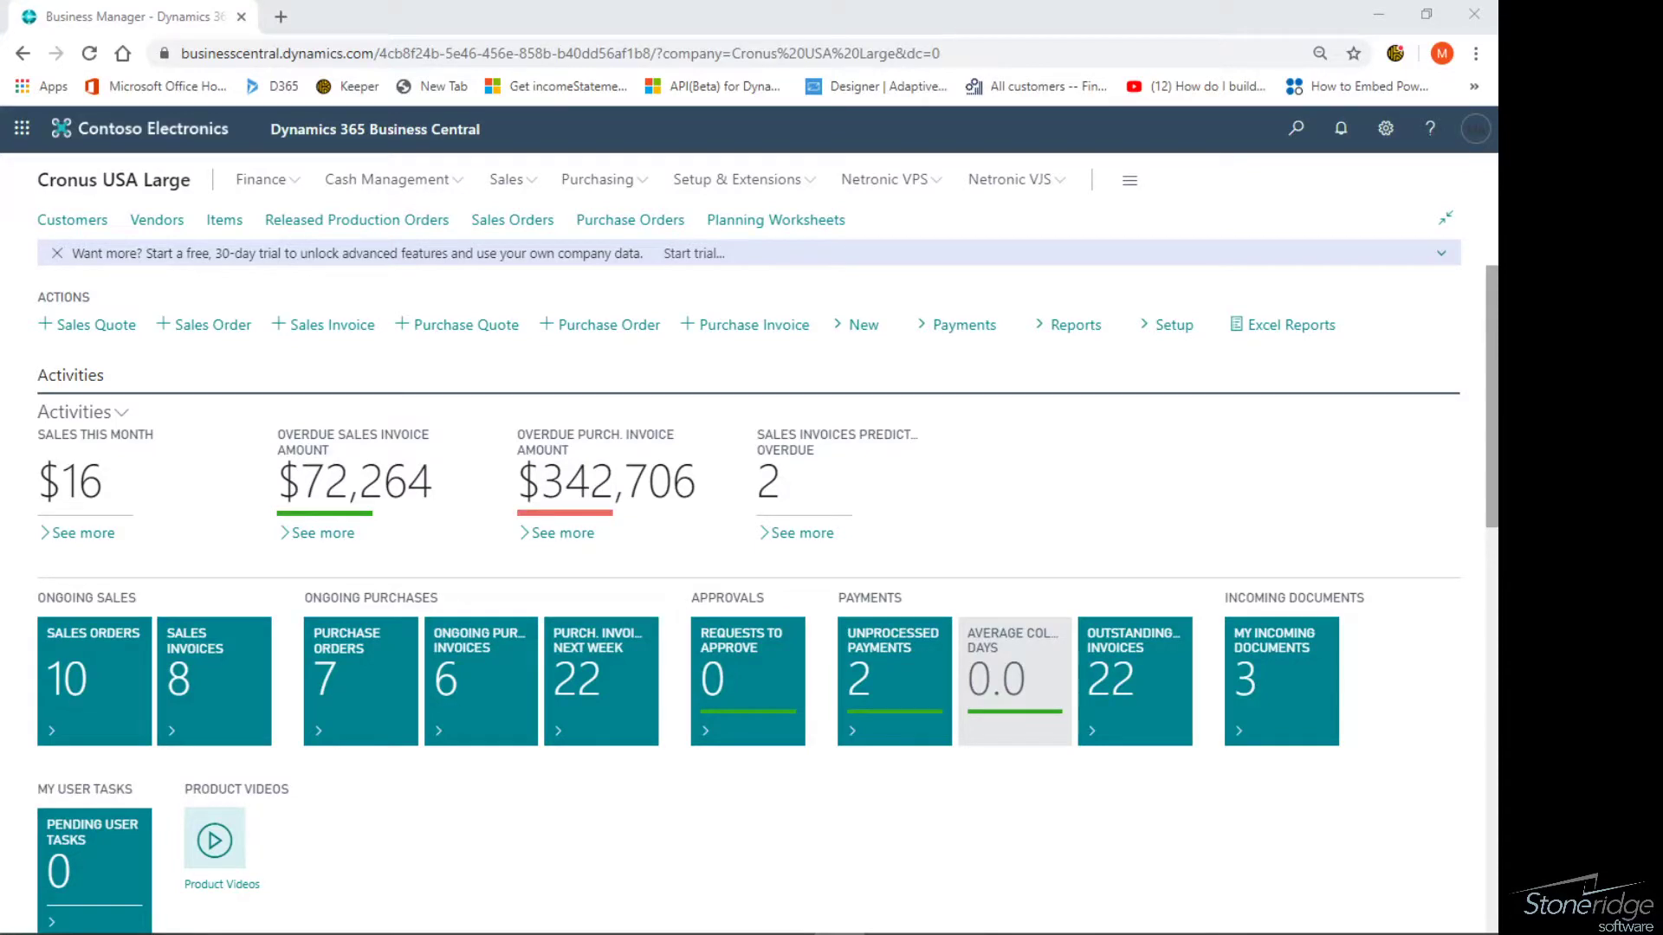
mouse_move(813, 561)
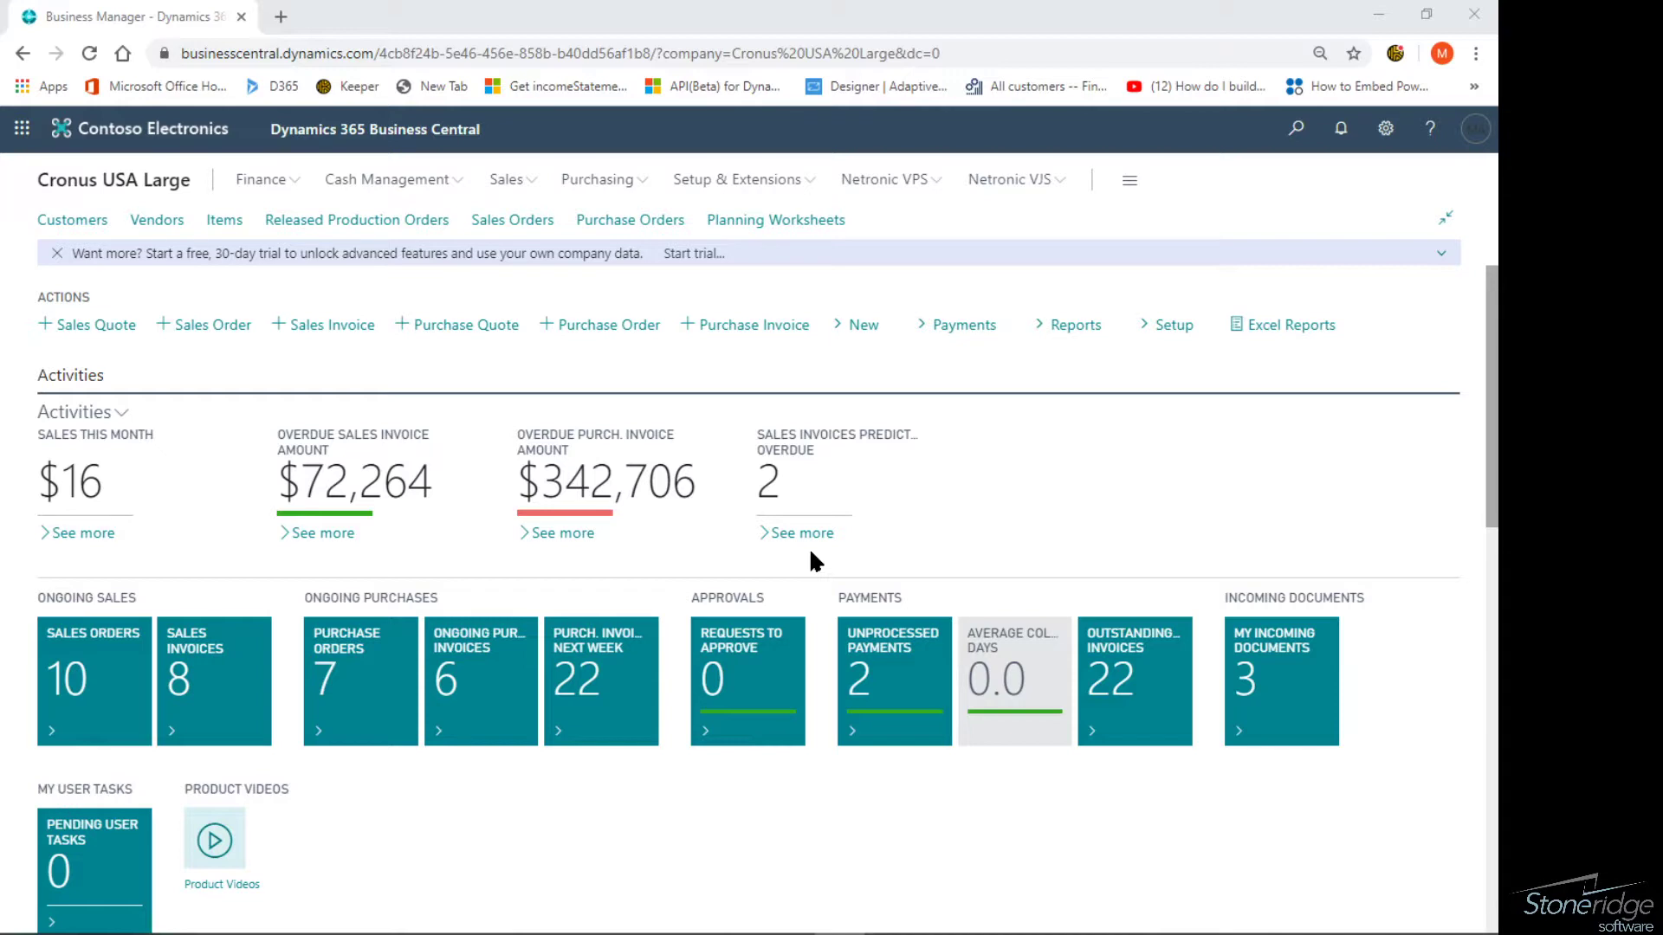
mouse_move(1164, 592)
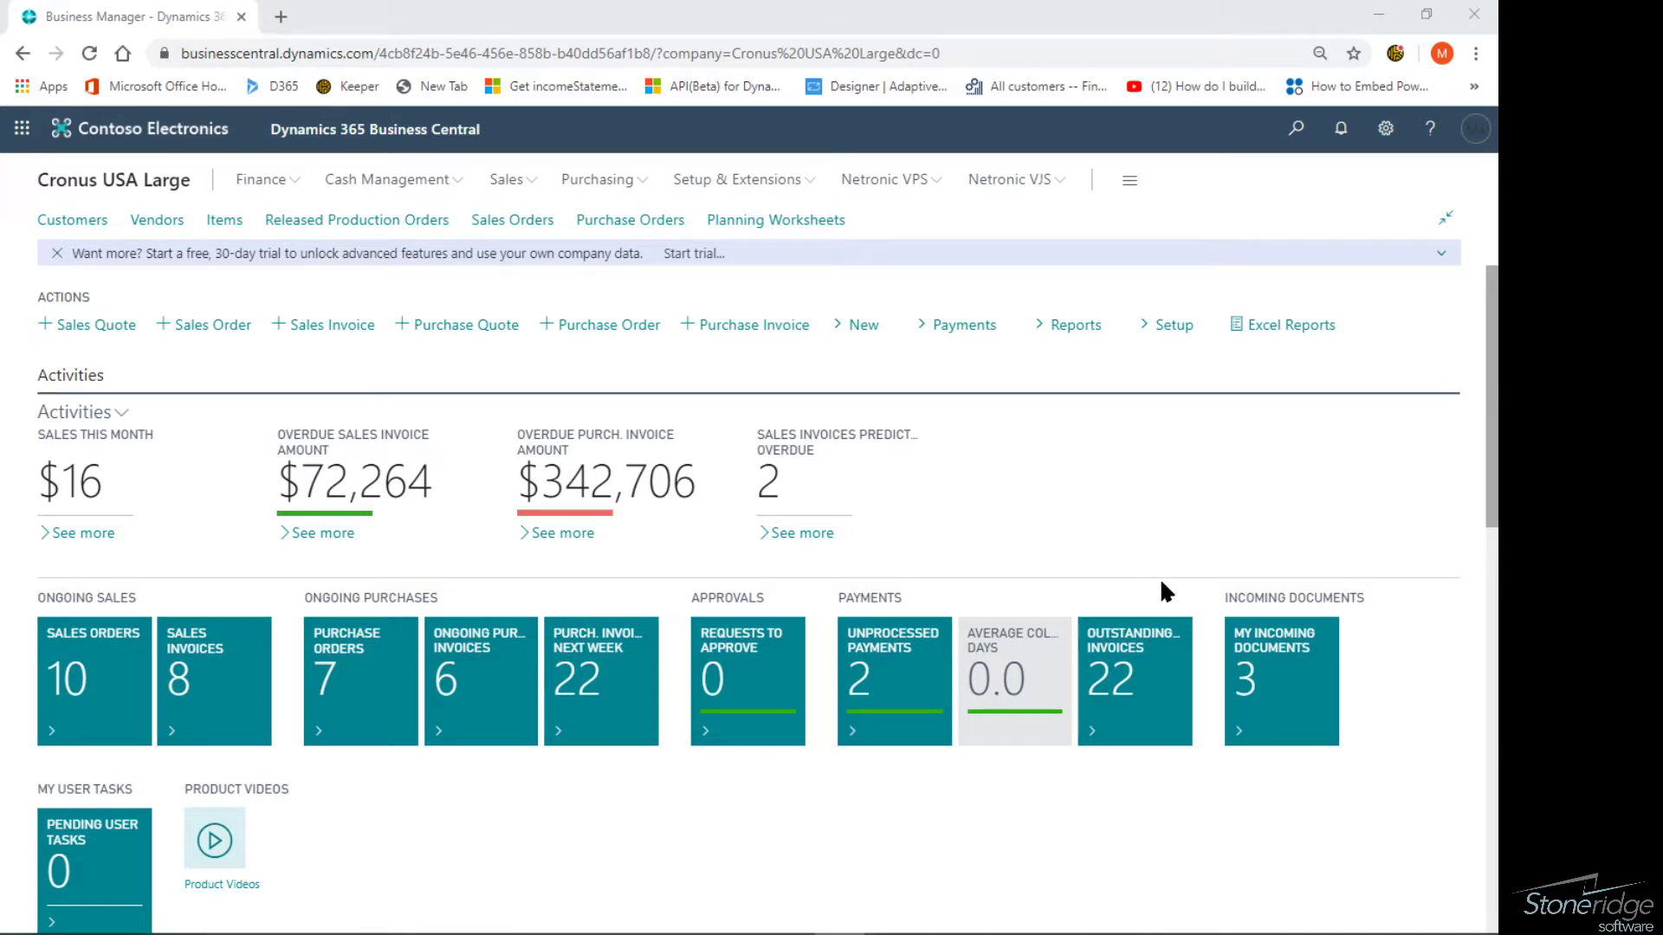
mouse_move(1172, 463)
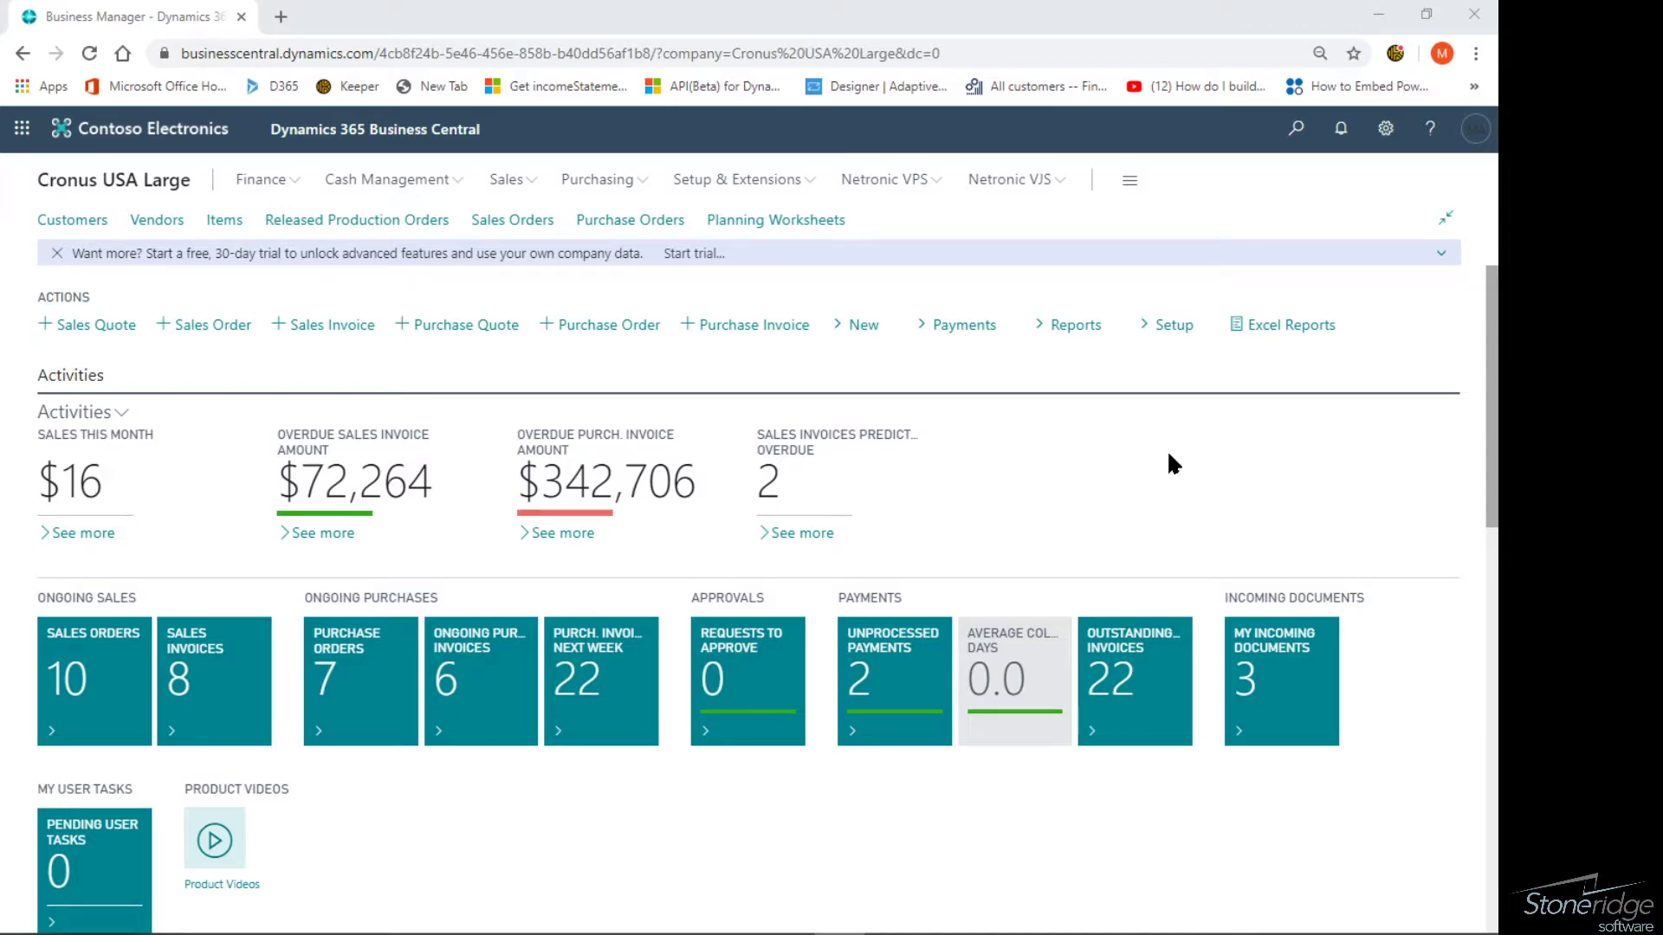
Show the Power BI Reports part in the Customers list FactBox.
scroll("down", 3)
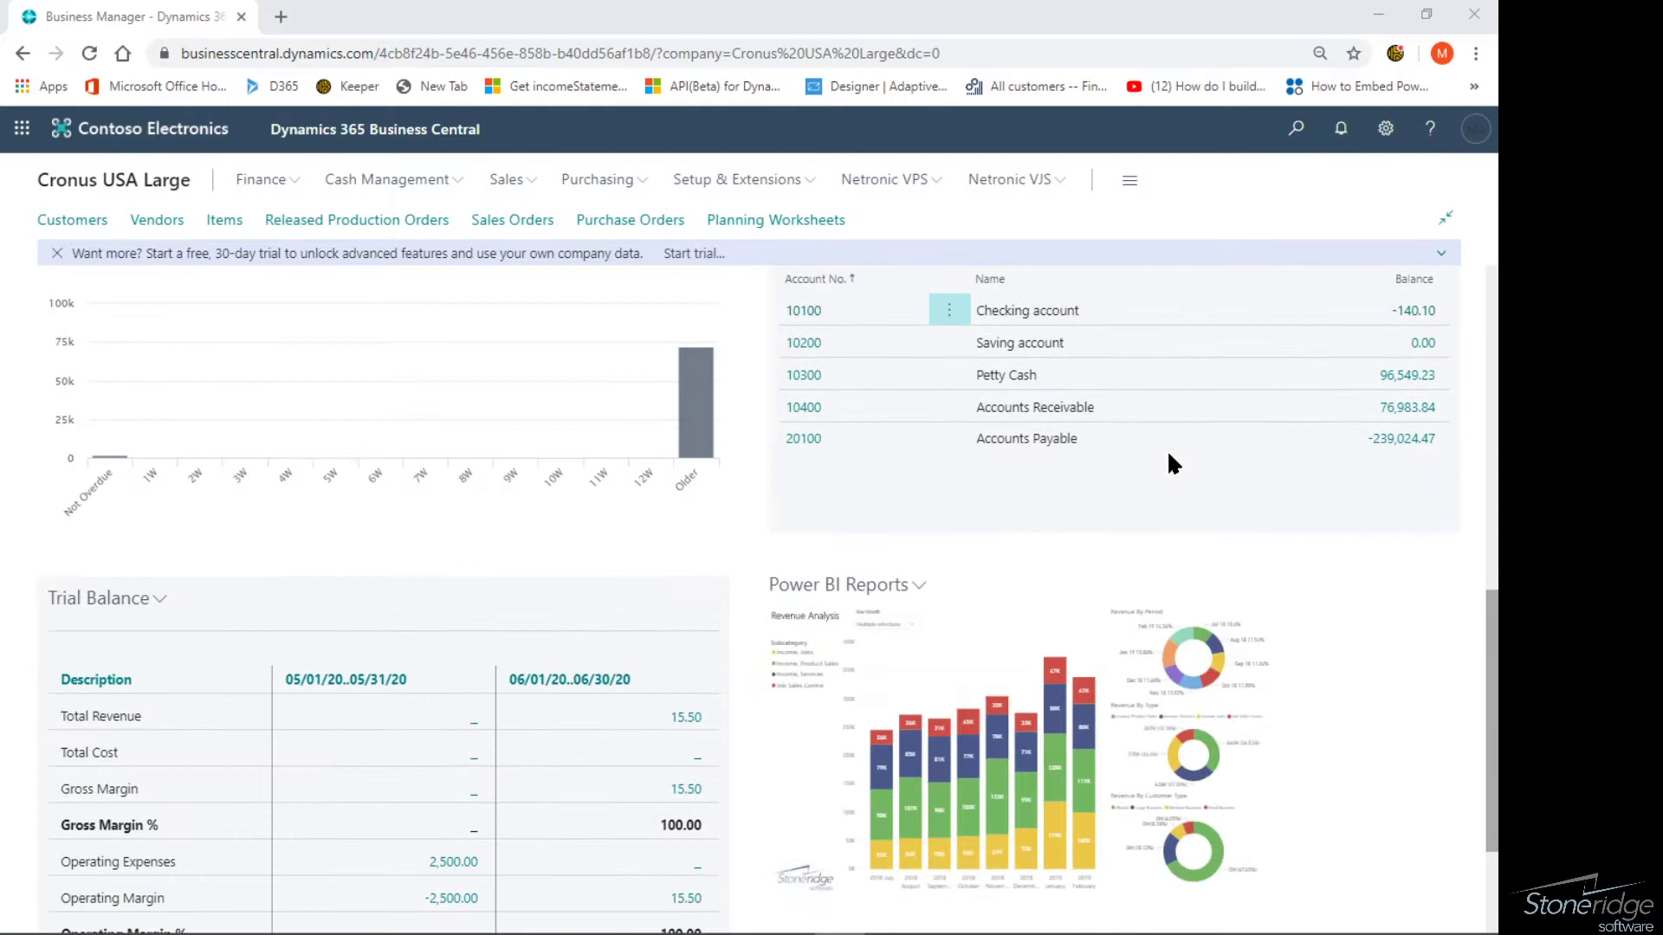
scroll("down", 3)
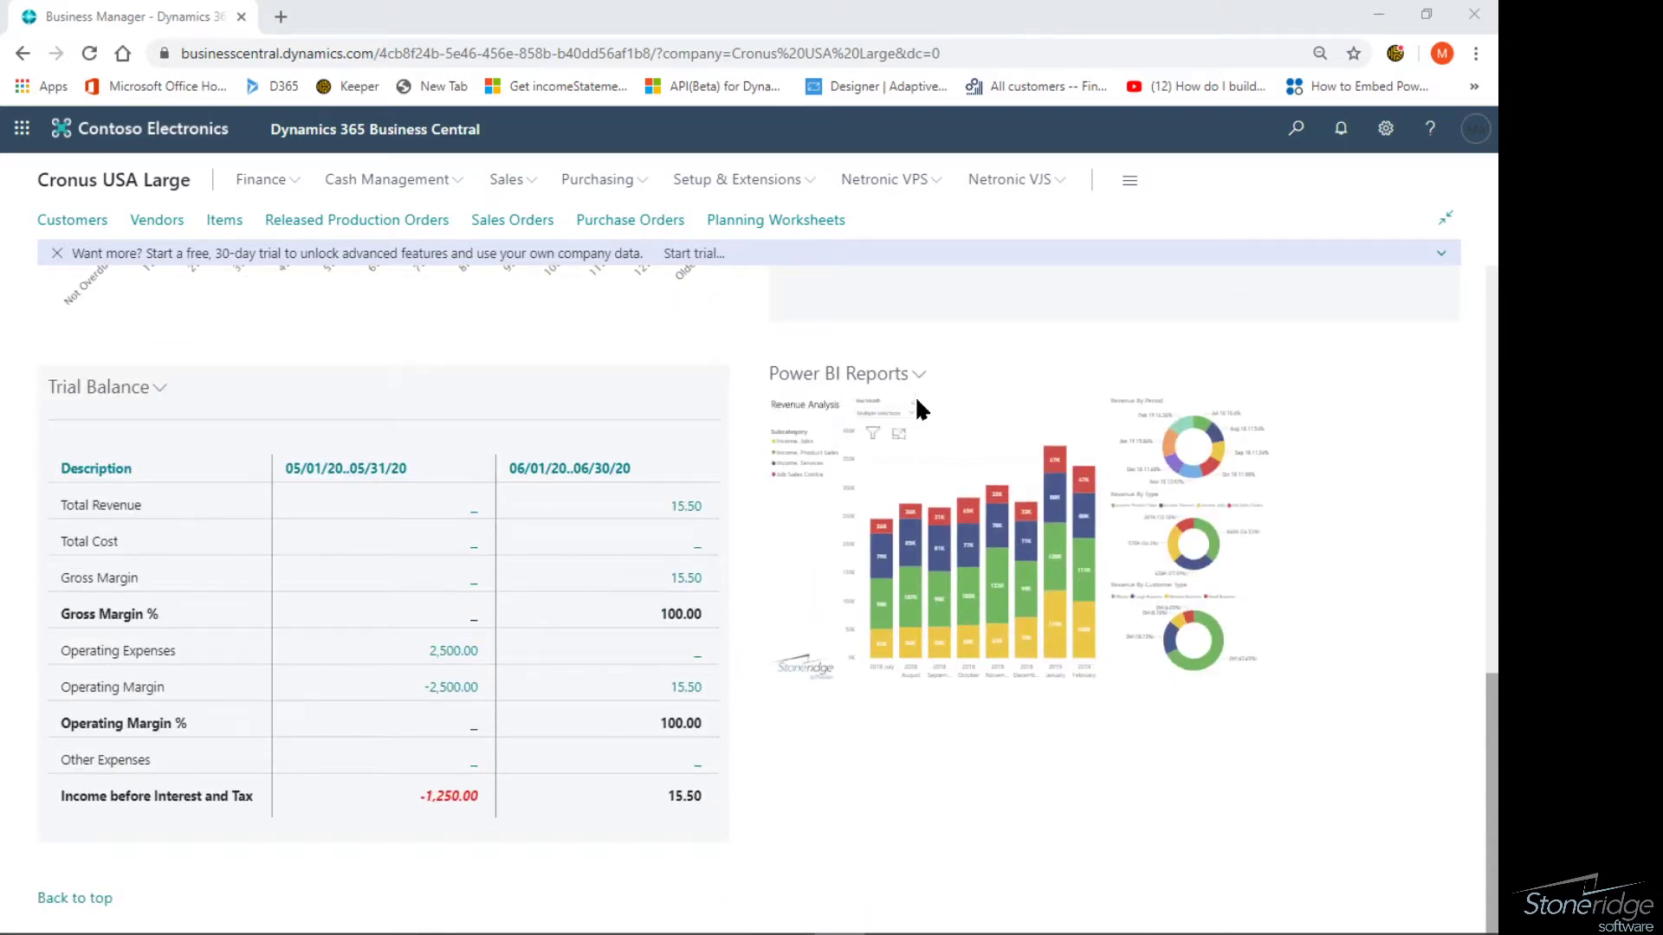
mouse_move(921, 374)
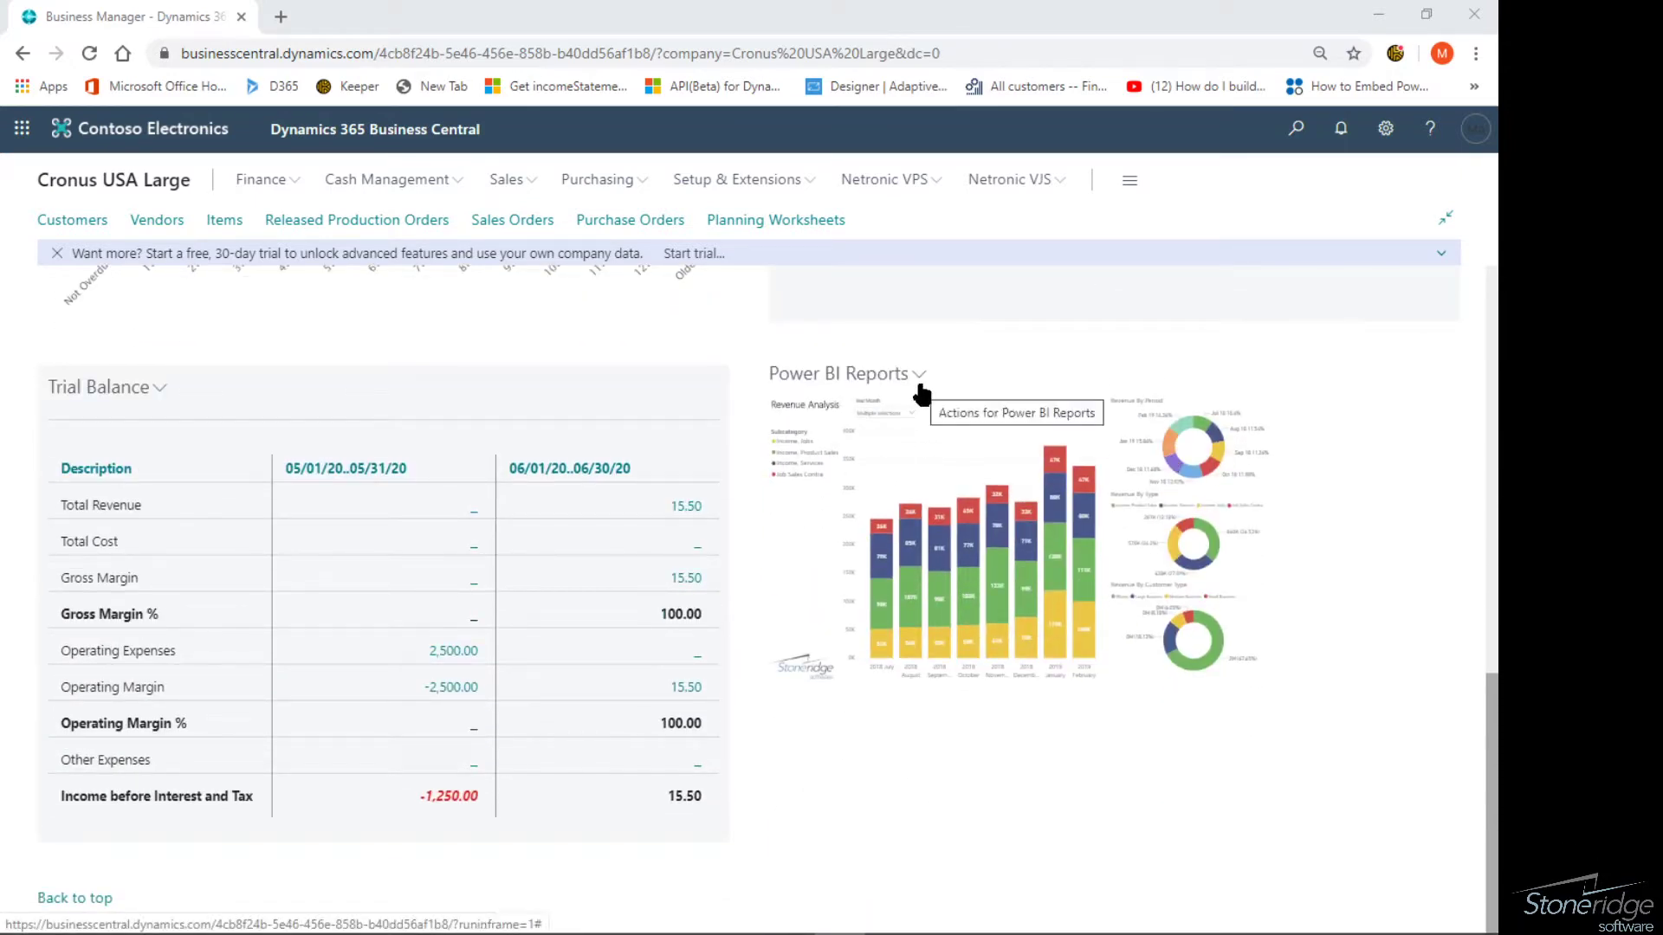
scroll("up", 3)
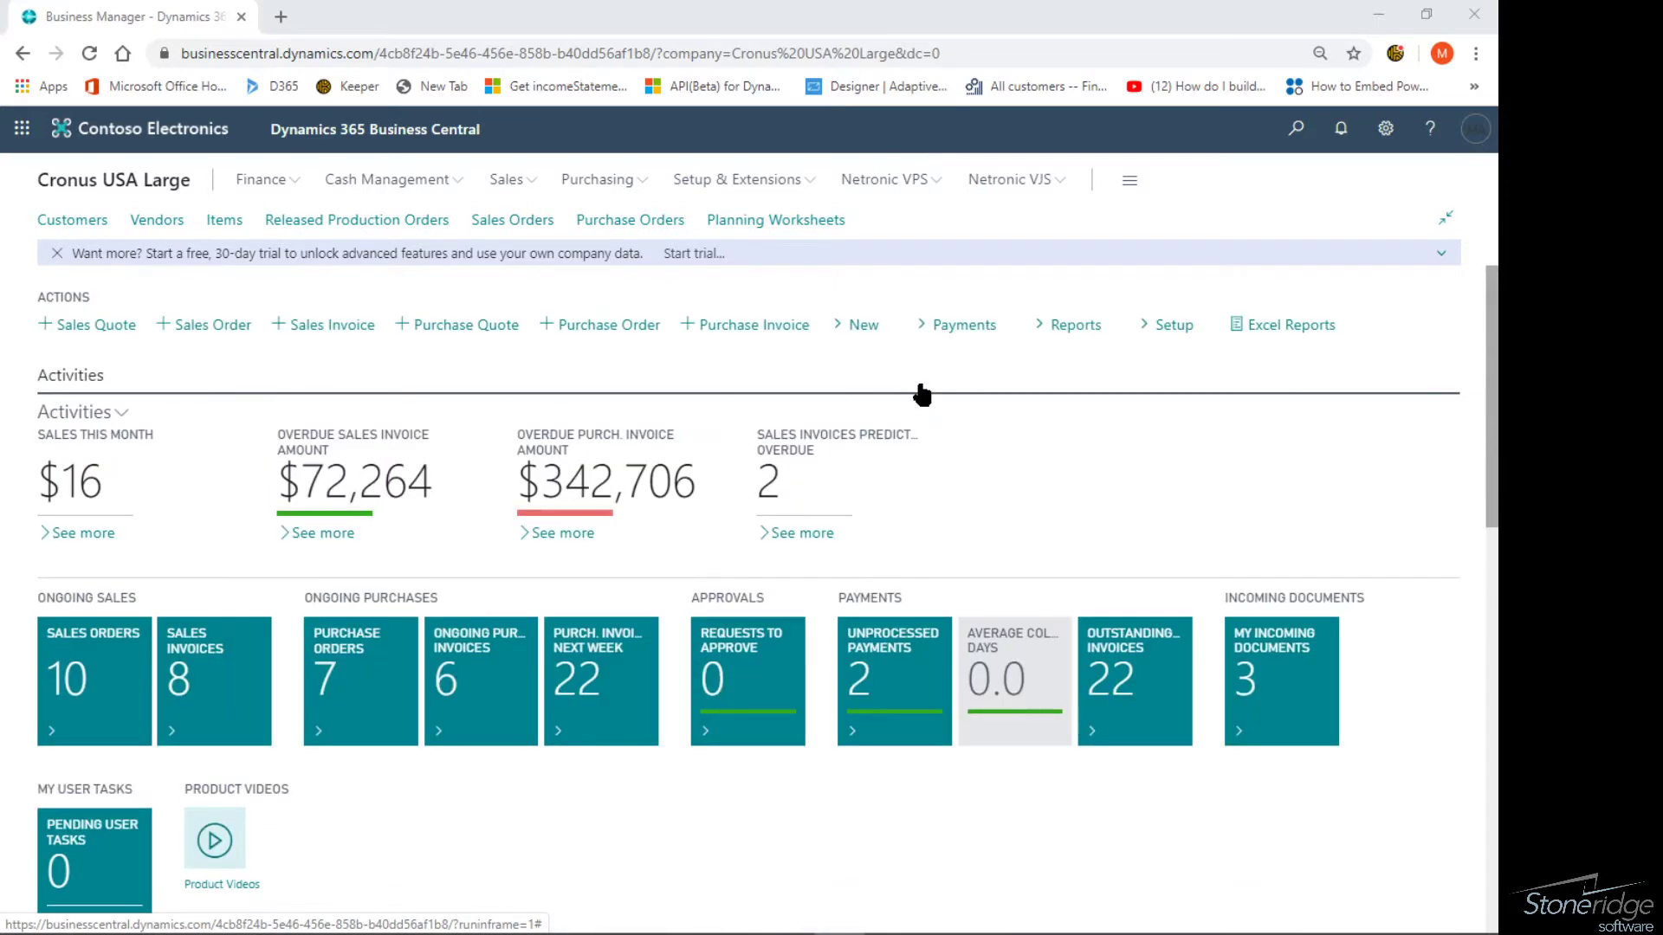
mouse_move(1307, 560)
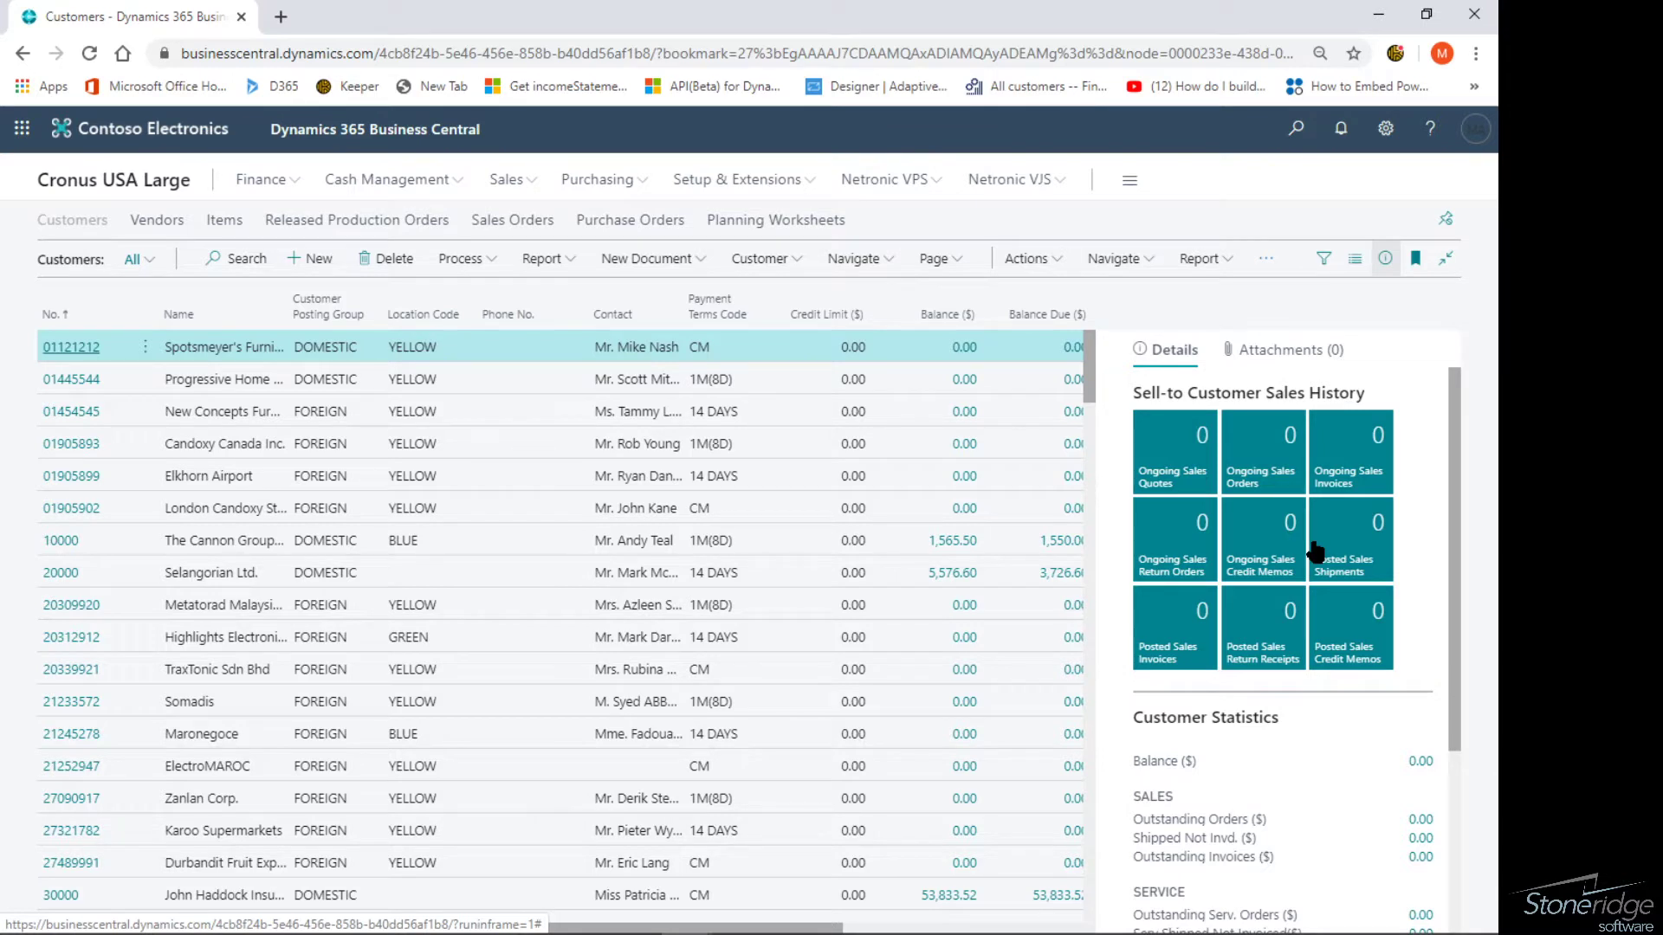
mouse_move(1376, 403)
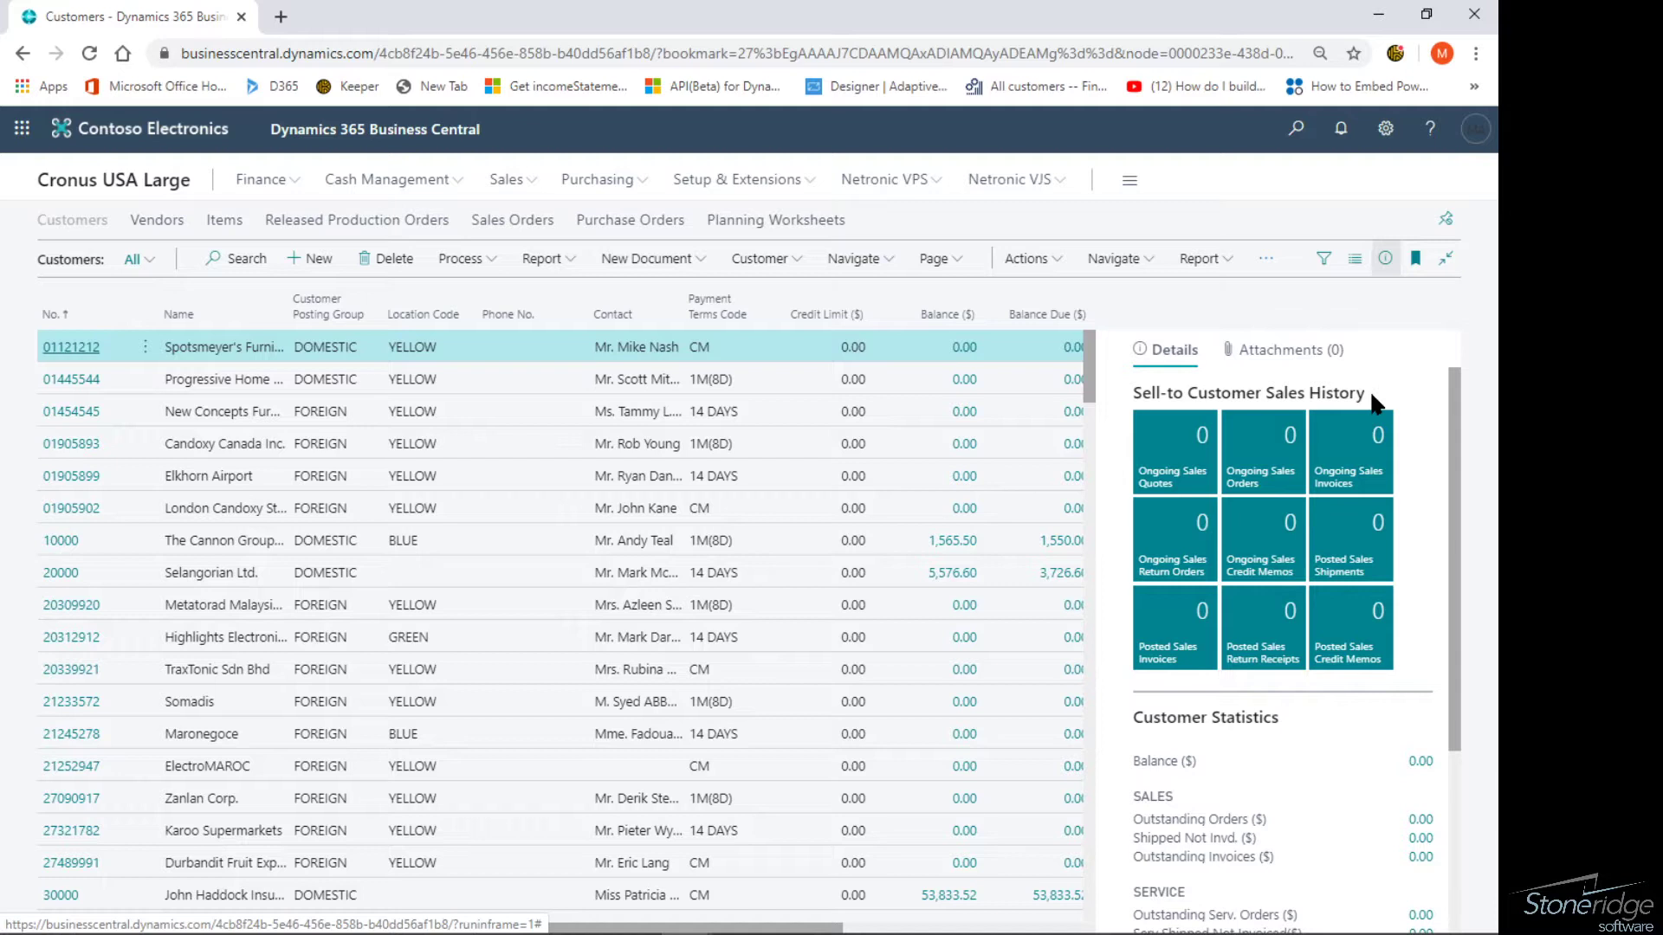
mouse_move(1278, 349)
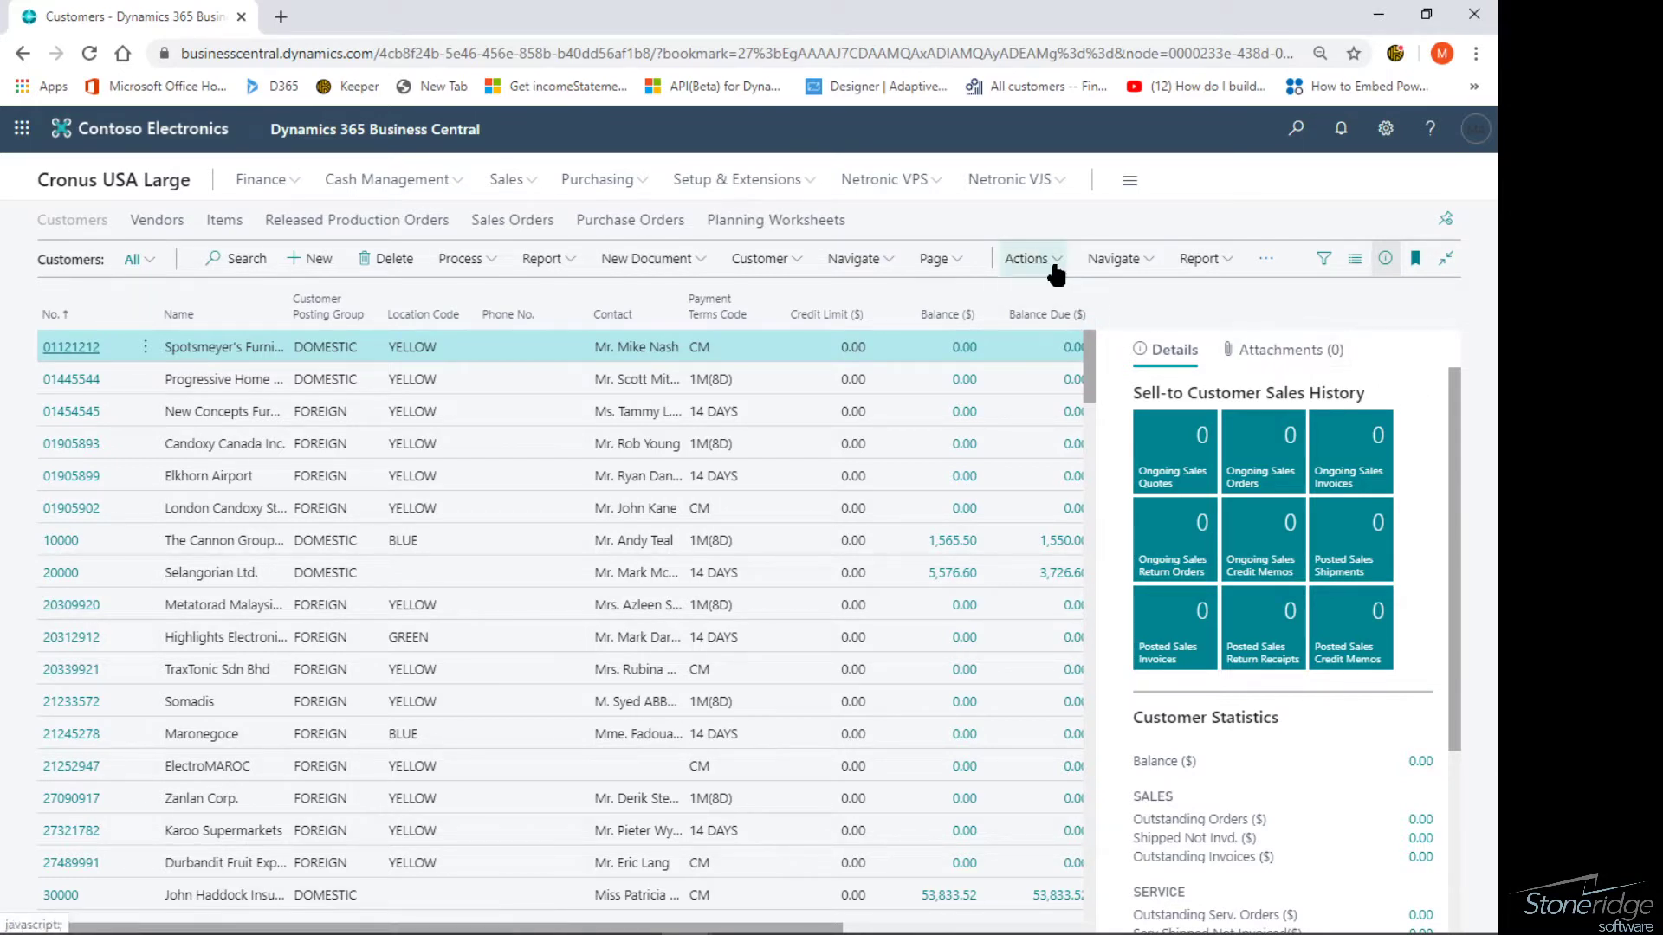
left_click(1028, 258)
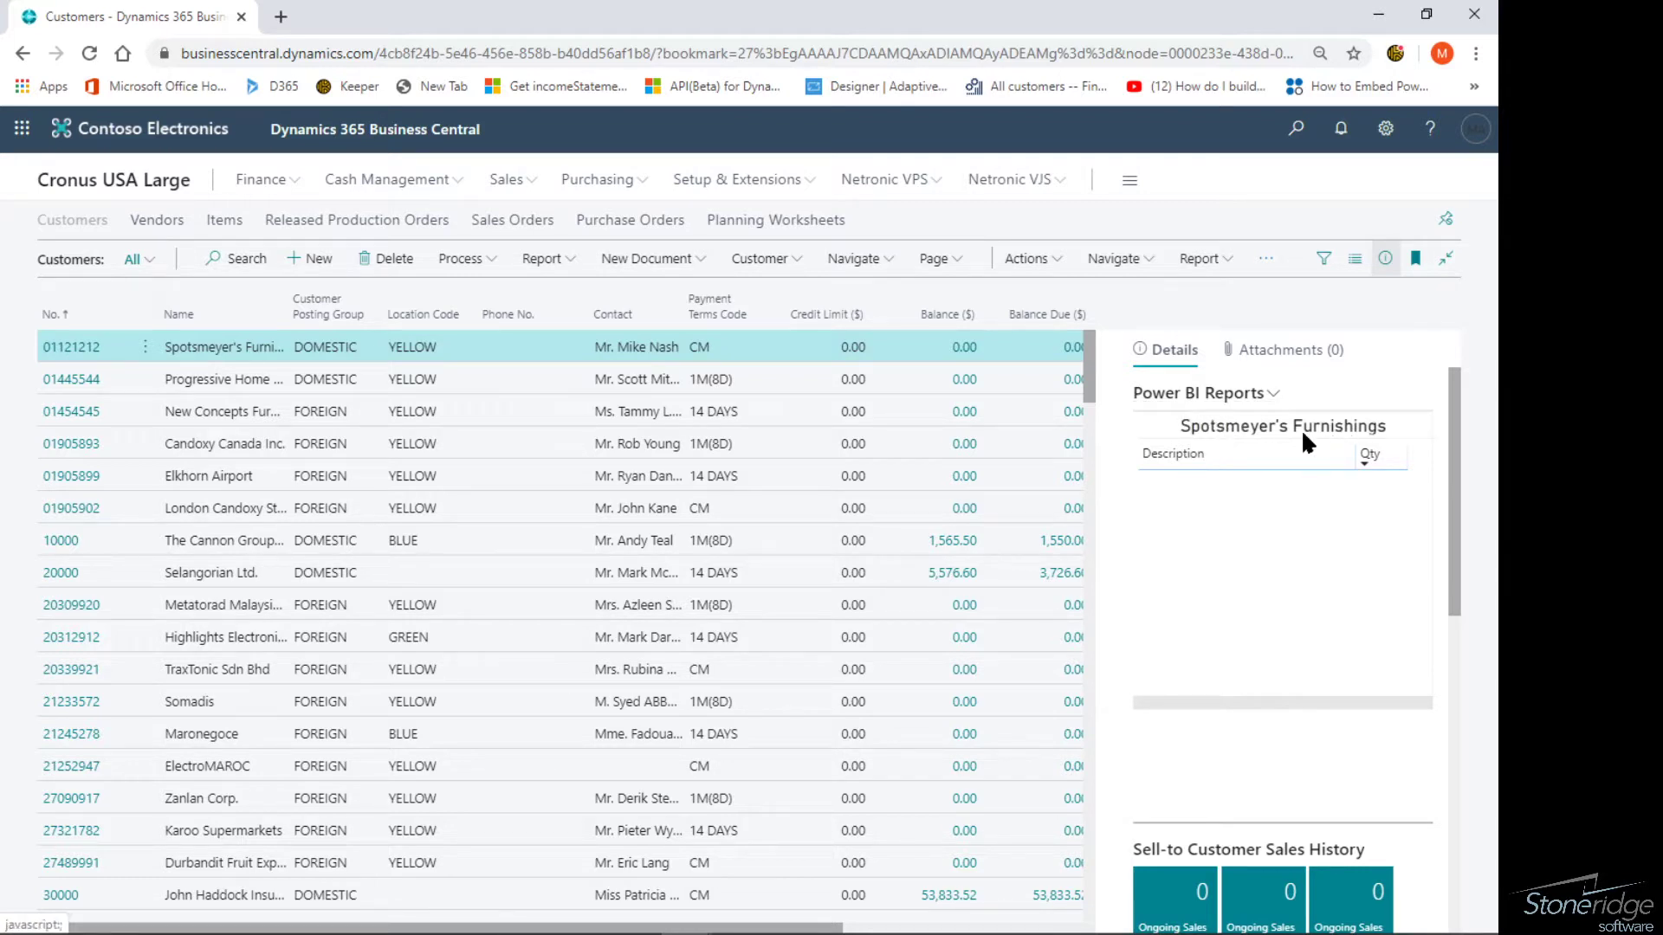
mouse_move(1283, 425)
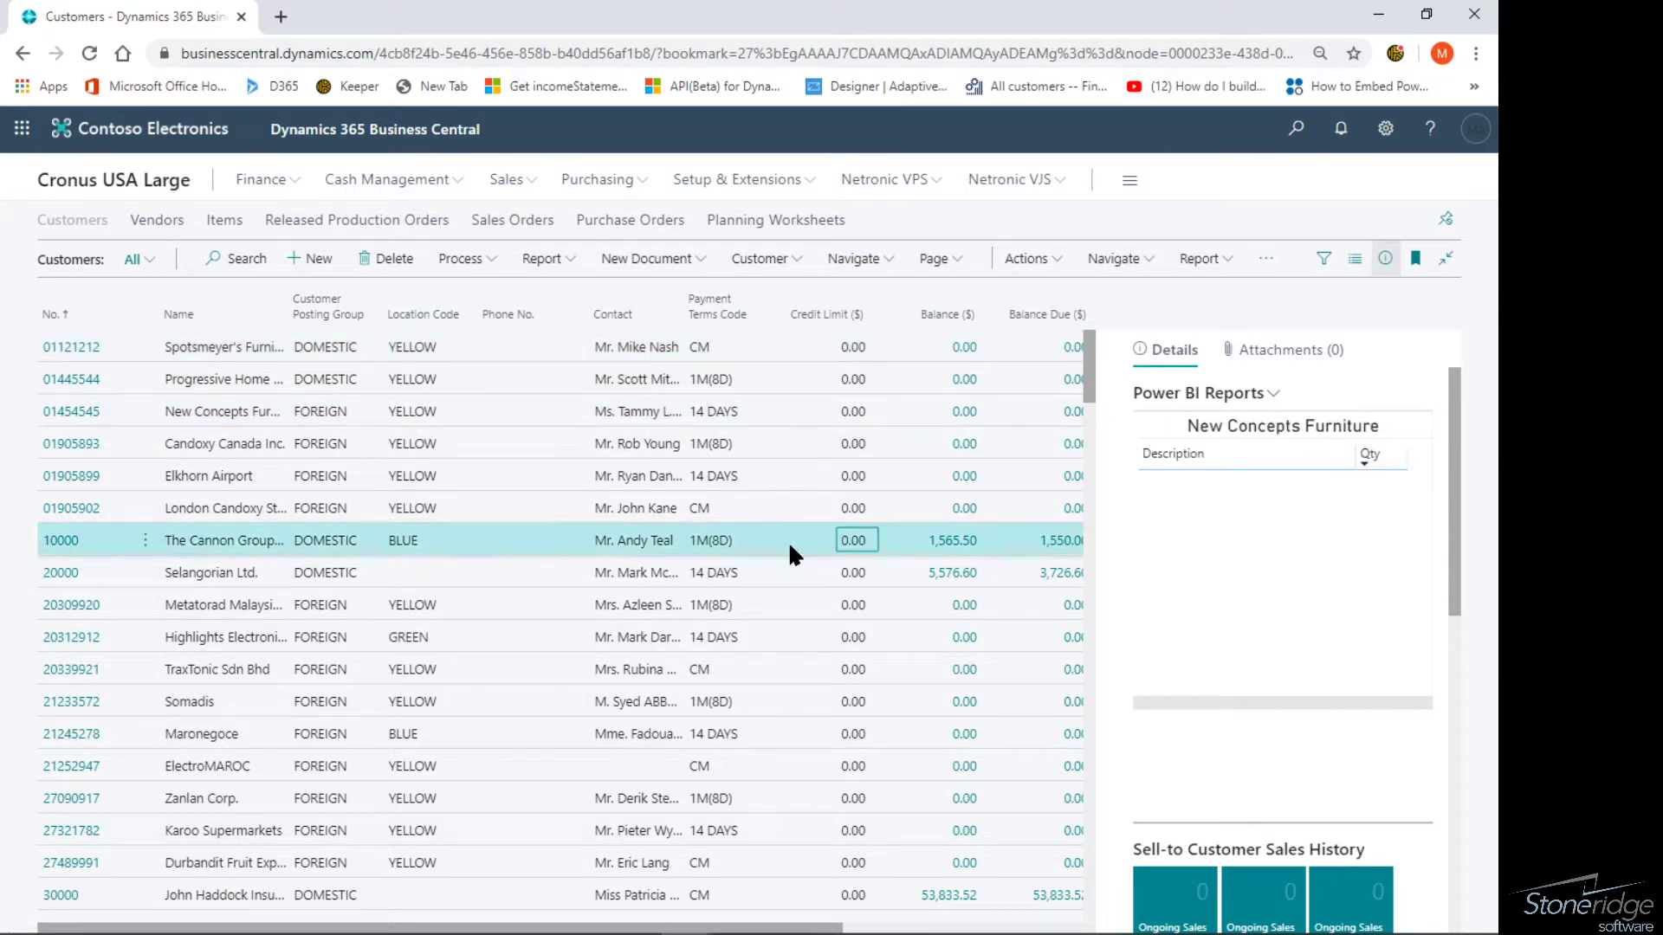
View the report for The Cannon Group PLC, Selangorian Ltd. and John Haddock Insurance Co.
left_click(223, 539)
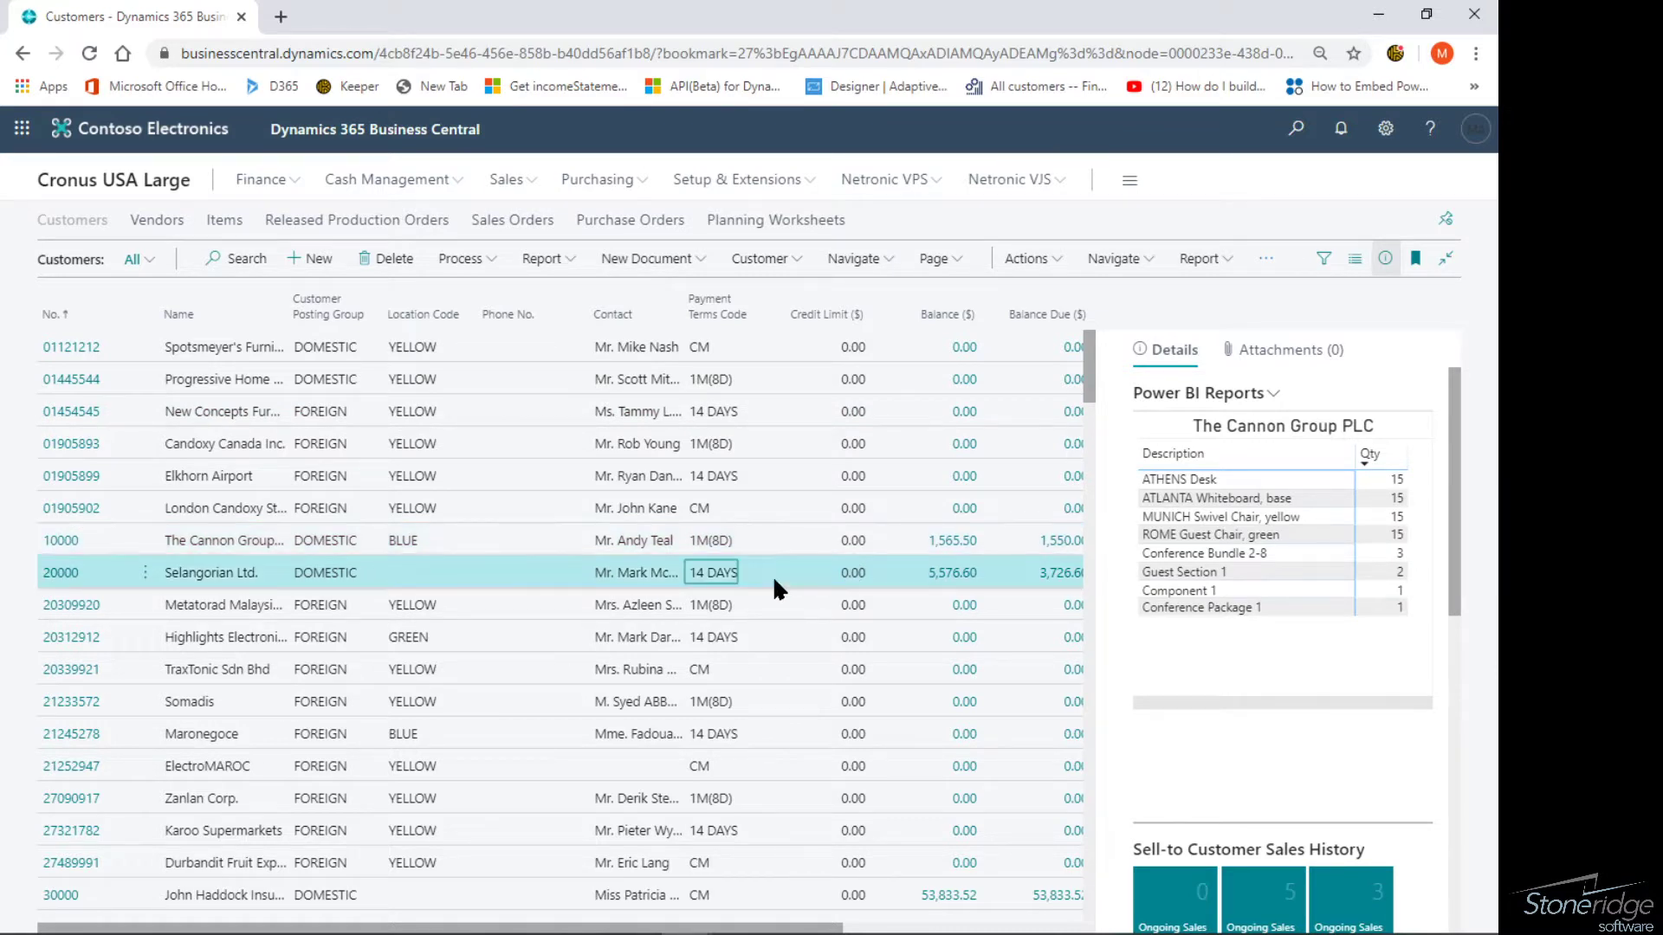
left_click(209, 571)
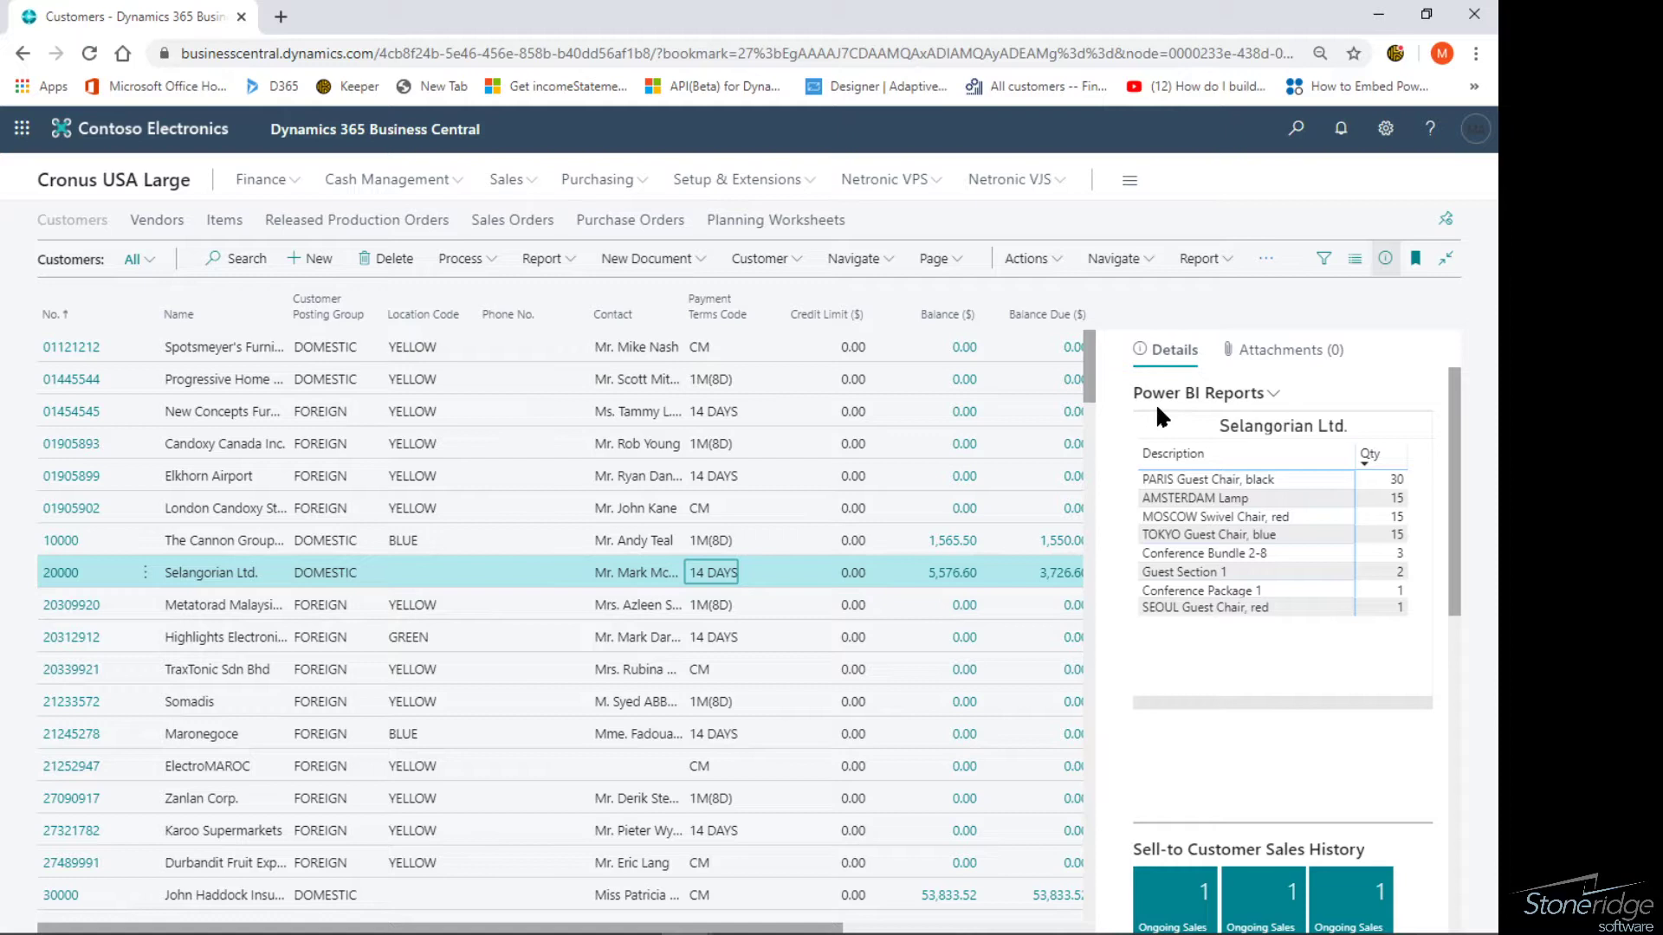
mouse_move(684, 610)
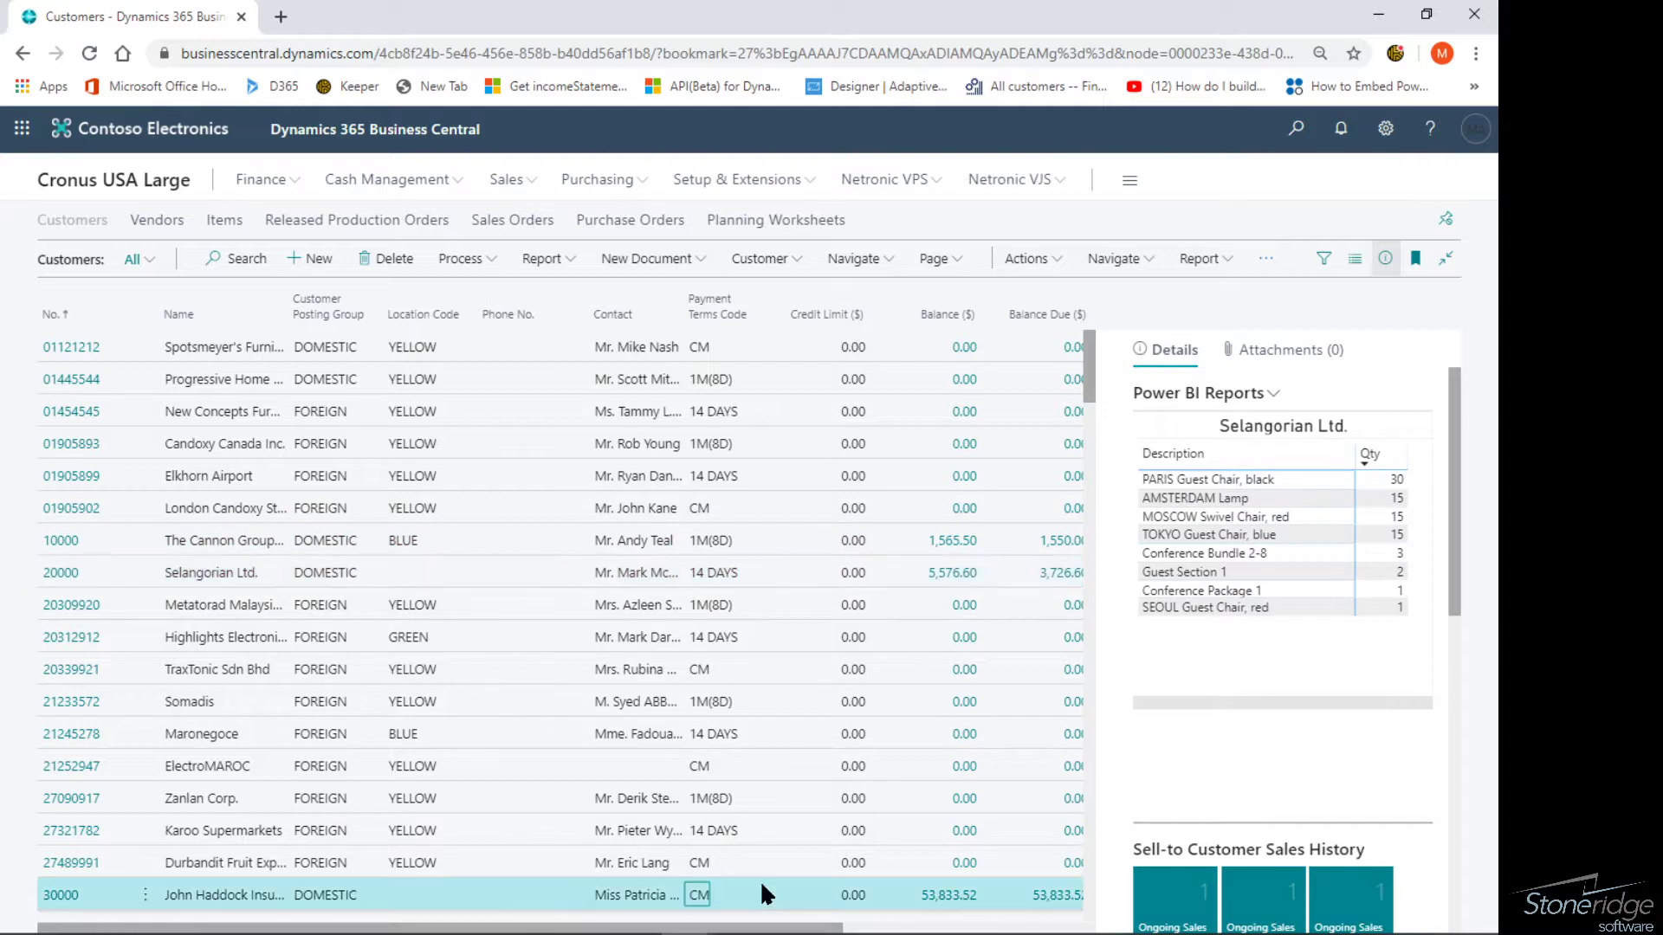
left_click(226, 894)
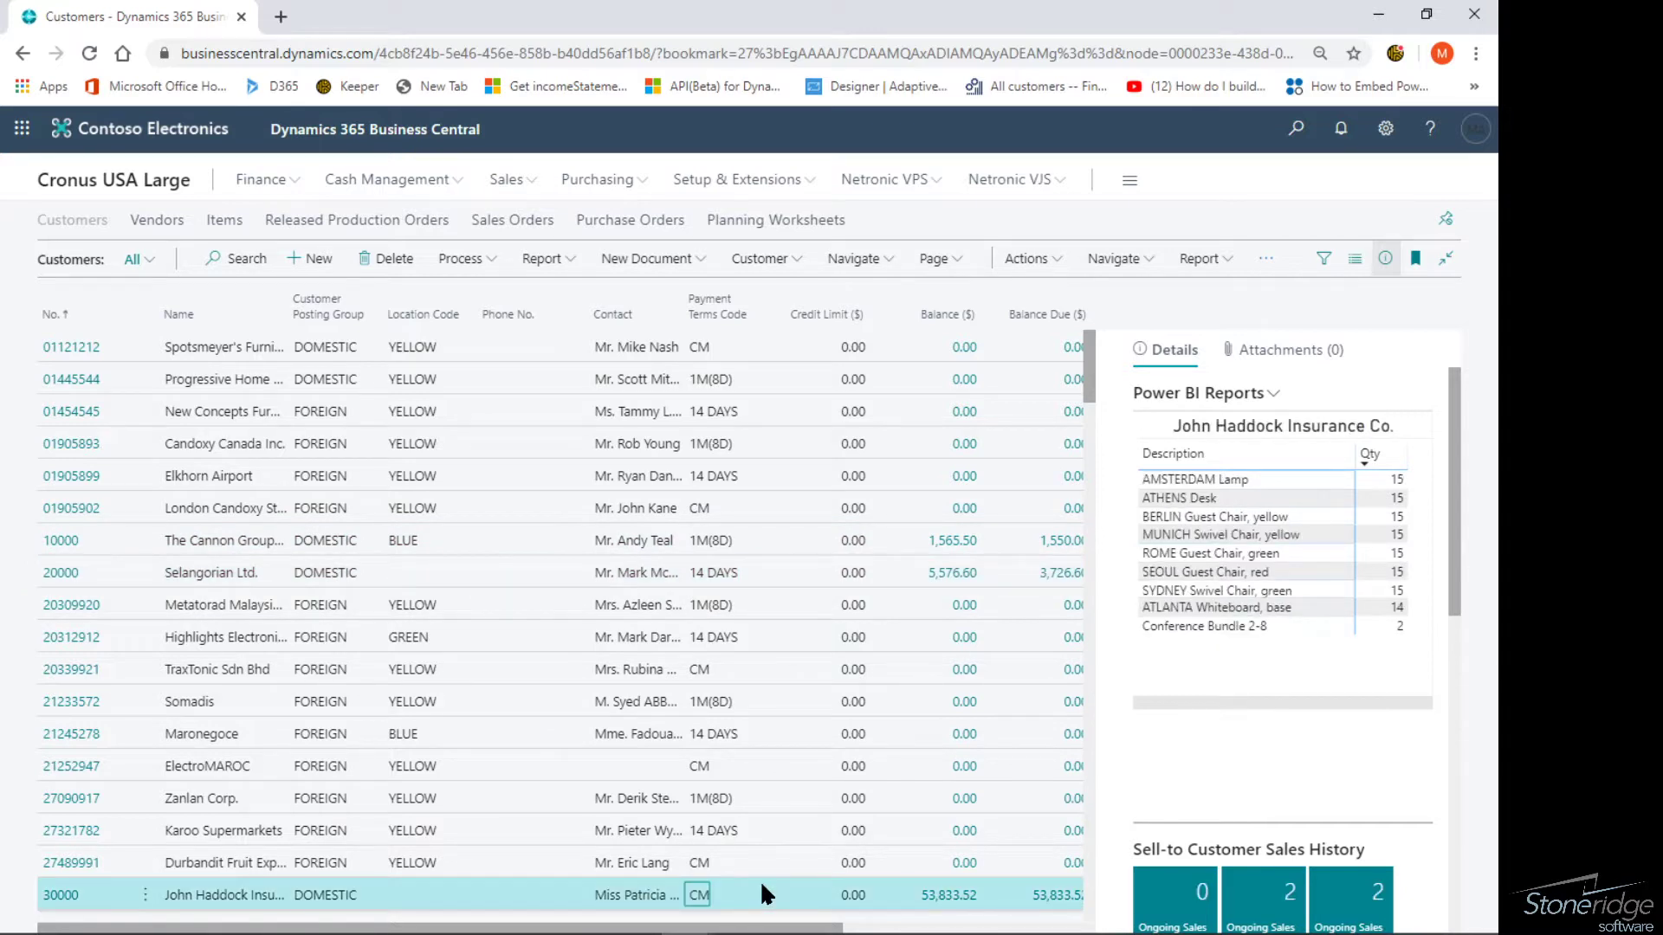
mouse_move(512, 219)
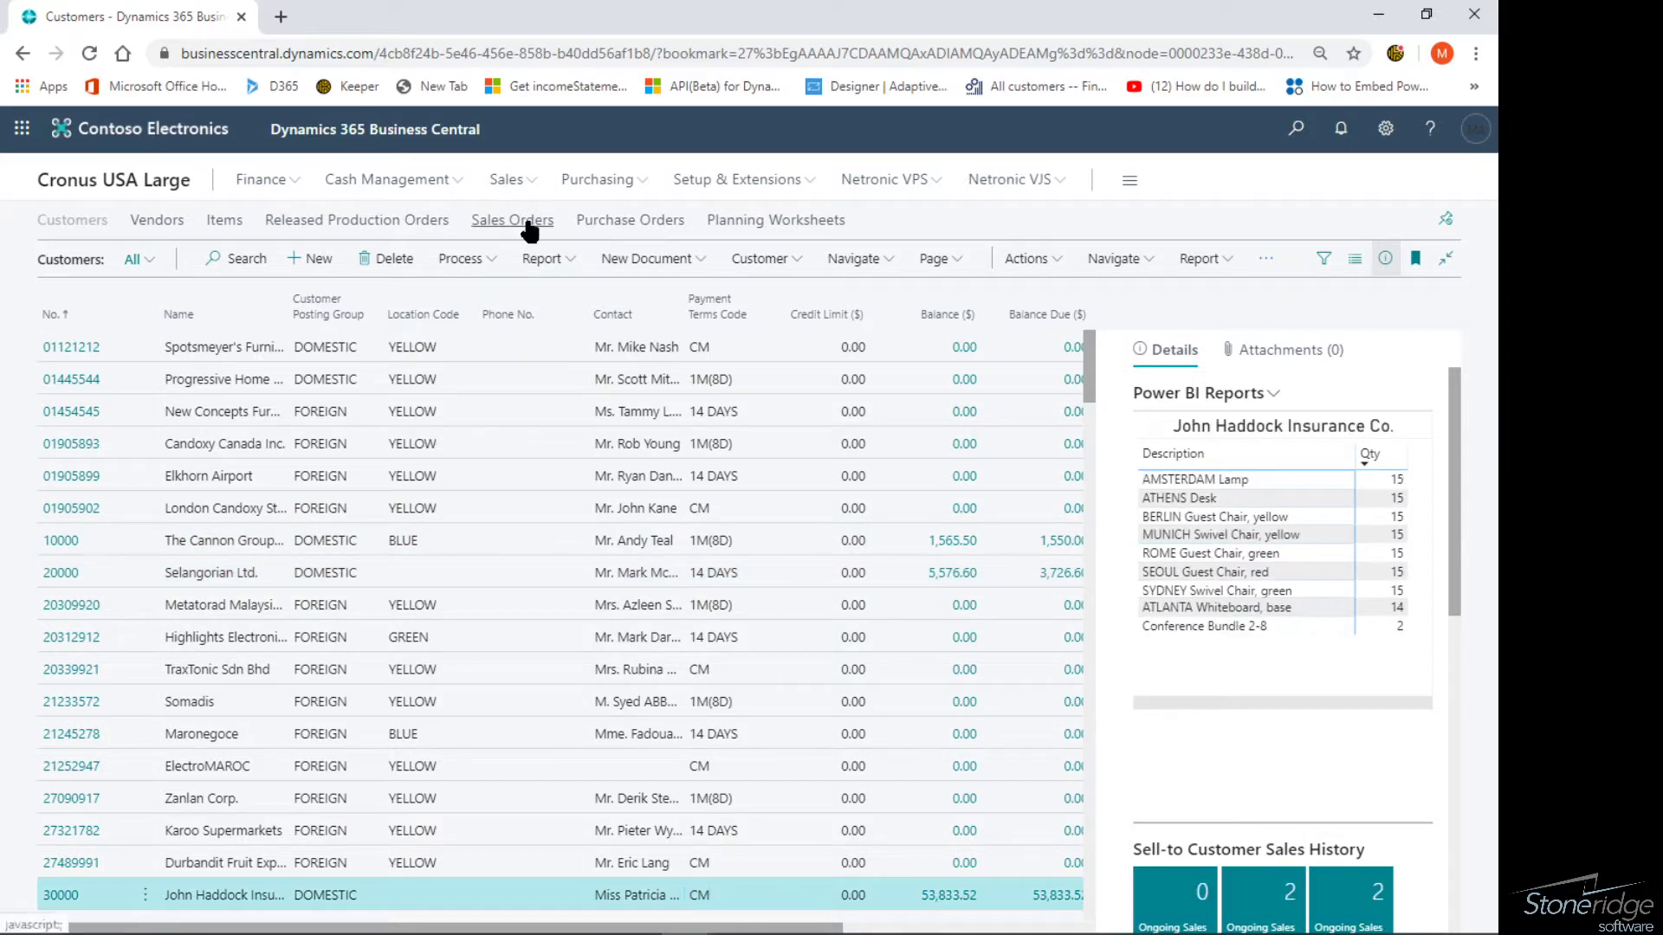
Visit Sales Orders with the details pane shown, then return to Customers.
left_click(512, 219)
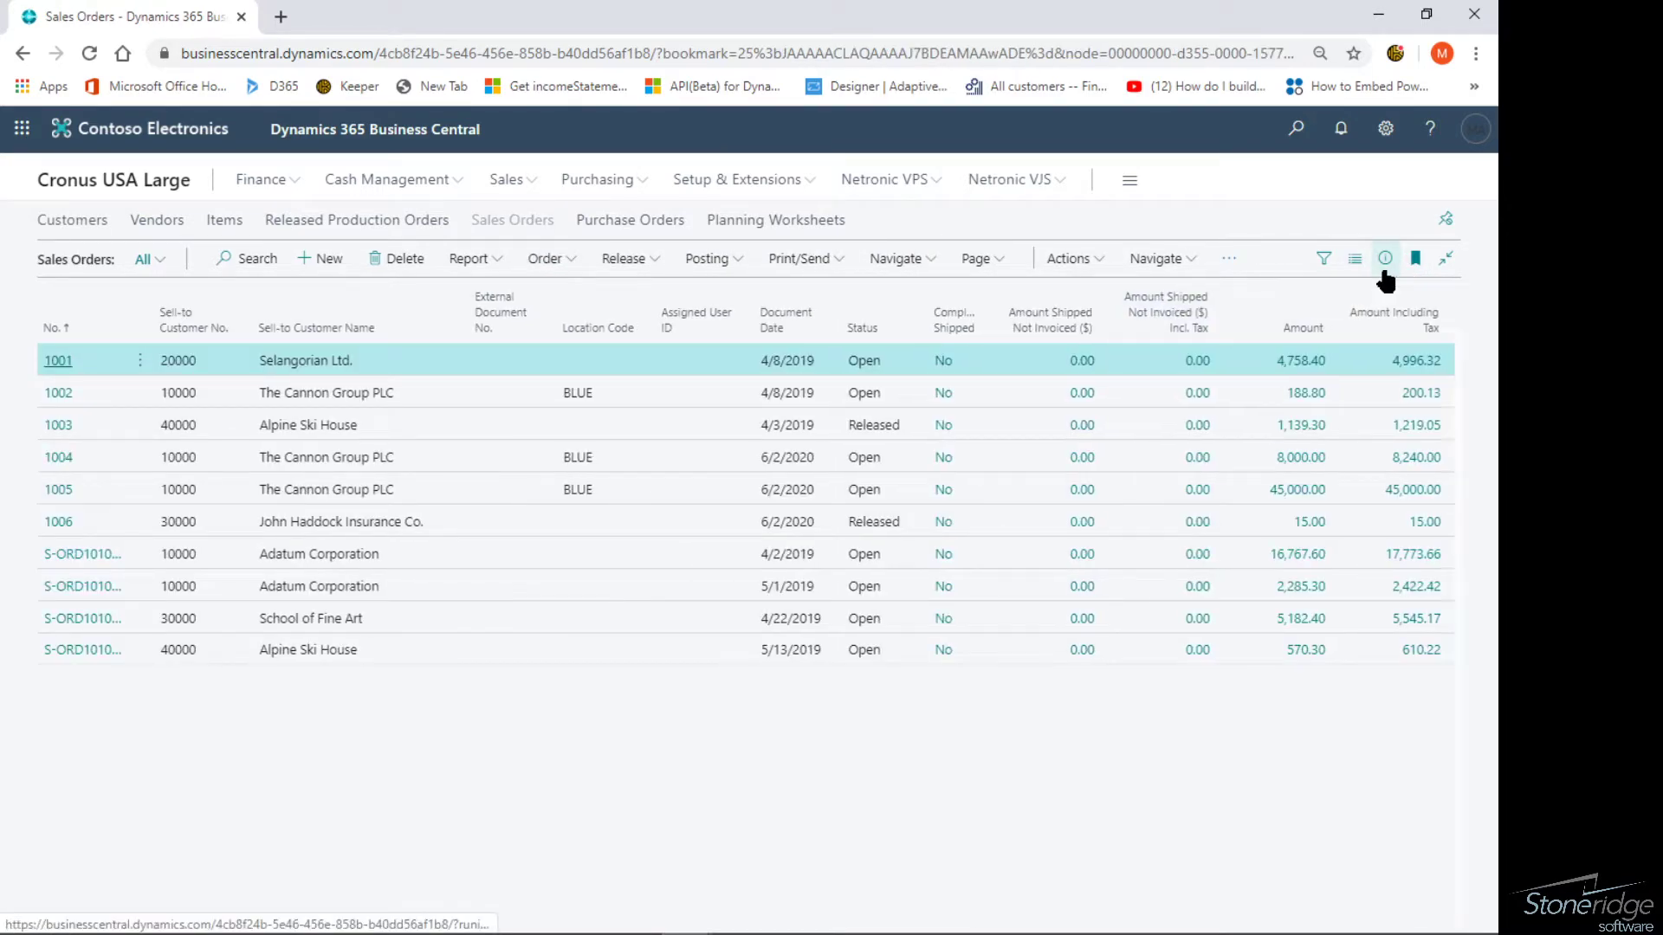
left_click(1070, 258)
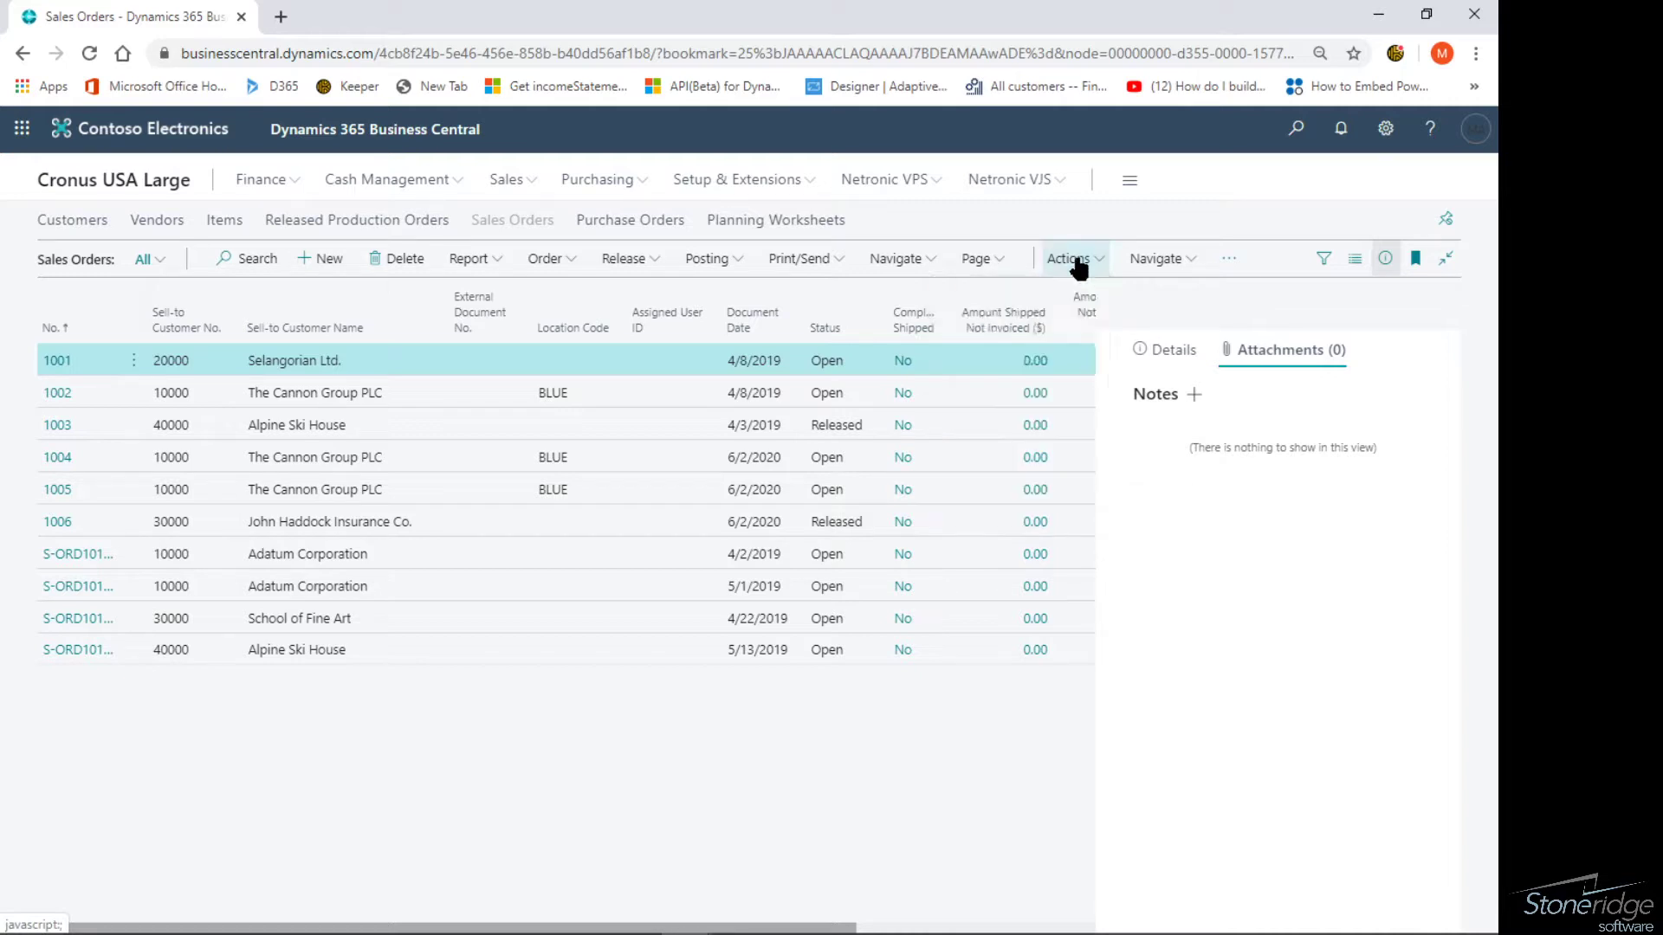
mouse_move(783, 424)
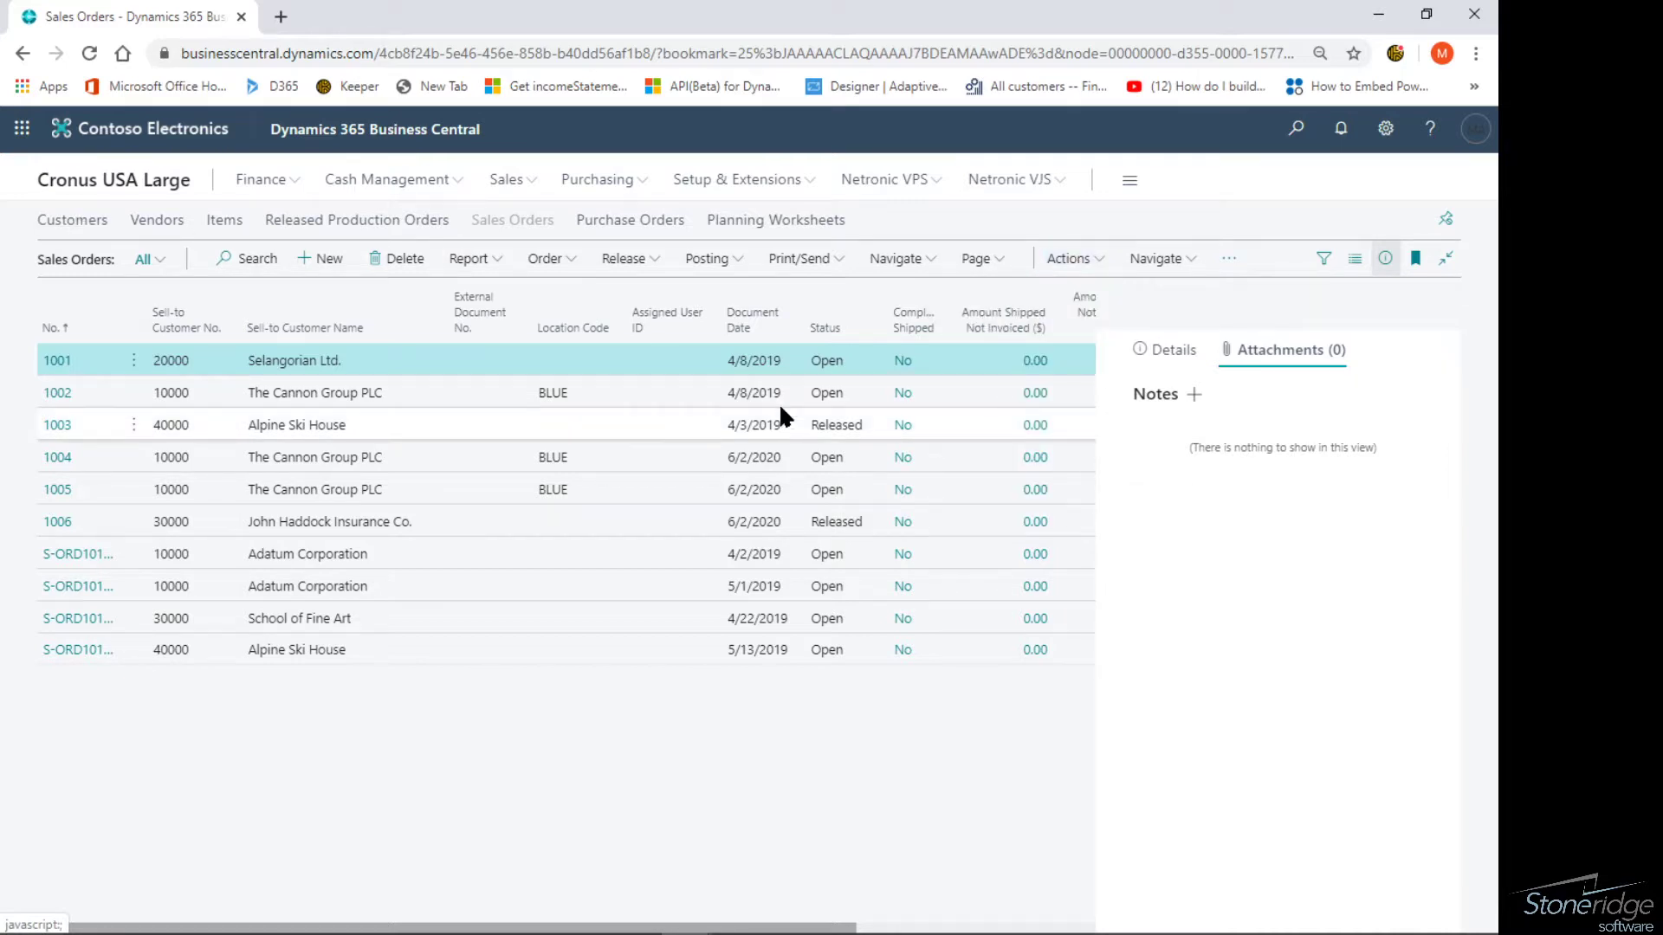
left_click(72, 219)
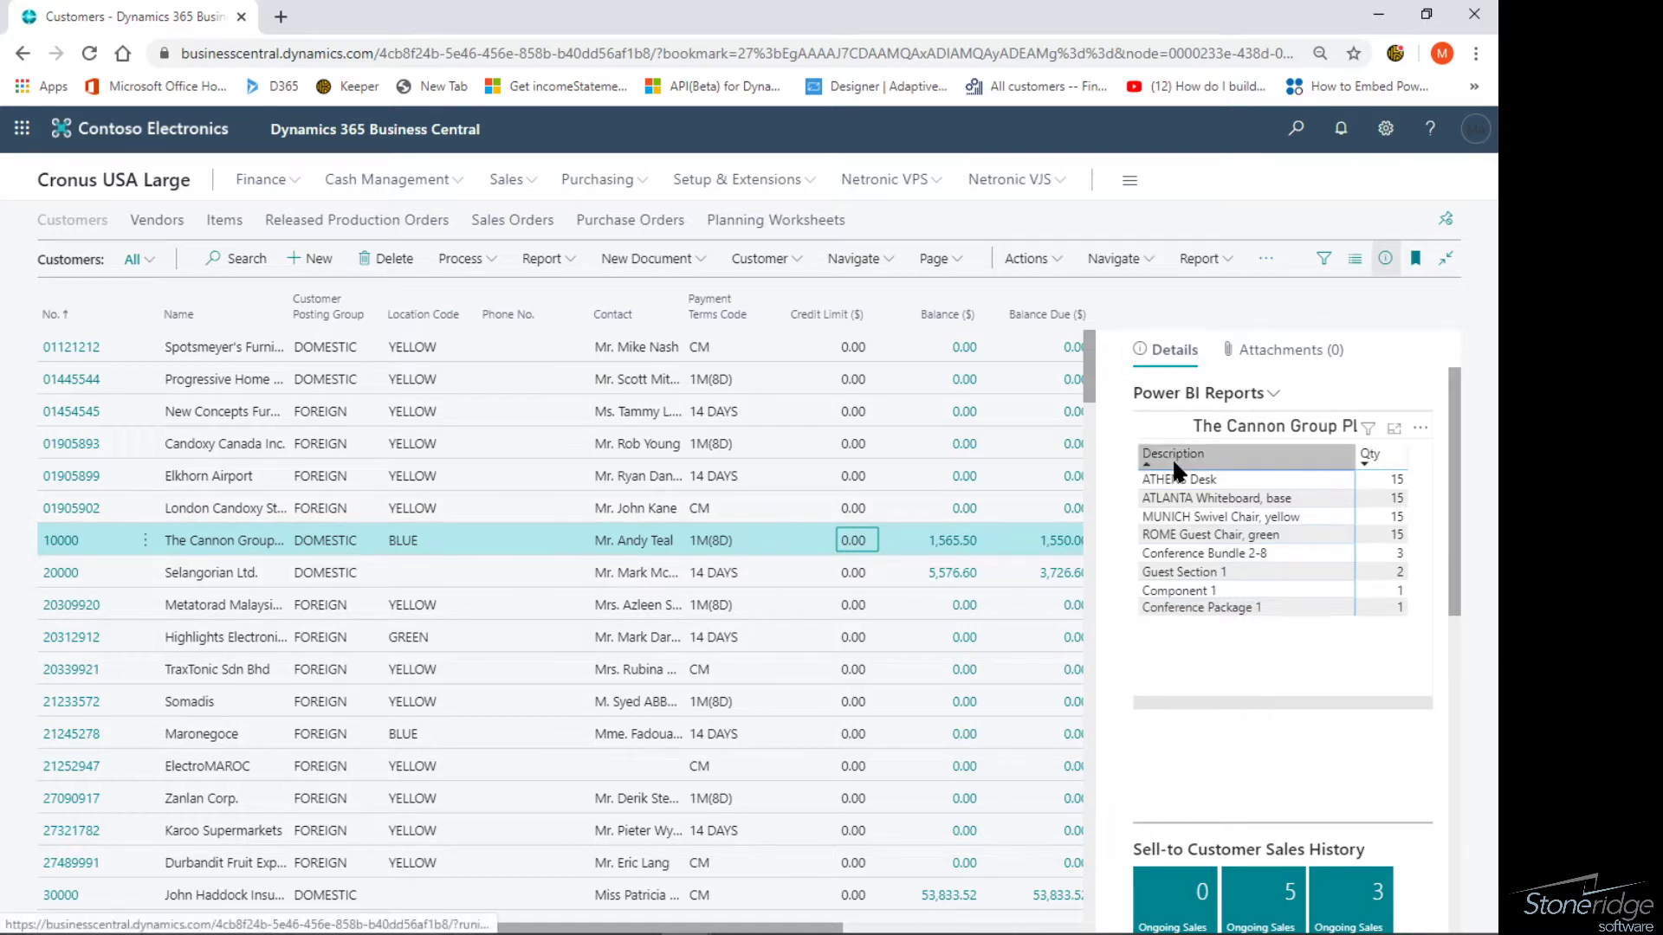
mouse_move(1171, 454)
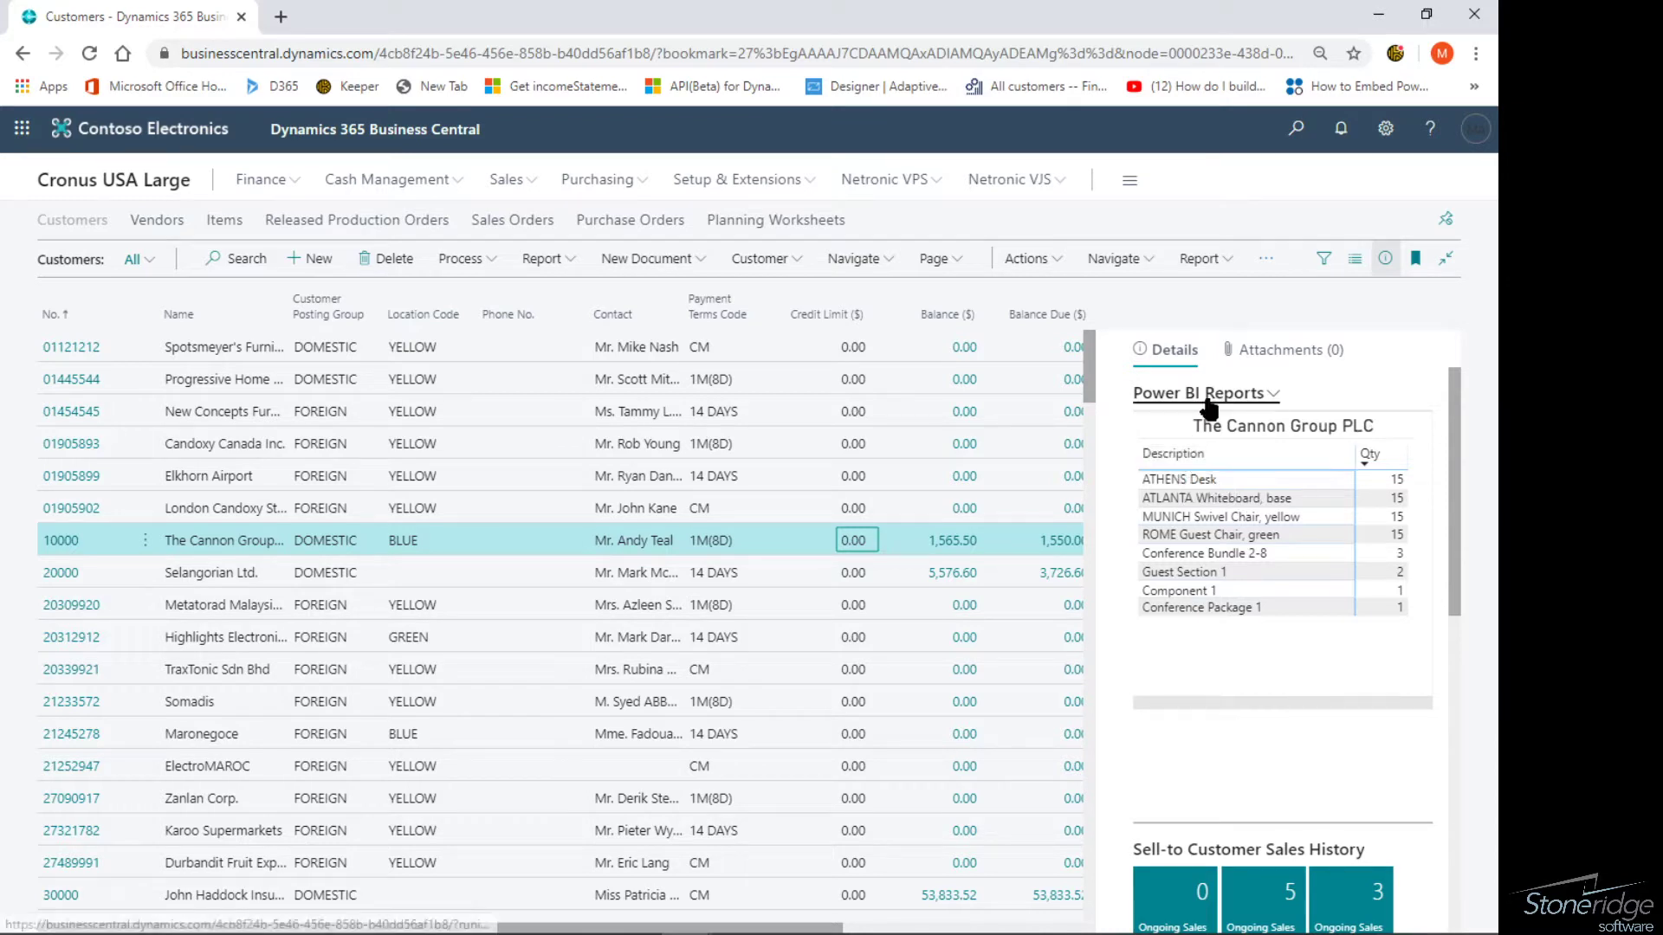
Choose the Confab customer demo report in the Power BI part's report selection.
left_click(1199, 393)
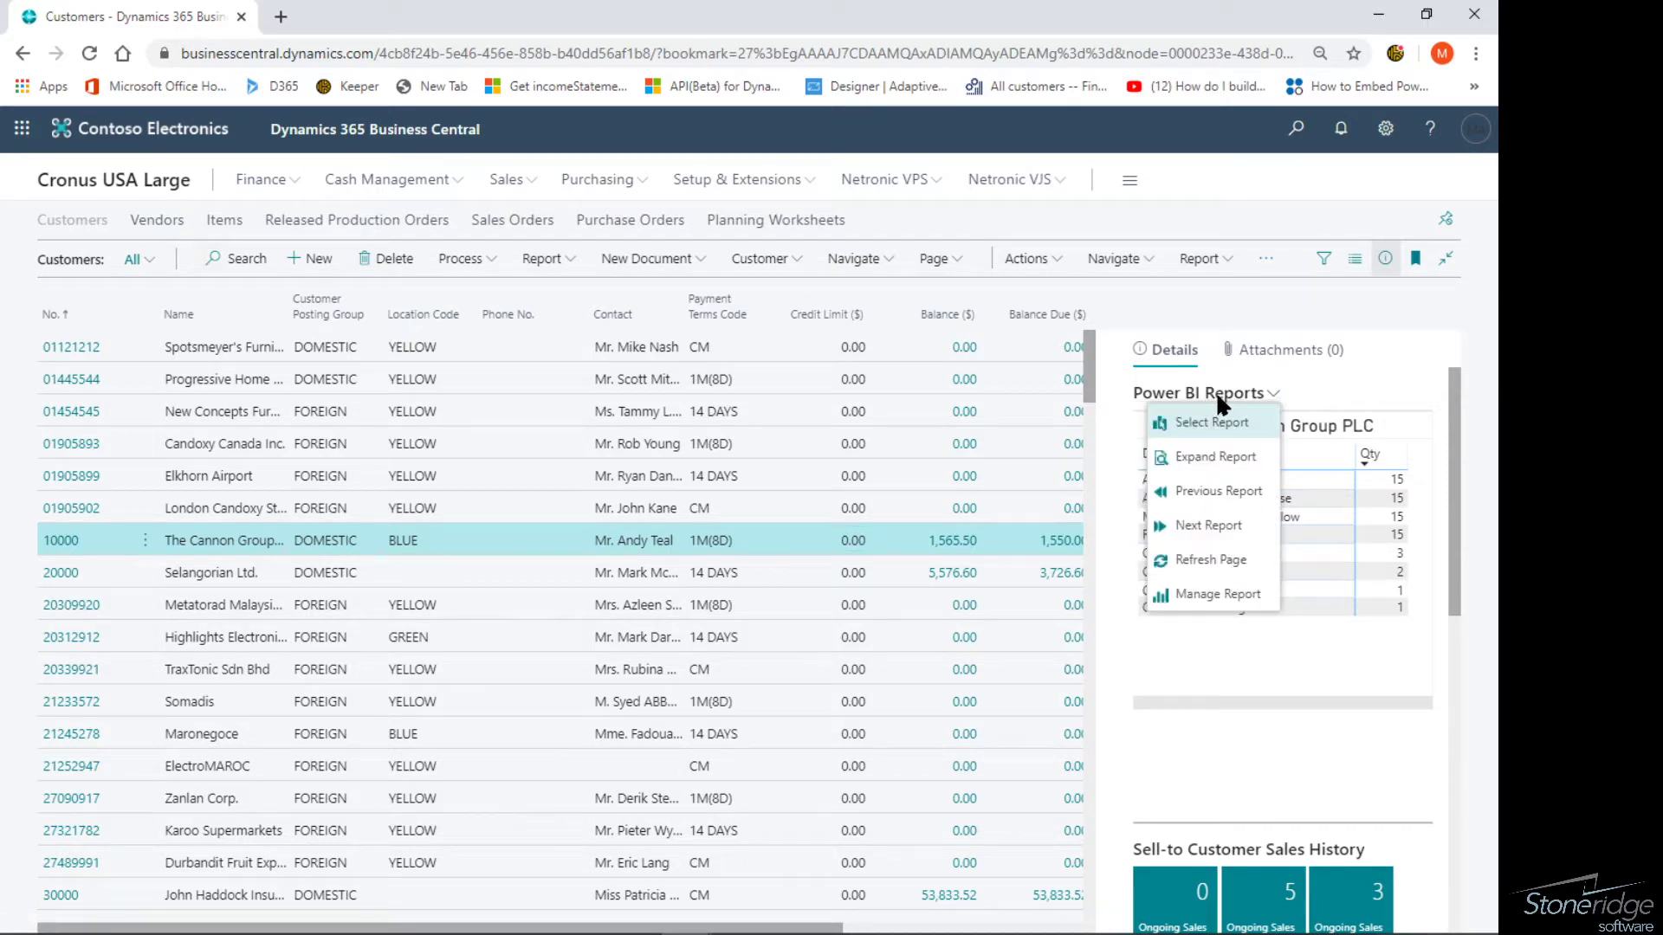
mouse_move(1225, 424)
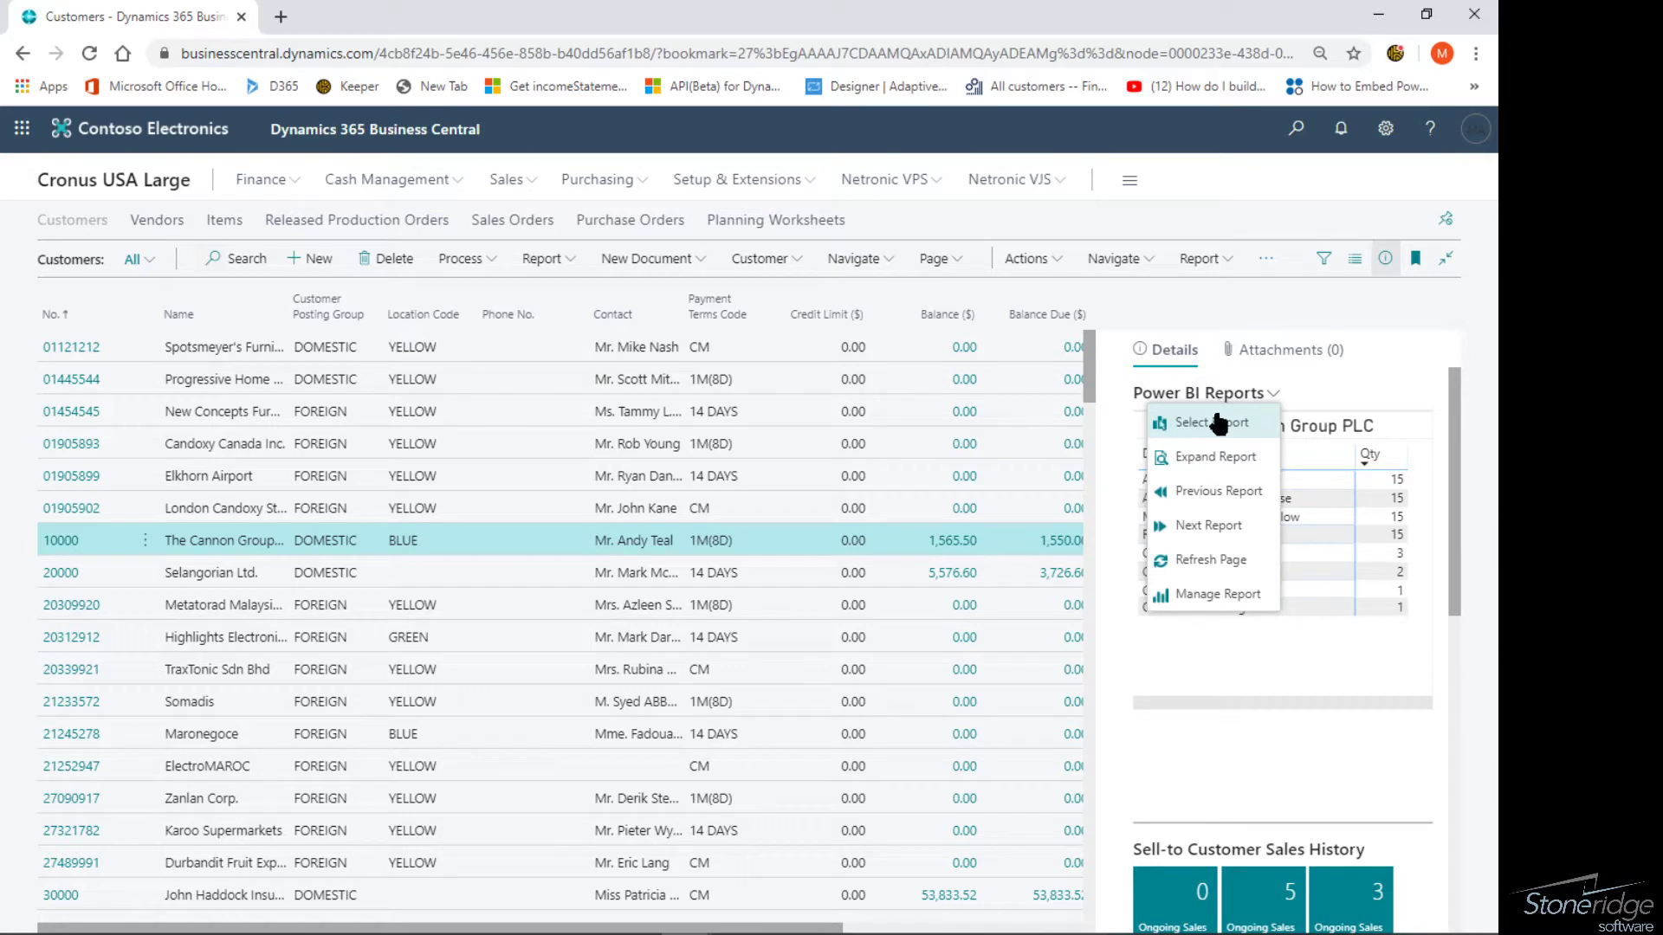
left_click(1199, 421)
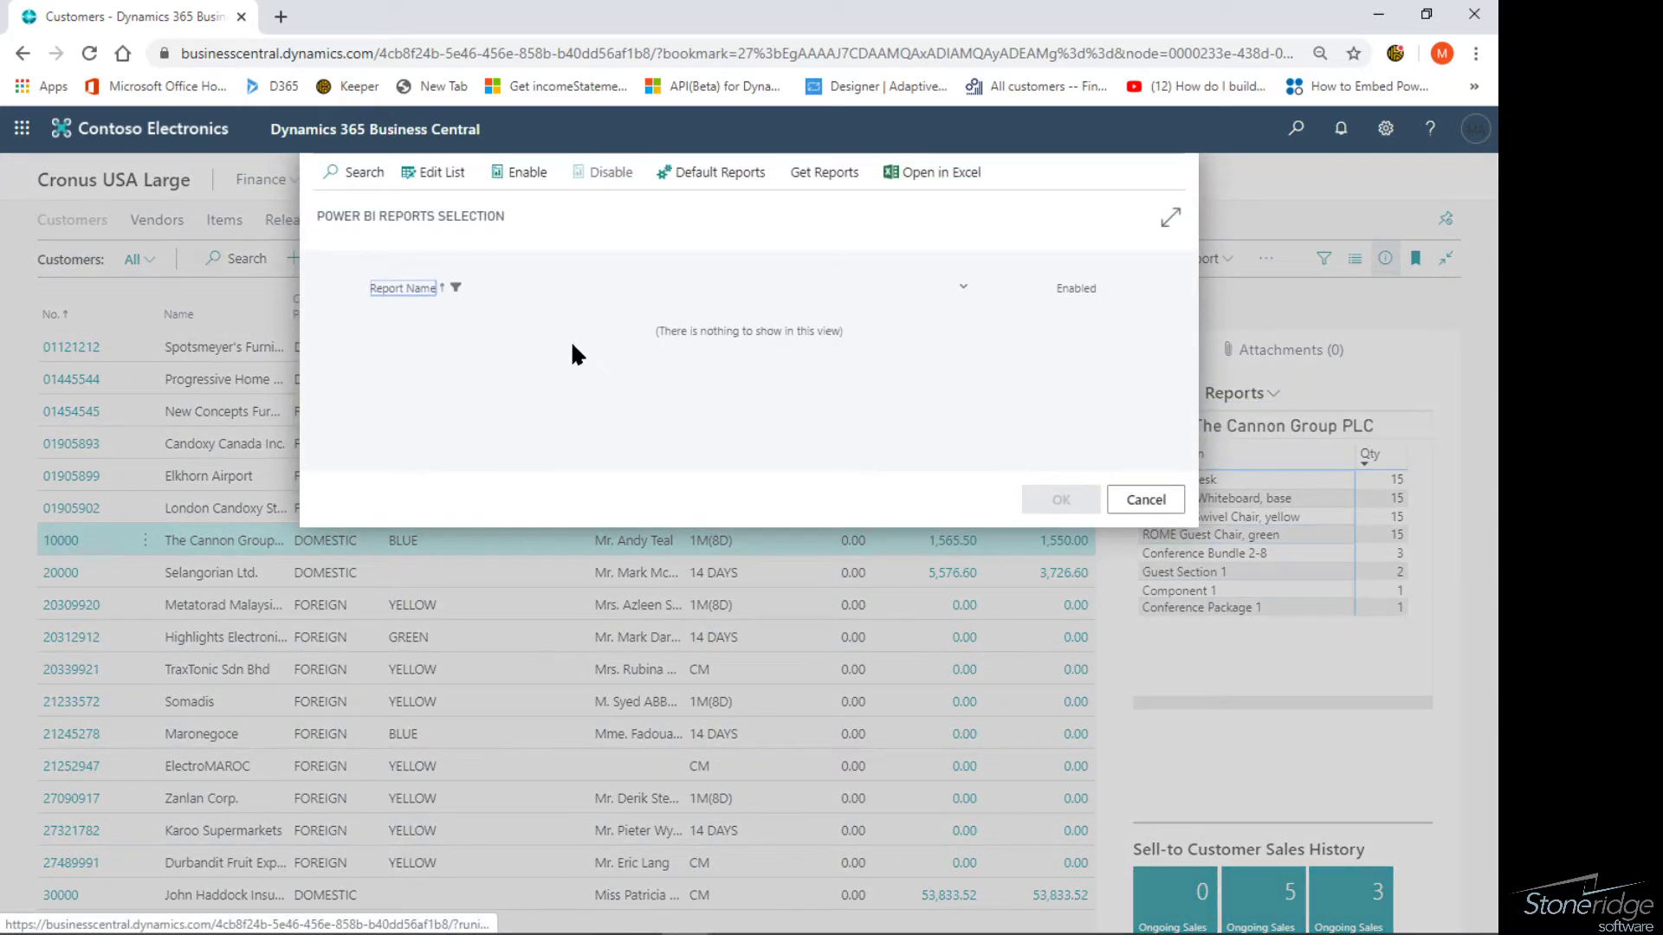
mouse_move(528, 353)
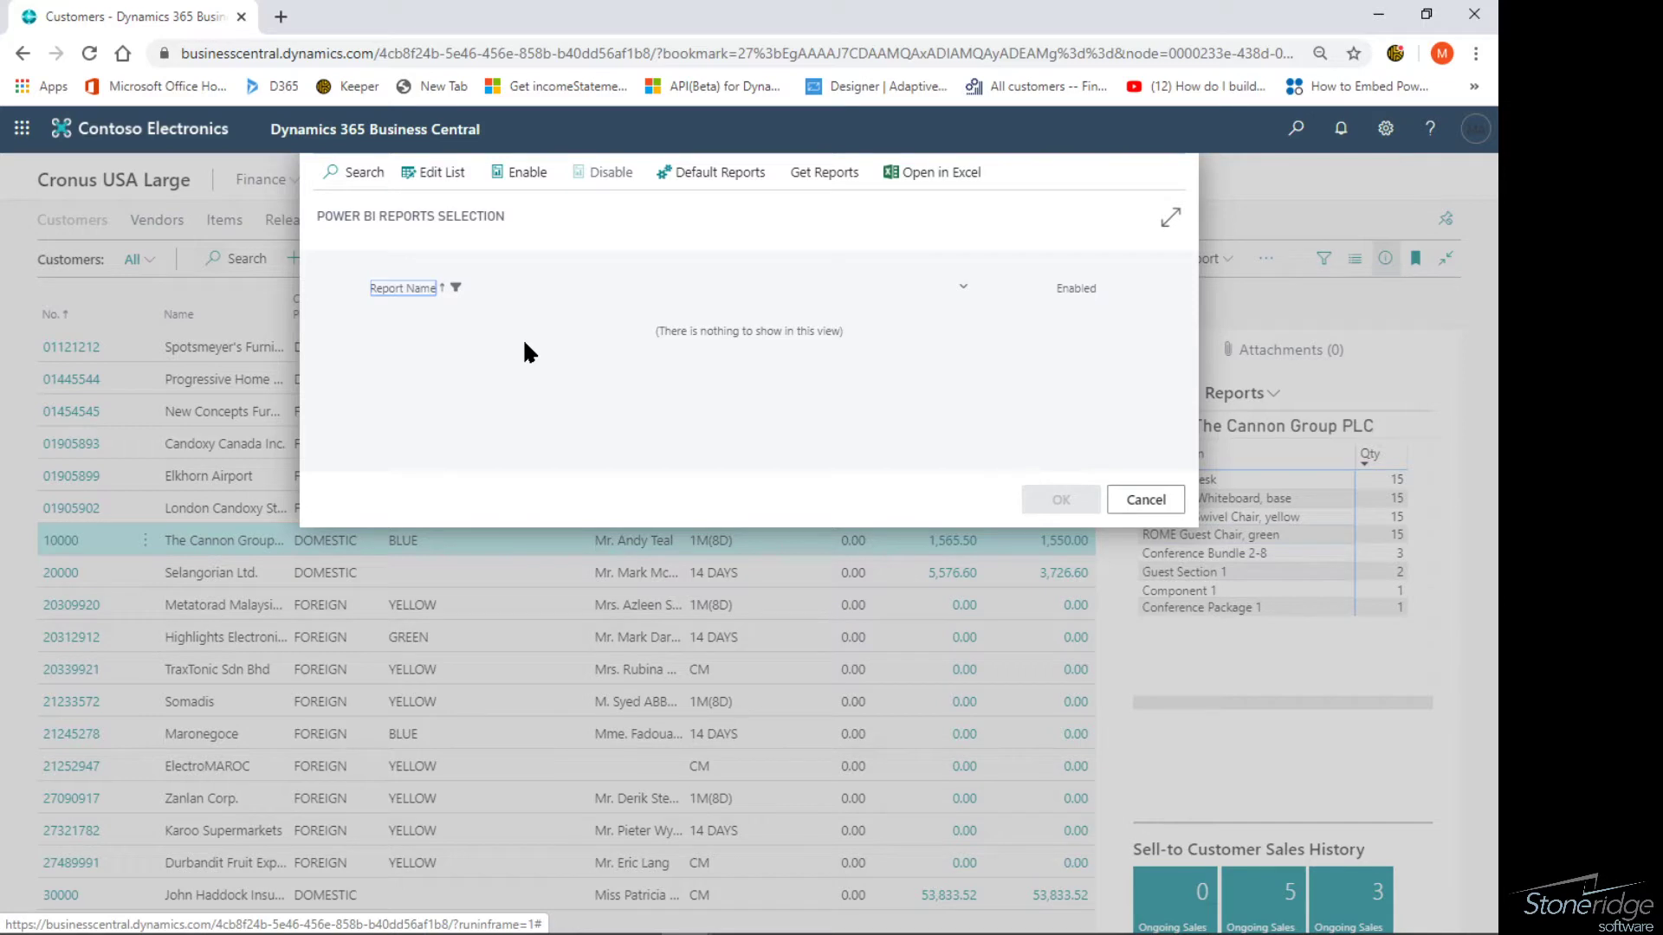
mouse_move(486, 304)
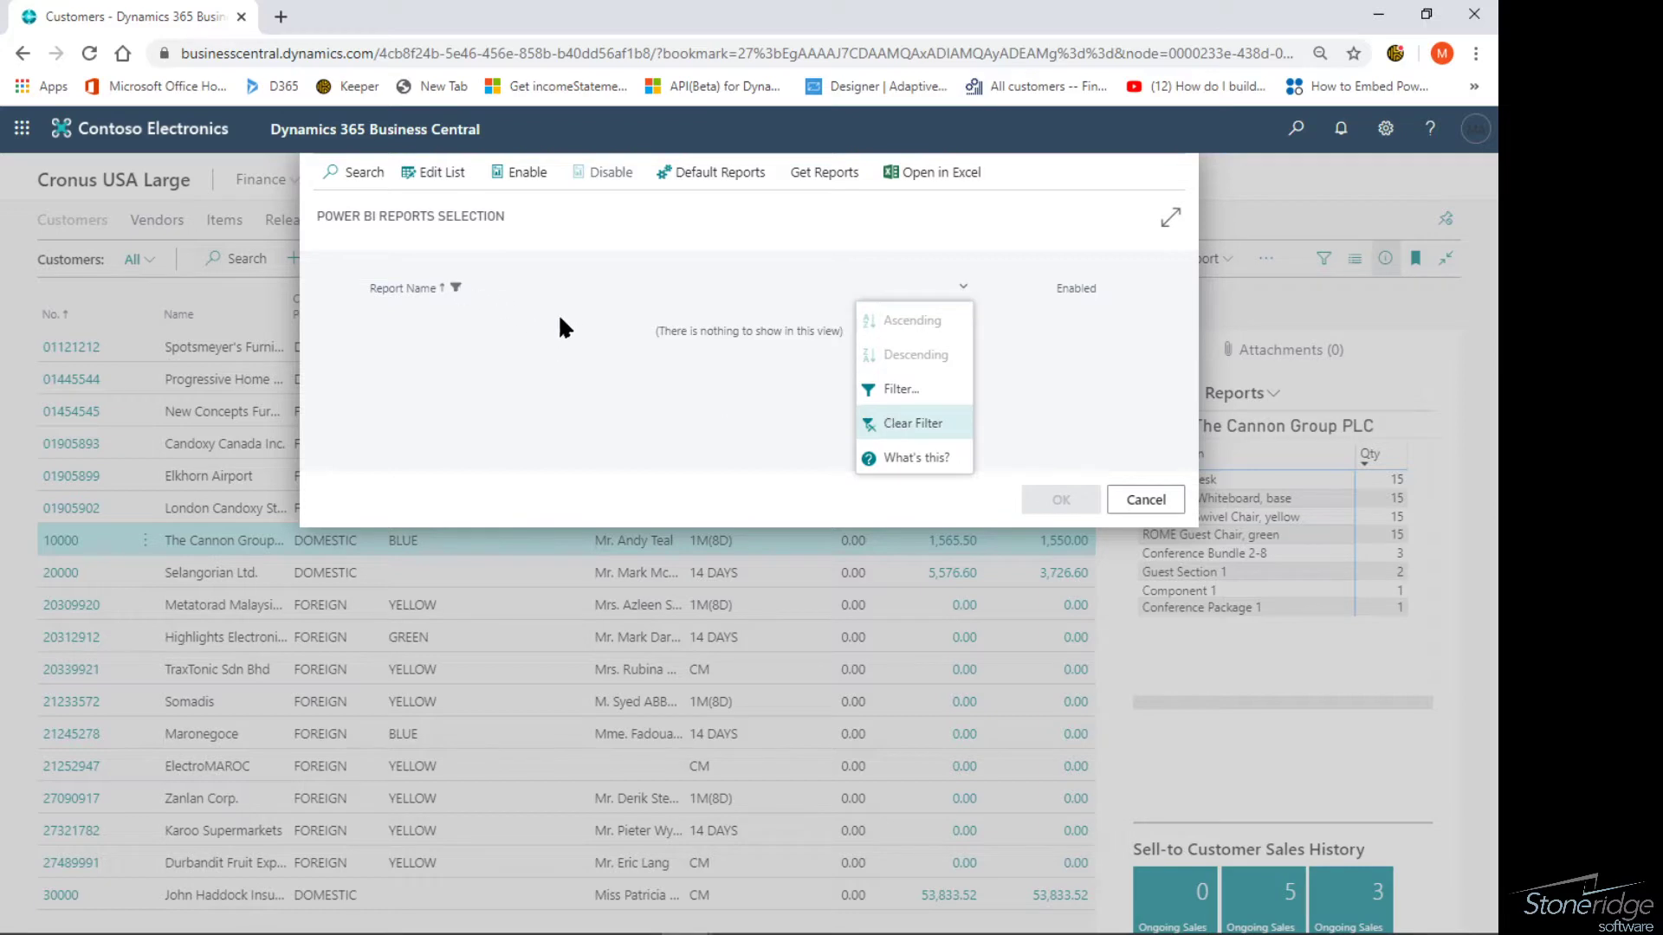
left_click(910, 421)
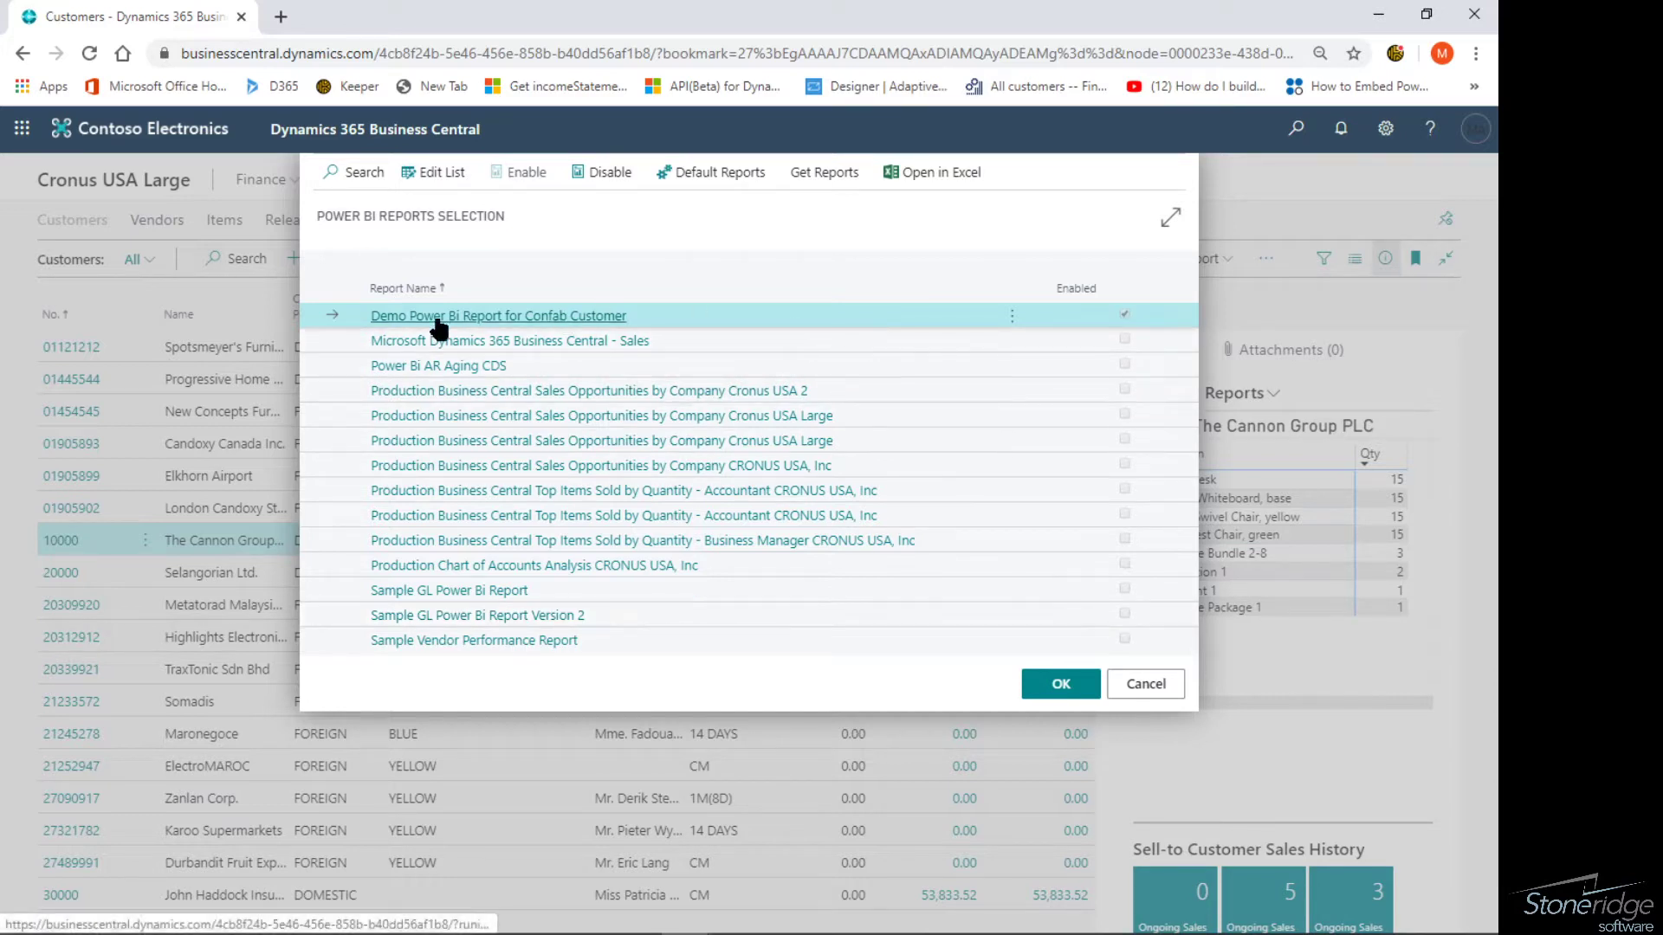
mouse_move(719, 331)
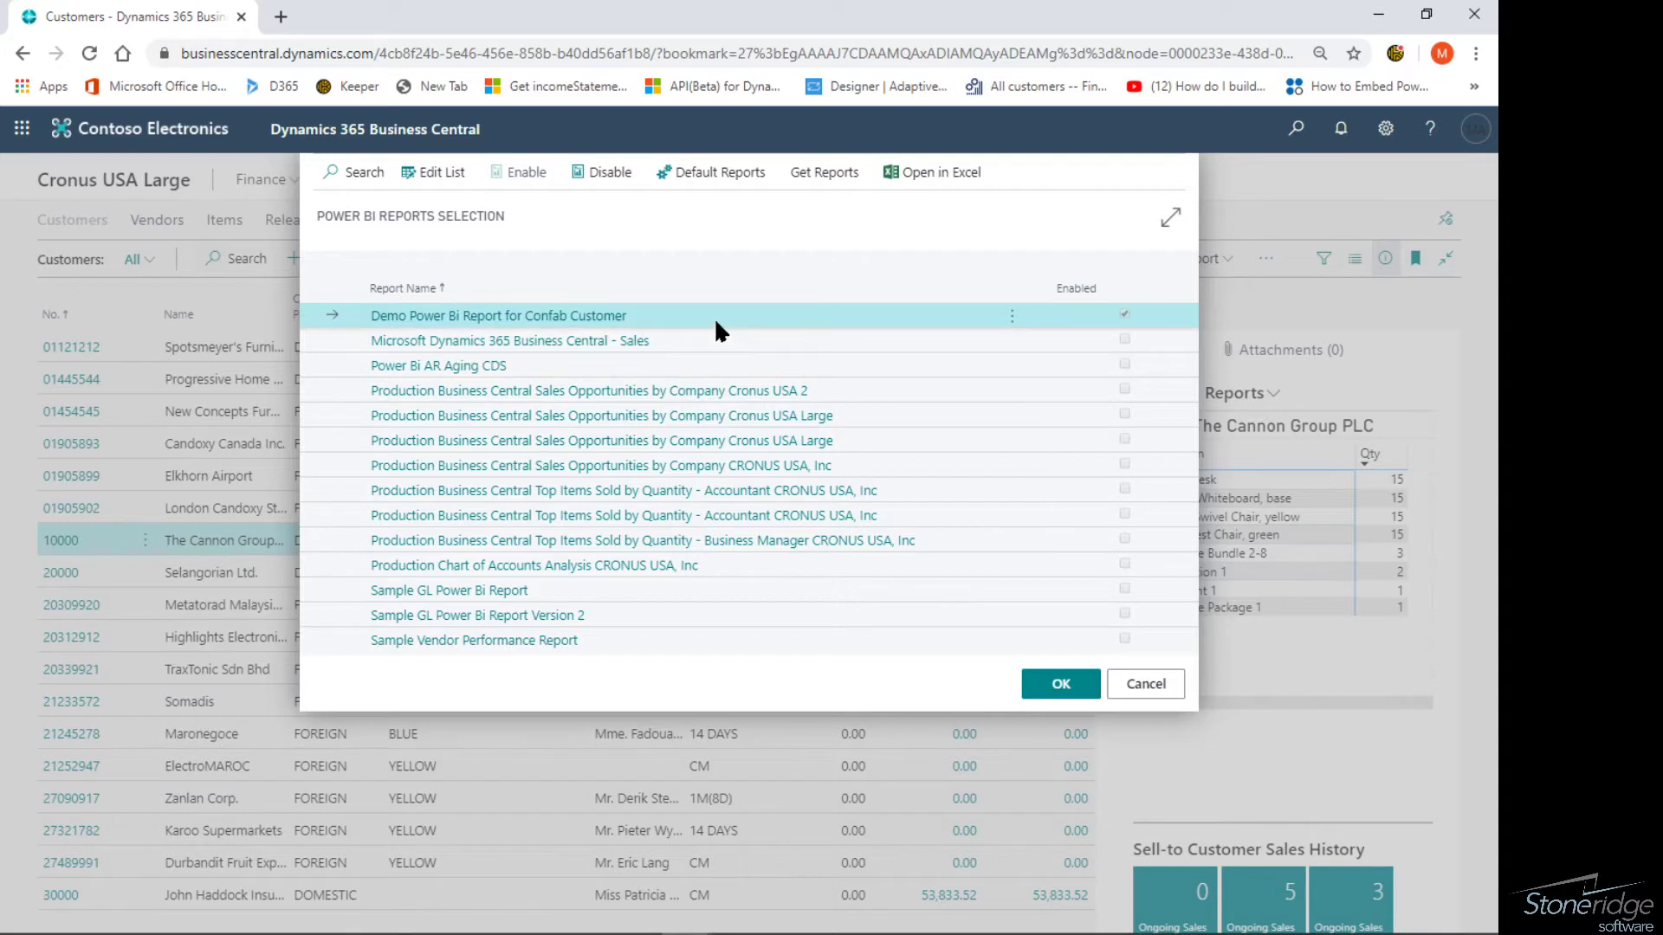
mouse_move(514, 186)
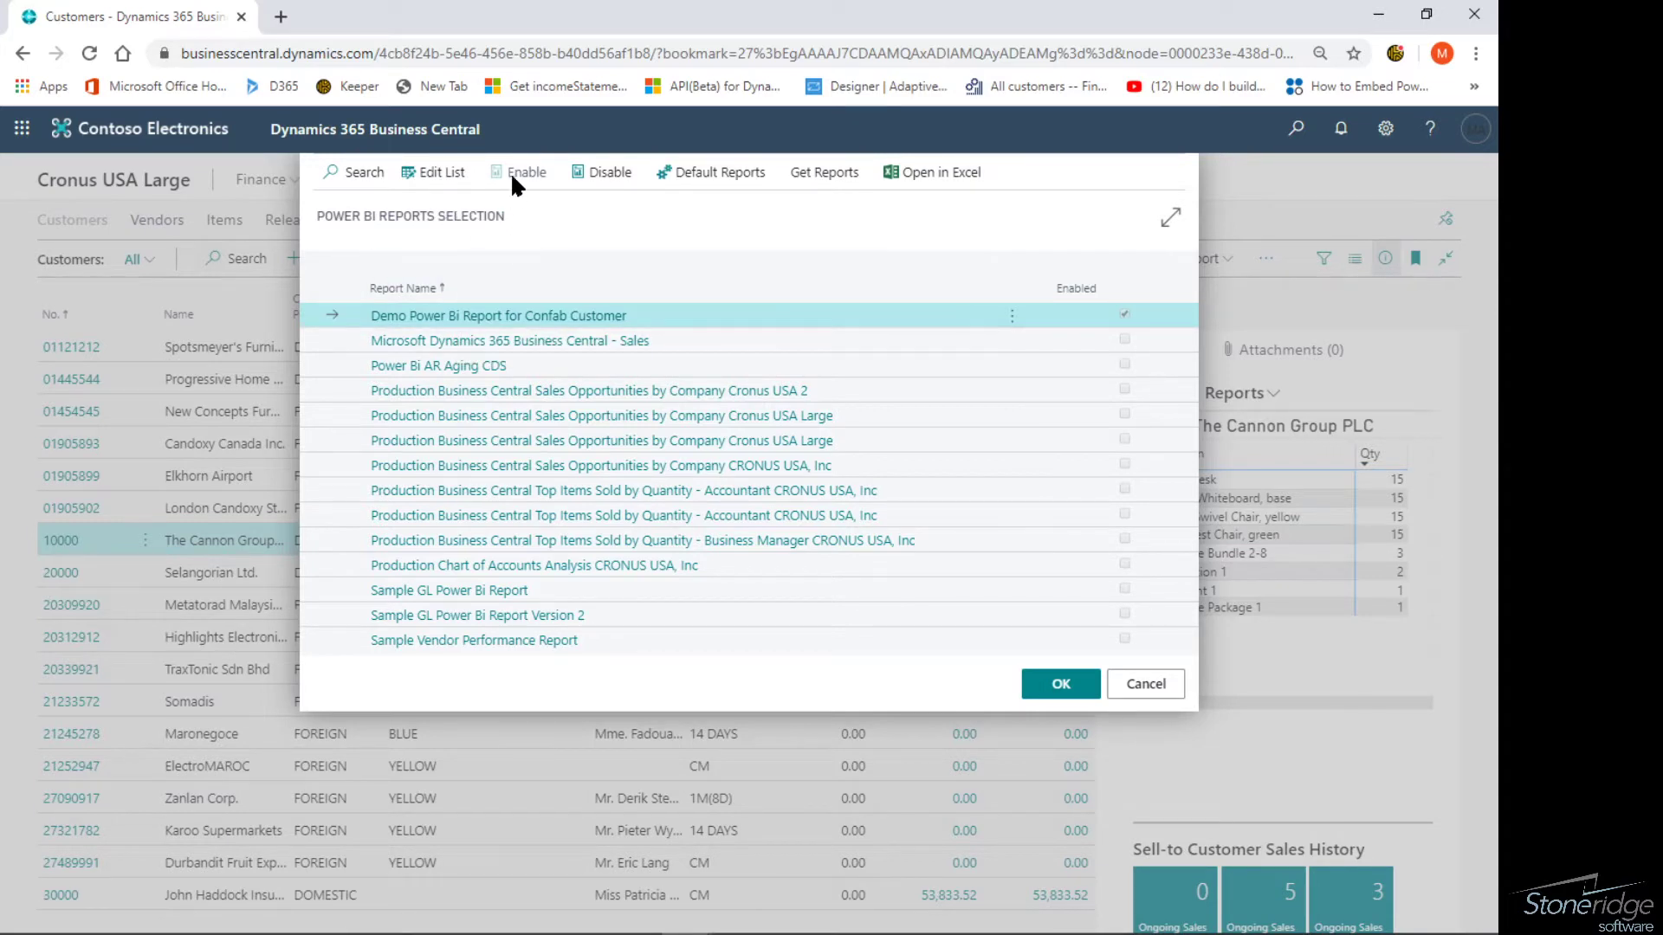
mouse_move(1032, 345)
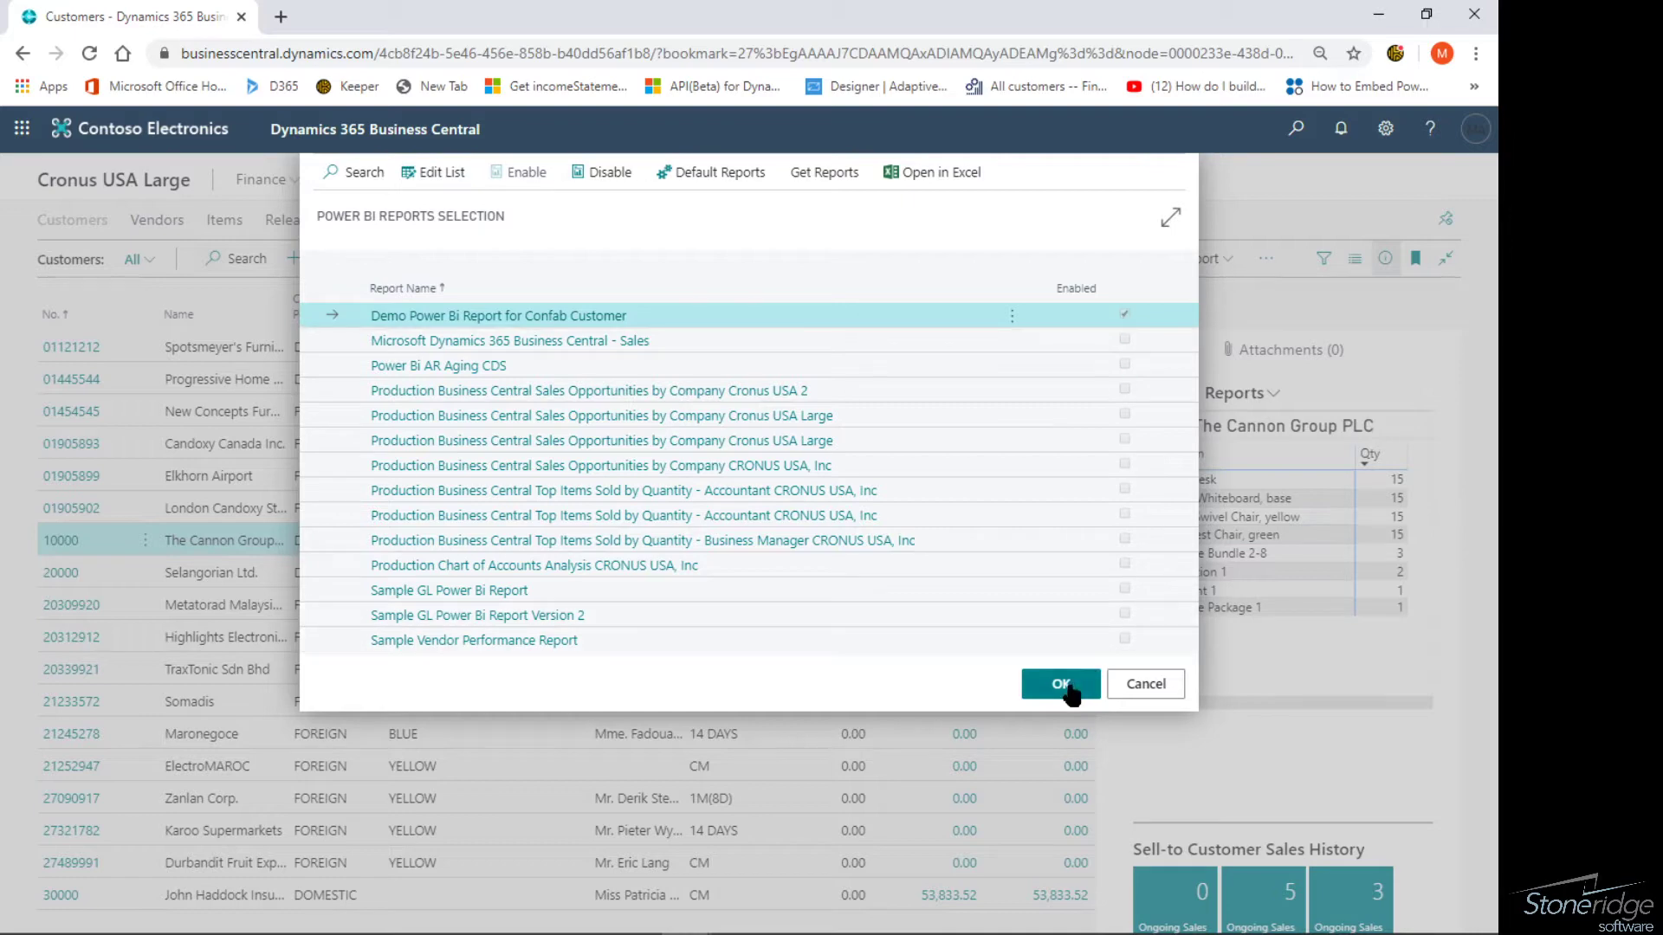
left_click(1059, 684)
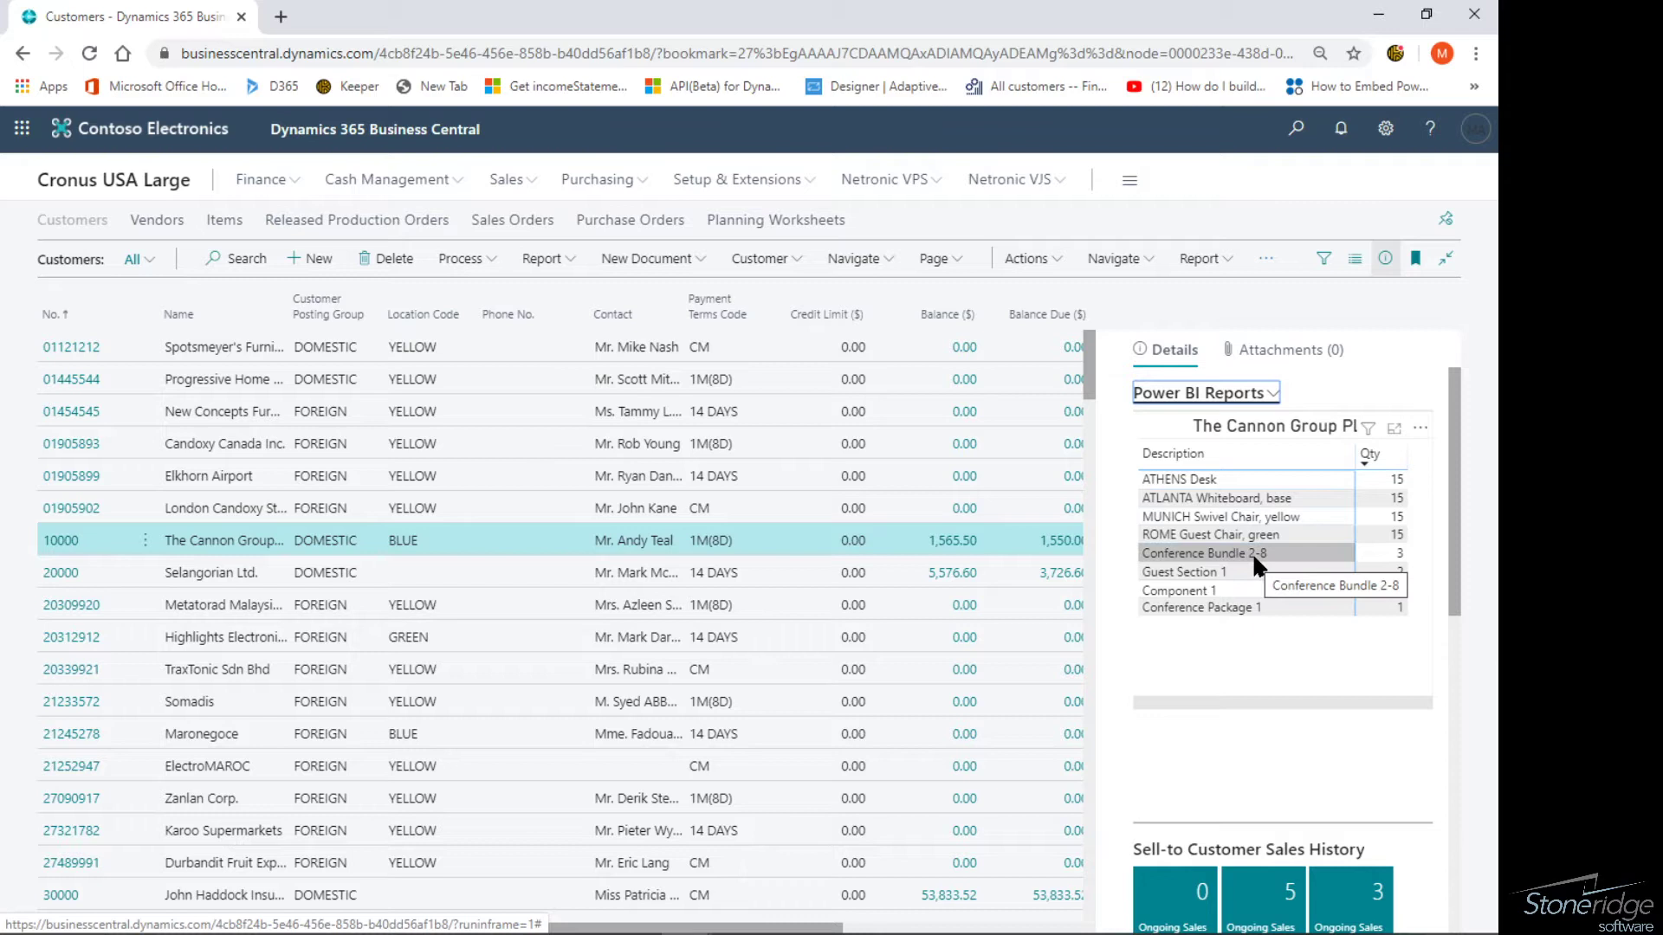
left_click(1272, 393)
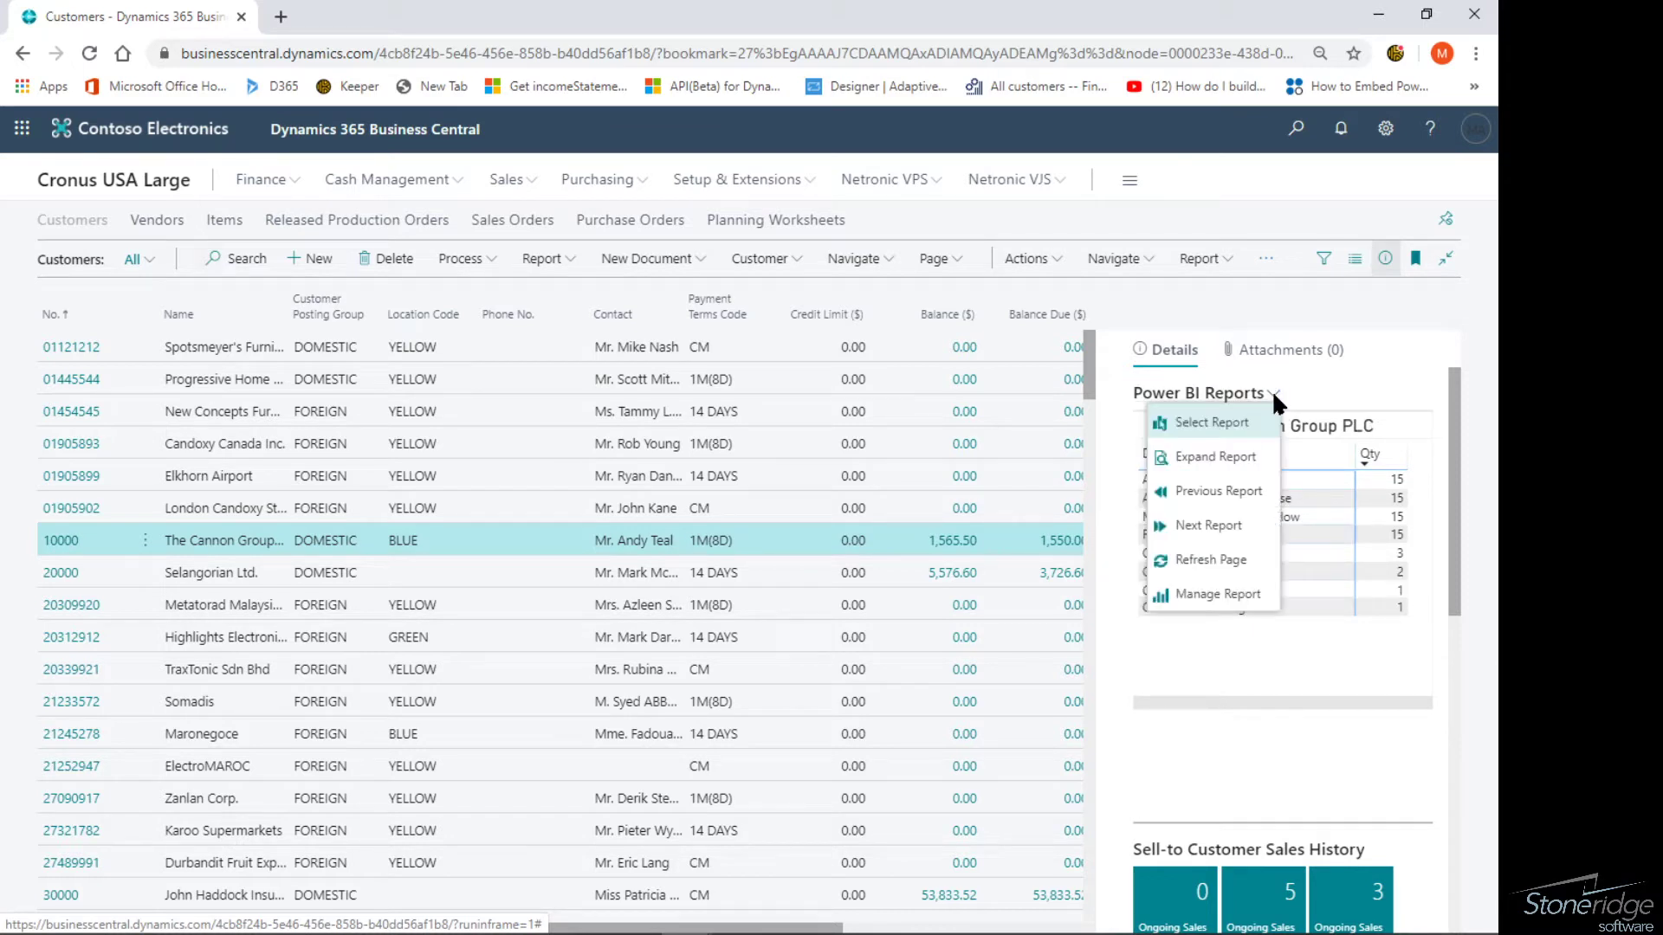
mouse_move(1218, 491)
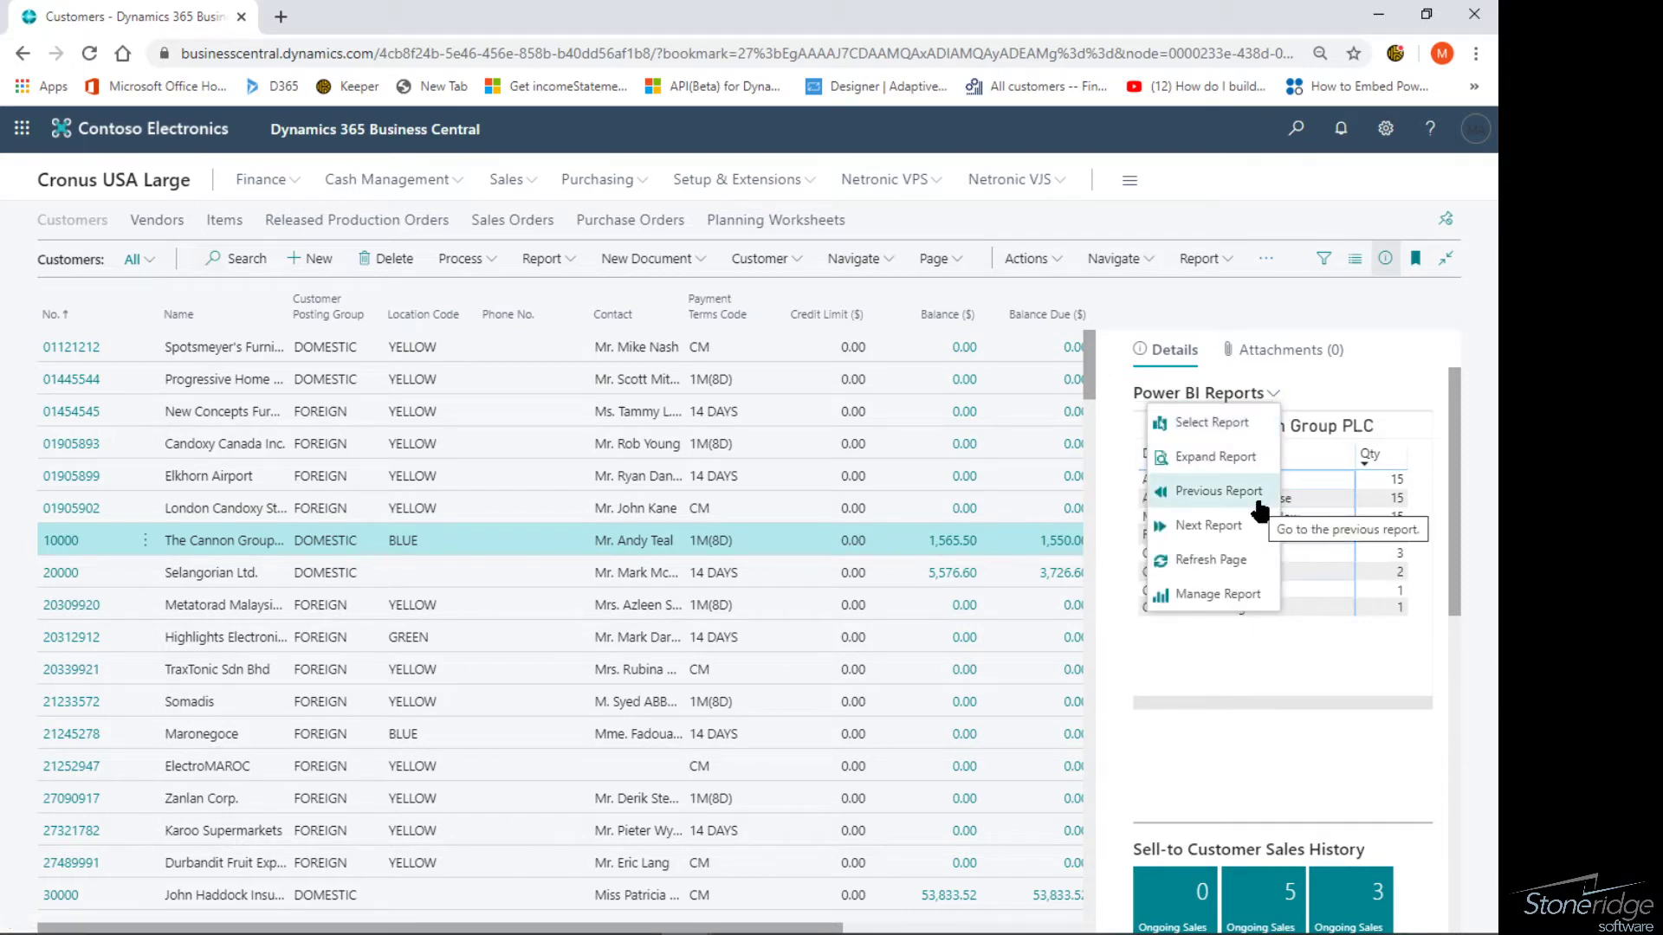
mouse_move(1217, 594)
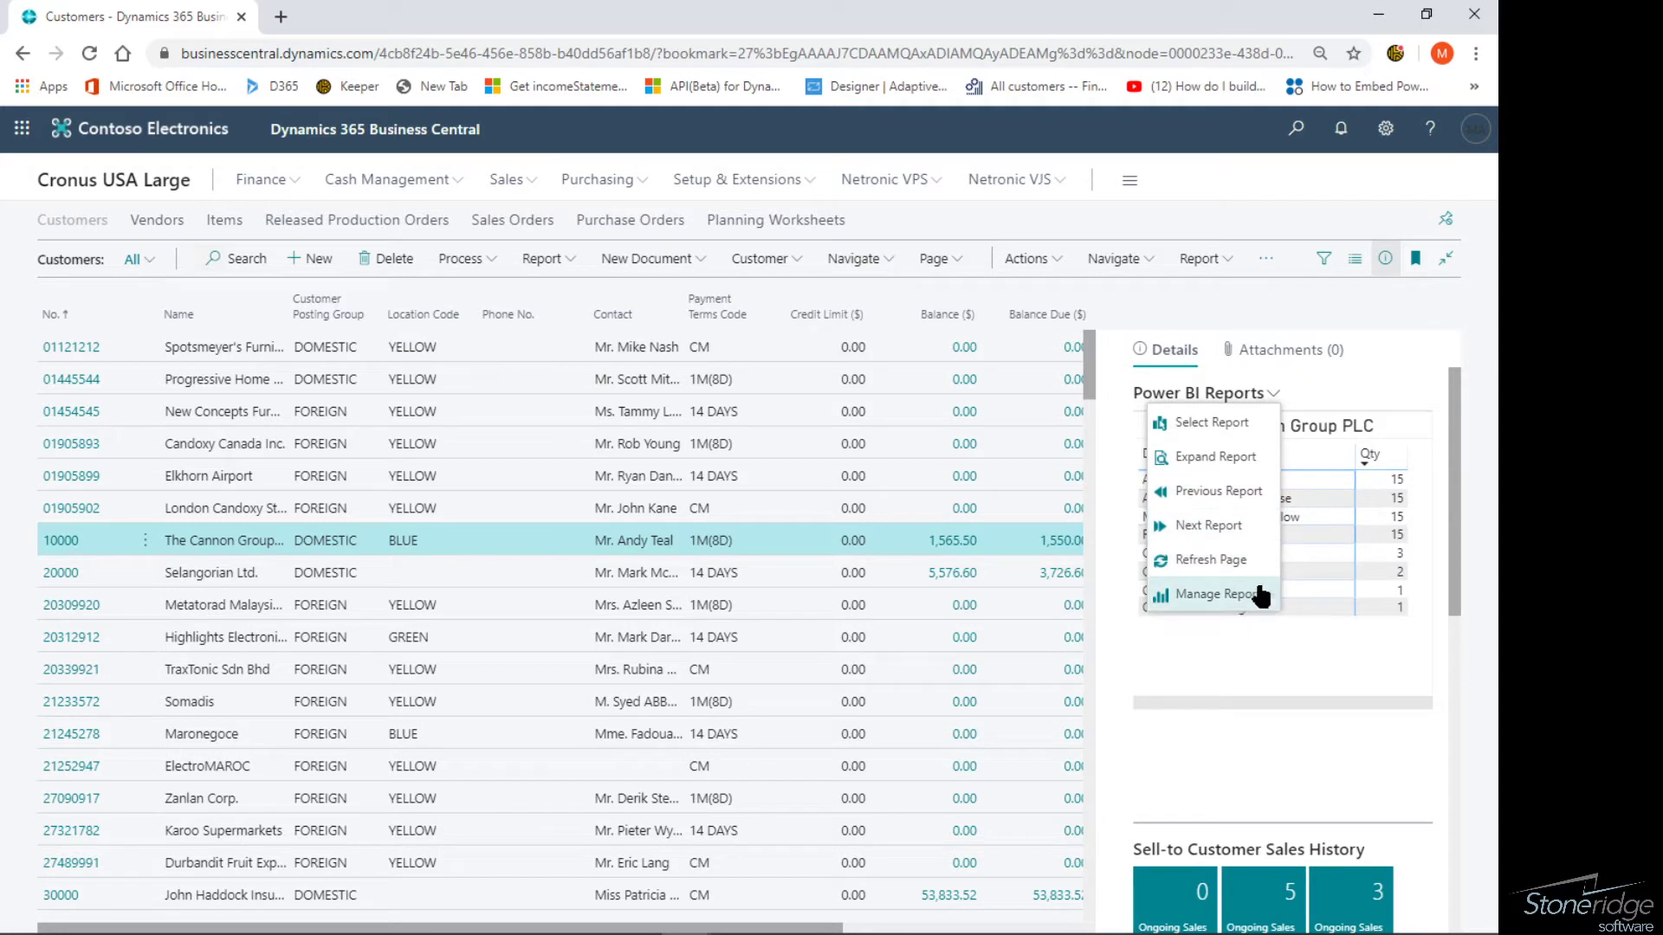
mouse_move(1308, 396)
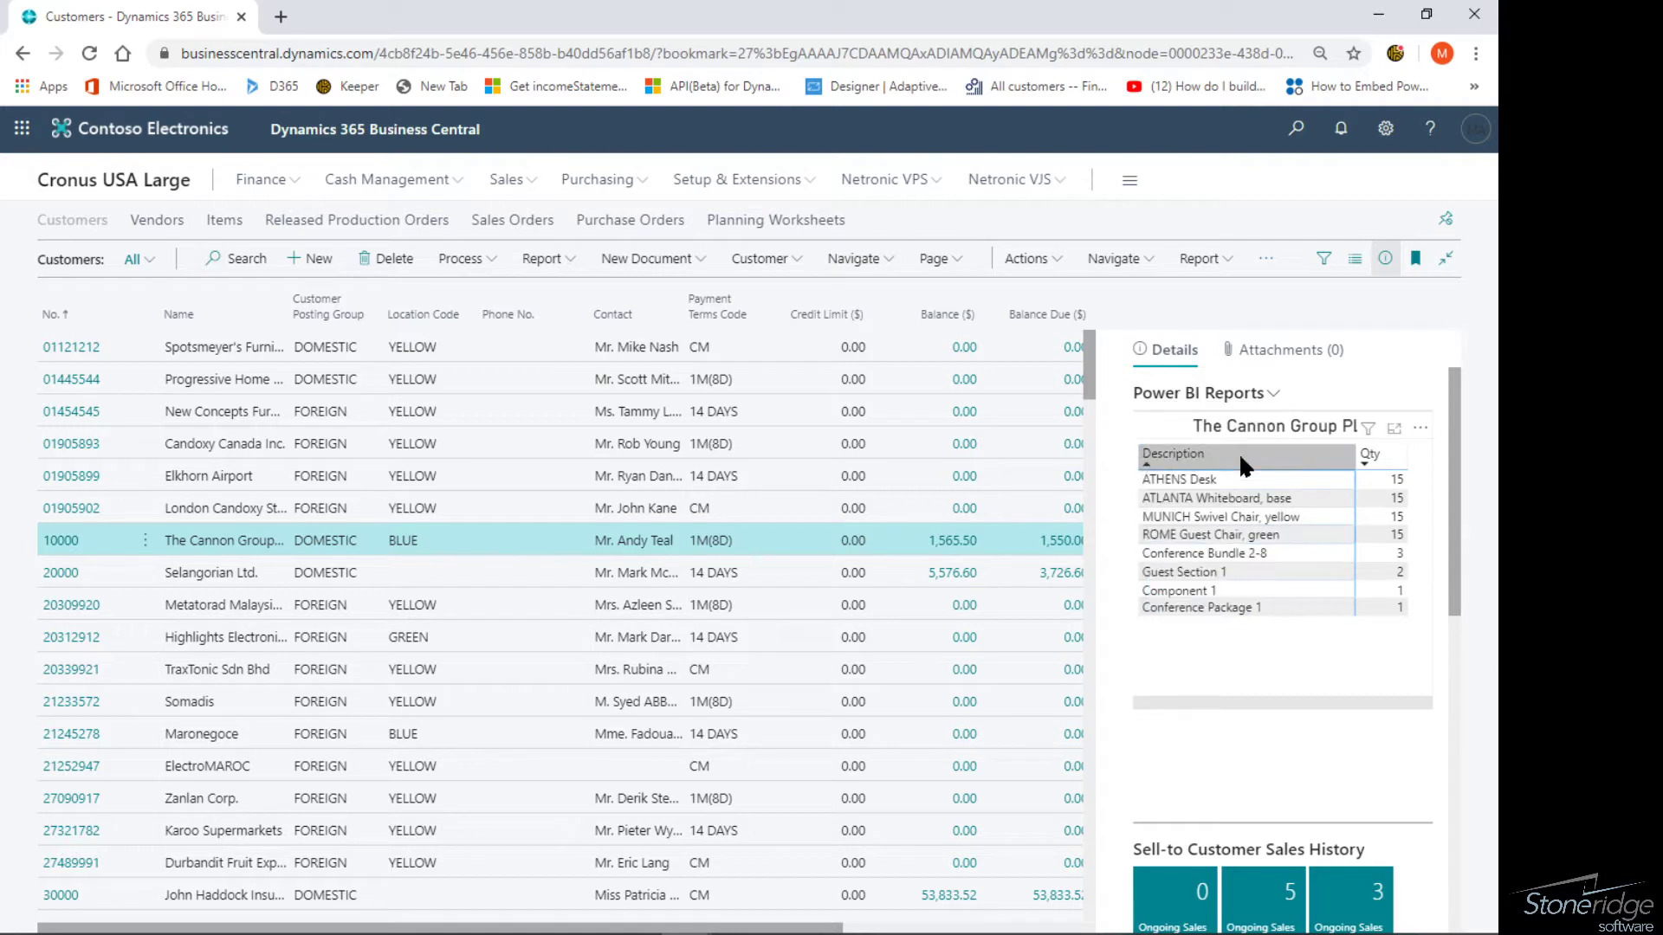
mouse_move(1228, 605)
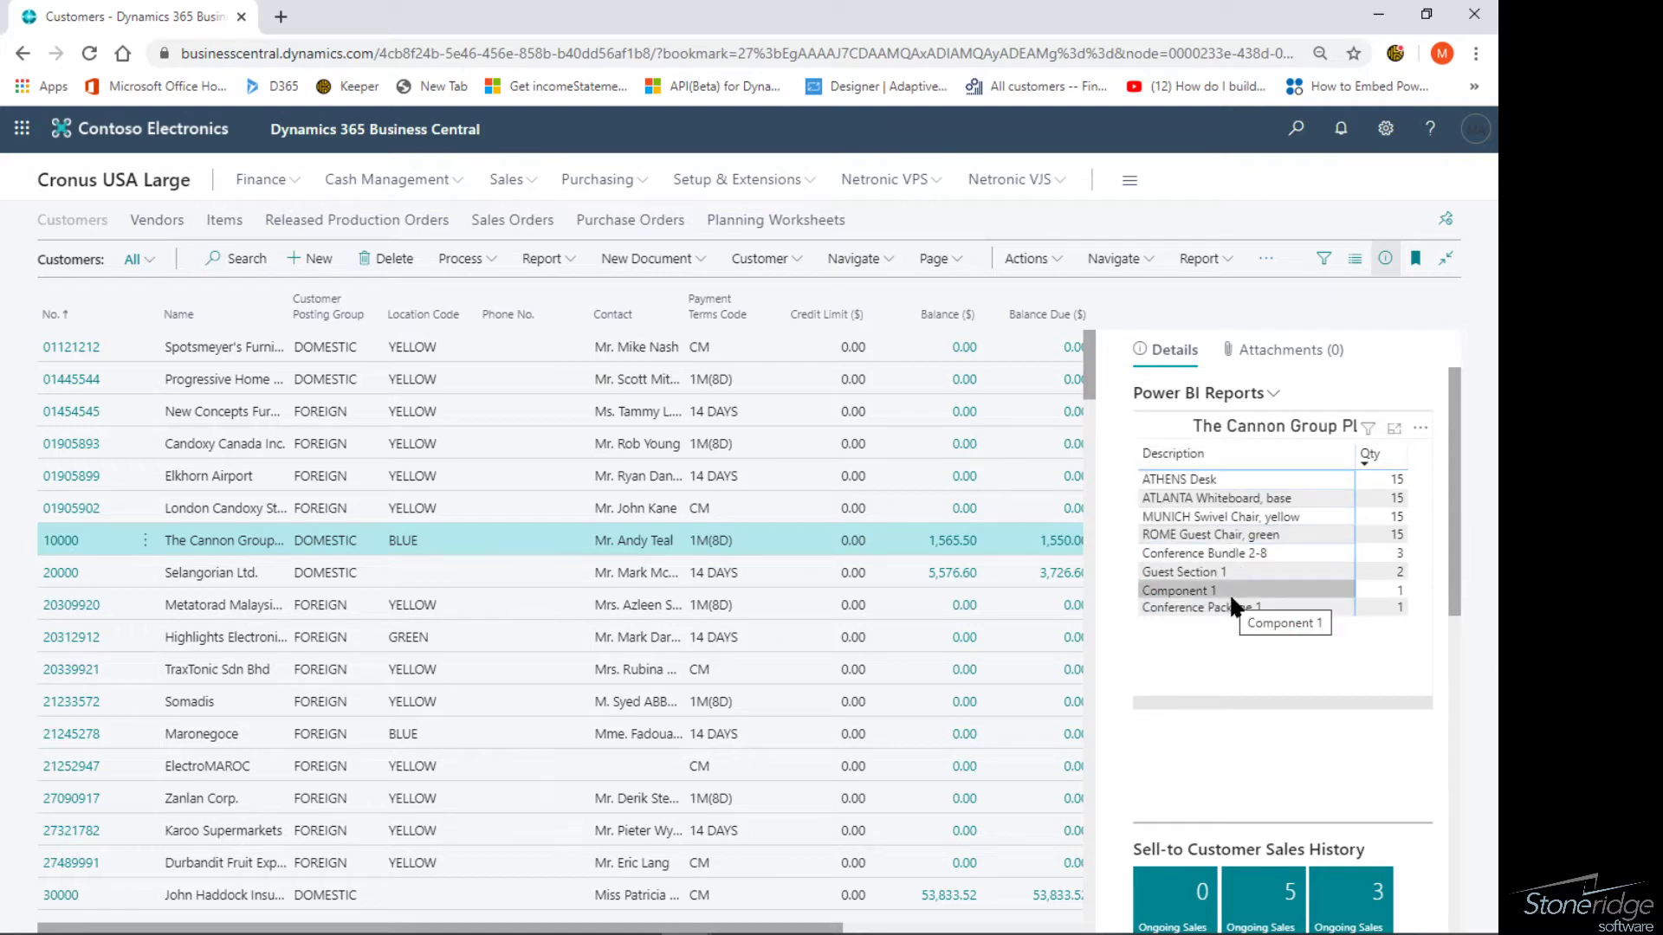
mouse_move(903, 544)
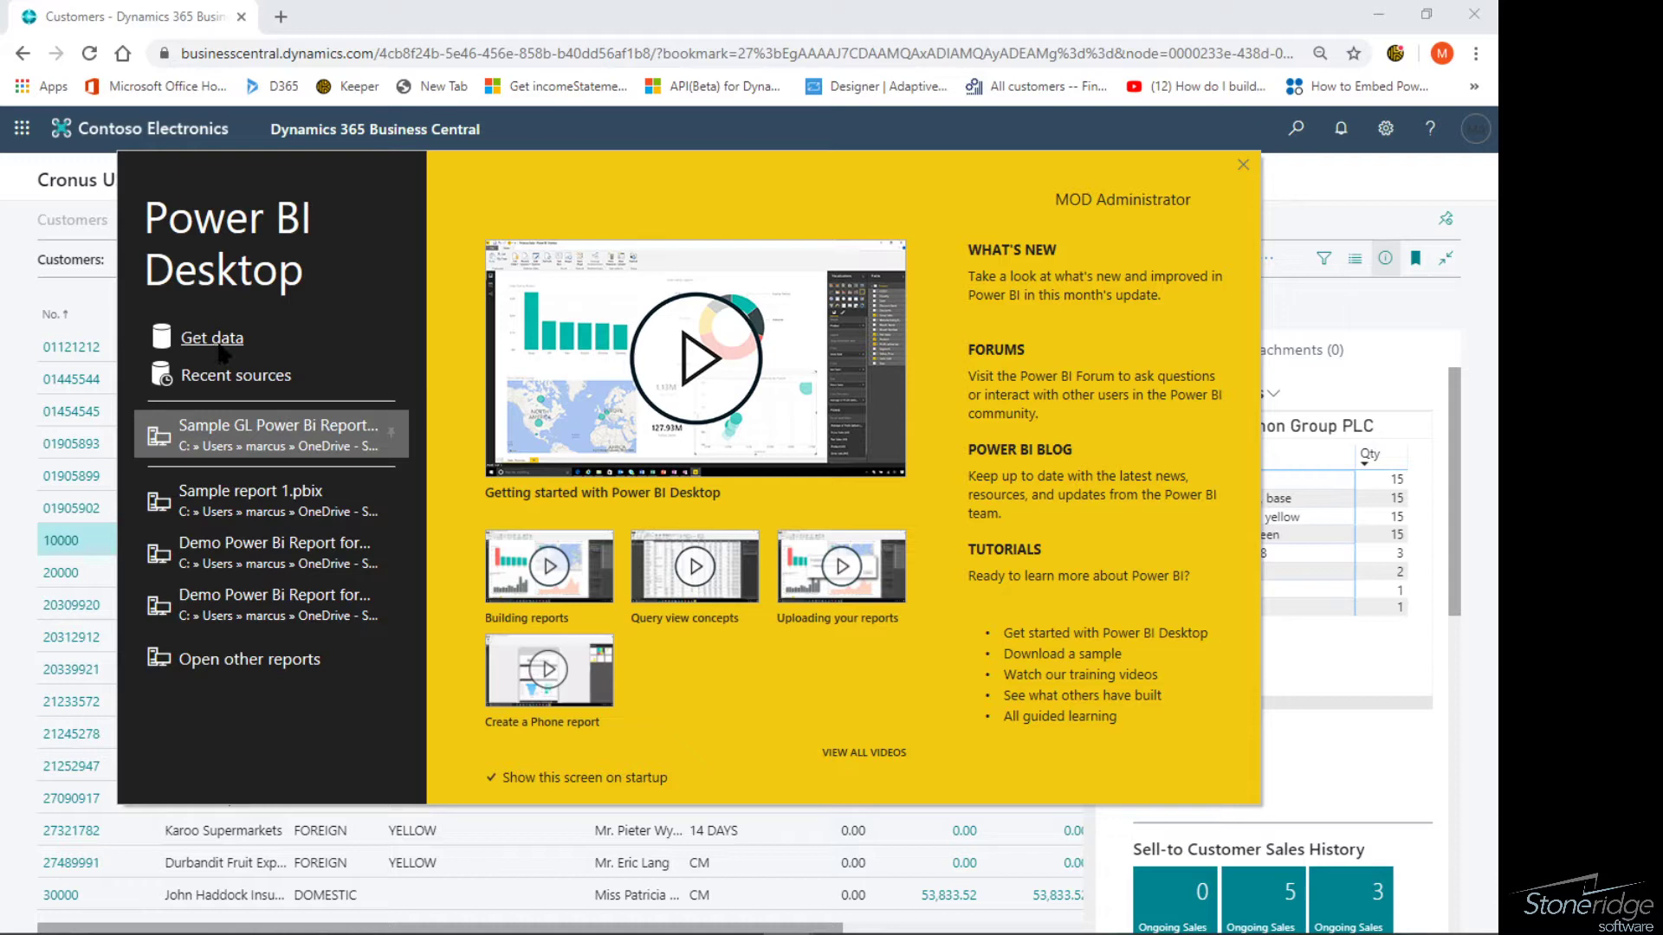
Search Get Data for 'oda' and connect using the OData Feed connector.
left_click(1241, 164)
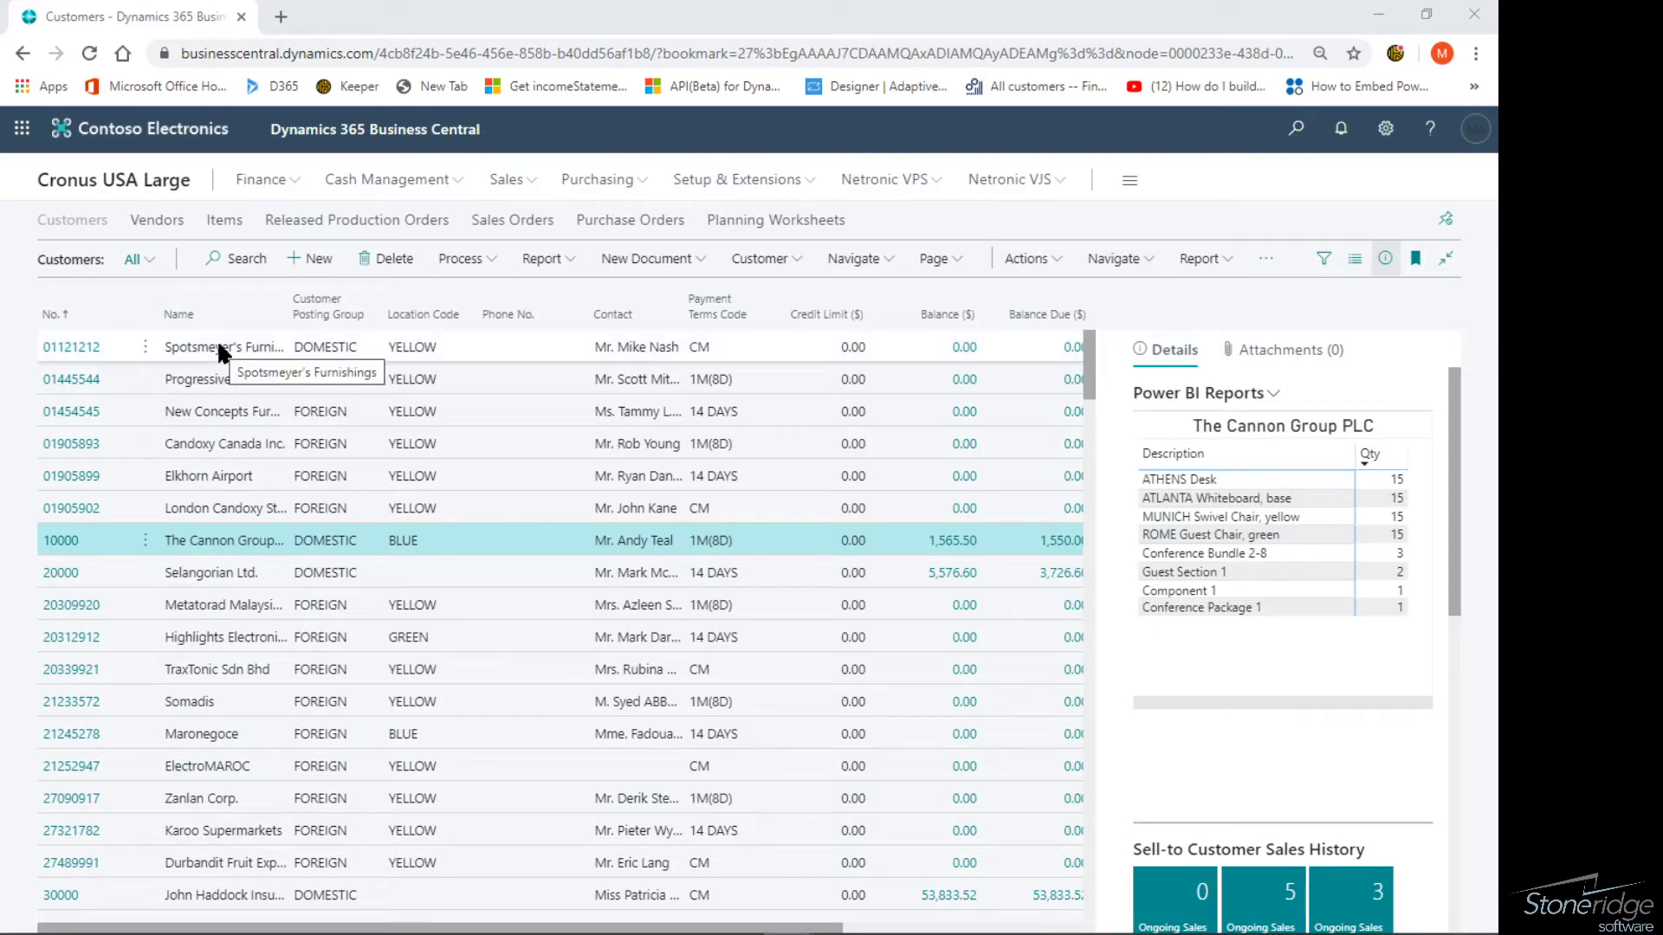
mouse_move(222, 350)
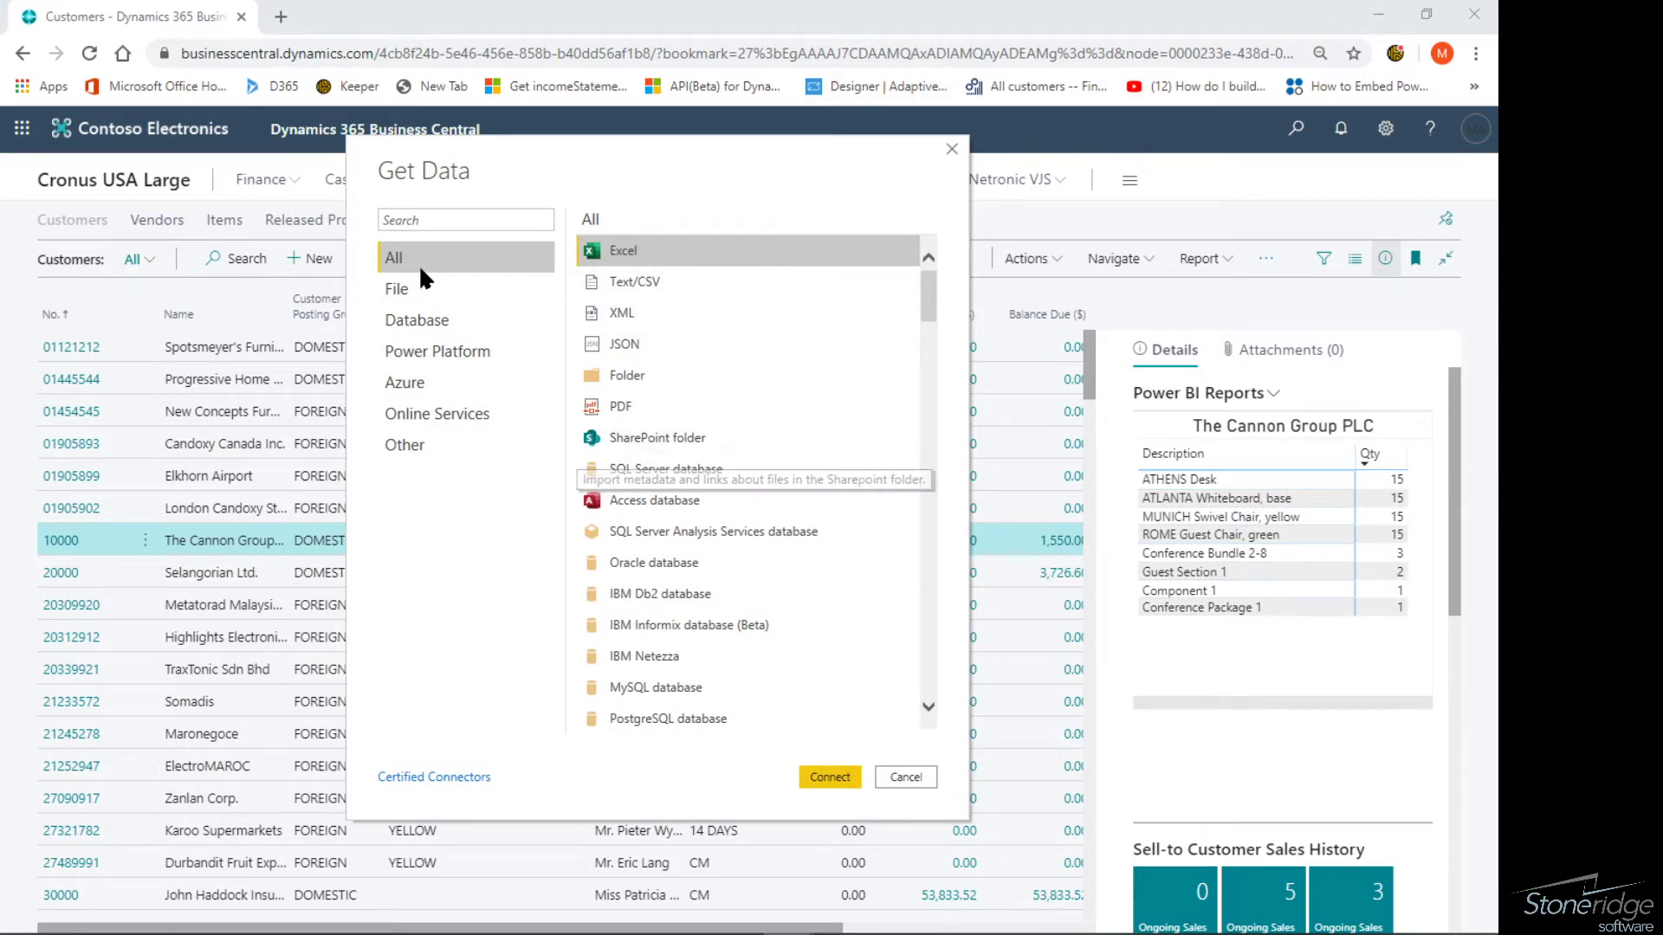
type("od")
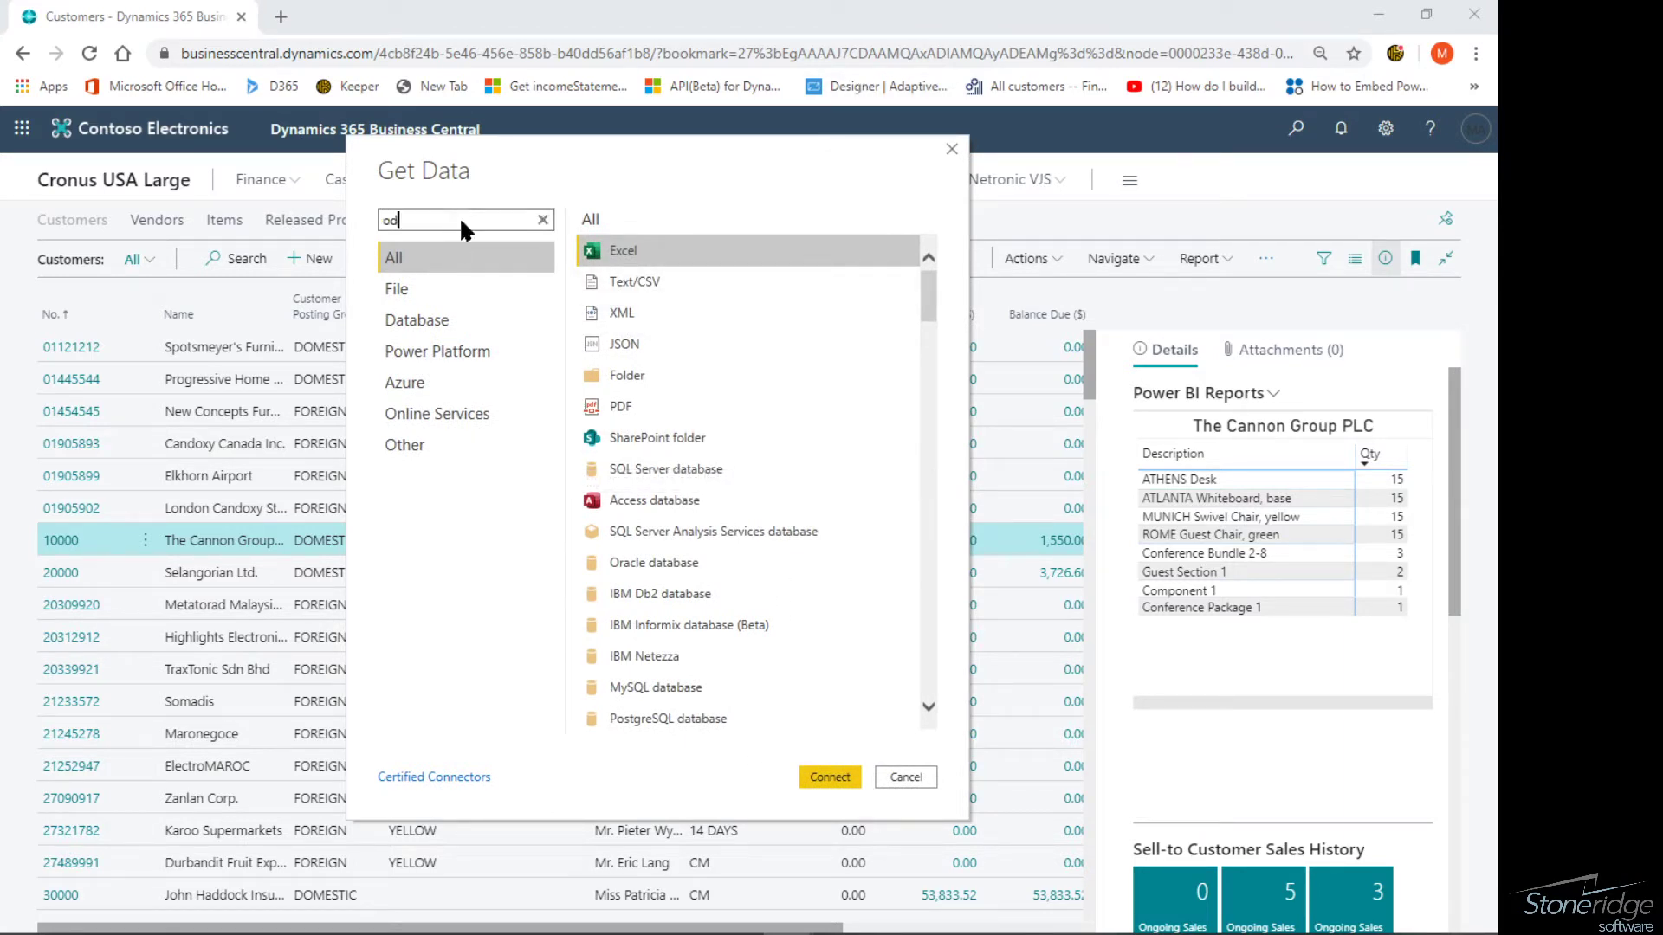
type("a")
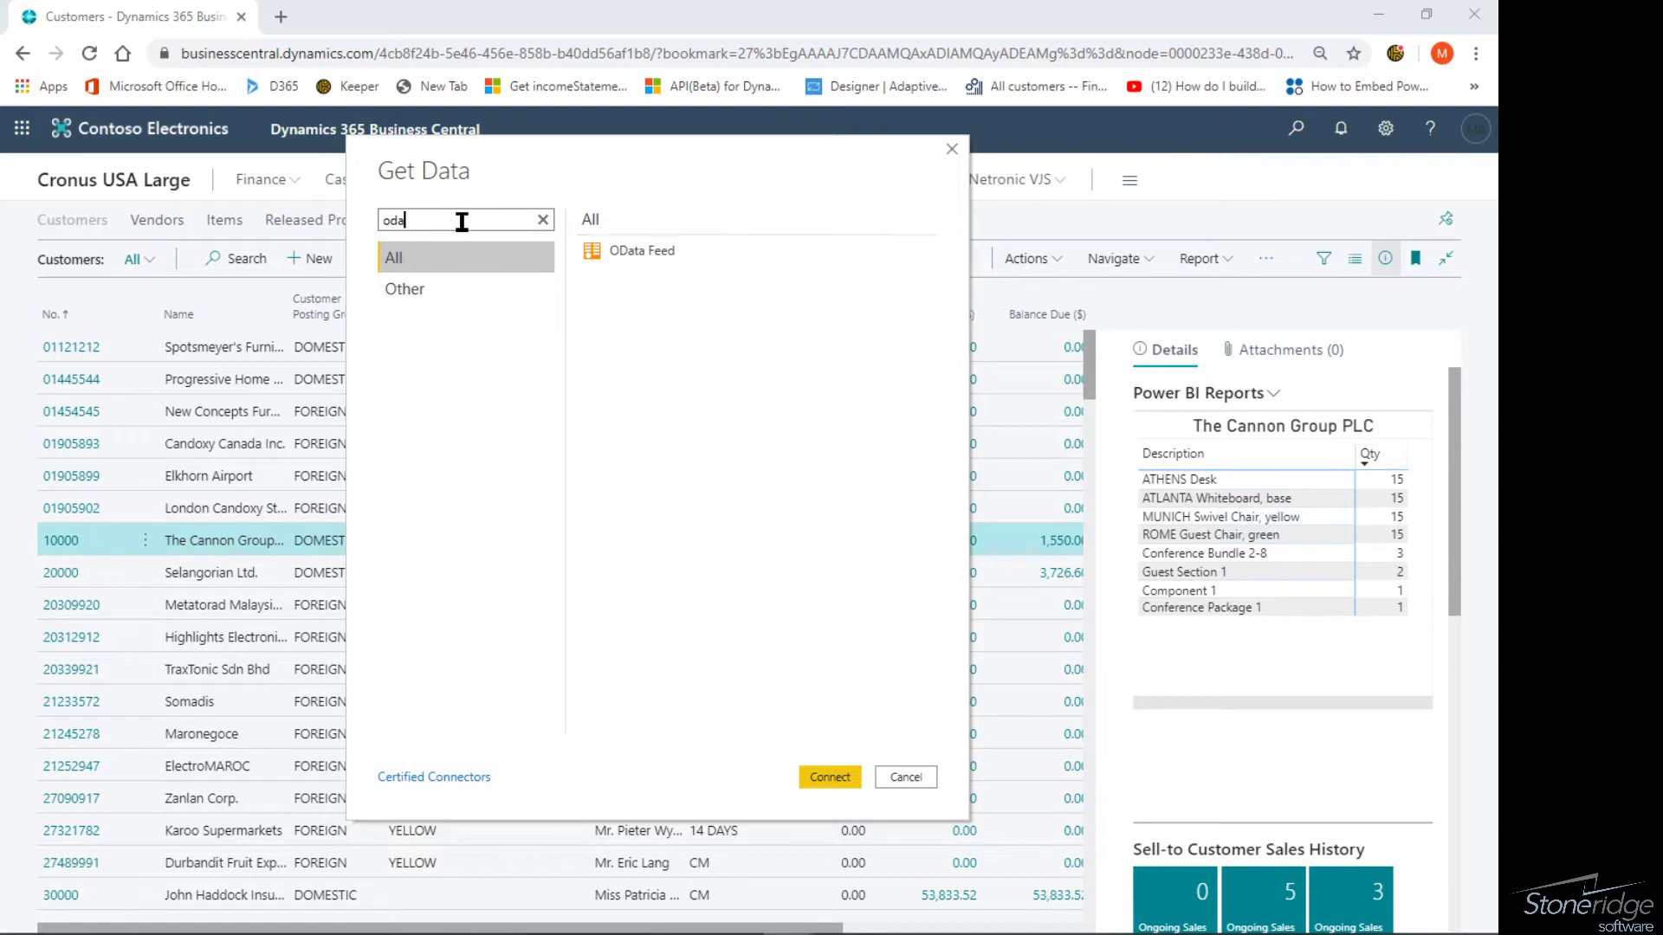
left_click(542, 219)
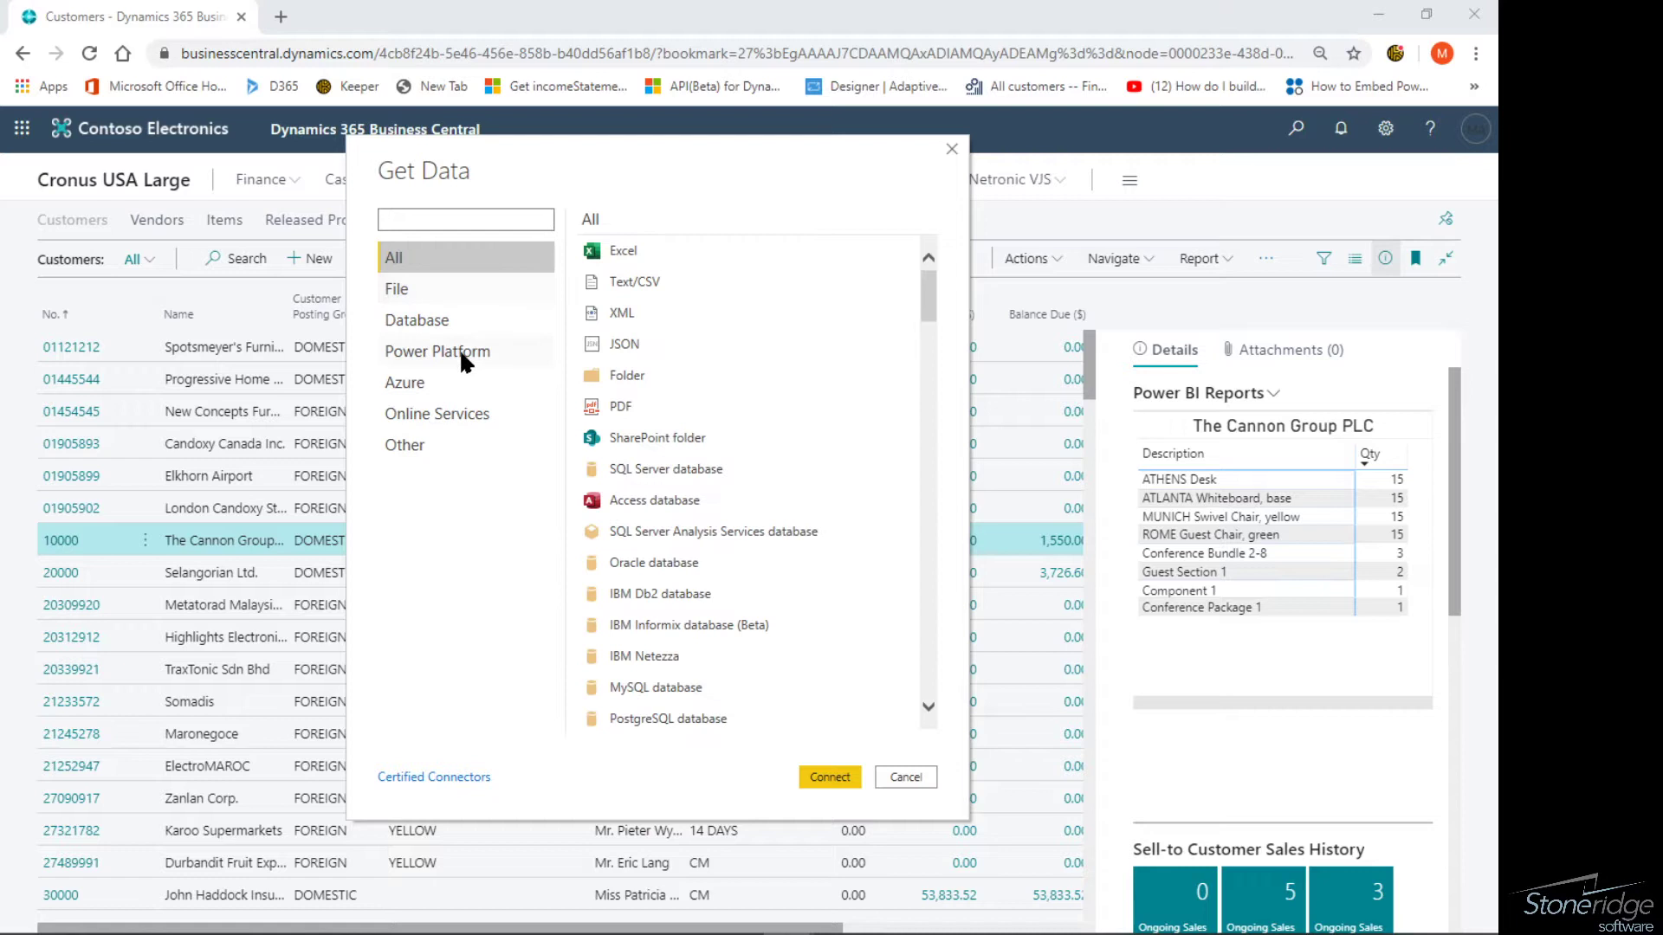
left_click(436, 414)
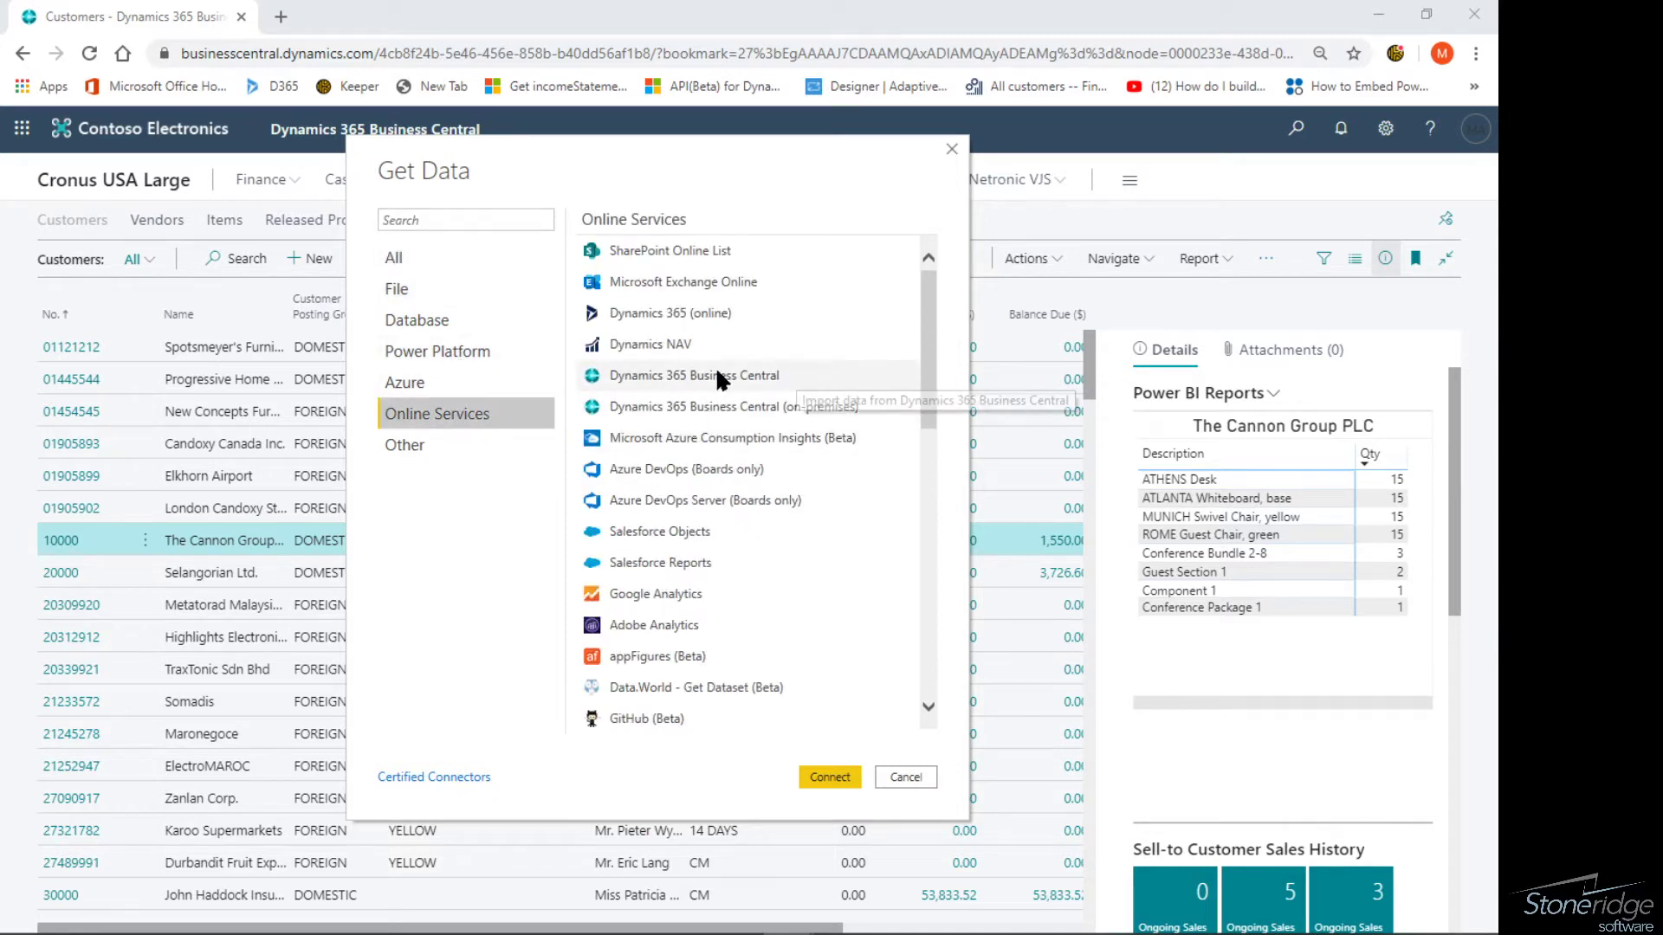
mouse_move(694, 375)
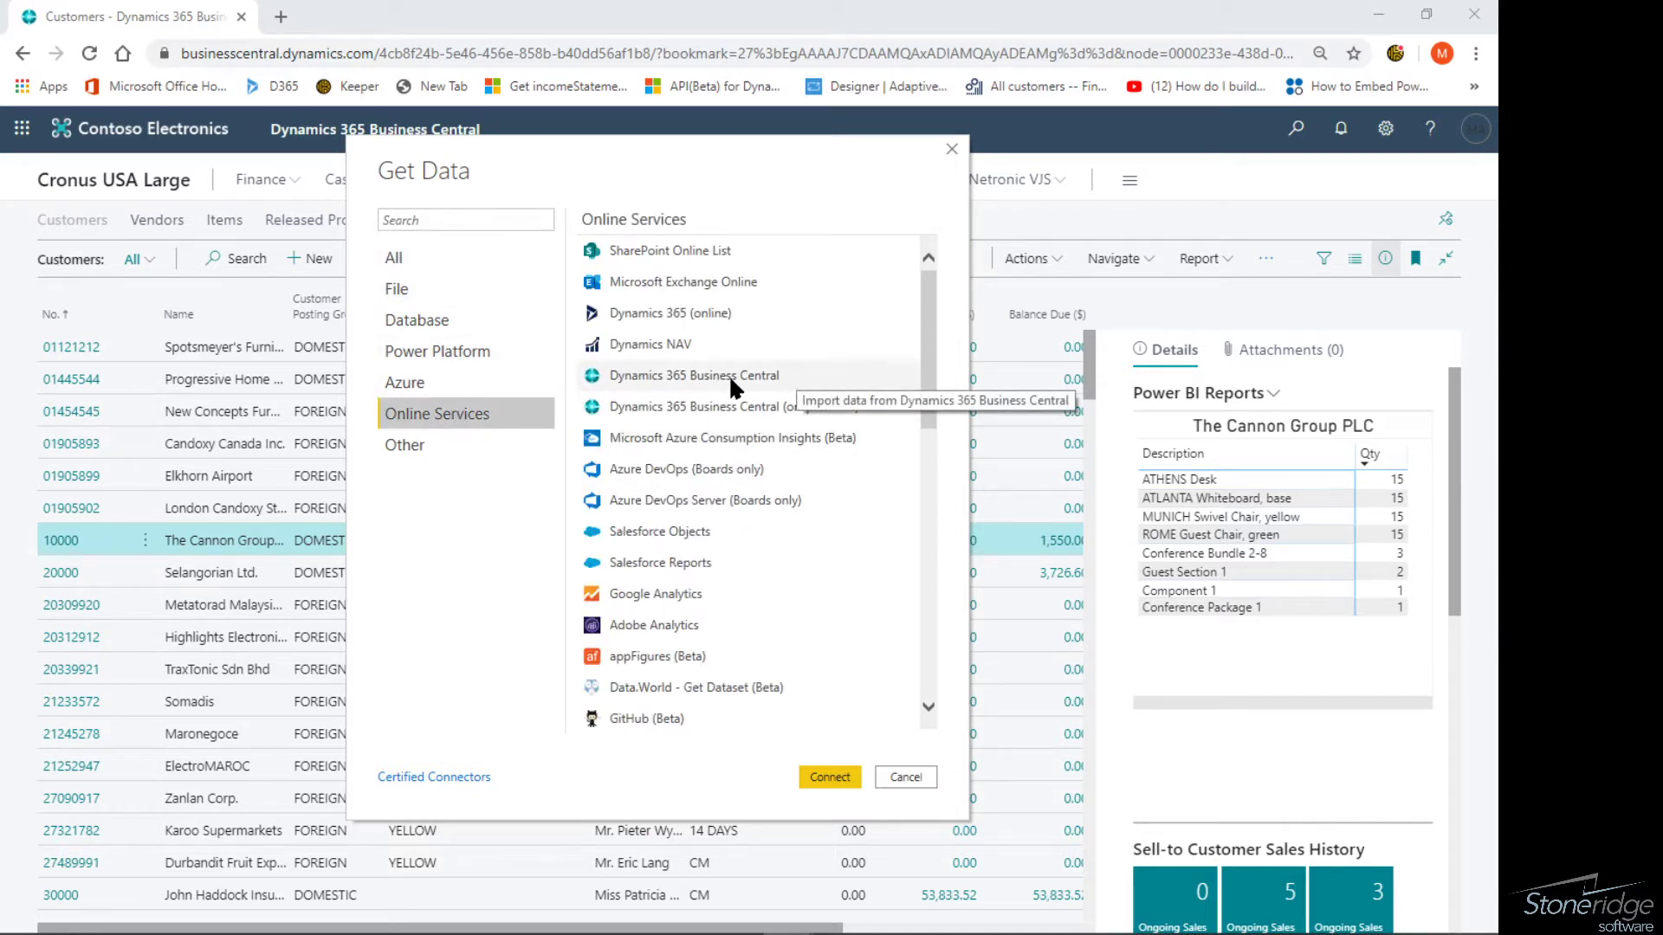
mouse_move(733, 406)
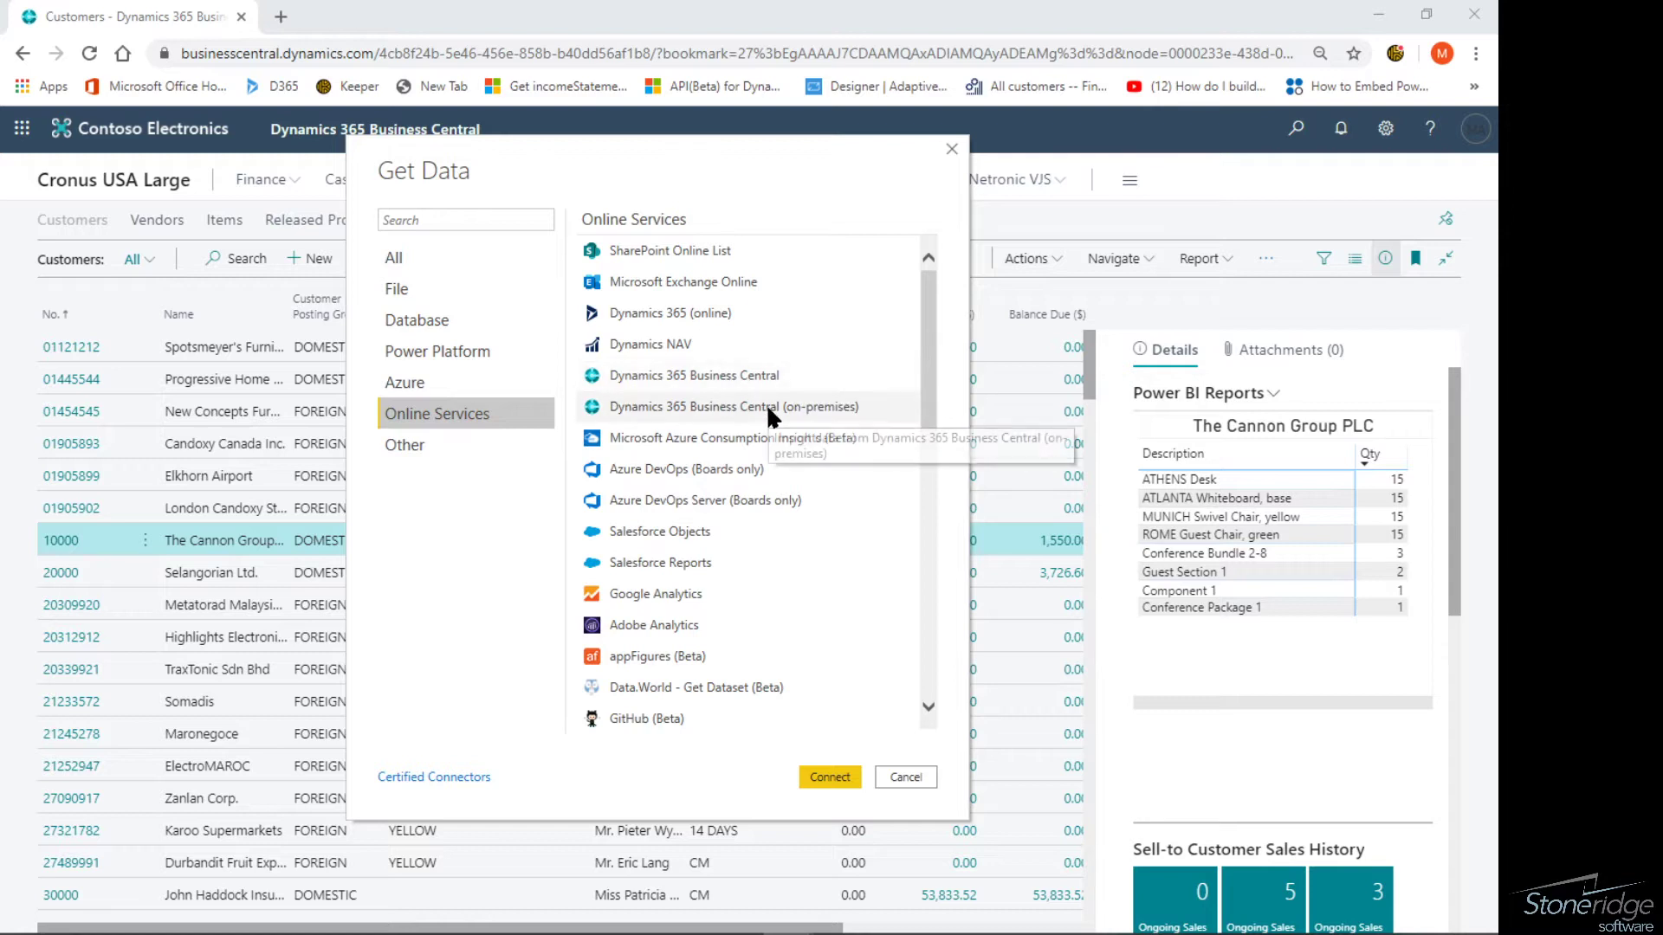
left_click(464, 219)
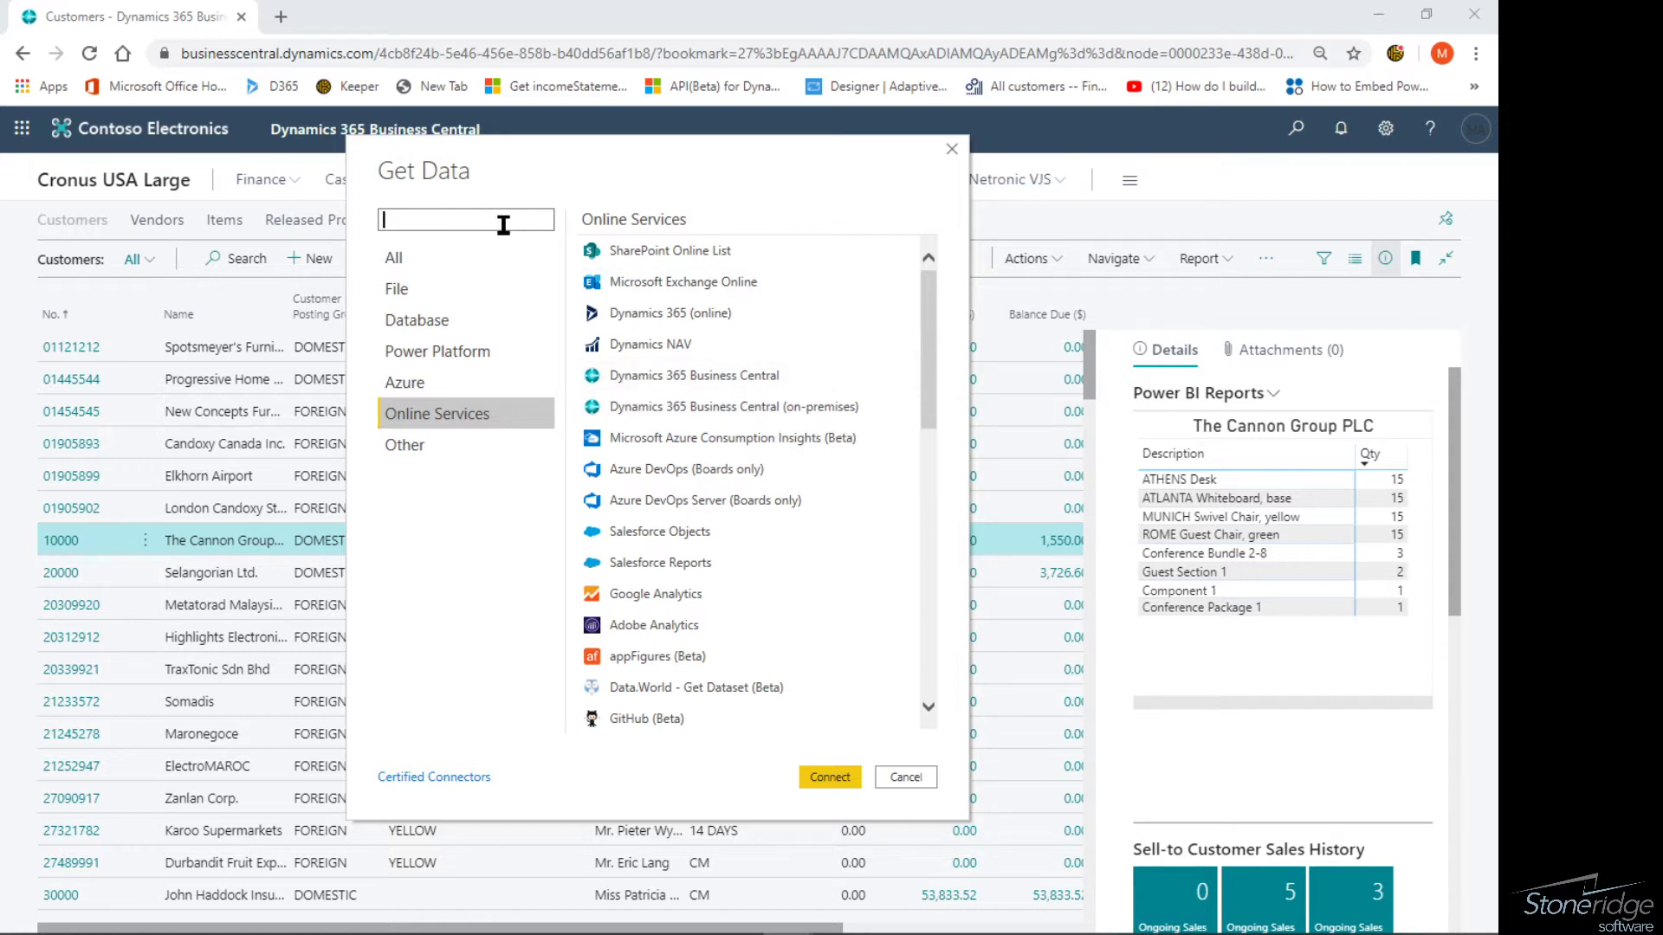
type("oda")
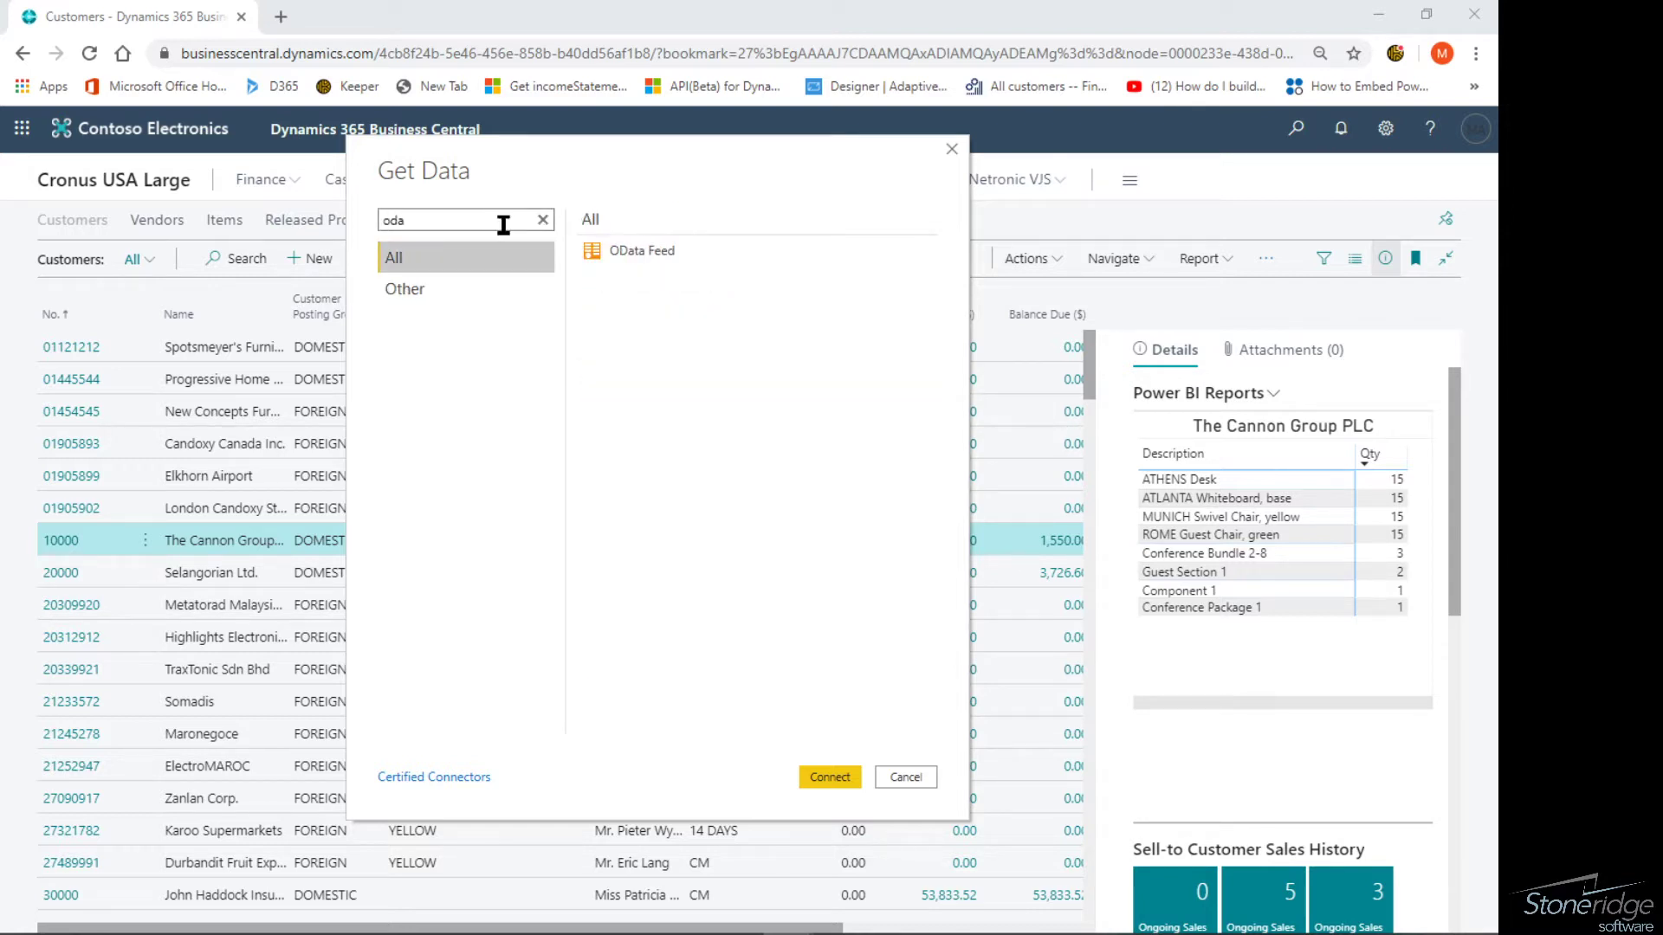
left_click(641, 250)
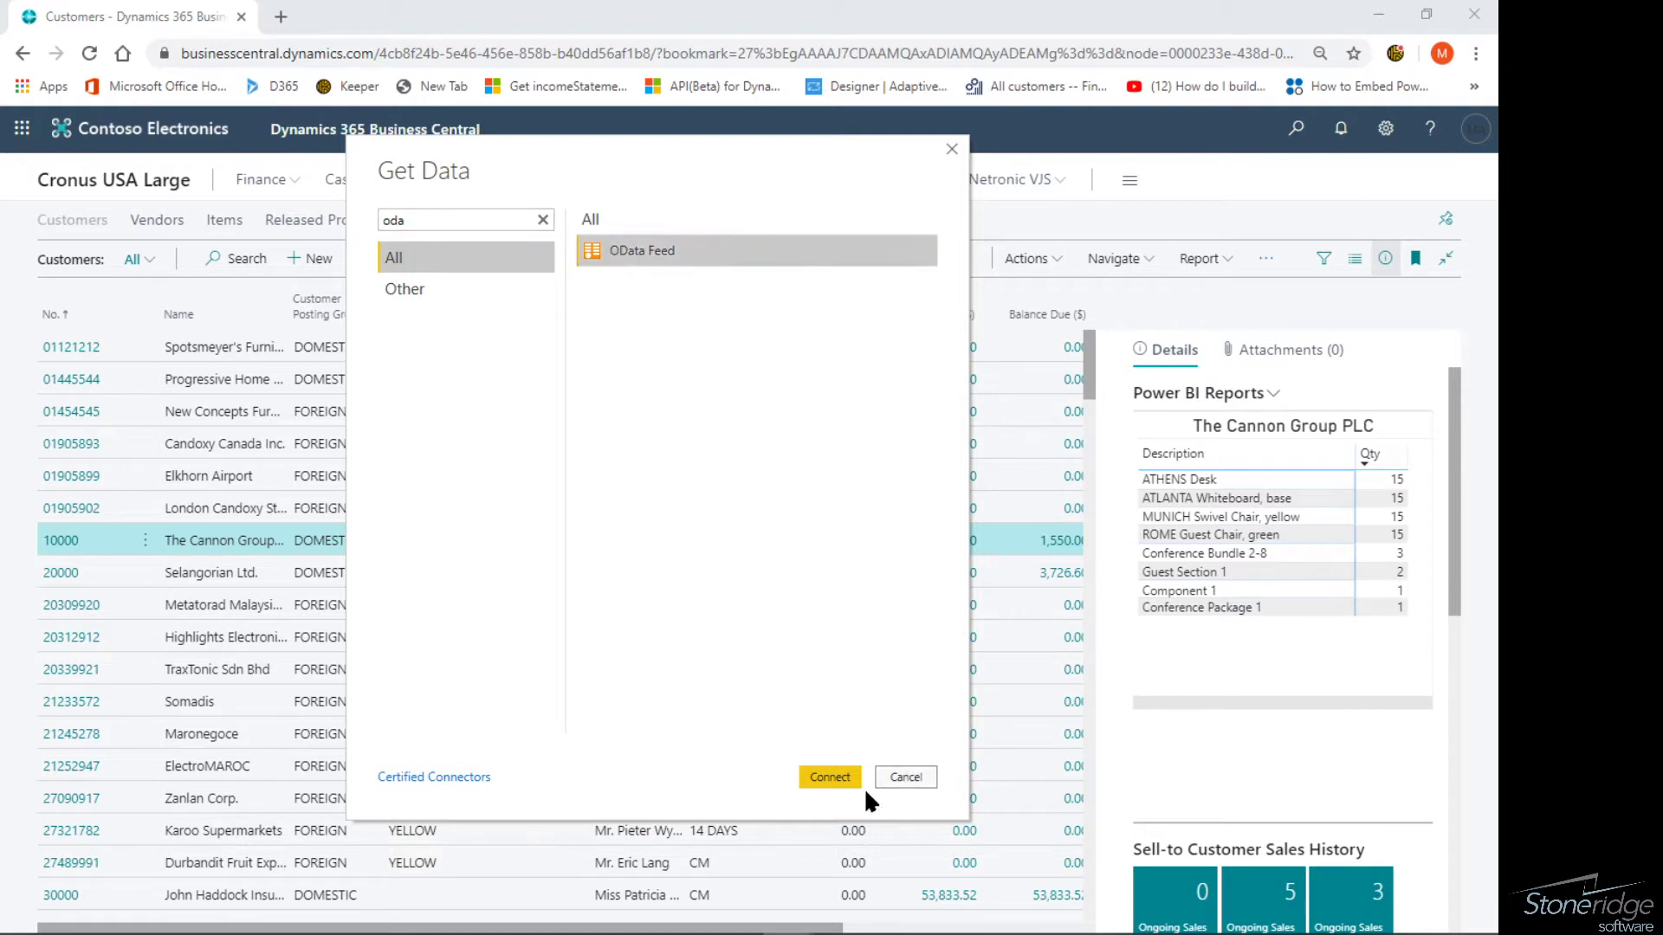
left_click(906, 776)
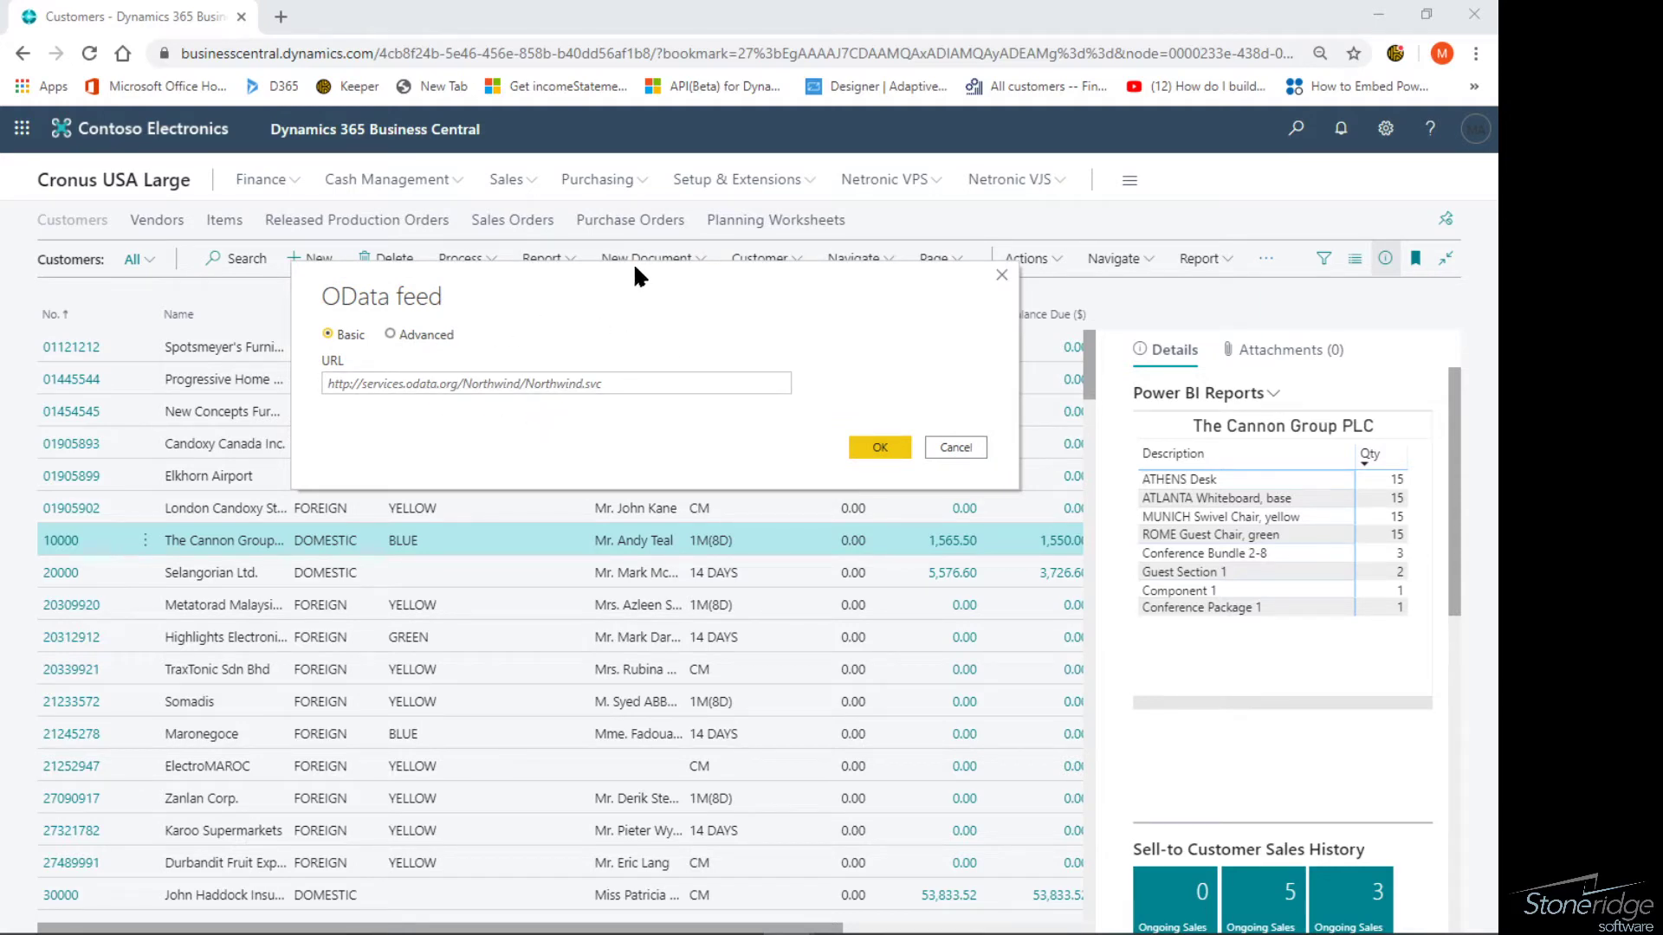
Open Web Services via Tell Me search and select Customer Ledger Entries.
left_click(953, 447)
type("web")
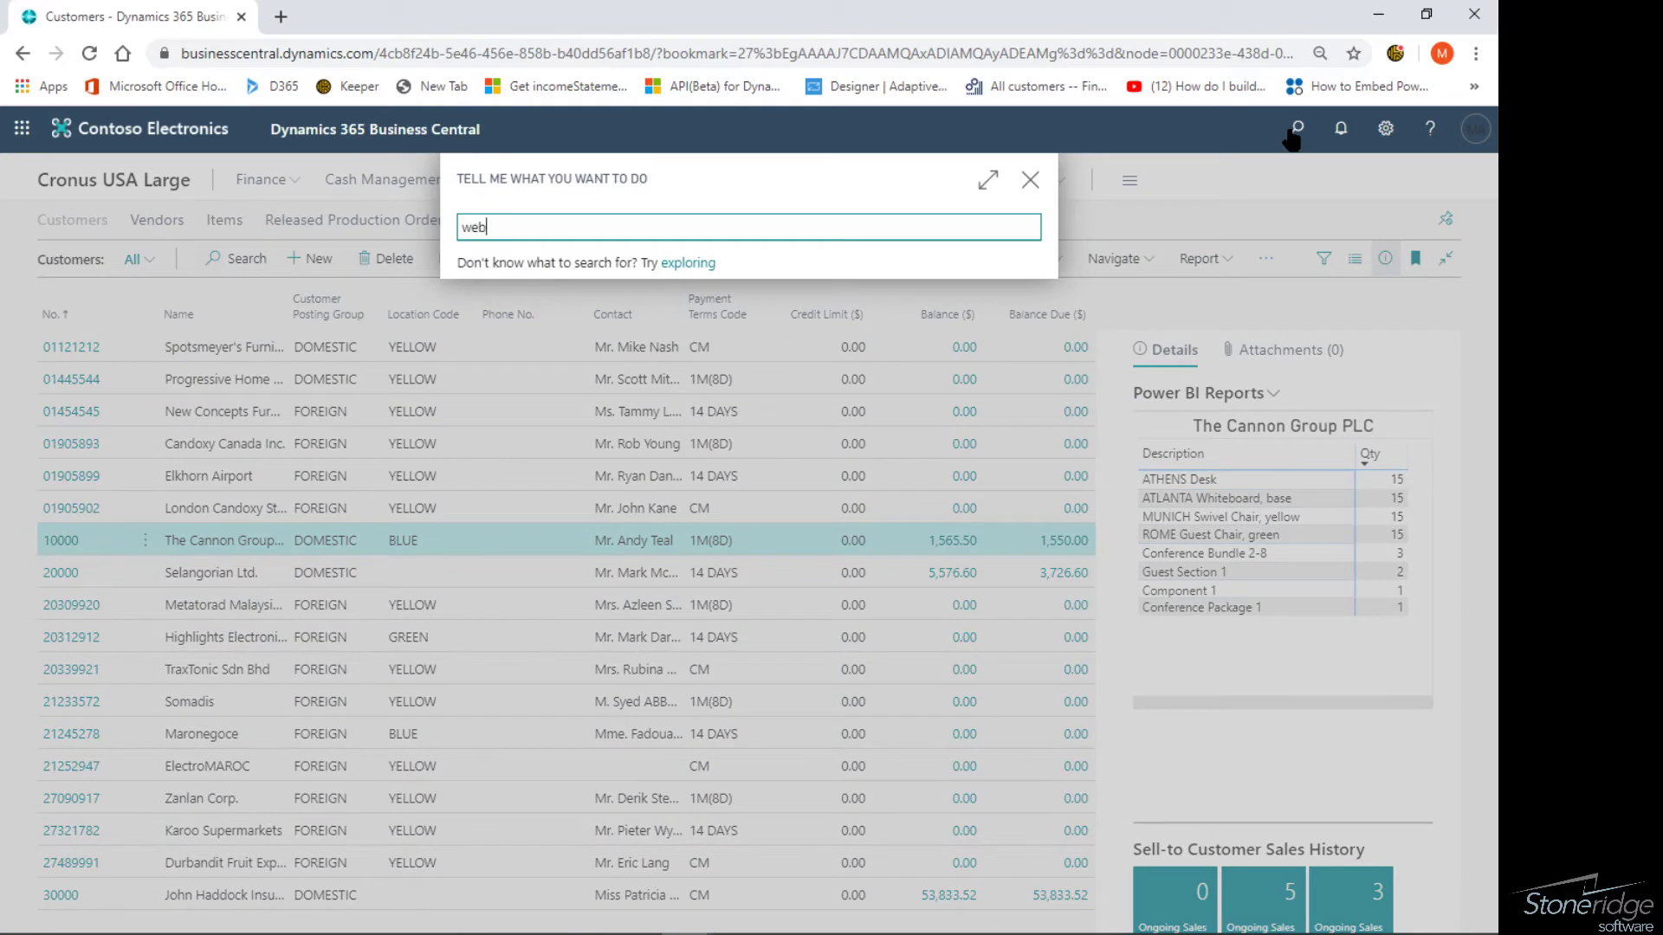
type("s")
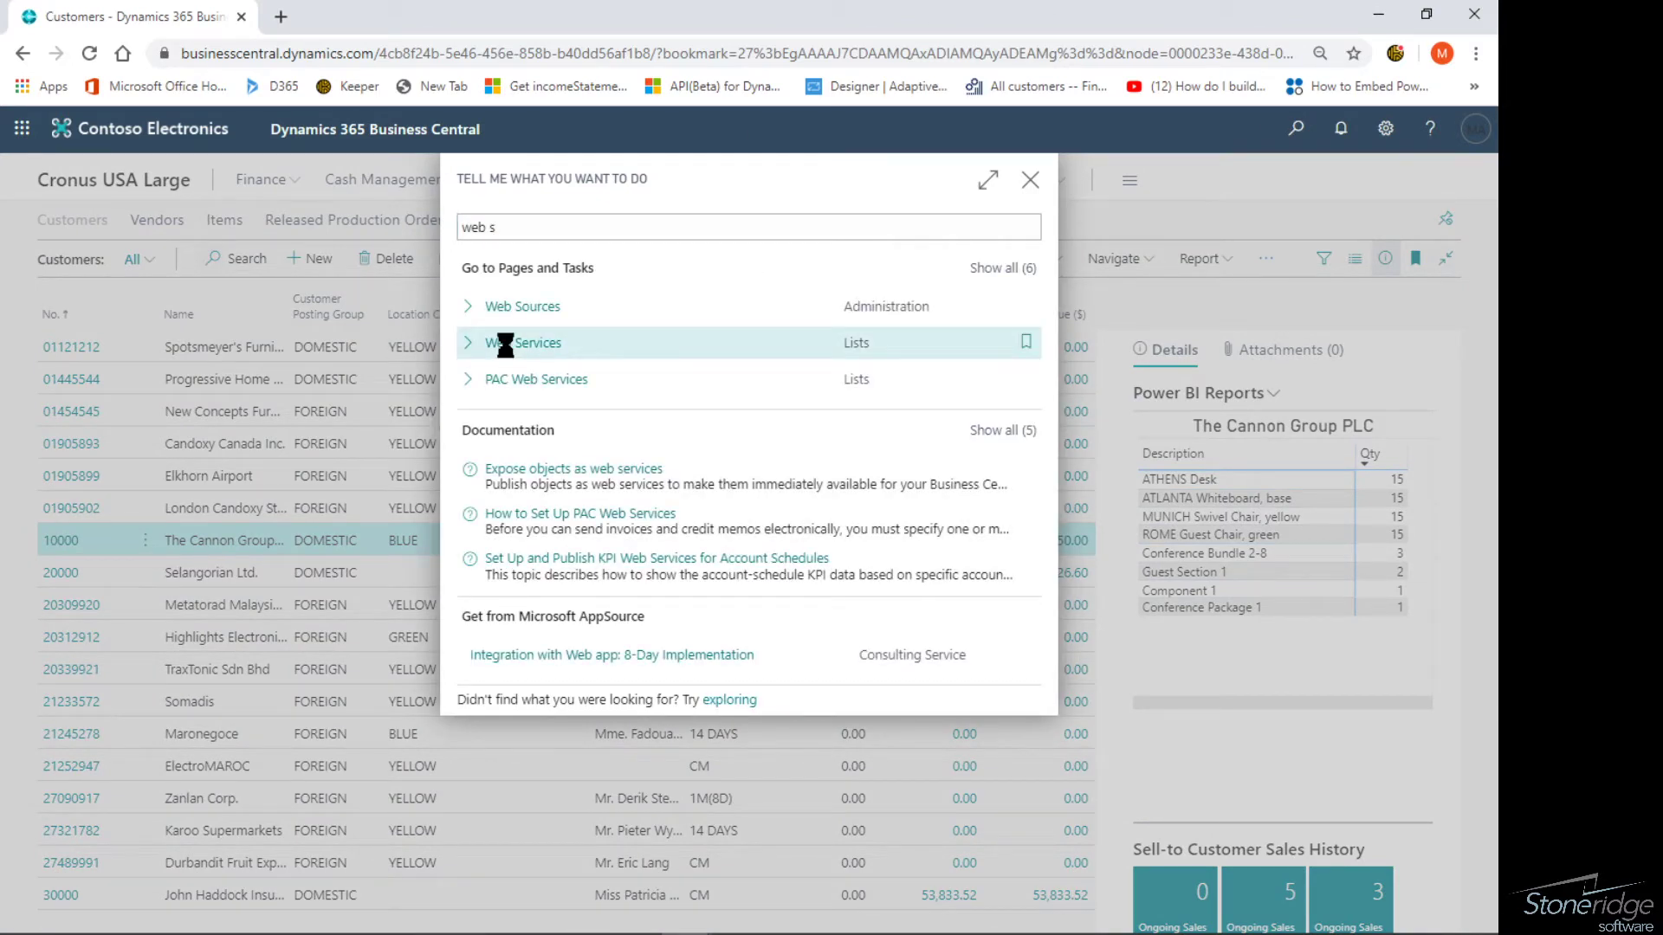
left_click(524, 341)
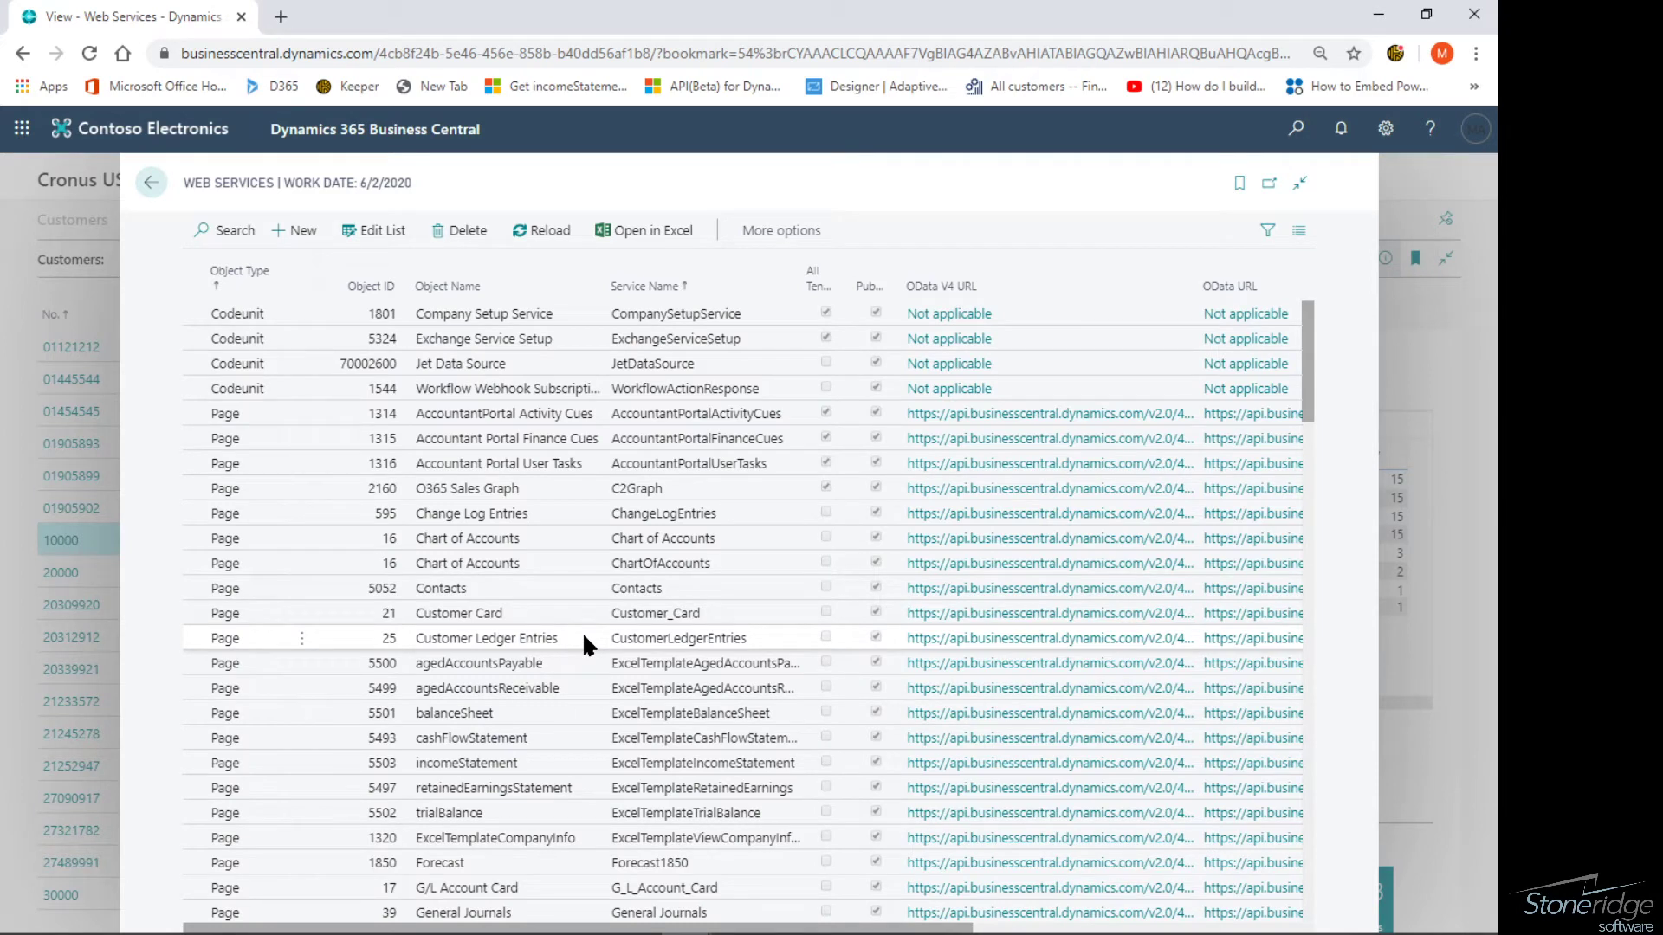
mouse_move(499, 653)
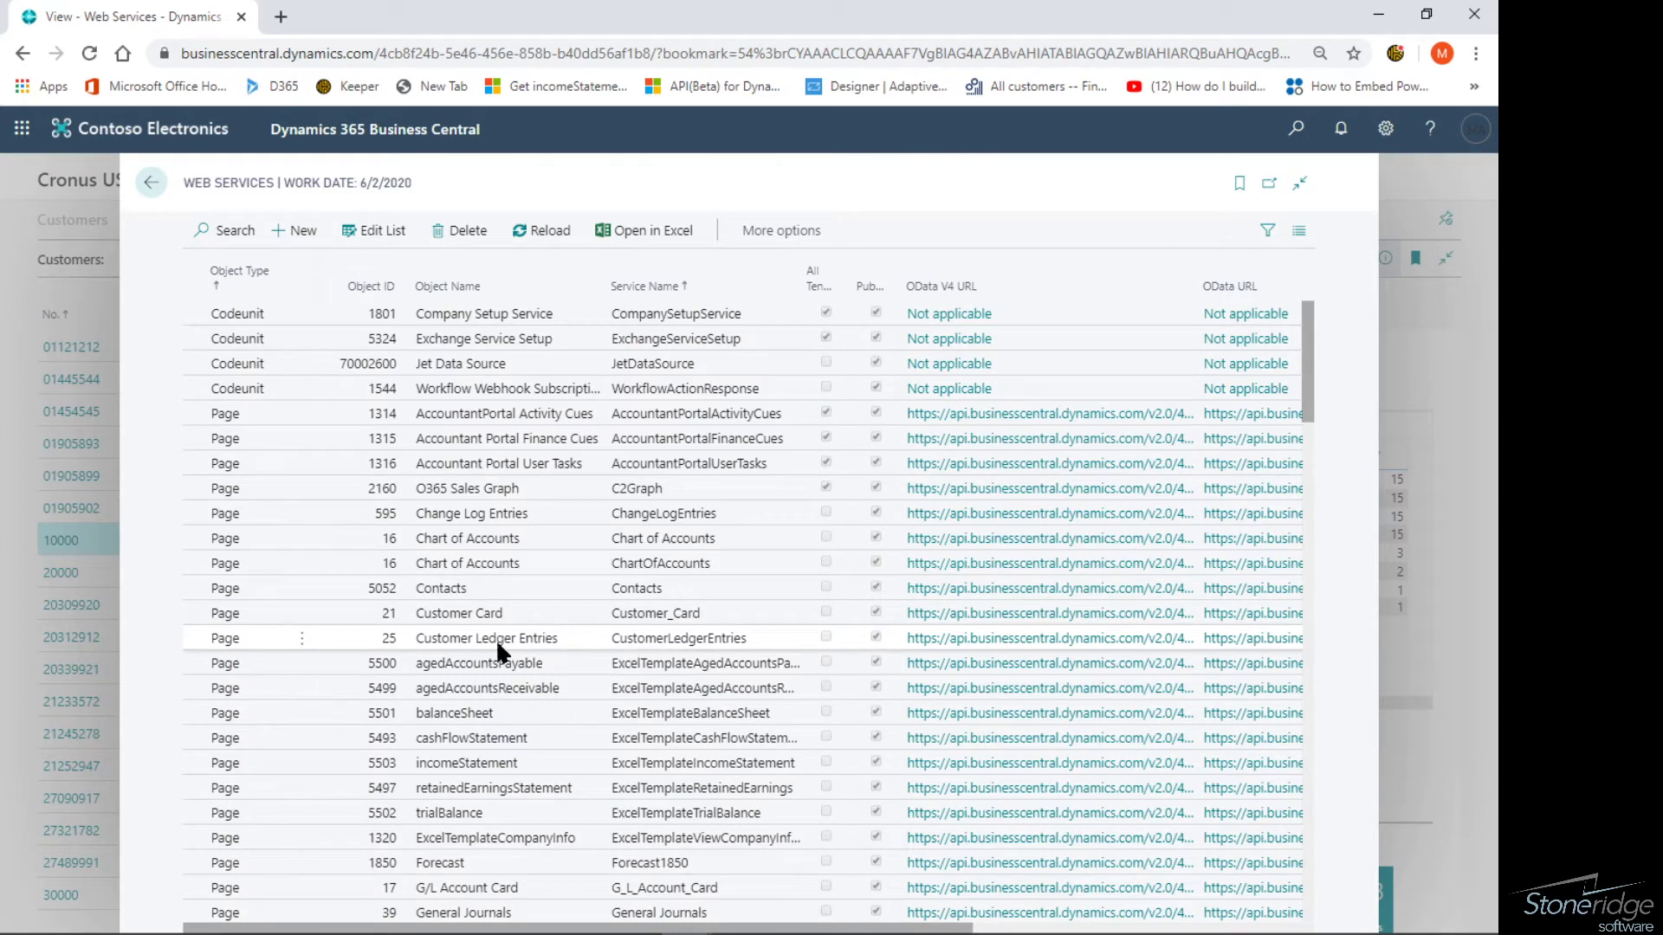
left_click(485, 638)
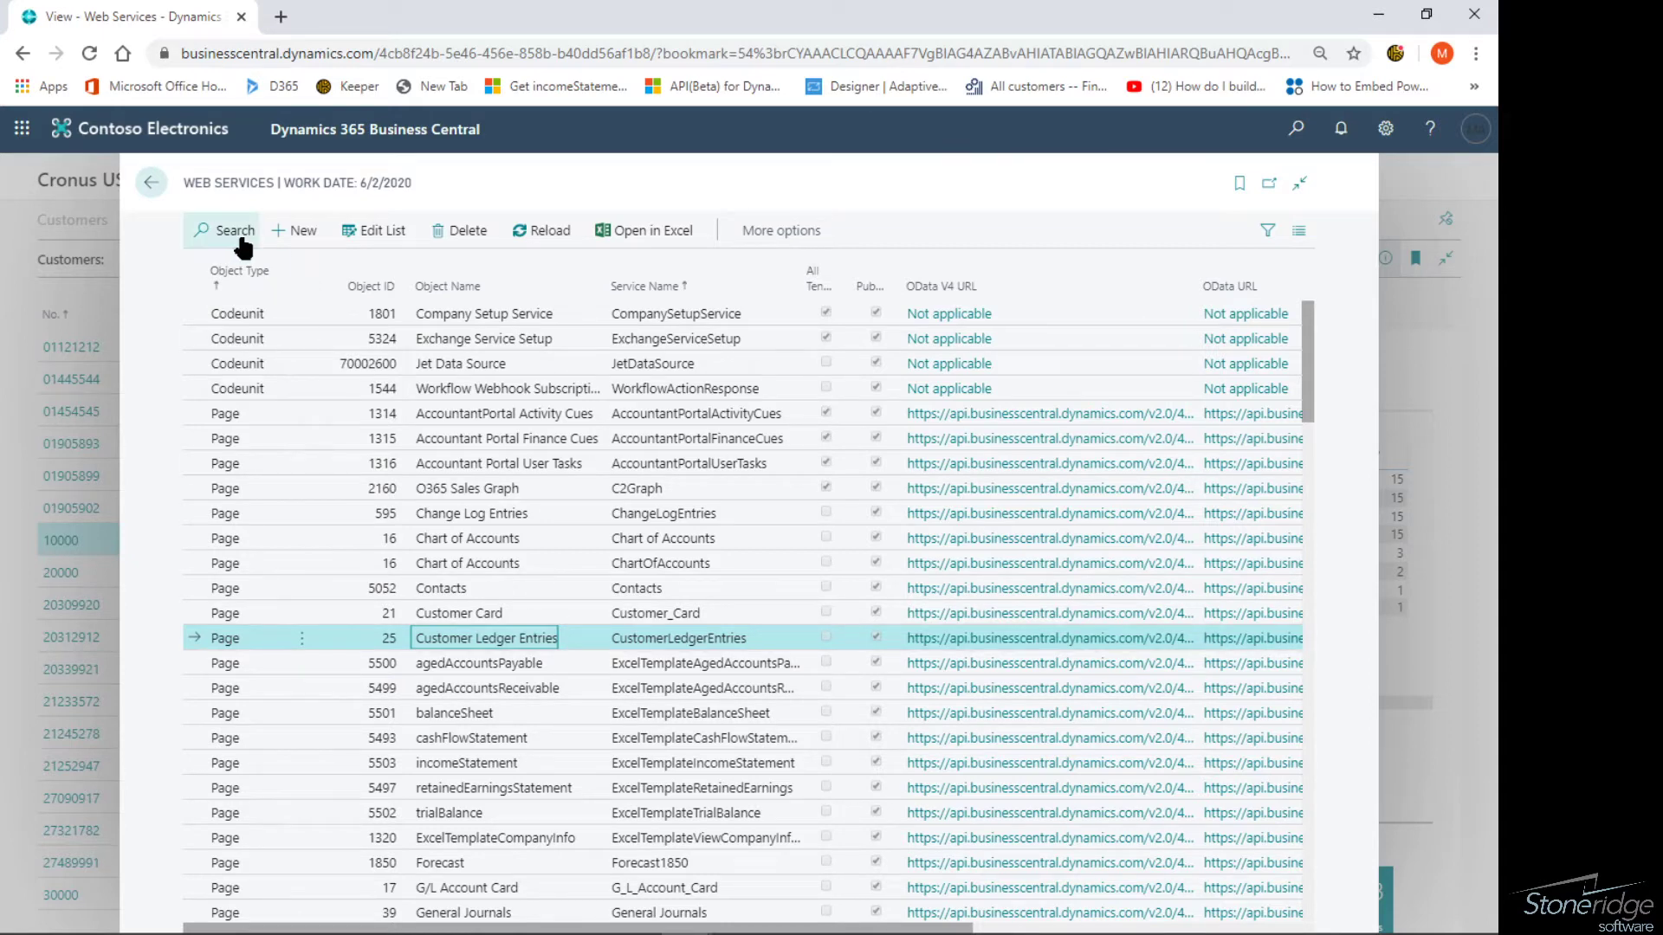
Switch Web Services to Edit List and pick an Object Type for a new row.
left_click(293, 231)
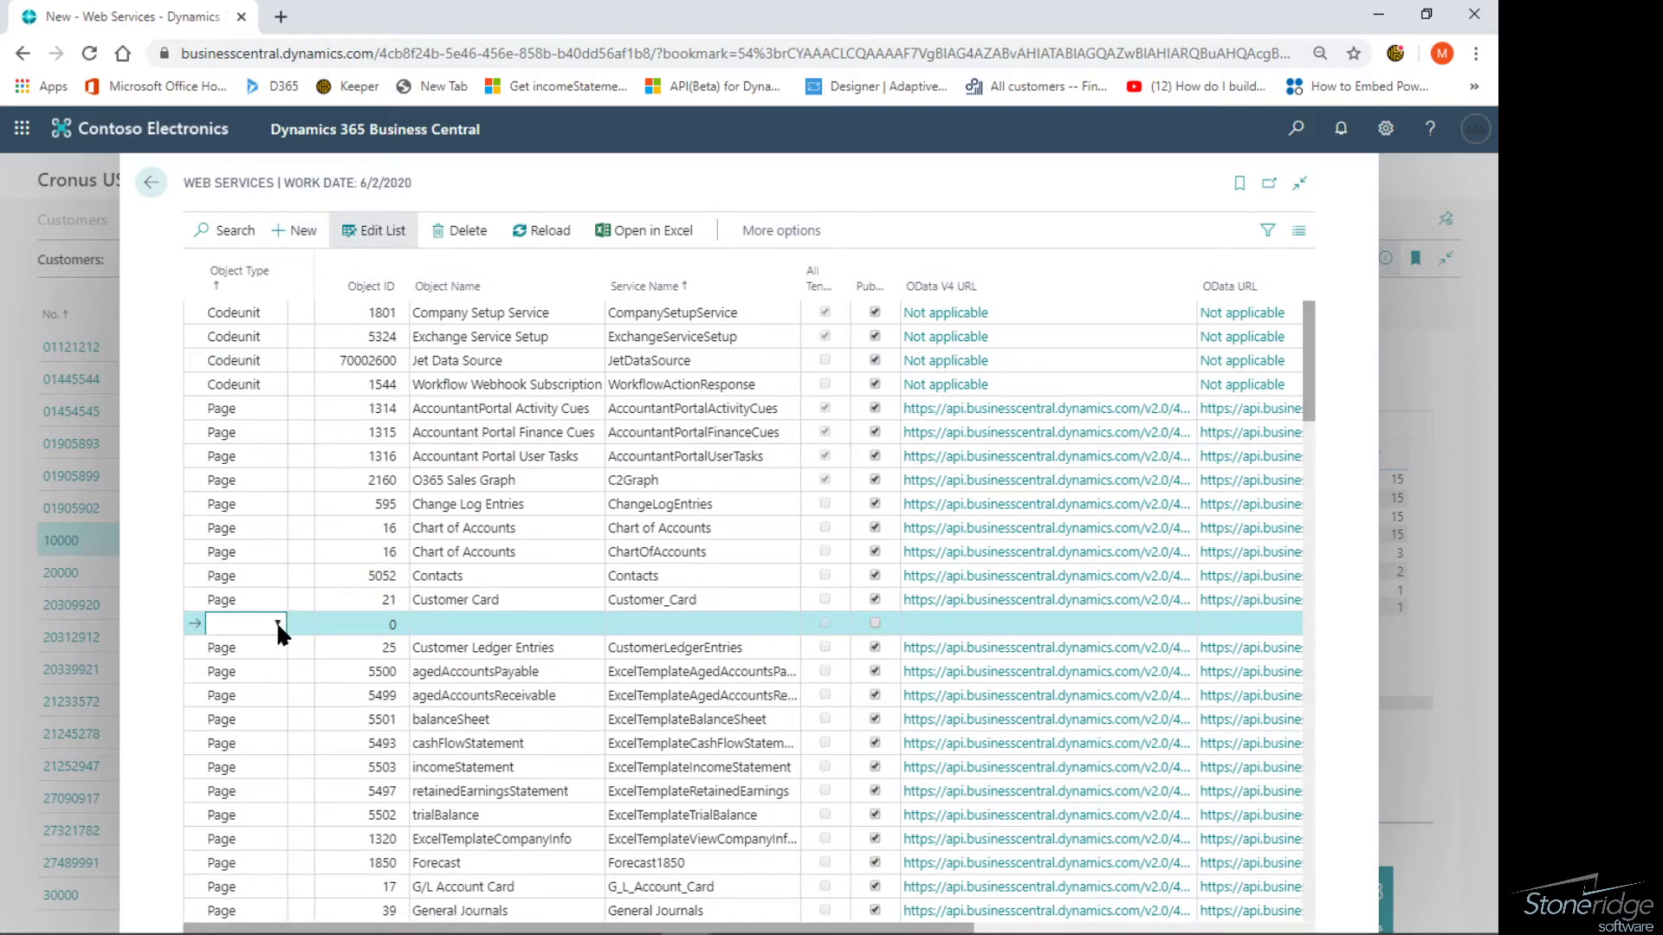
left_click(291, 624)
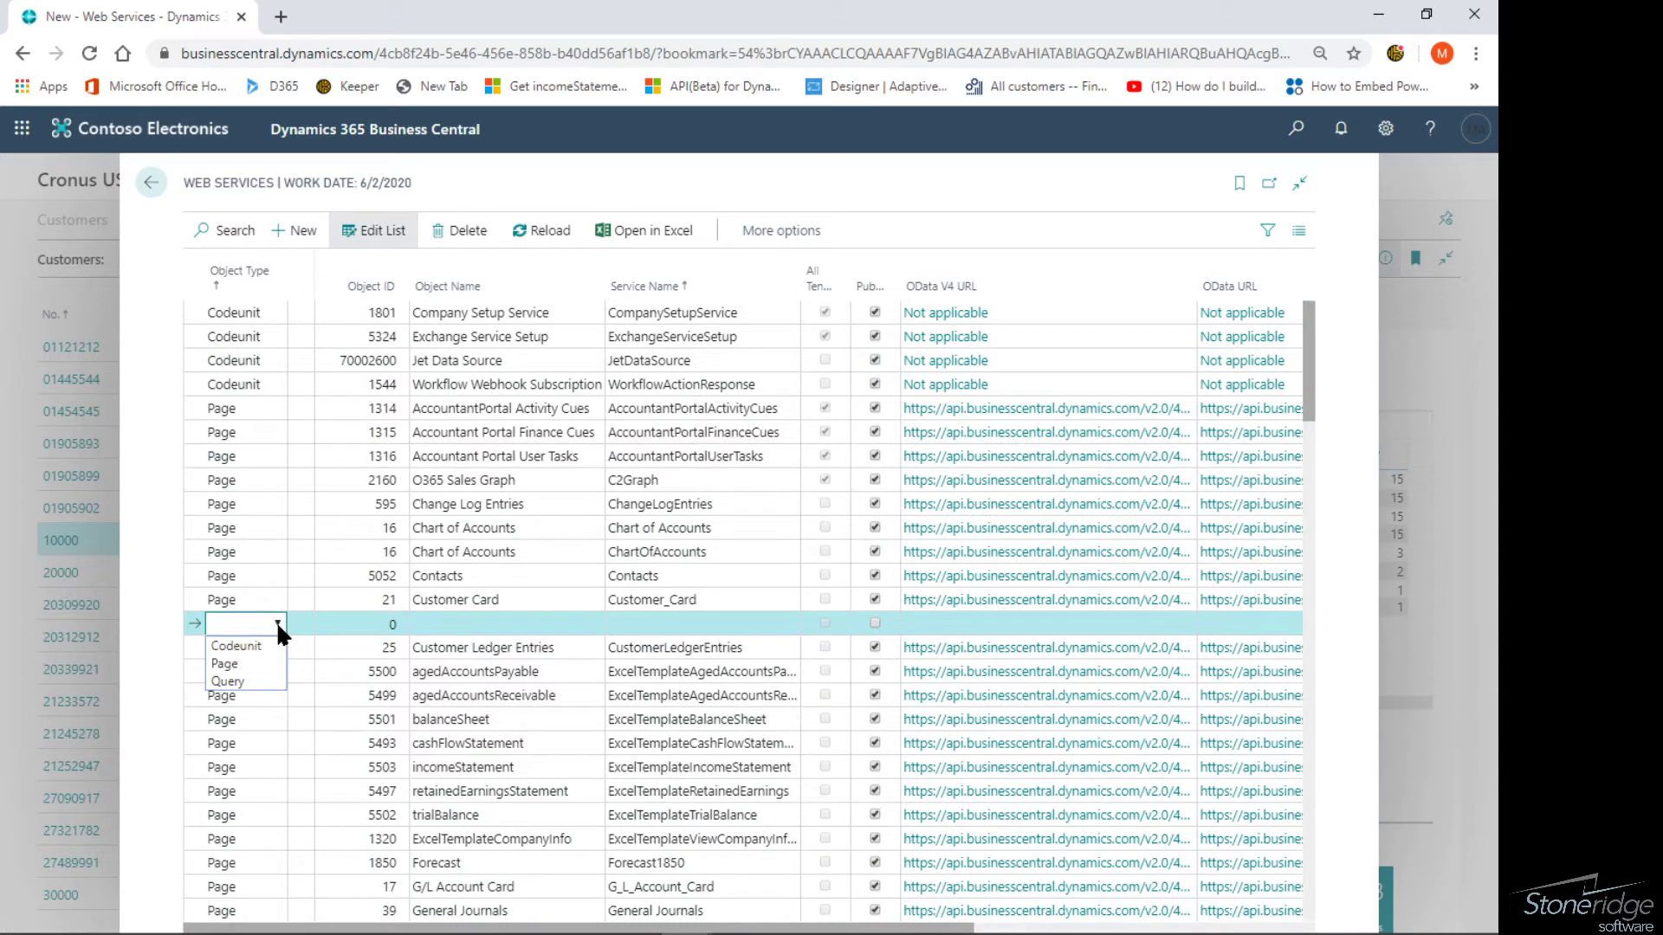
left_click(223, 663)
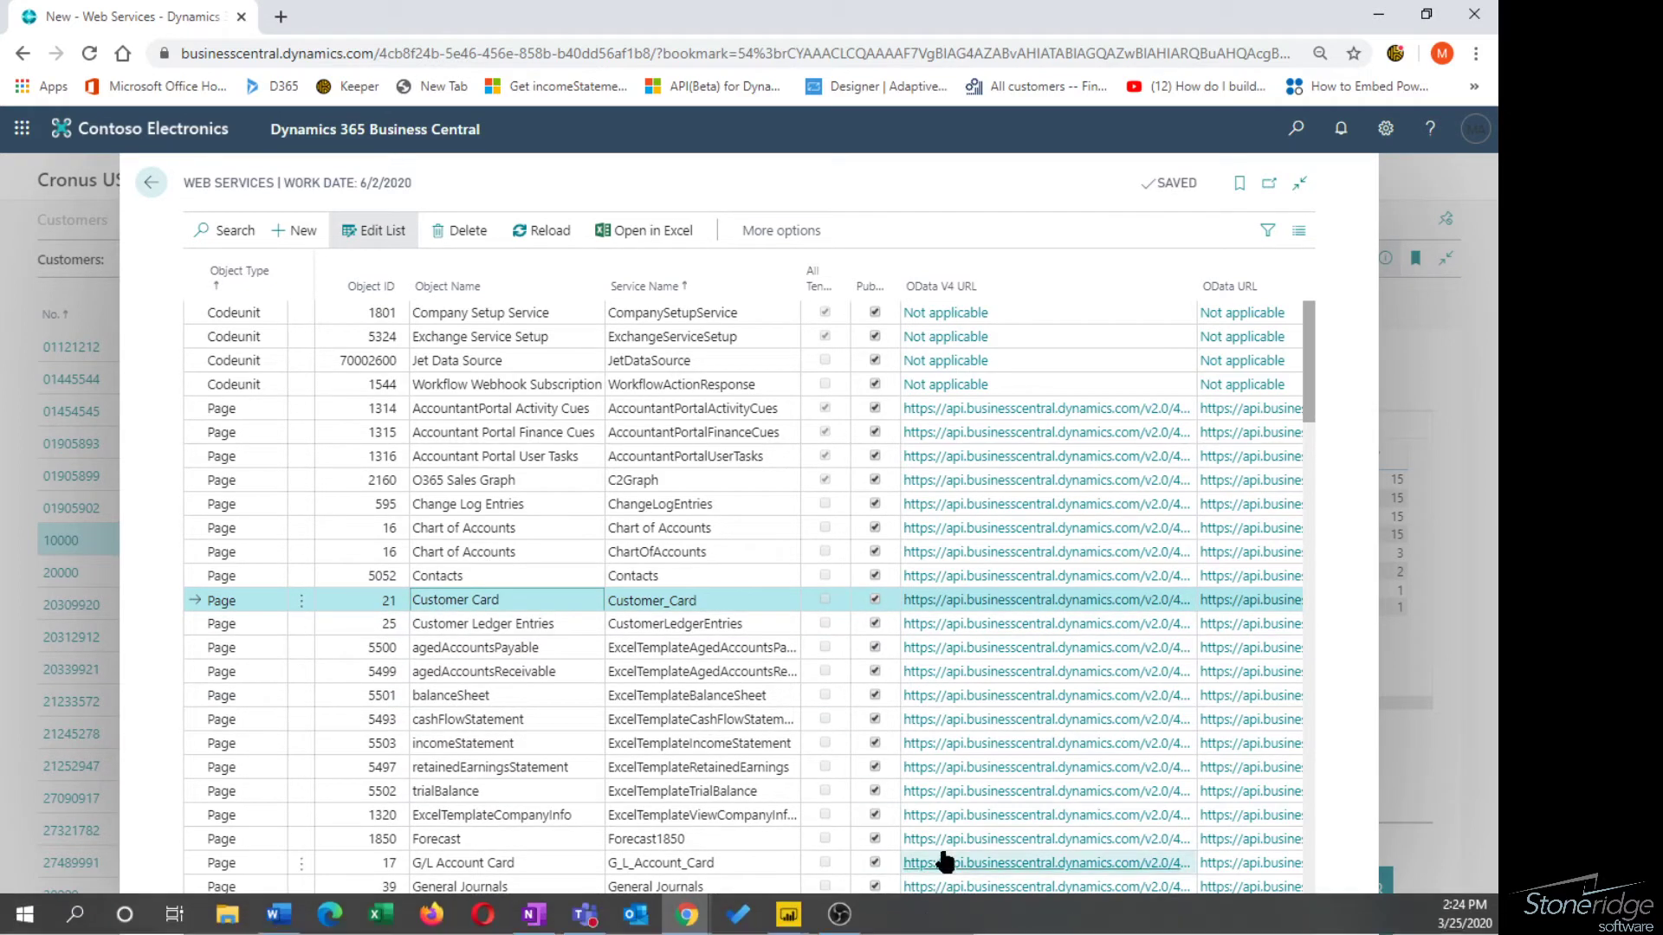
Copy a published service's OData feed address from its link options.
scroll("down", 3)
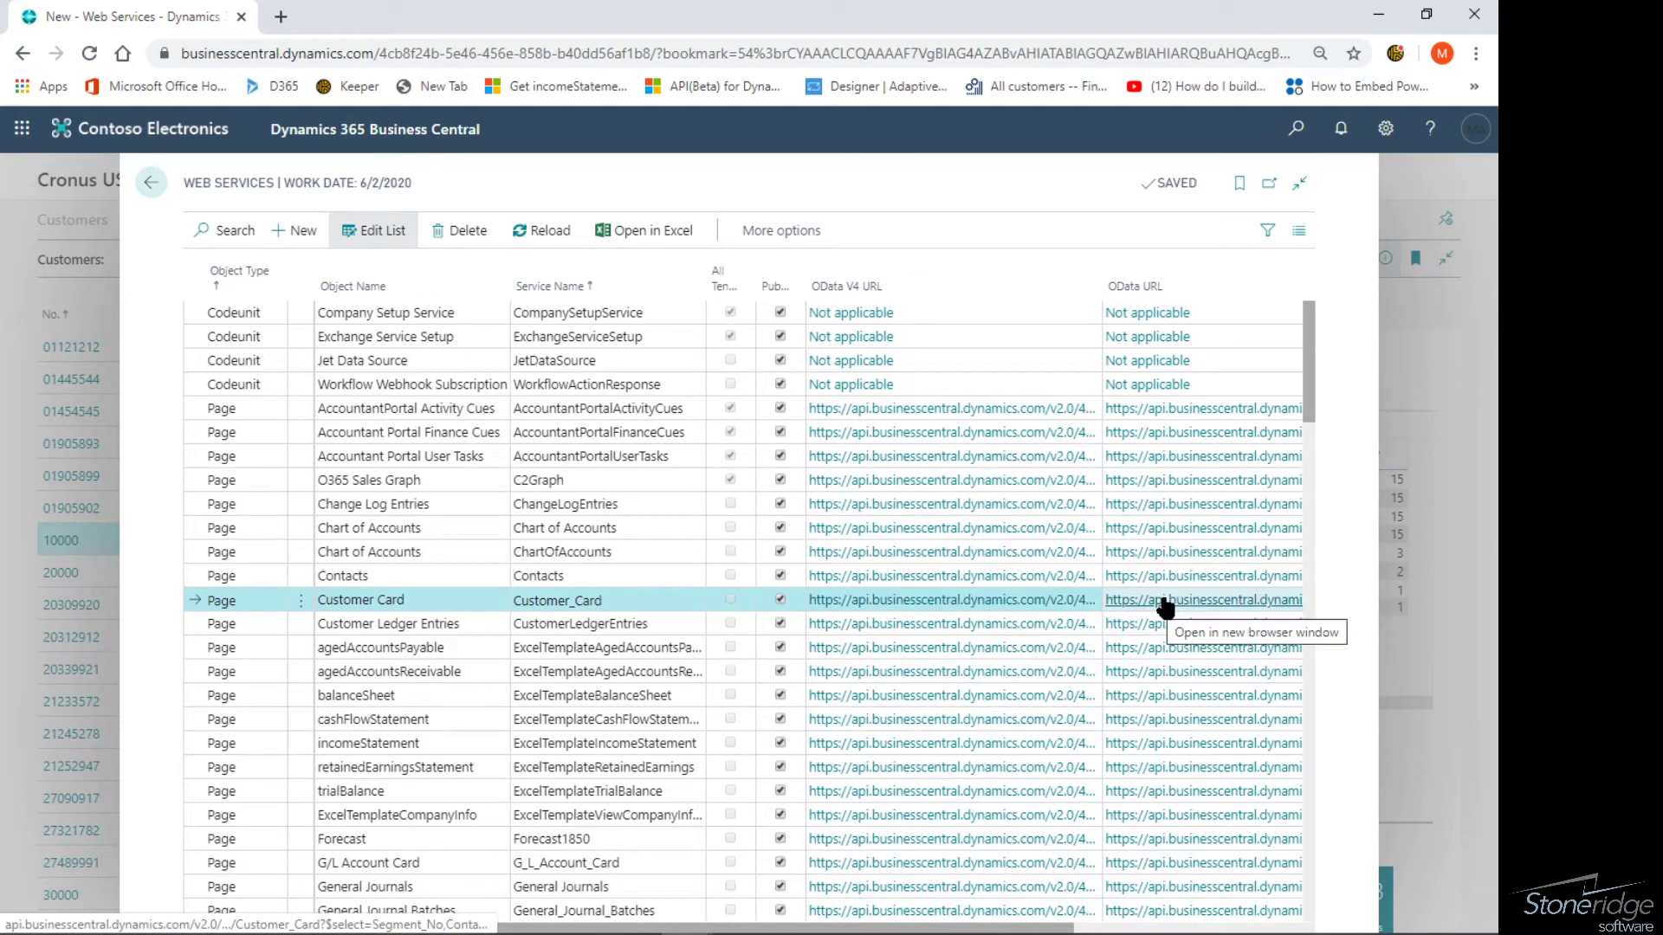
right_click(1167, 608)
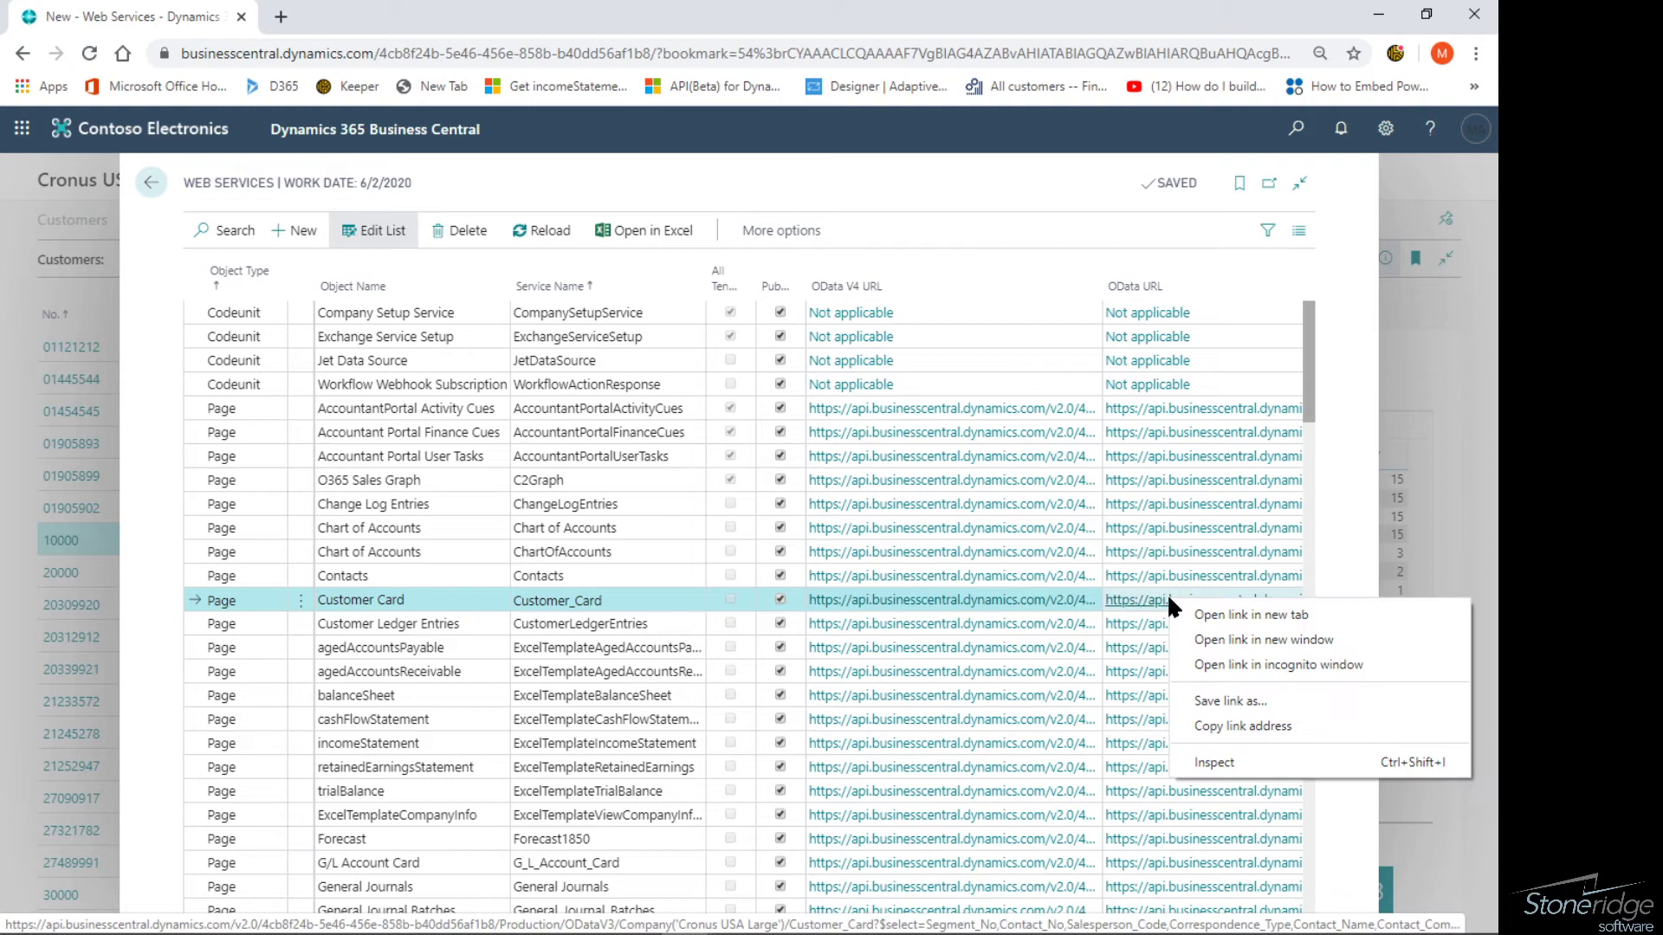
mouse_move(1256, 731)
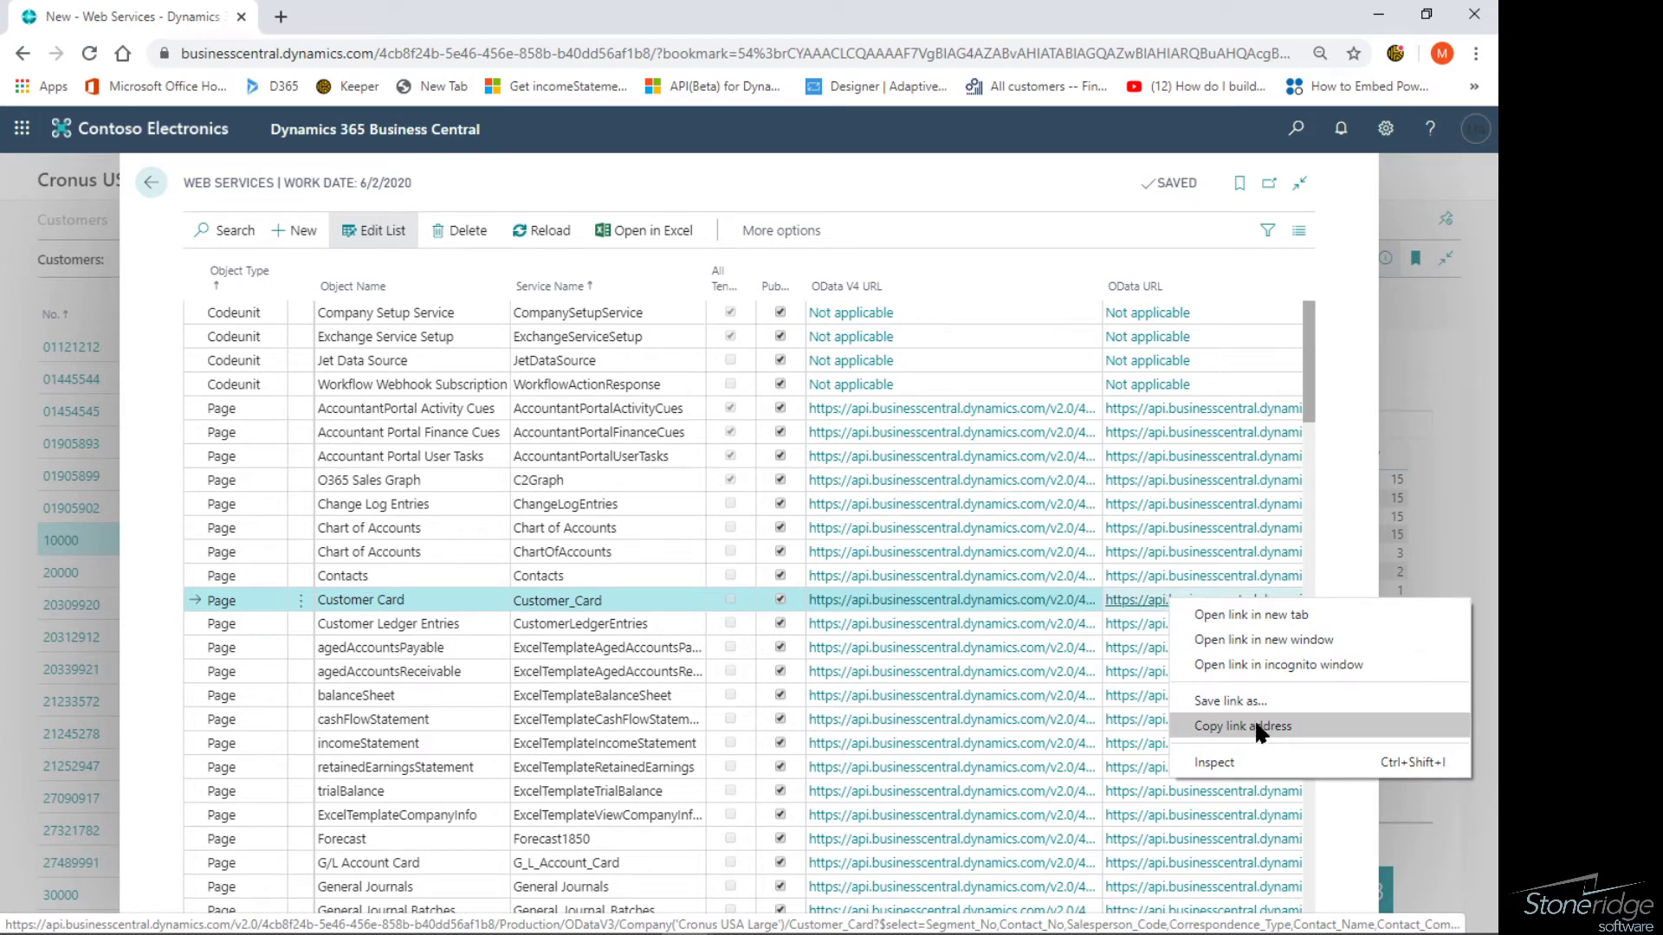
mouse_move(1121, 612)
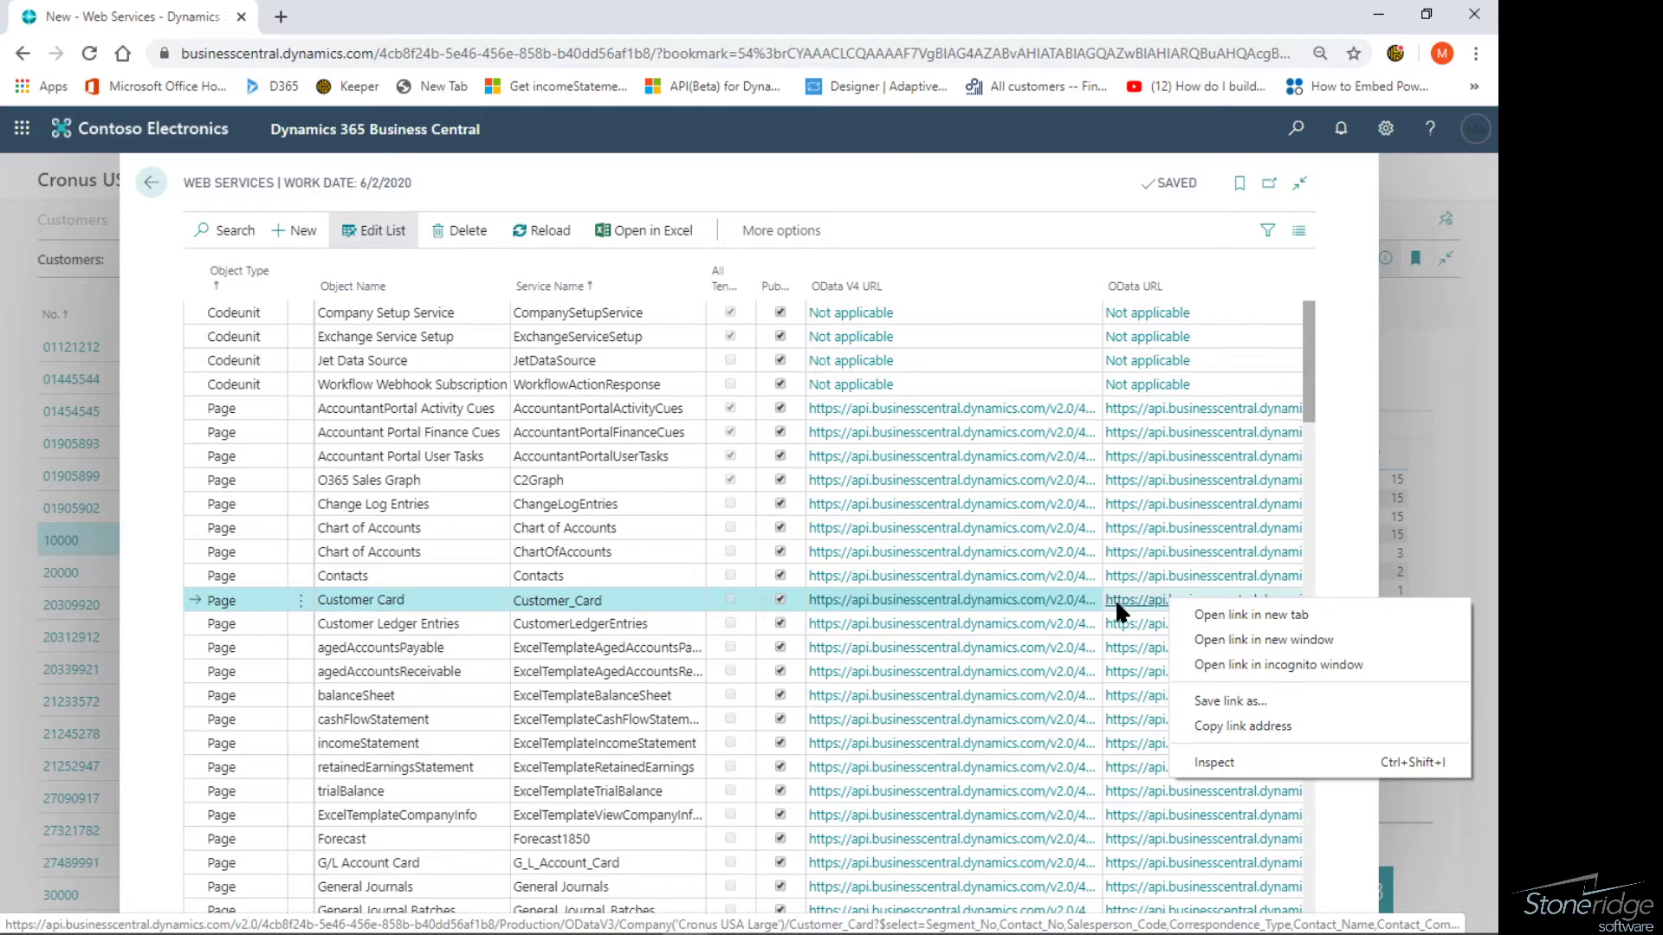
mouse_move(414, 605)
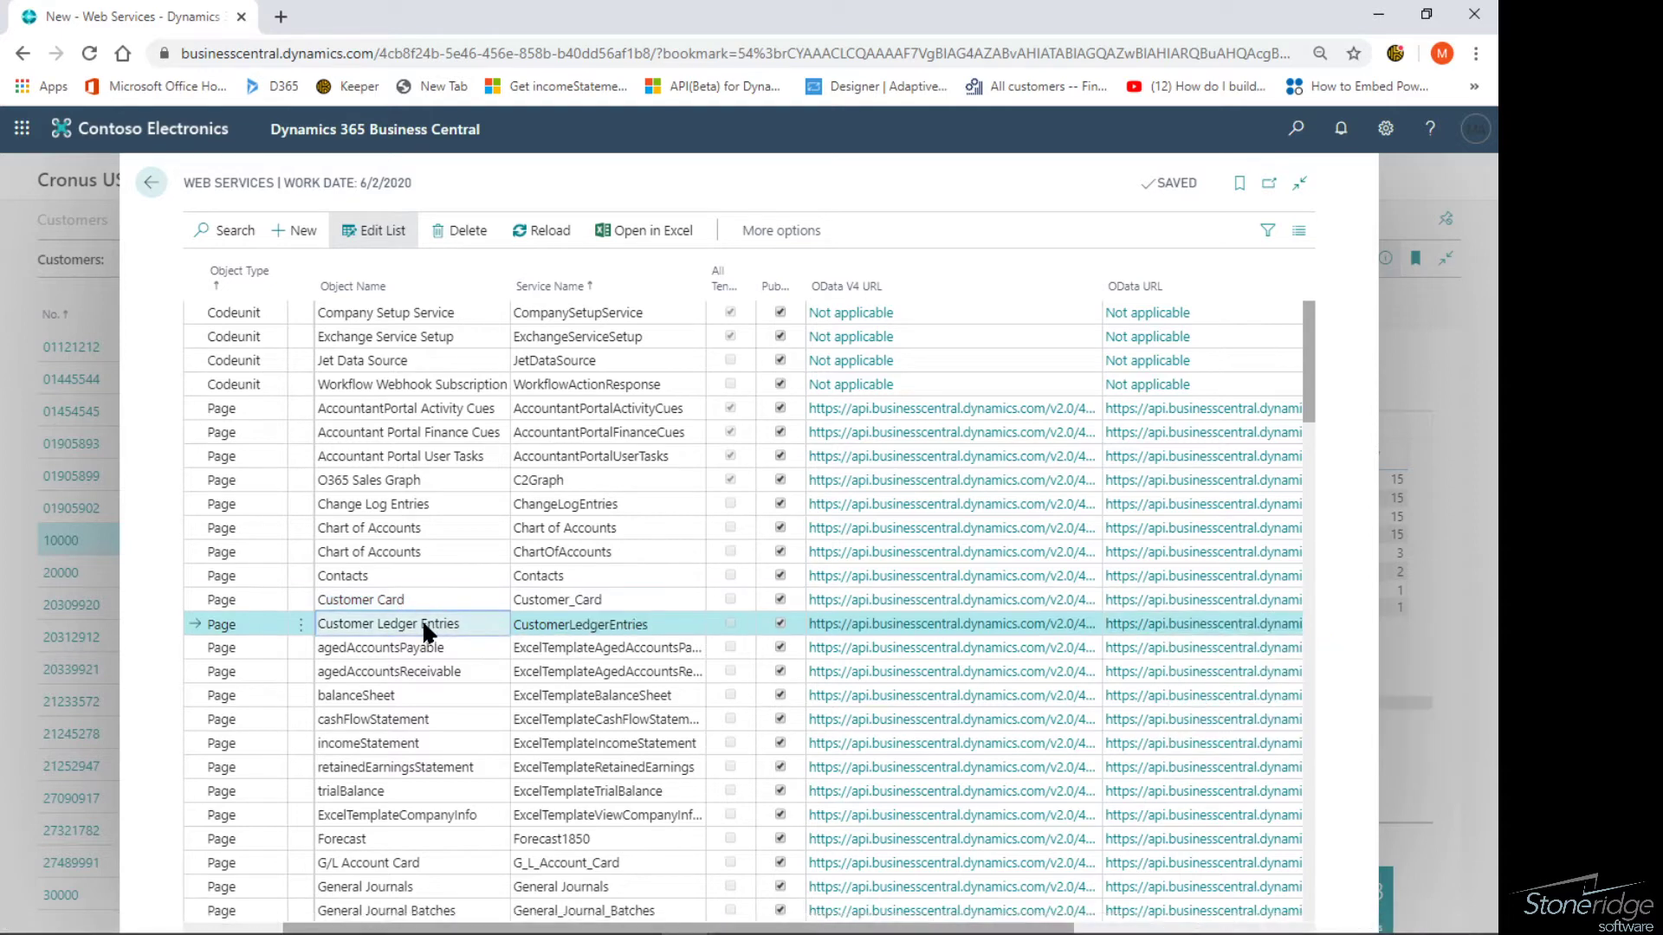
right_click(1204, 624)
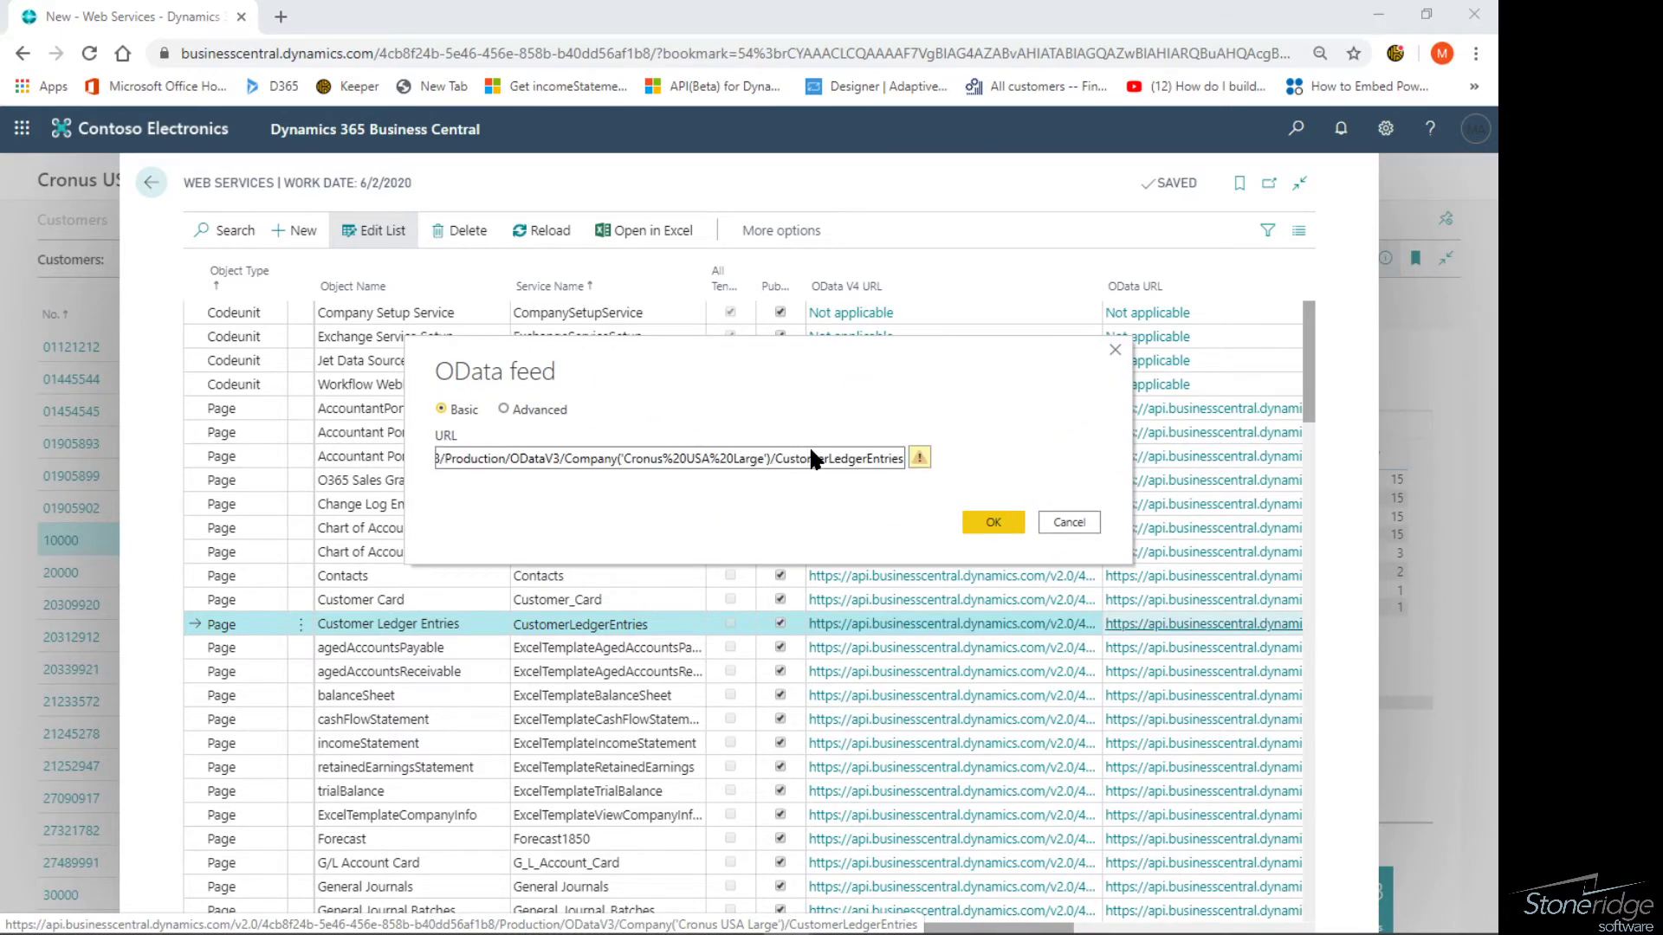
mouse_move(857, 542)
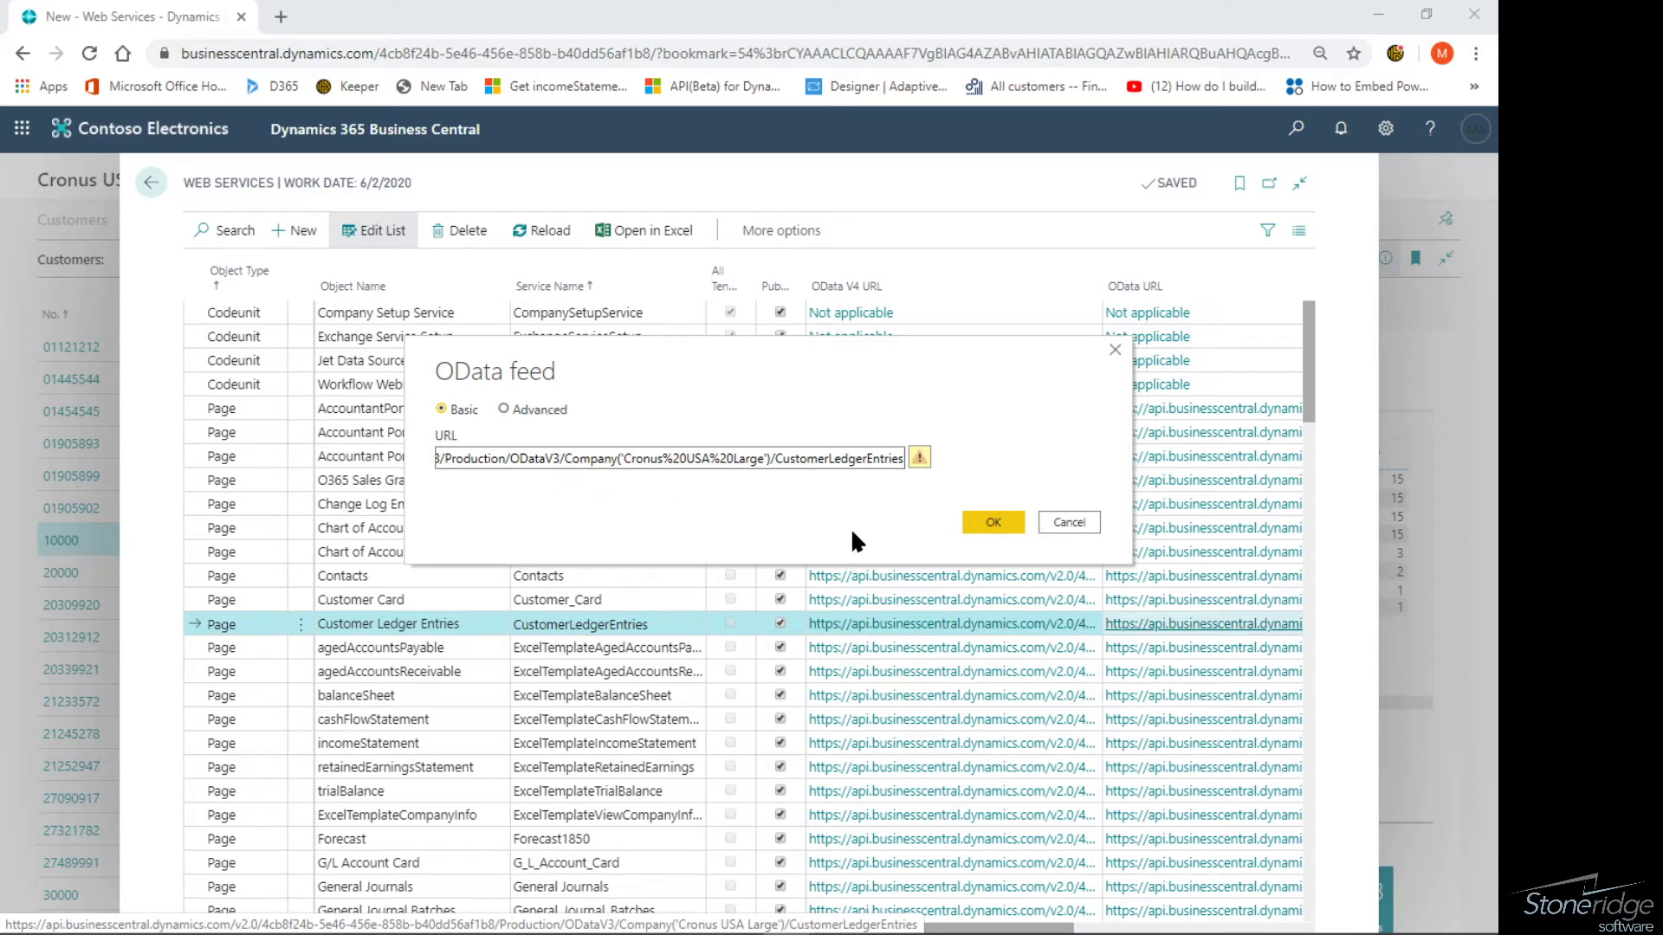
mouse_move(993, 521)
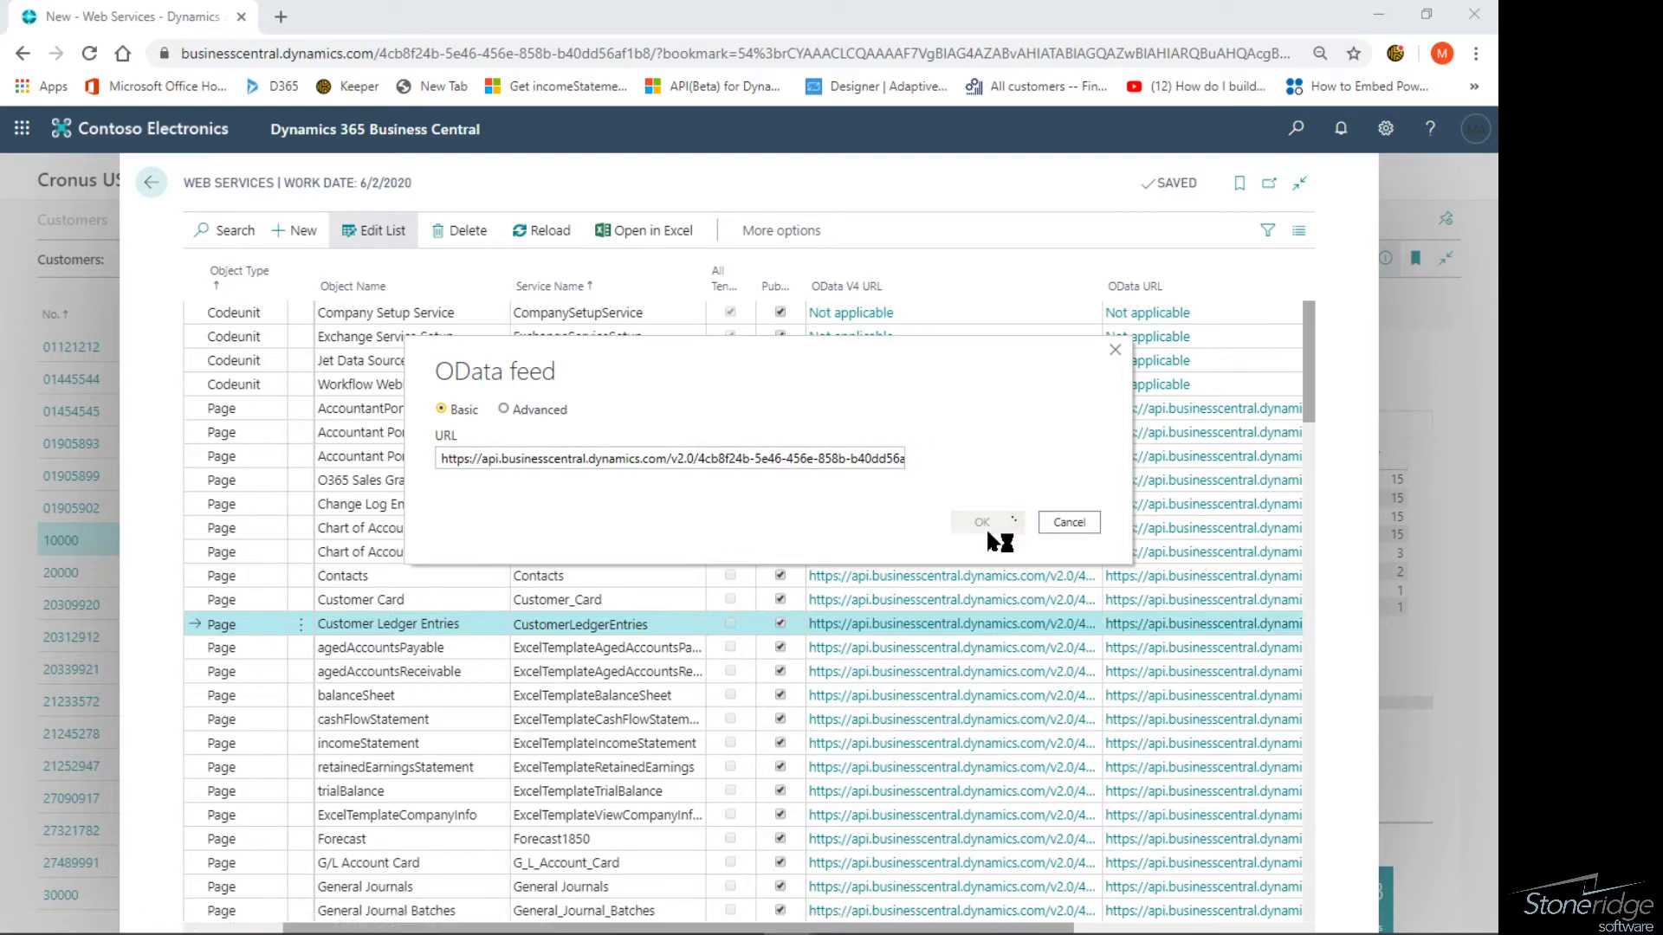
Confirm the OData feed dialog with the Customer Ledger Entries URL.
left_click(1067, 521)
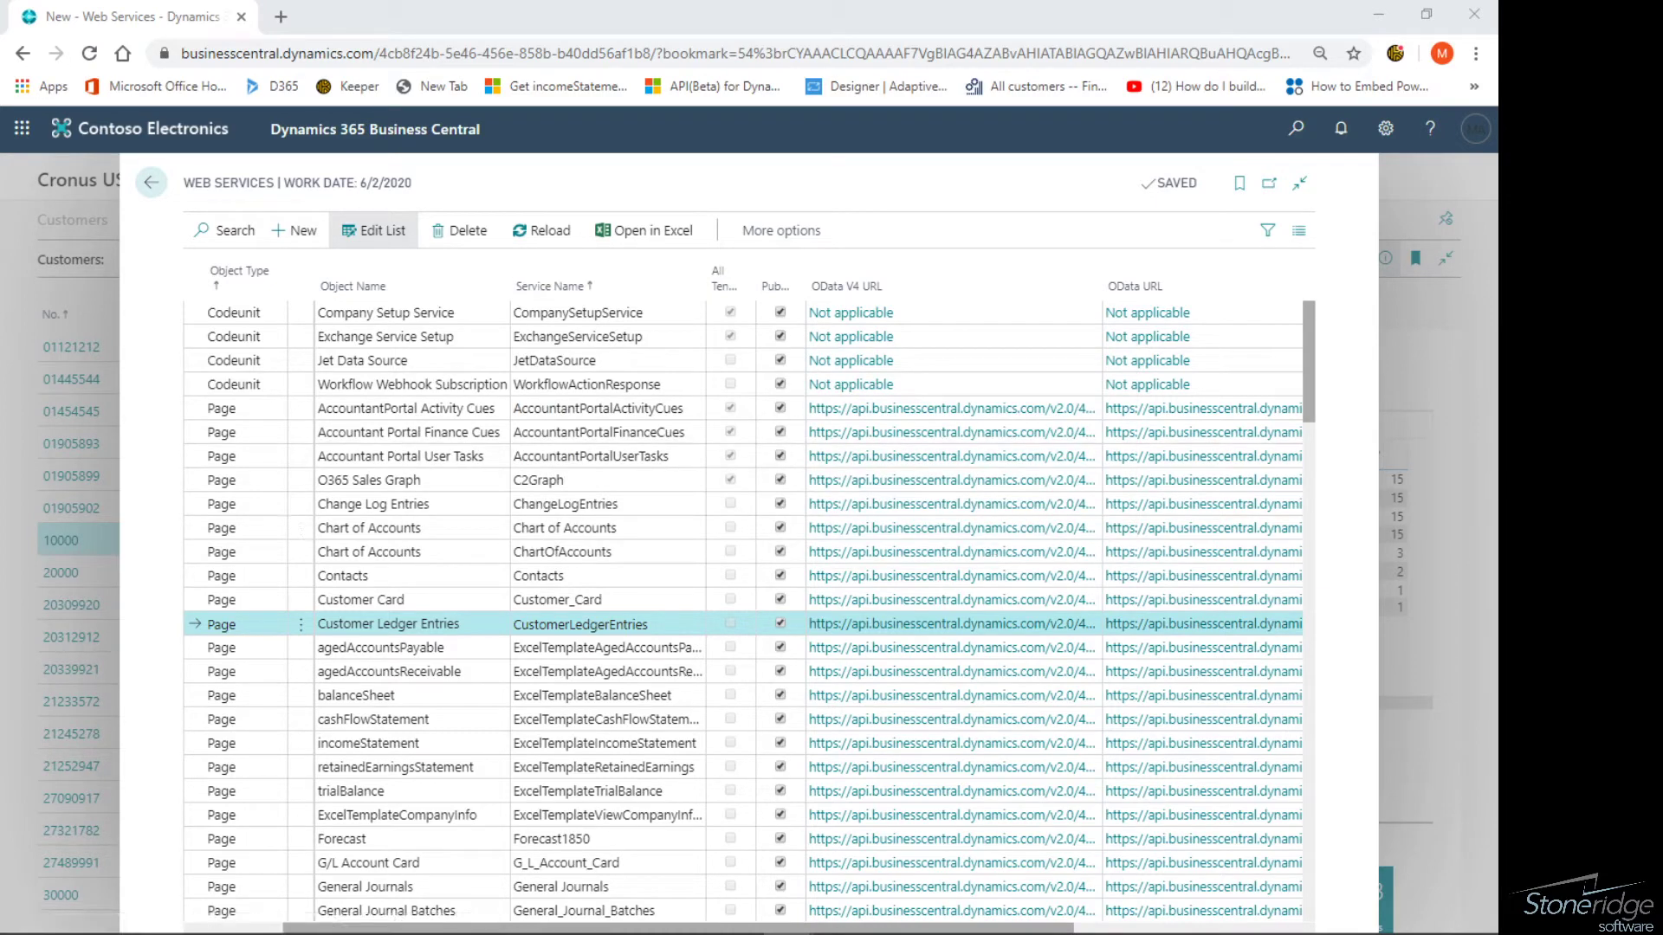
mouse_move(1142, 221)
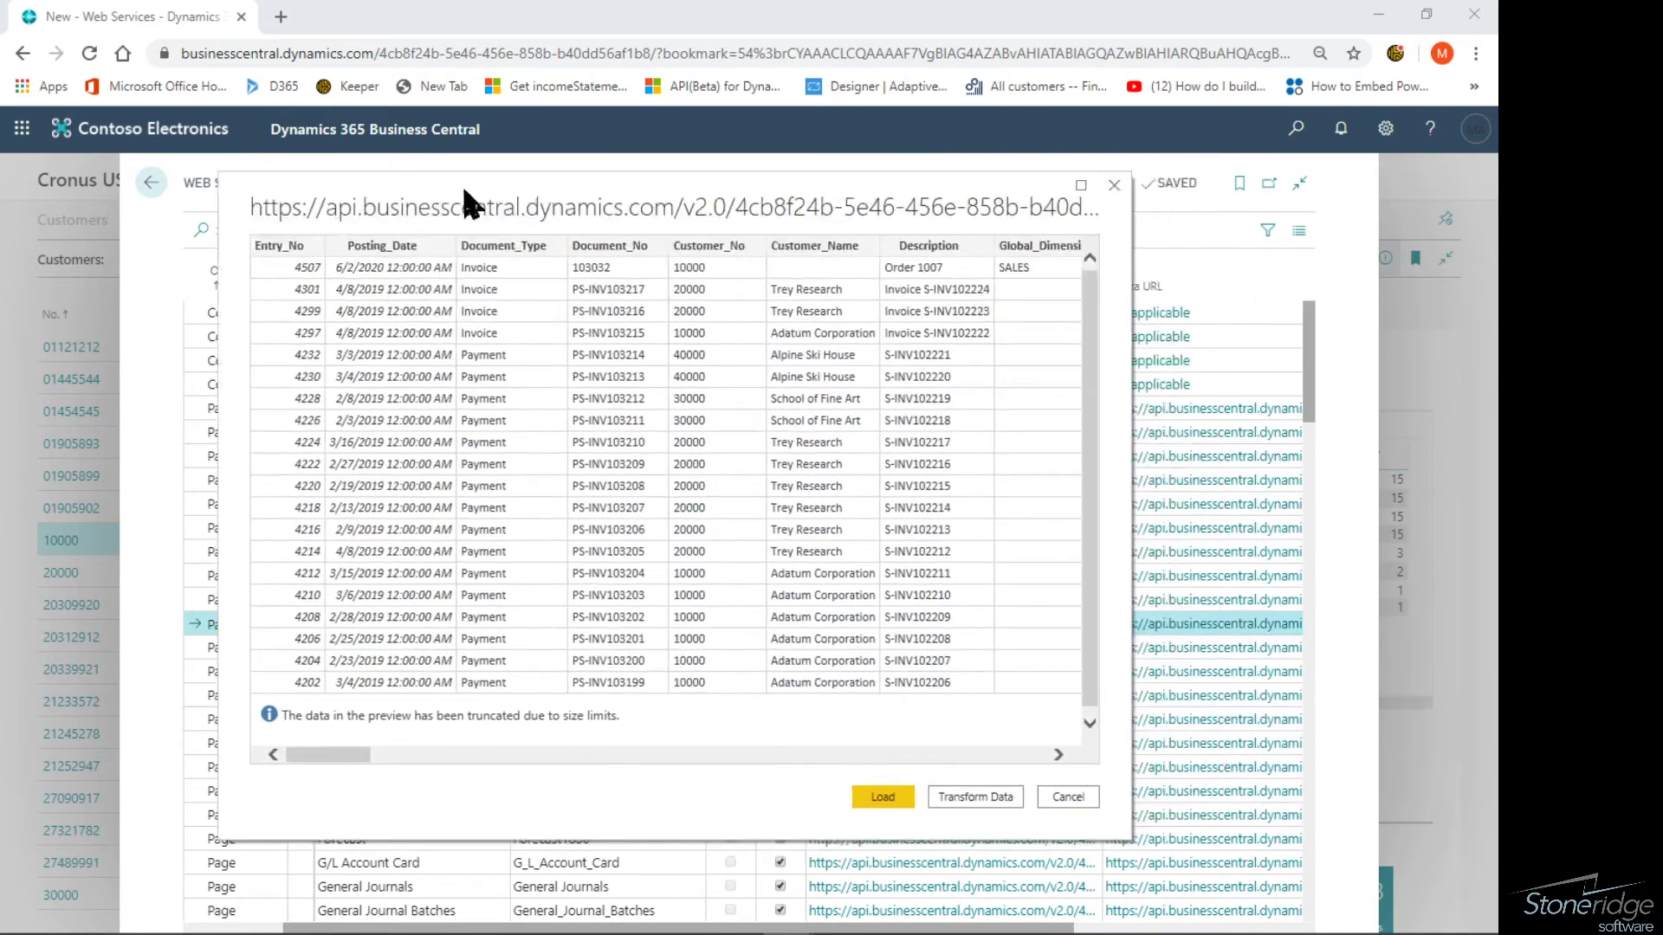
mouse_move(806, 219)
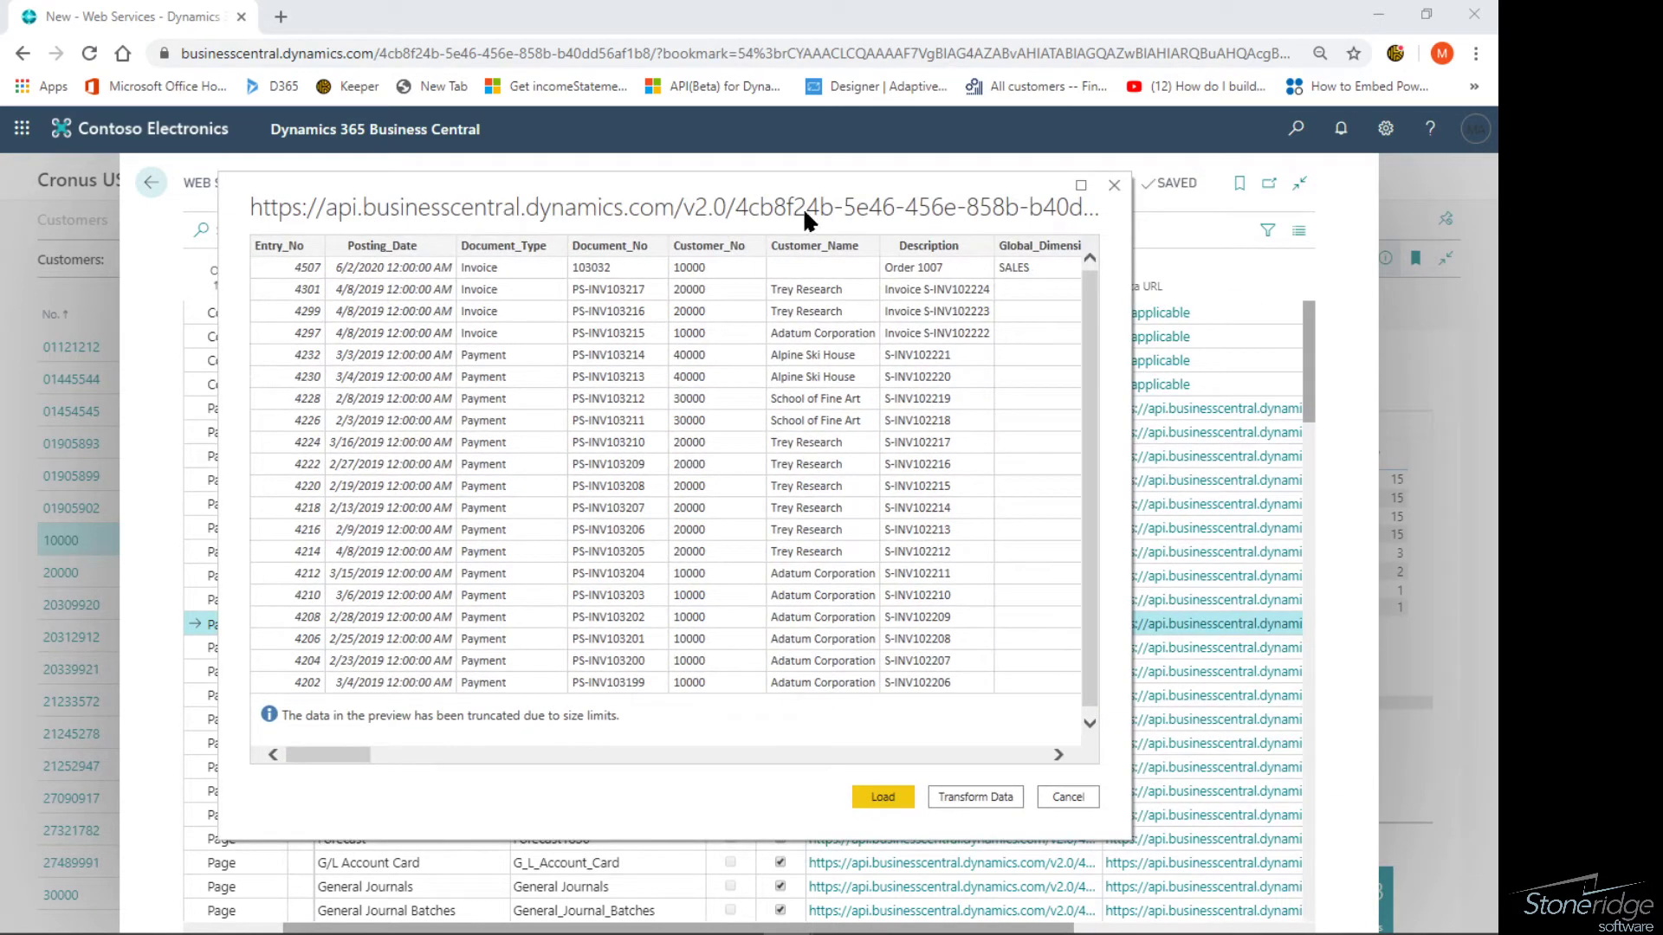
mouse_move(375, 719)
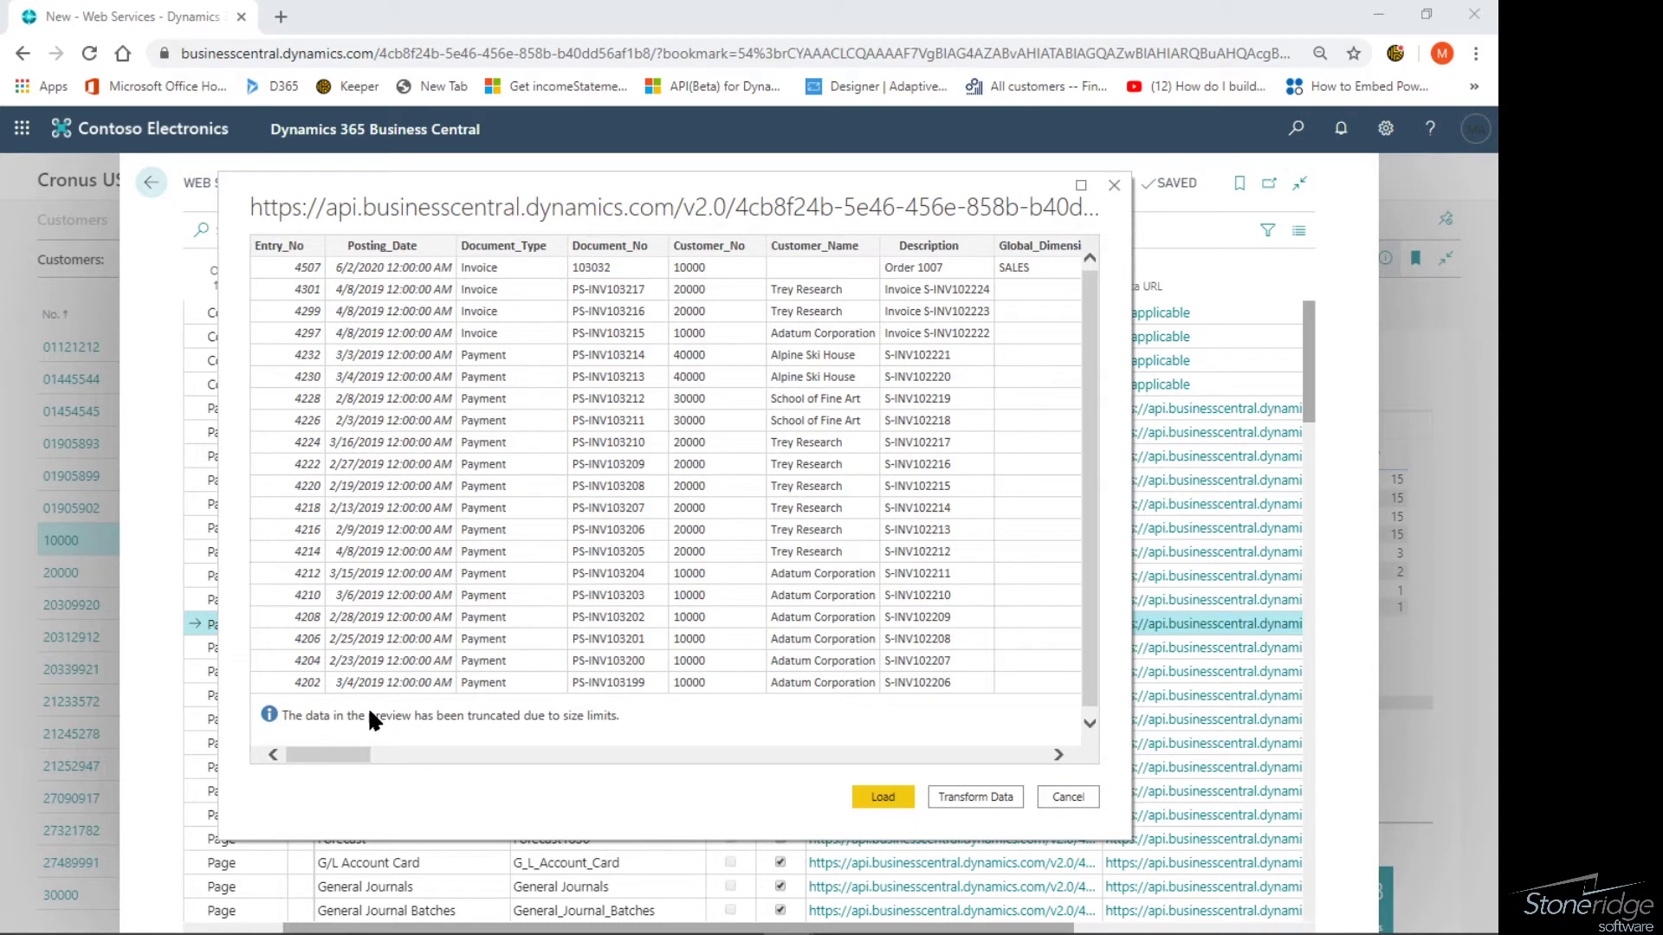
mouse_move(776, 729)
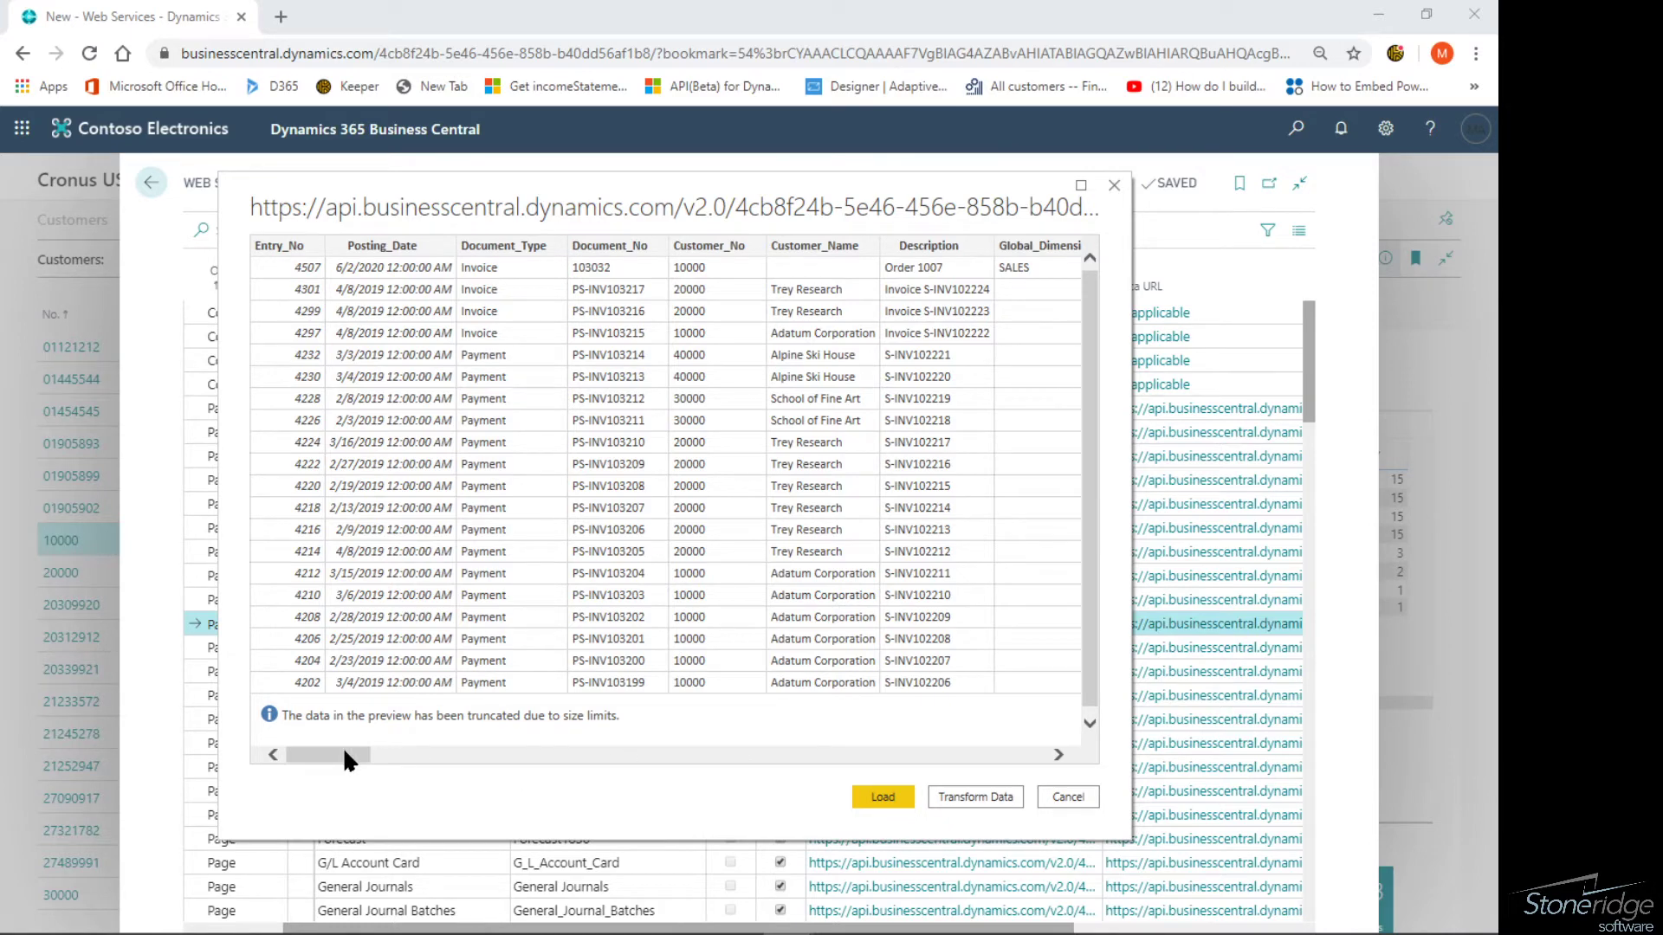
Scroll the Navigator preview of Customer Ledger Entries to review its columns.
scroll("right", 3)
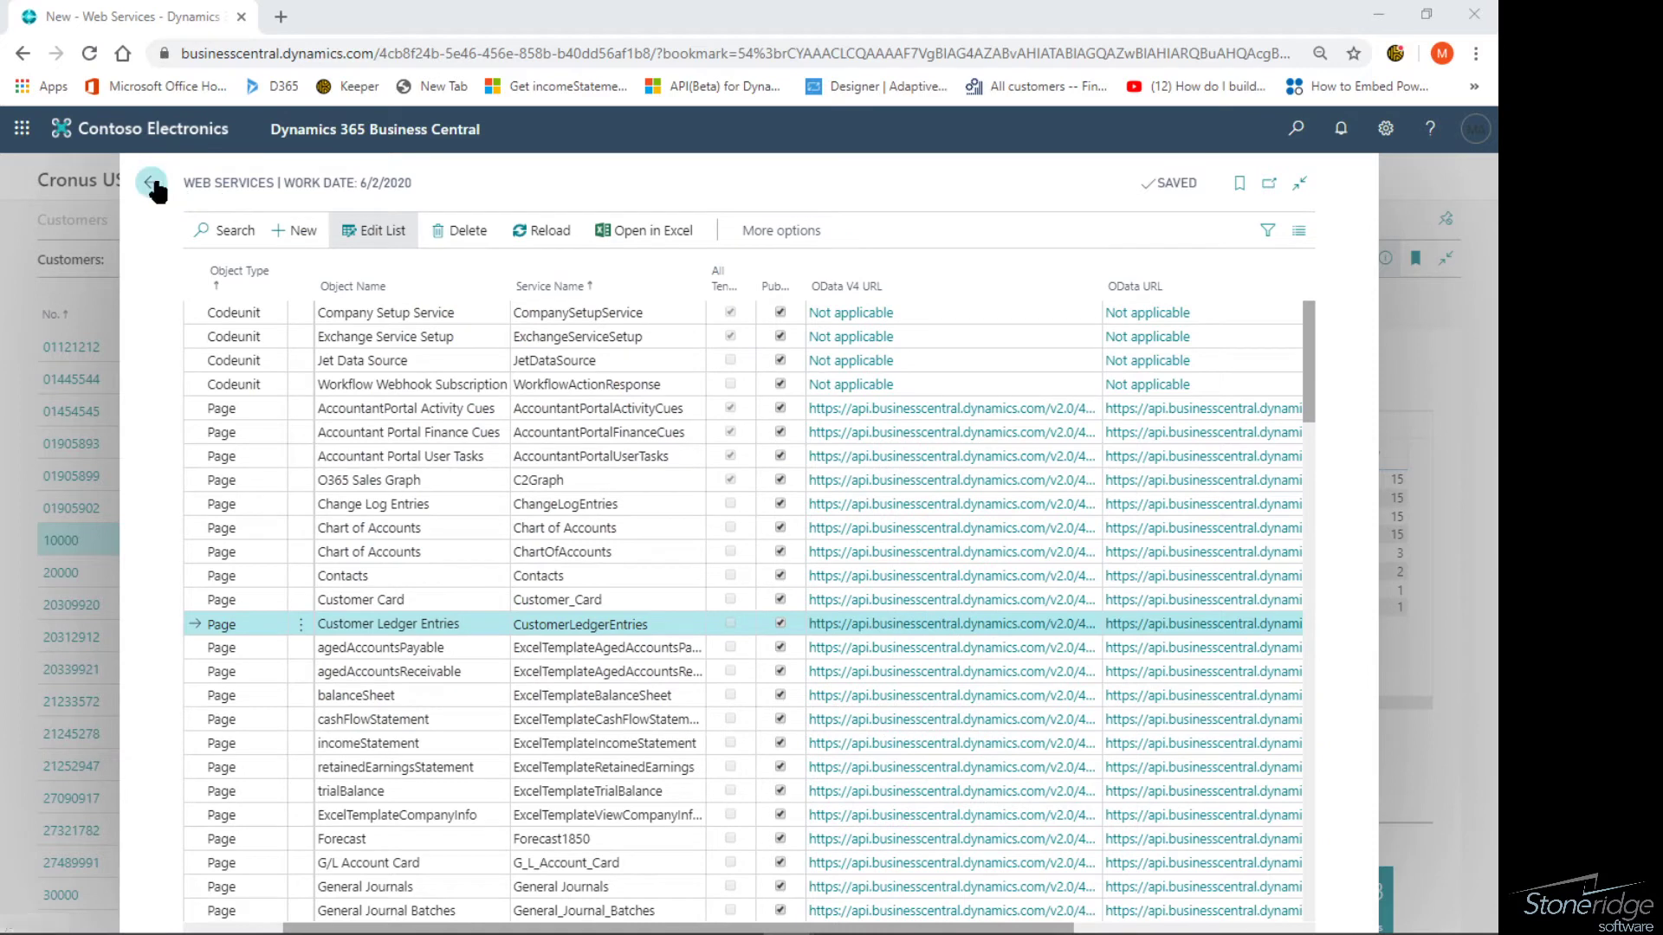
Load the ledger entries, inspect Query1's 419 rows in Data view, then return to Report view.
left_click(152, 183)
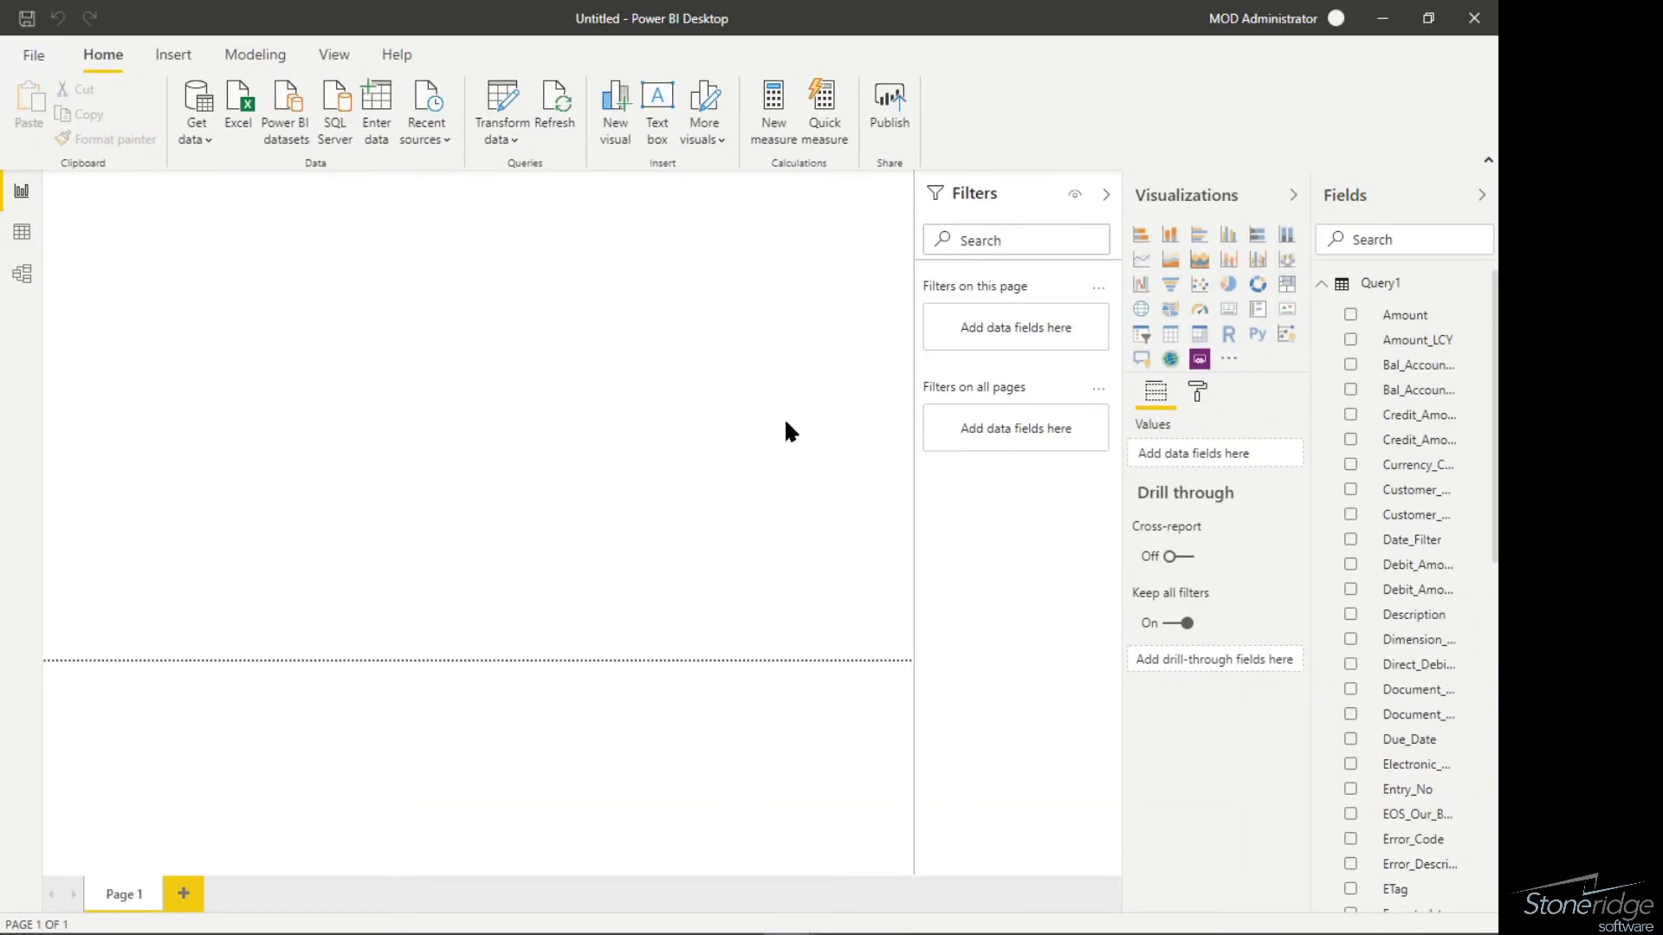
mouse_move(571, 496)
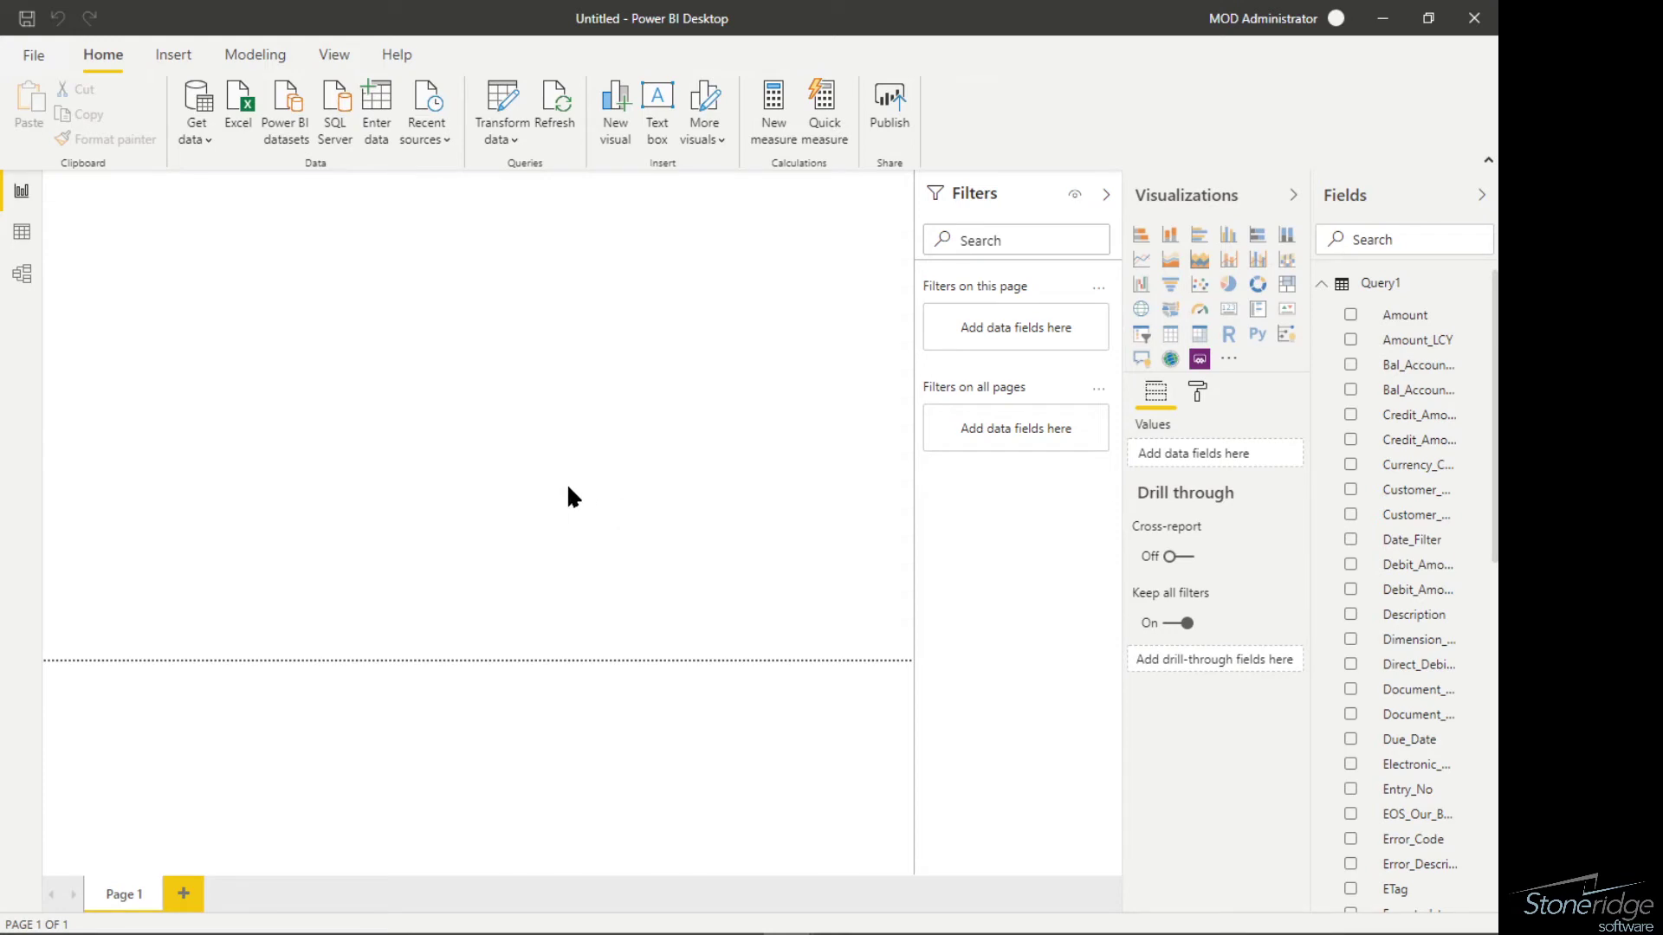
left_click(21, 231)
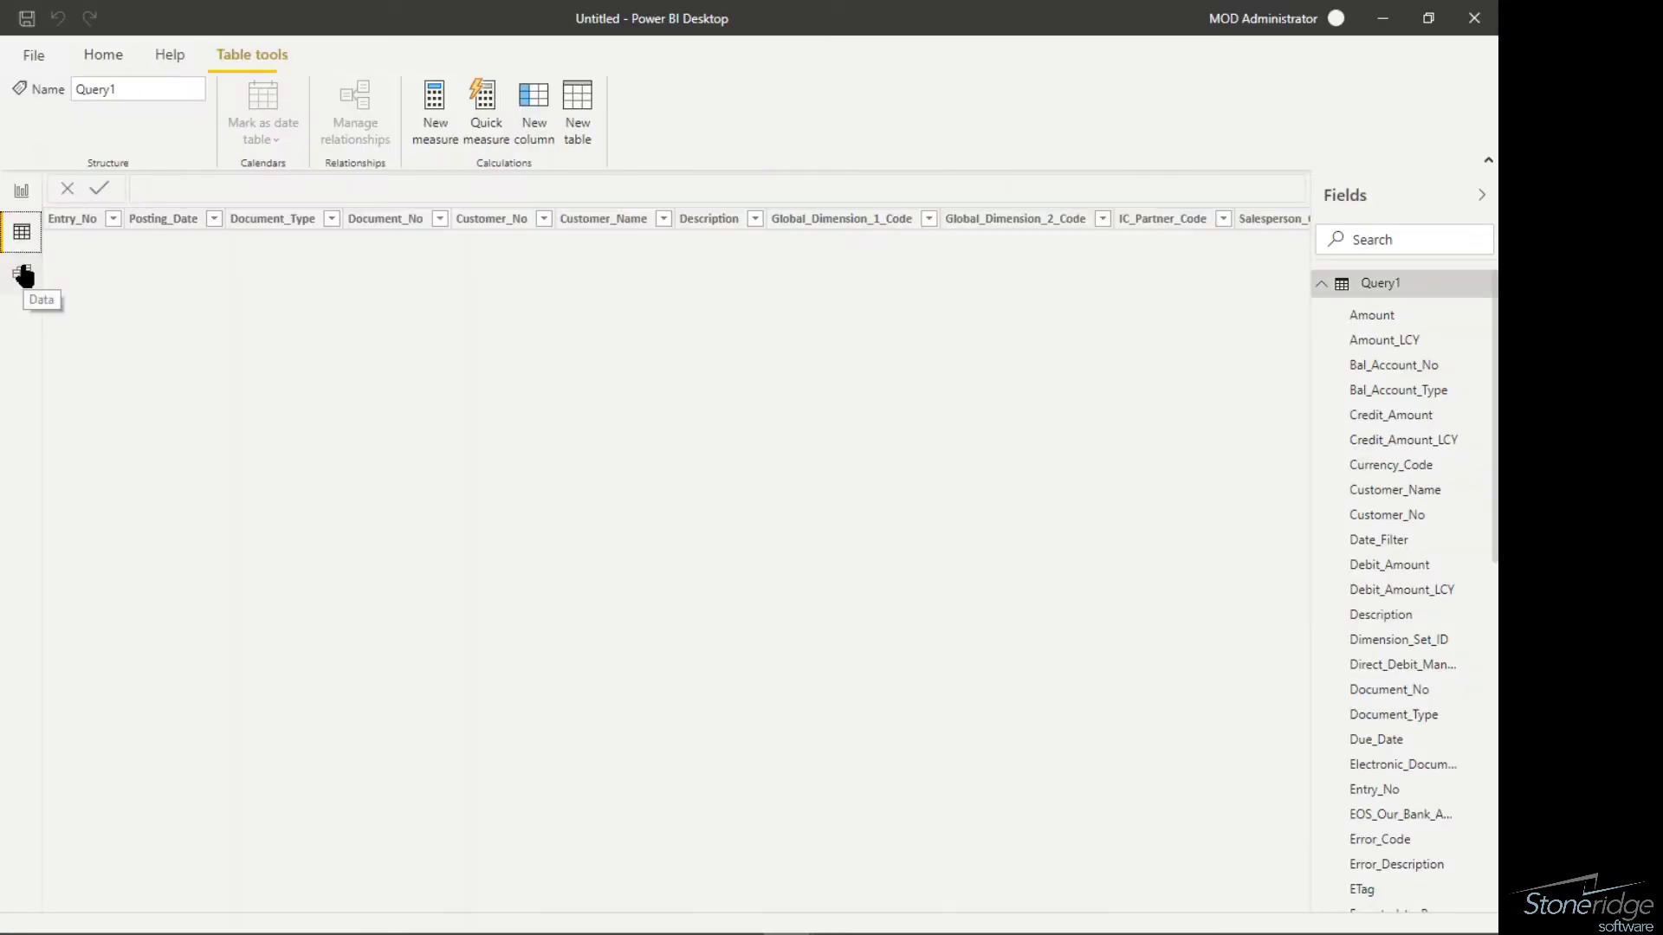
left_click(20, 231)
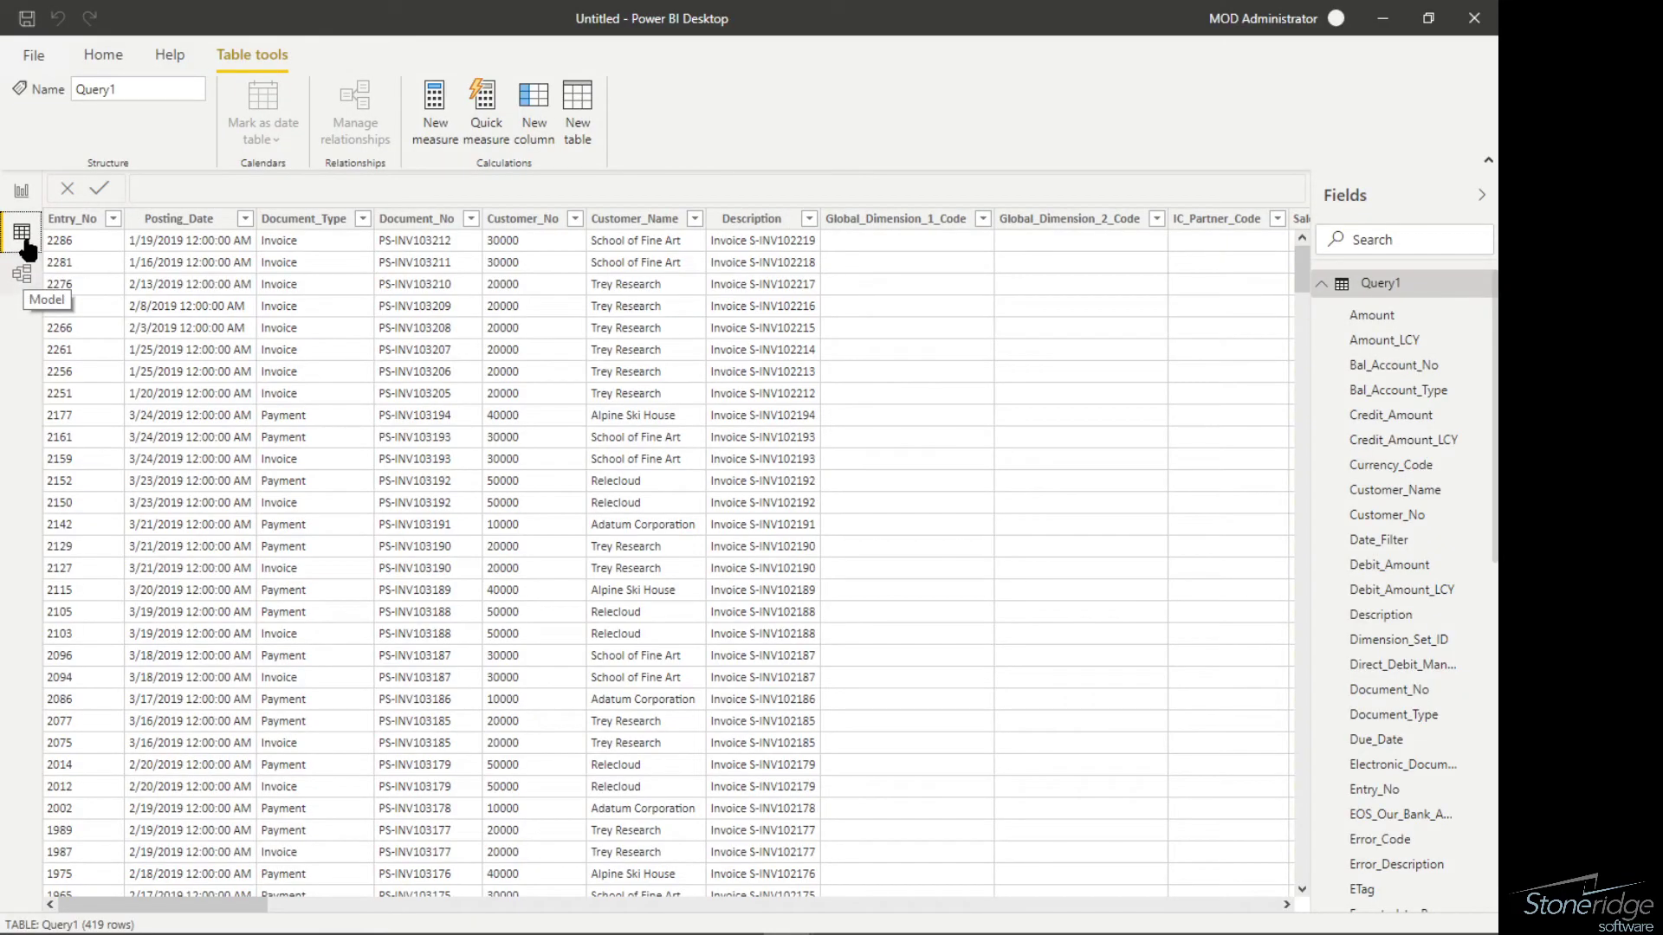
mouse_move(22, 228)
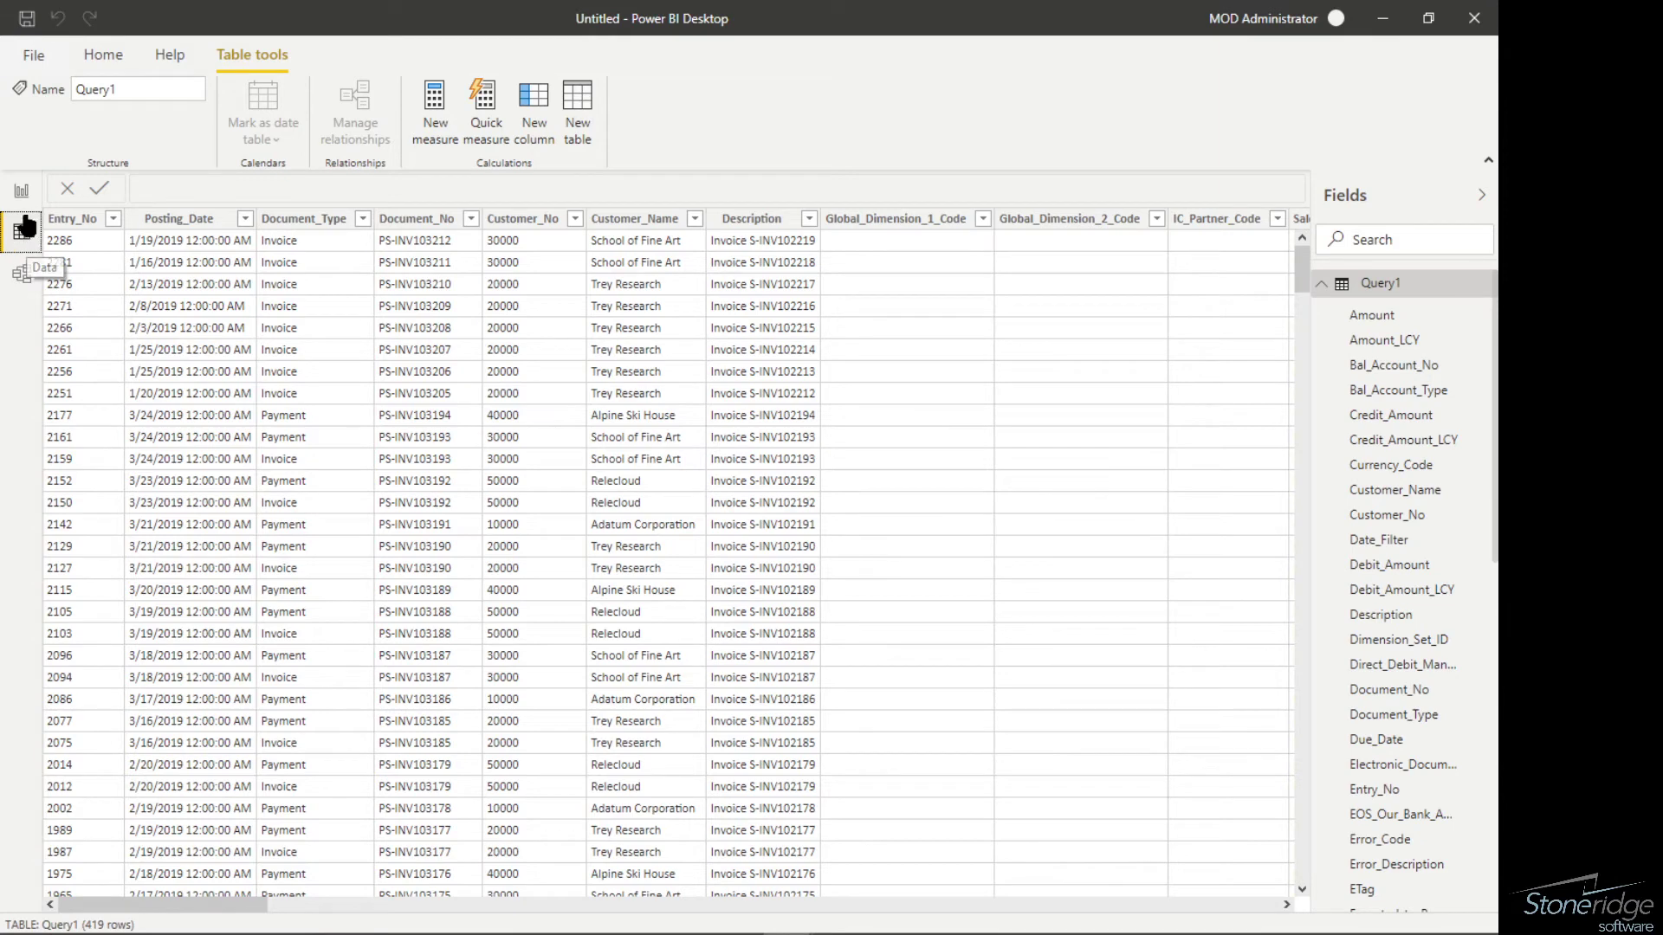
left_click(19, 190)
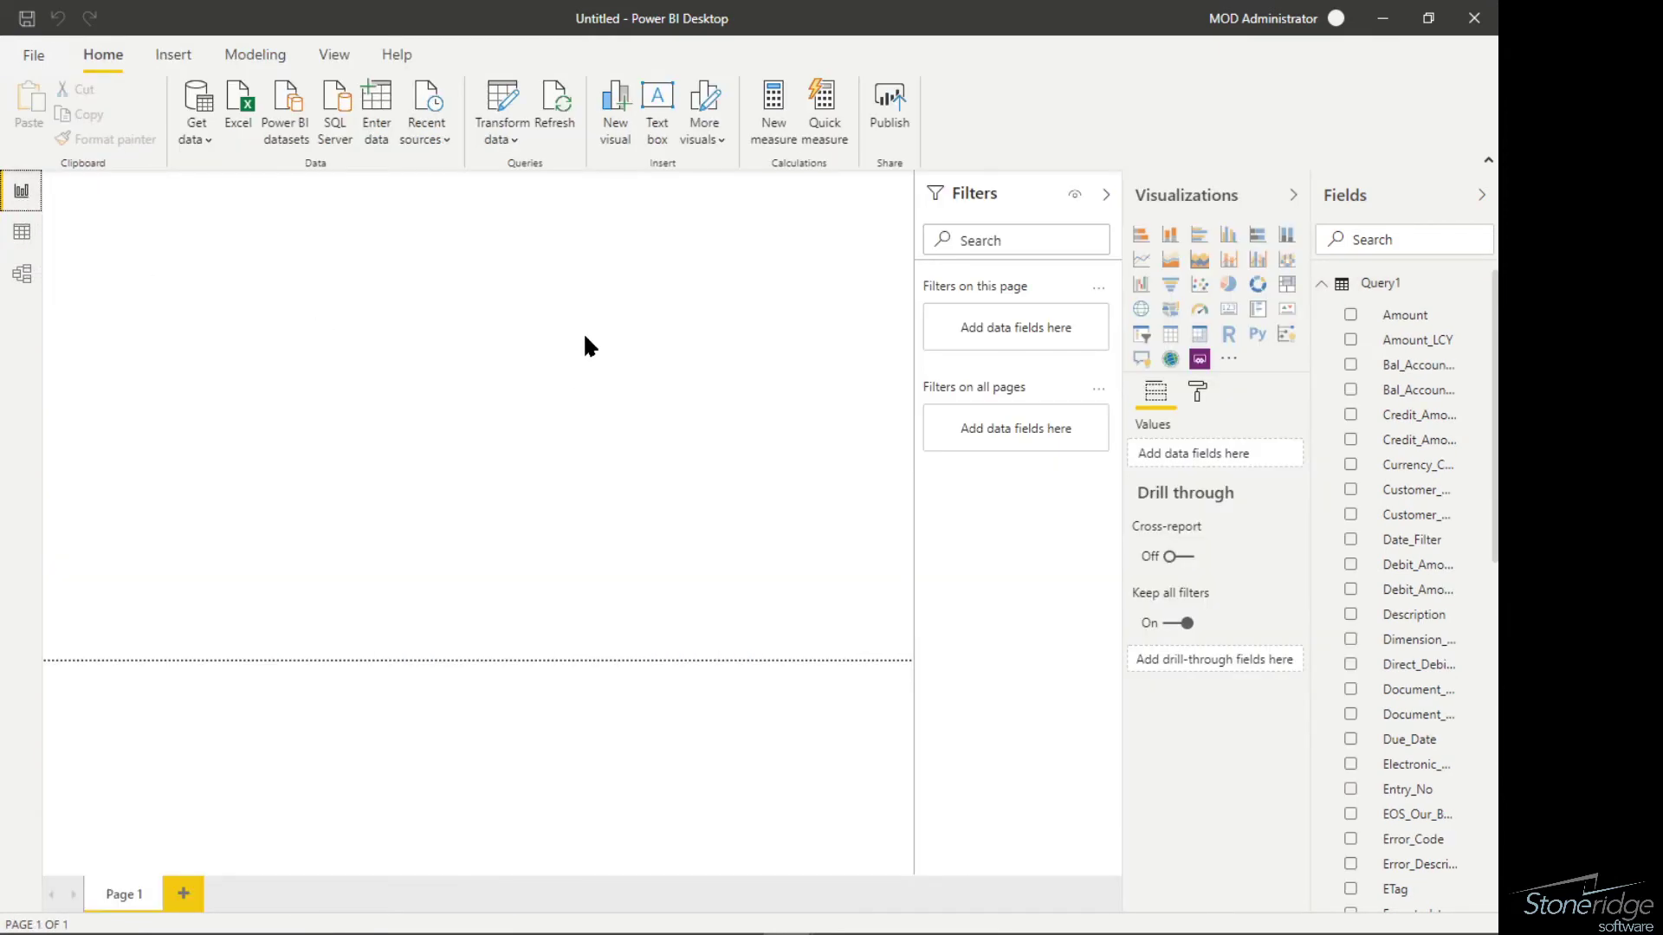
mouse_move(589, 346)
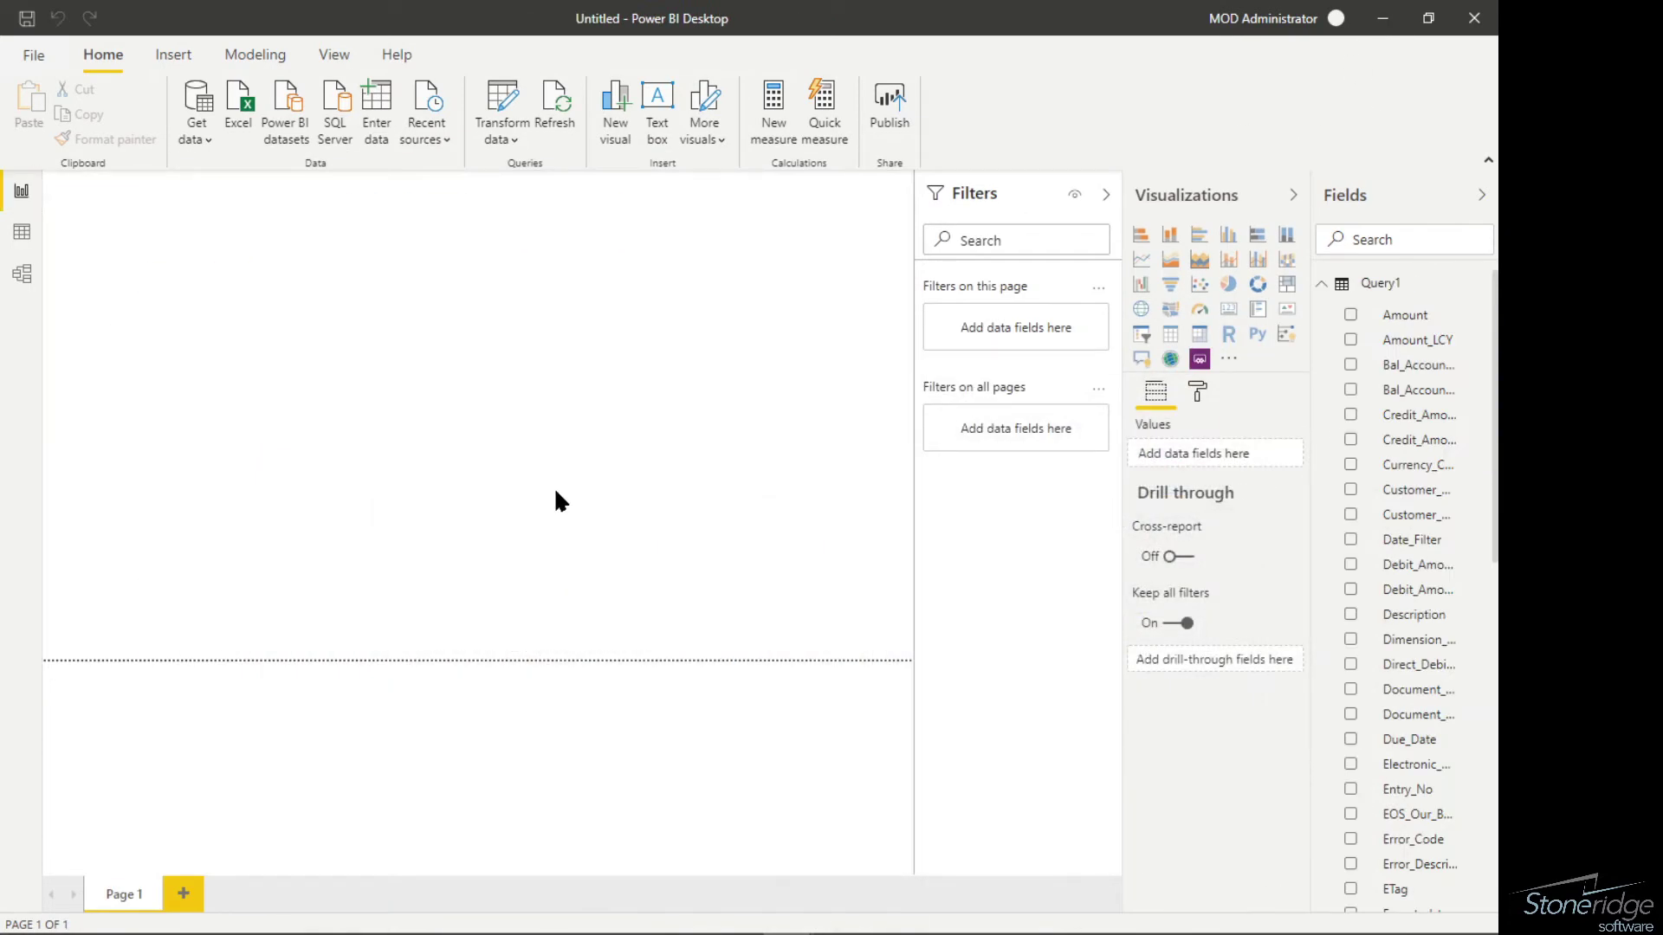
Set the page size Type to Custom and select the Width value for 325.
left_click(1140, 358)
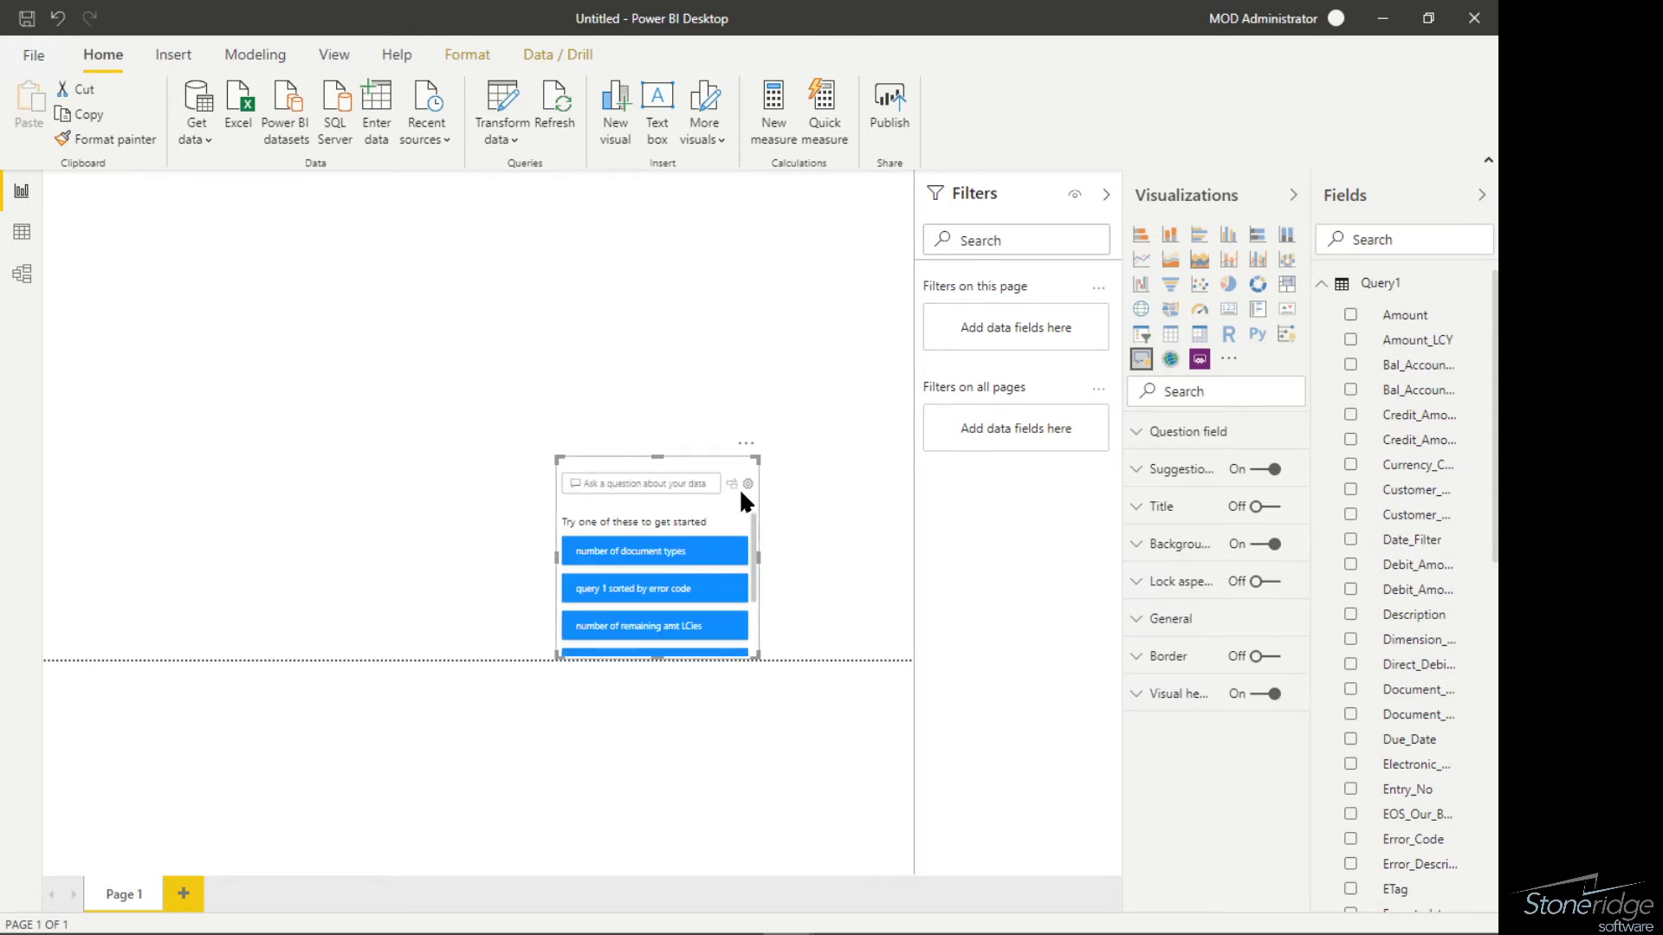
mouse_move(727, 514)
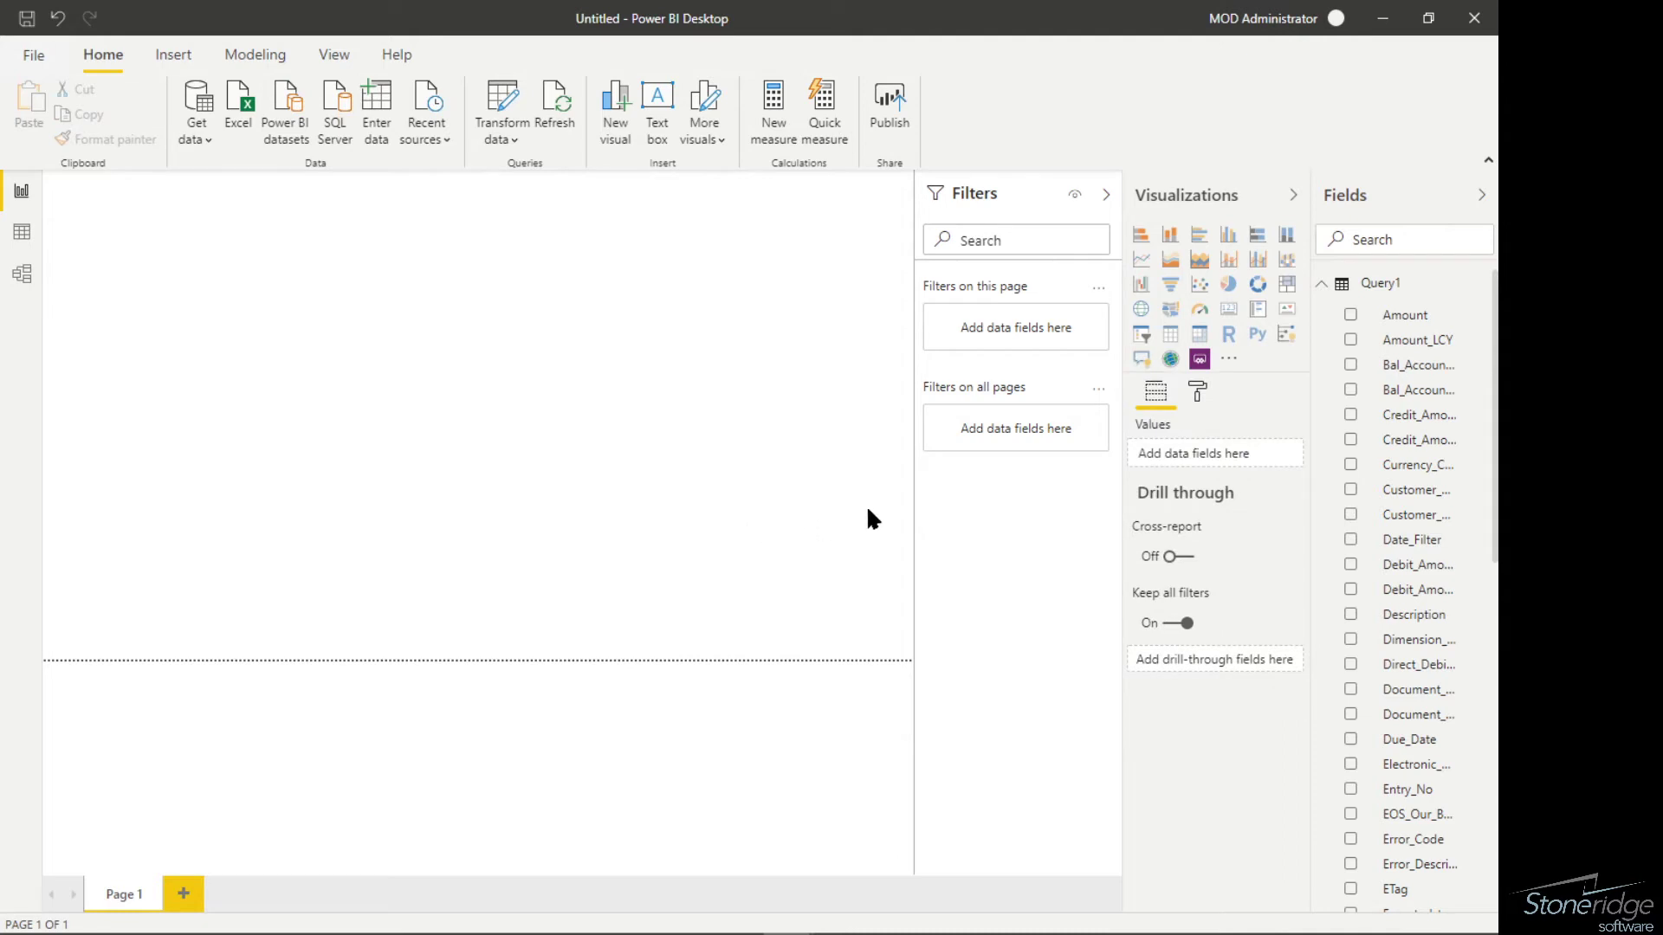
left_click(1196, 391)
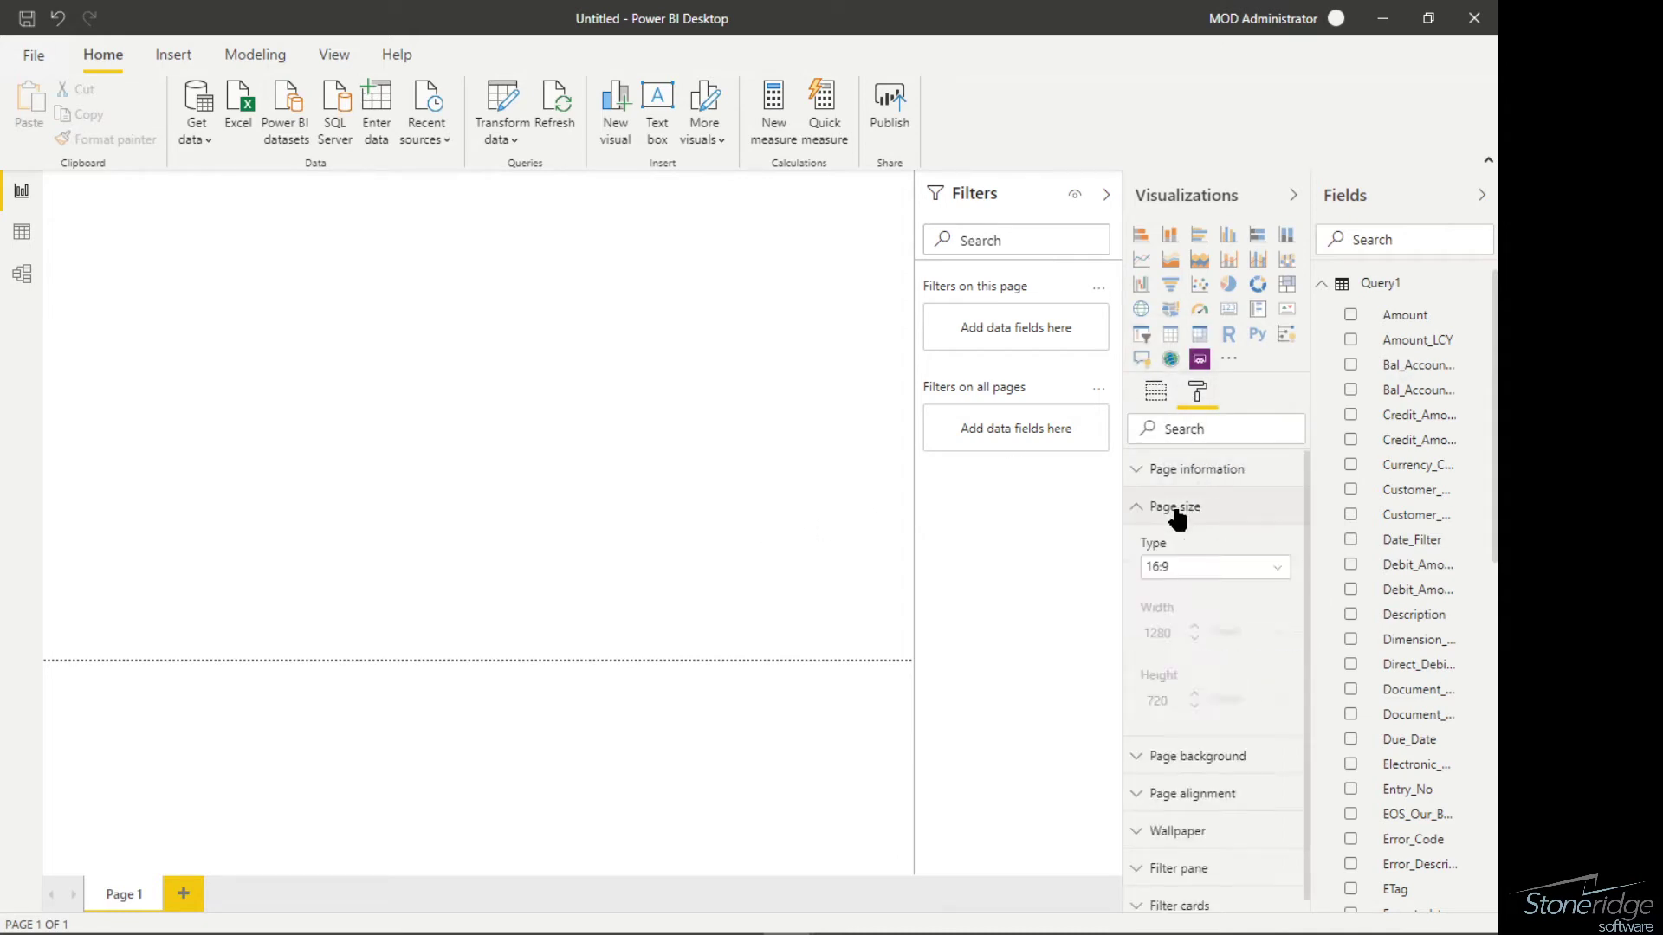
left_click(1213, 566)
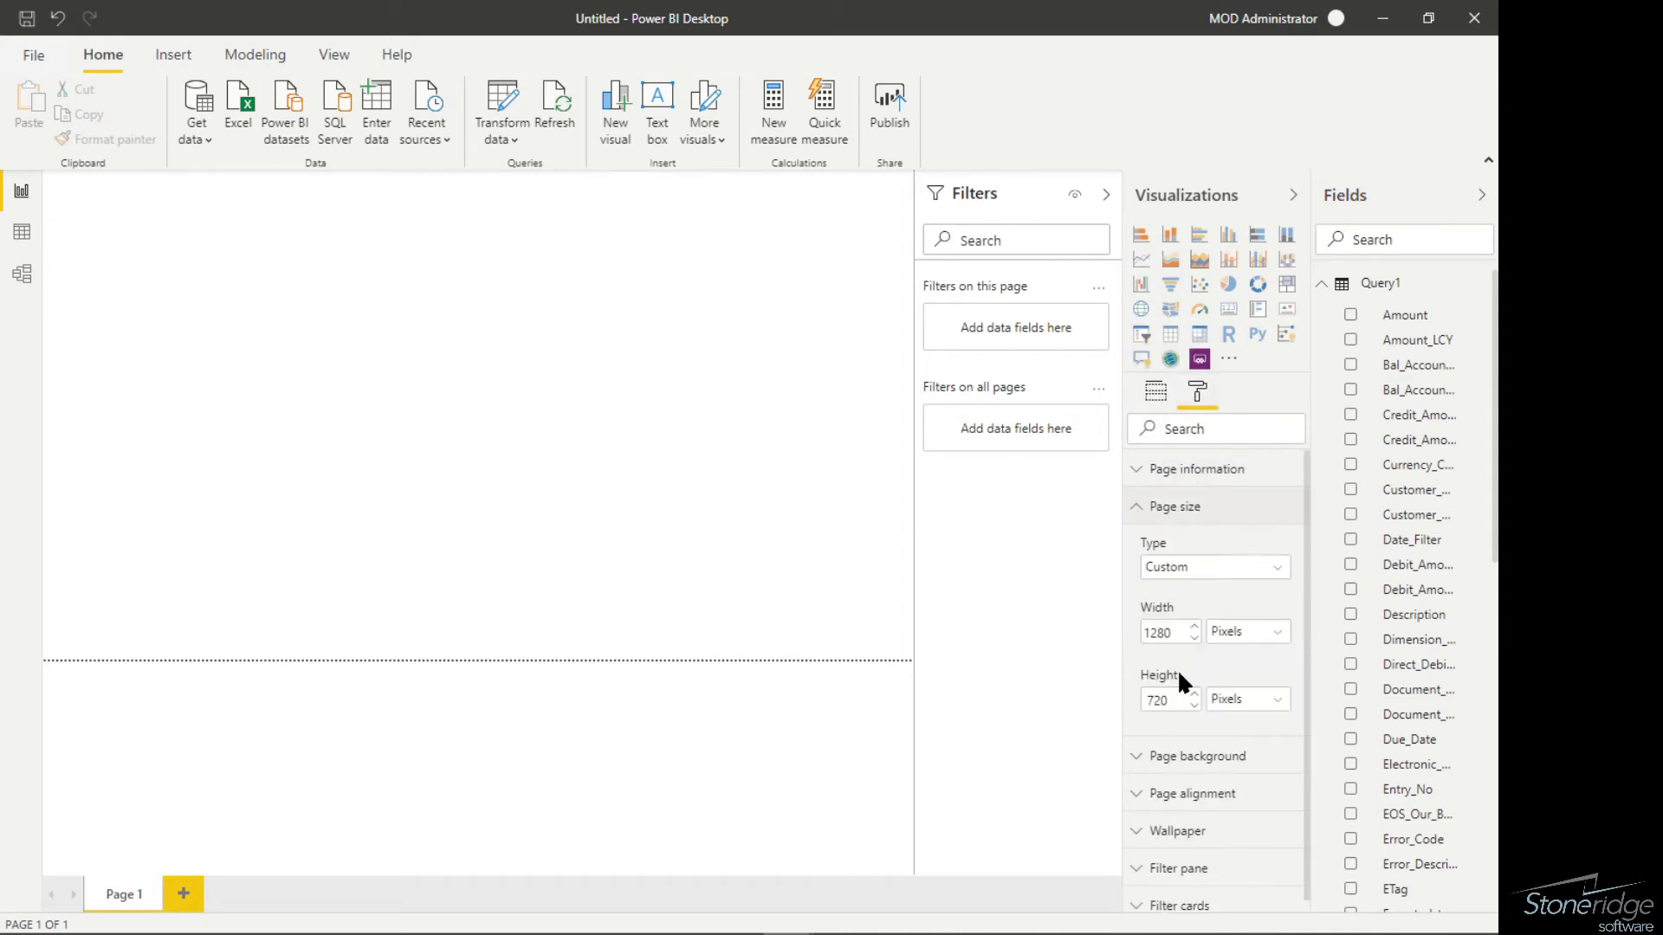
triple_click(1163, 632)
type("325")
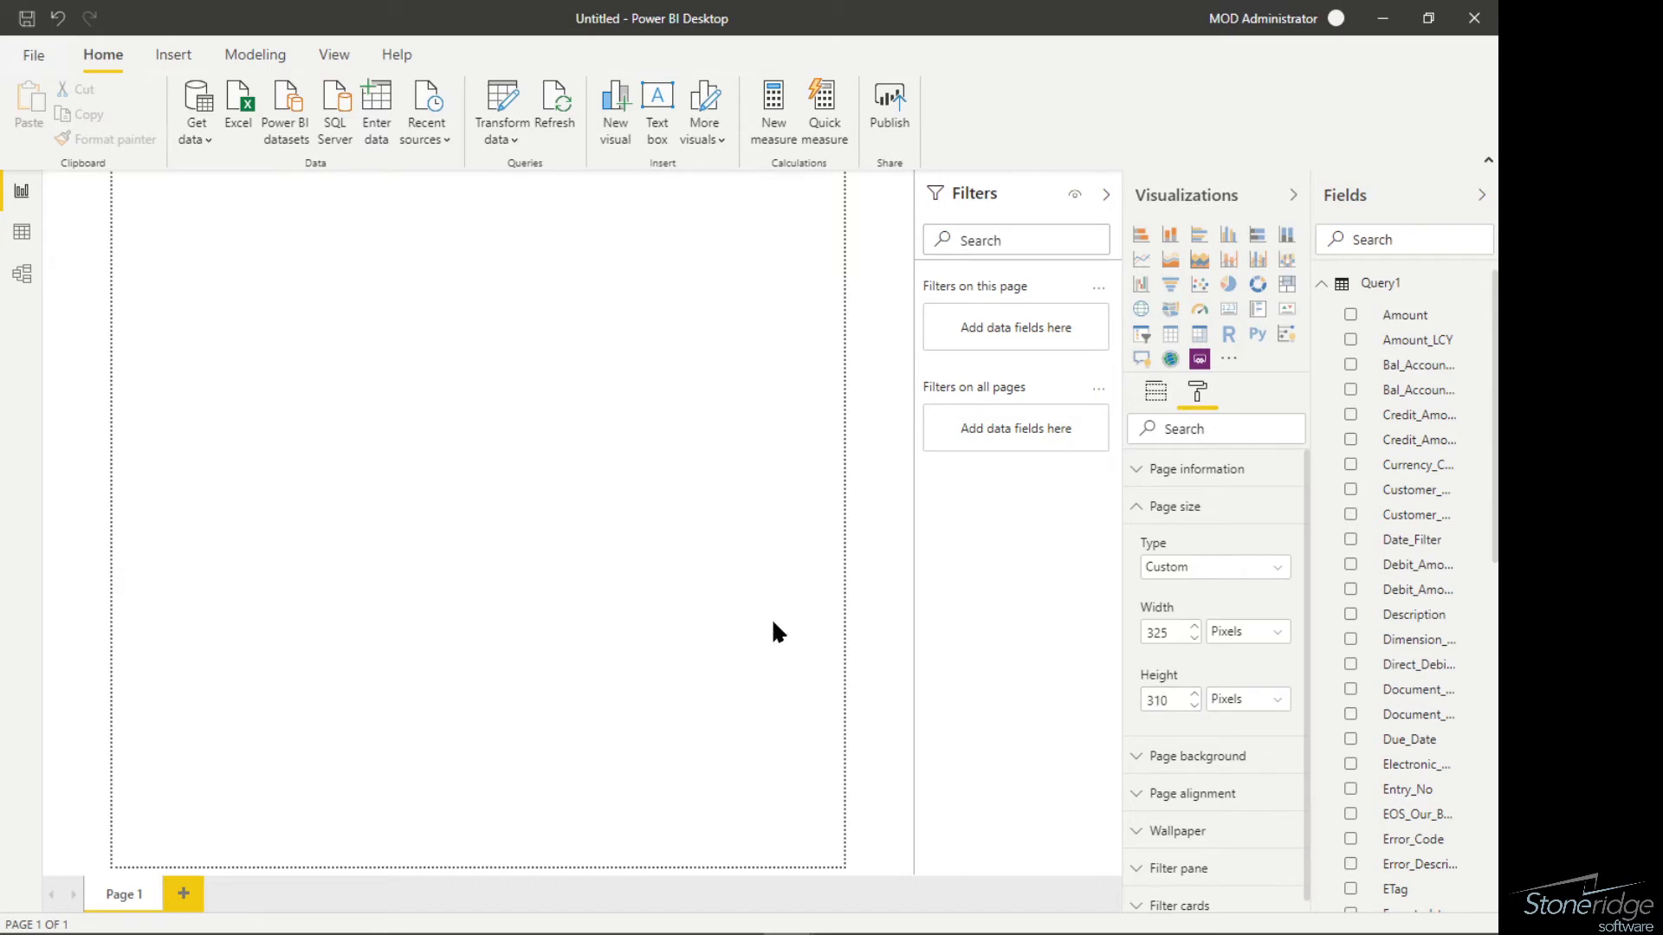
mouse_move(718, 699)
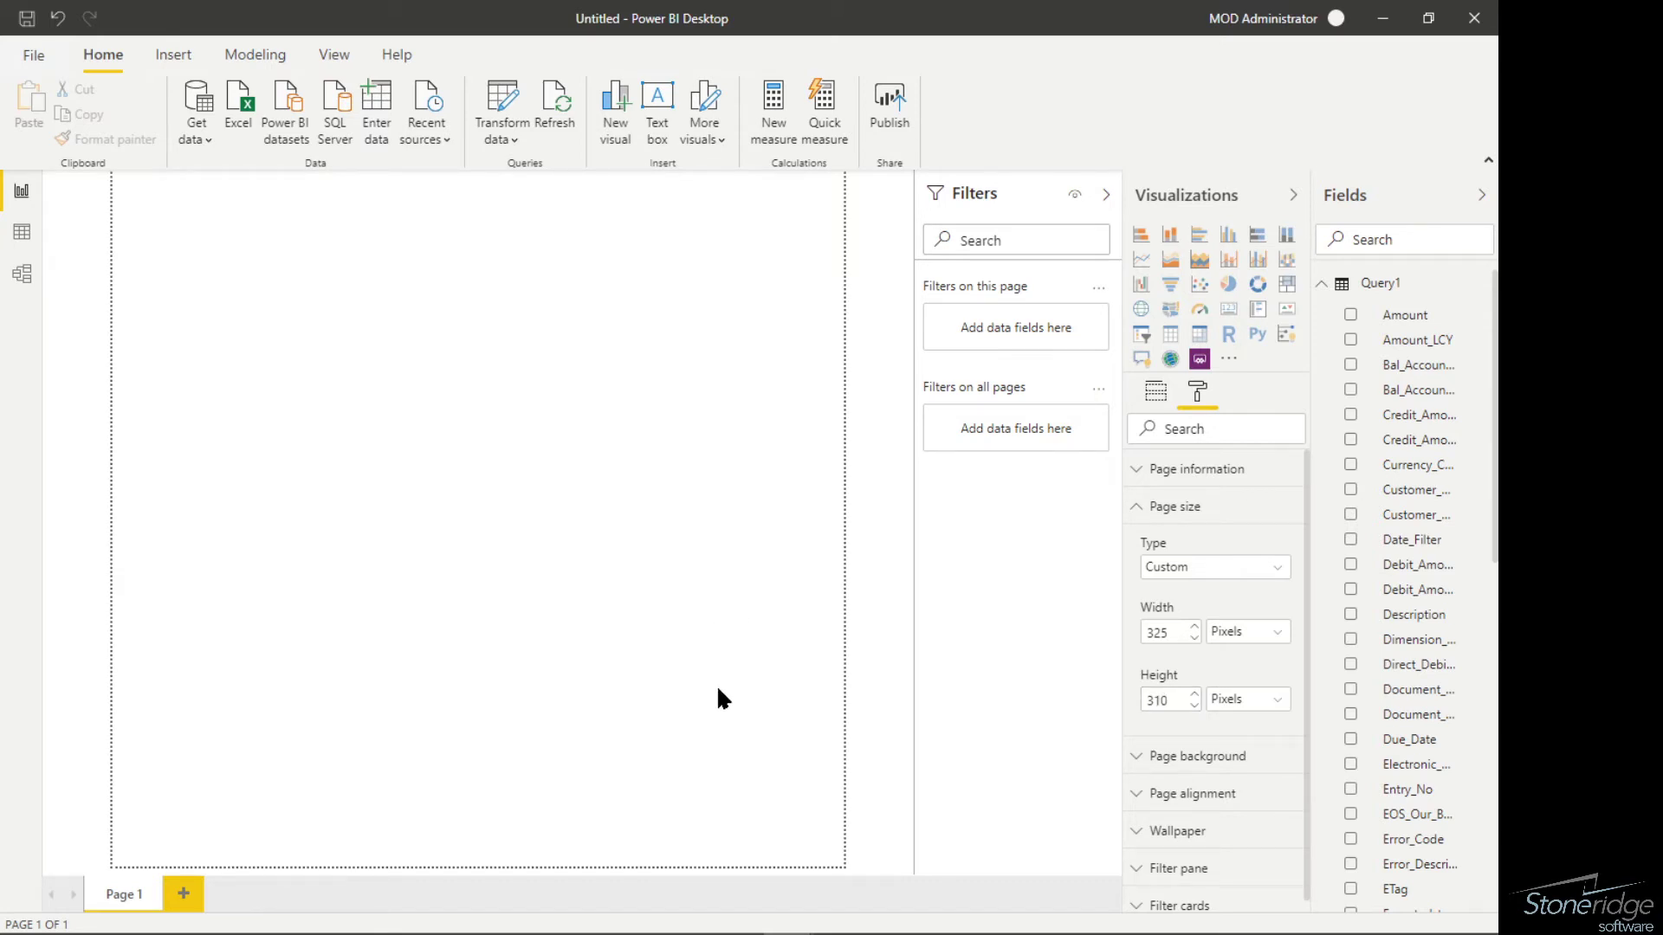
mouse_move(870, 650)
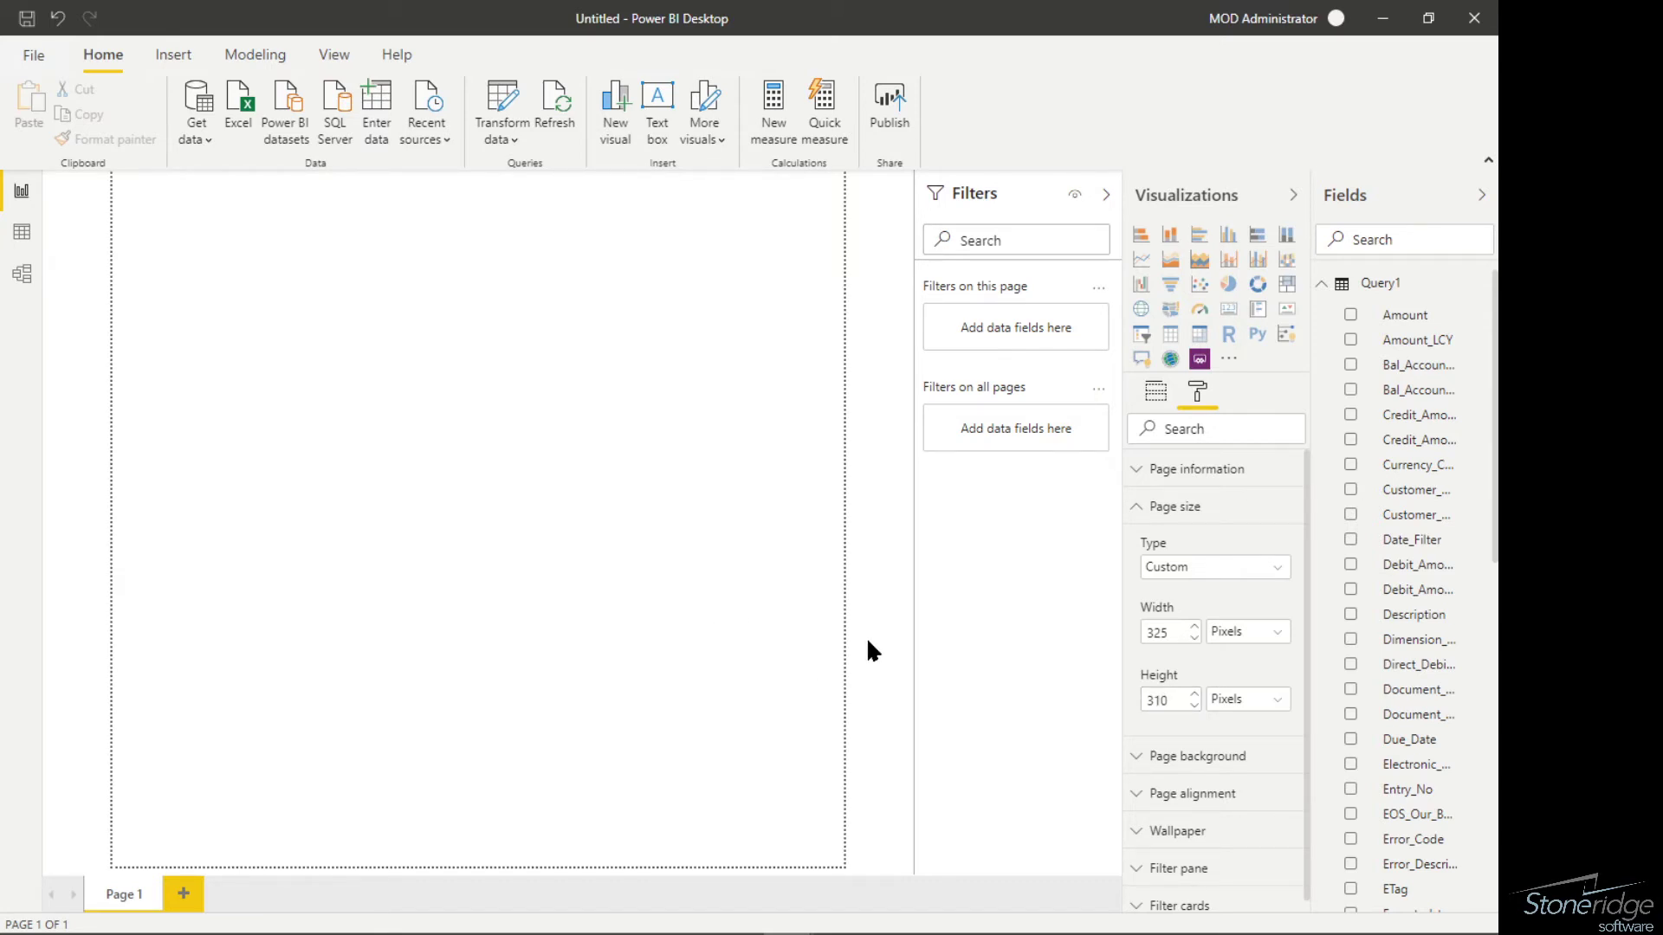
mouse_move(1312, 427)
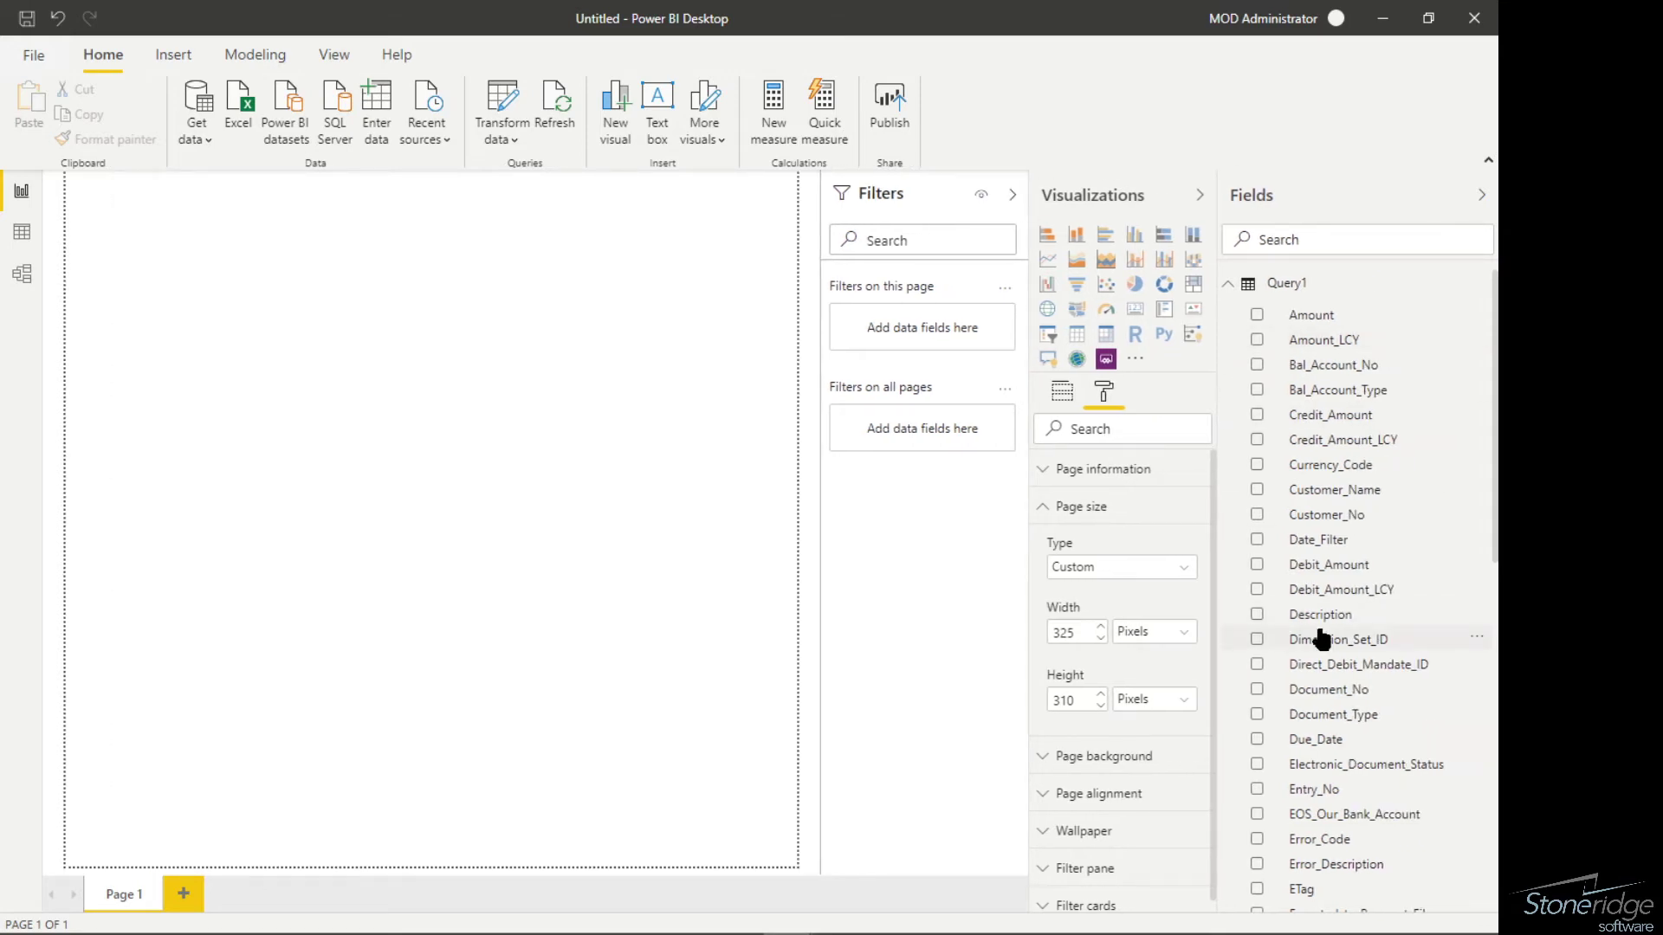
mouse_move(1333, 489)
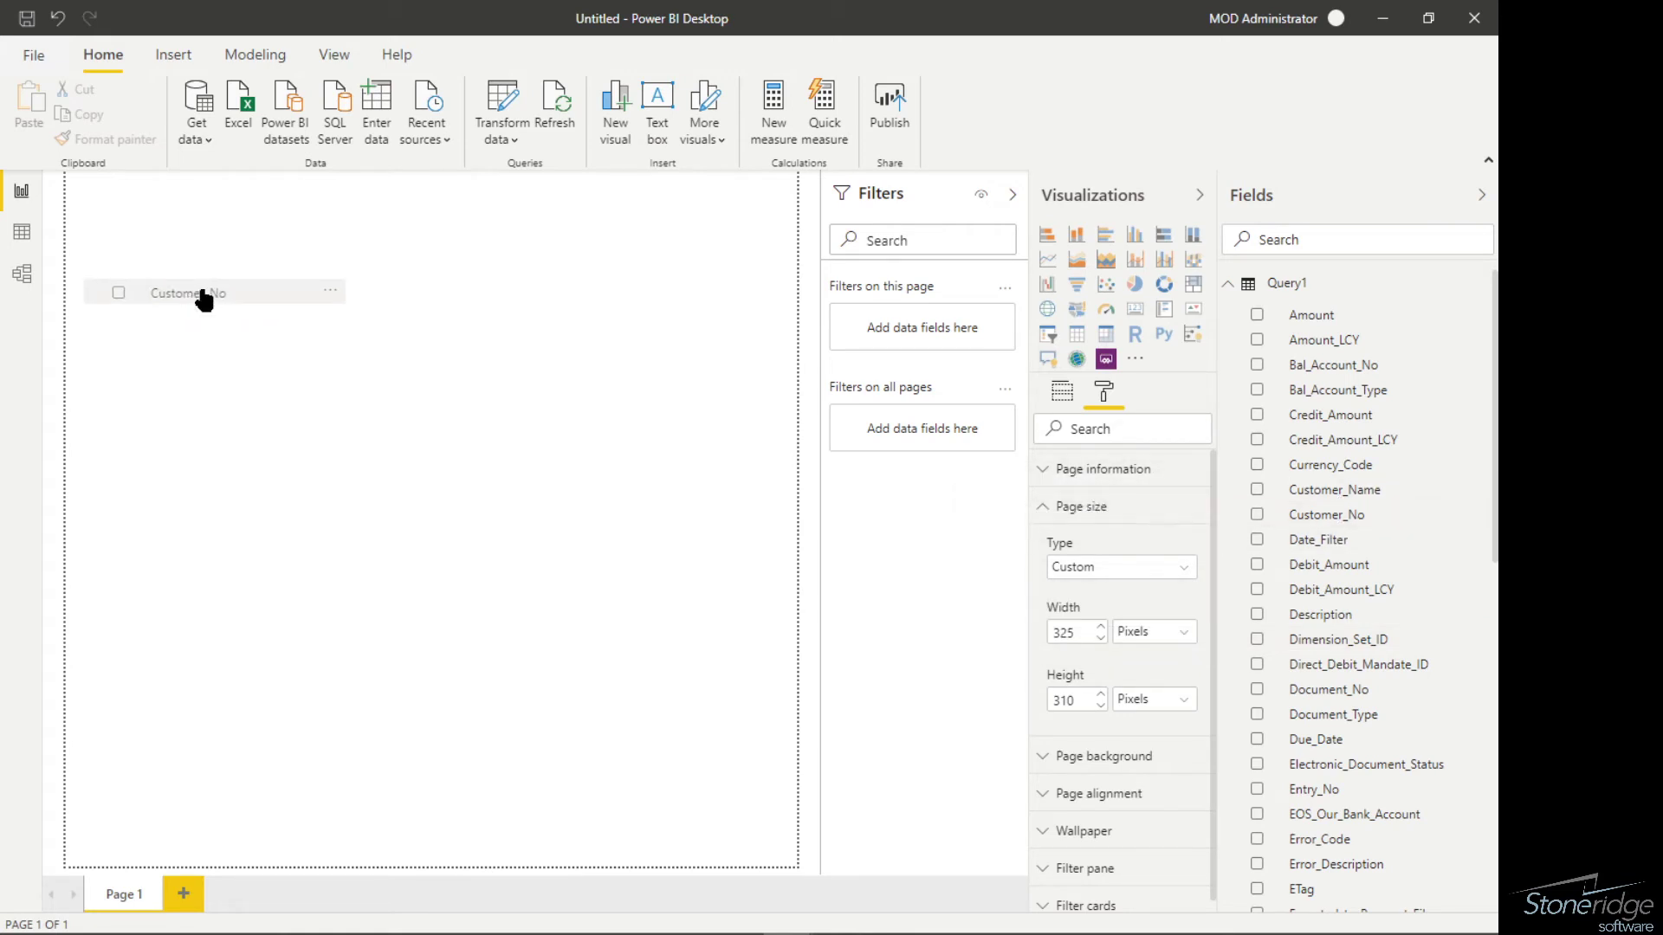
Create a table visual with Customer_No, Document_No and Amount from the ledger entries.
left_click(1257, 514)
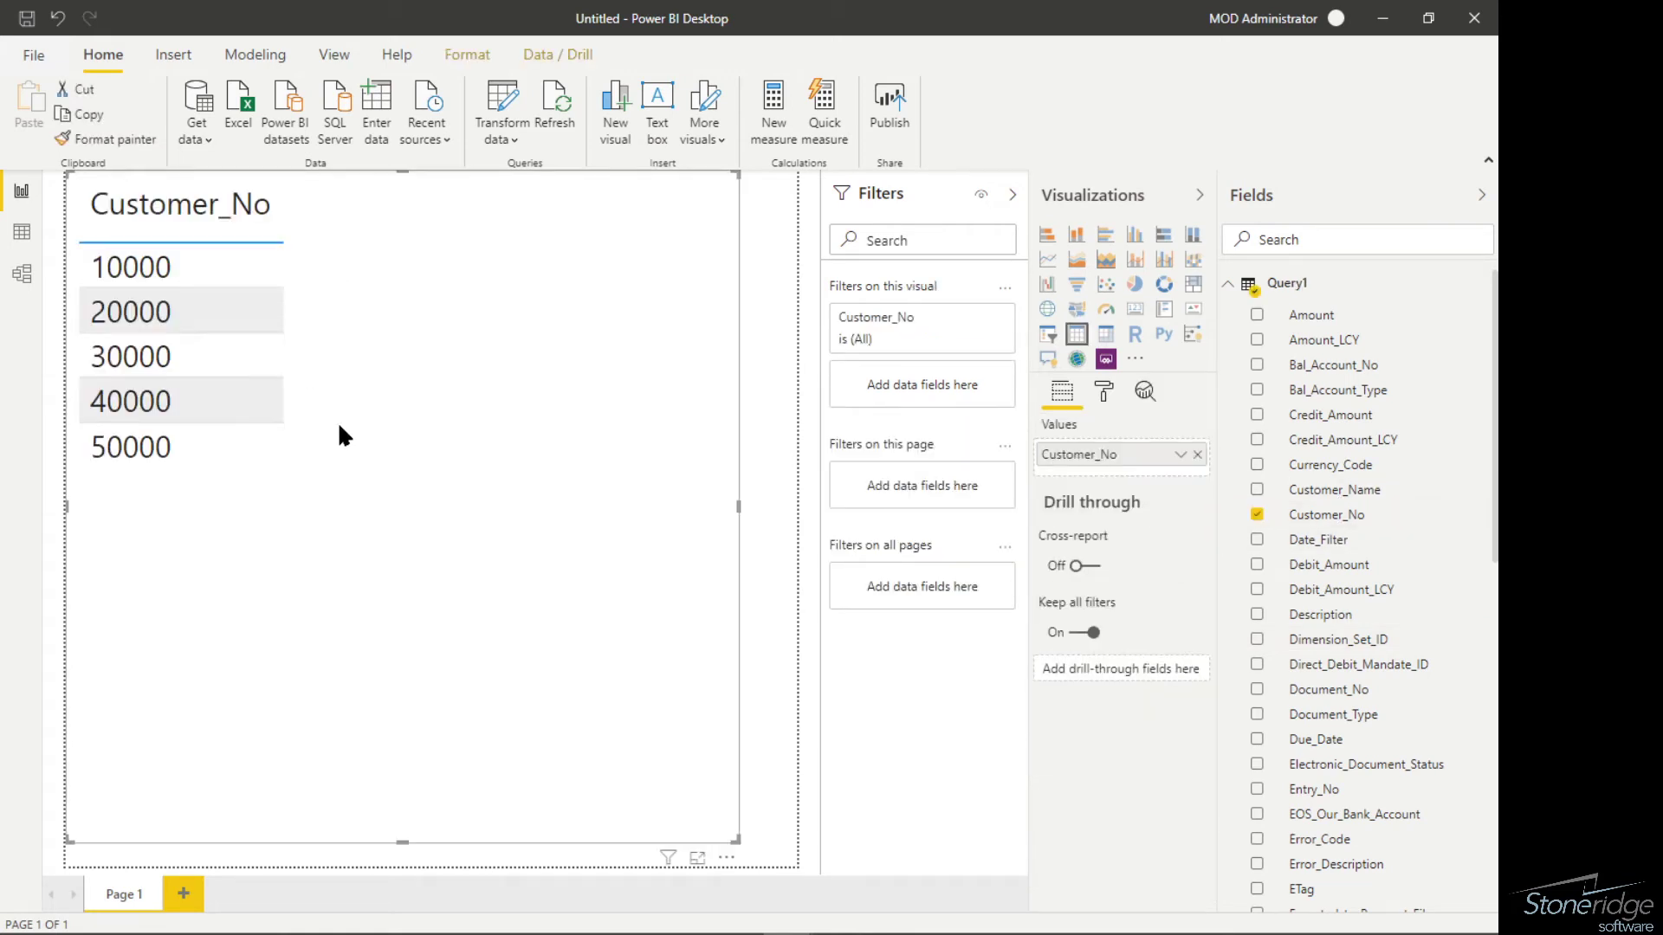
mouse_move(1403, 622)
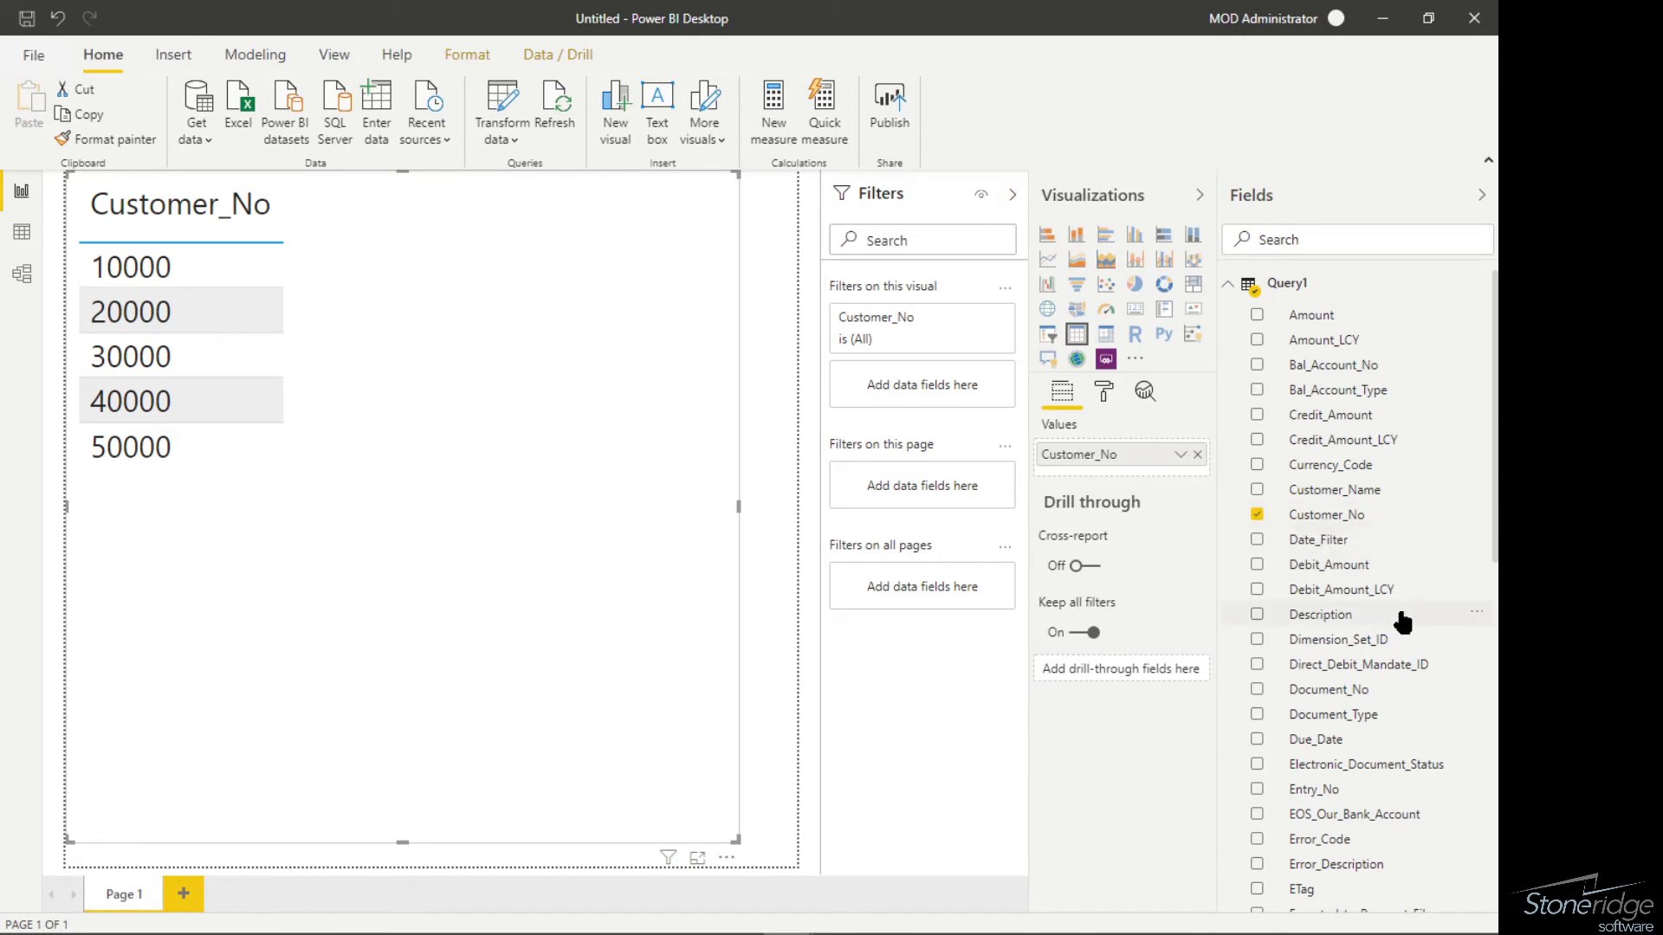
left_click(1256, 689)
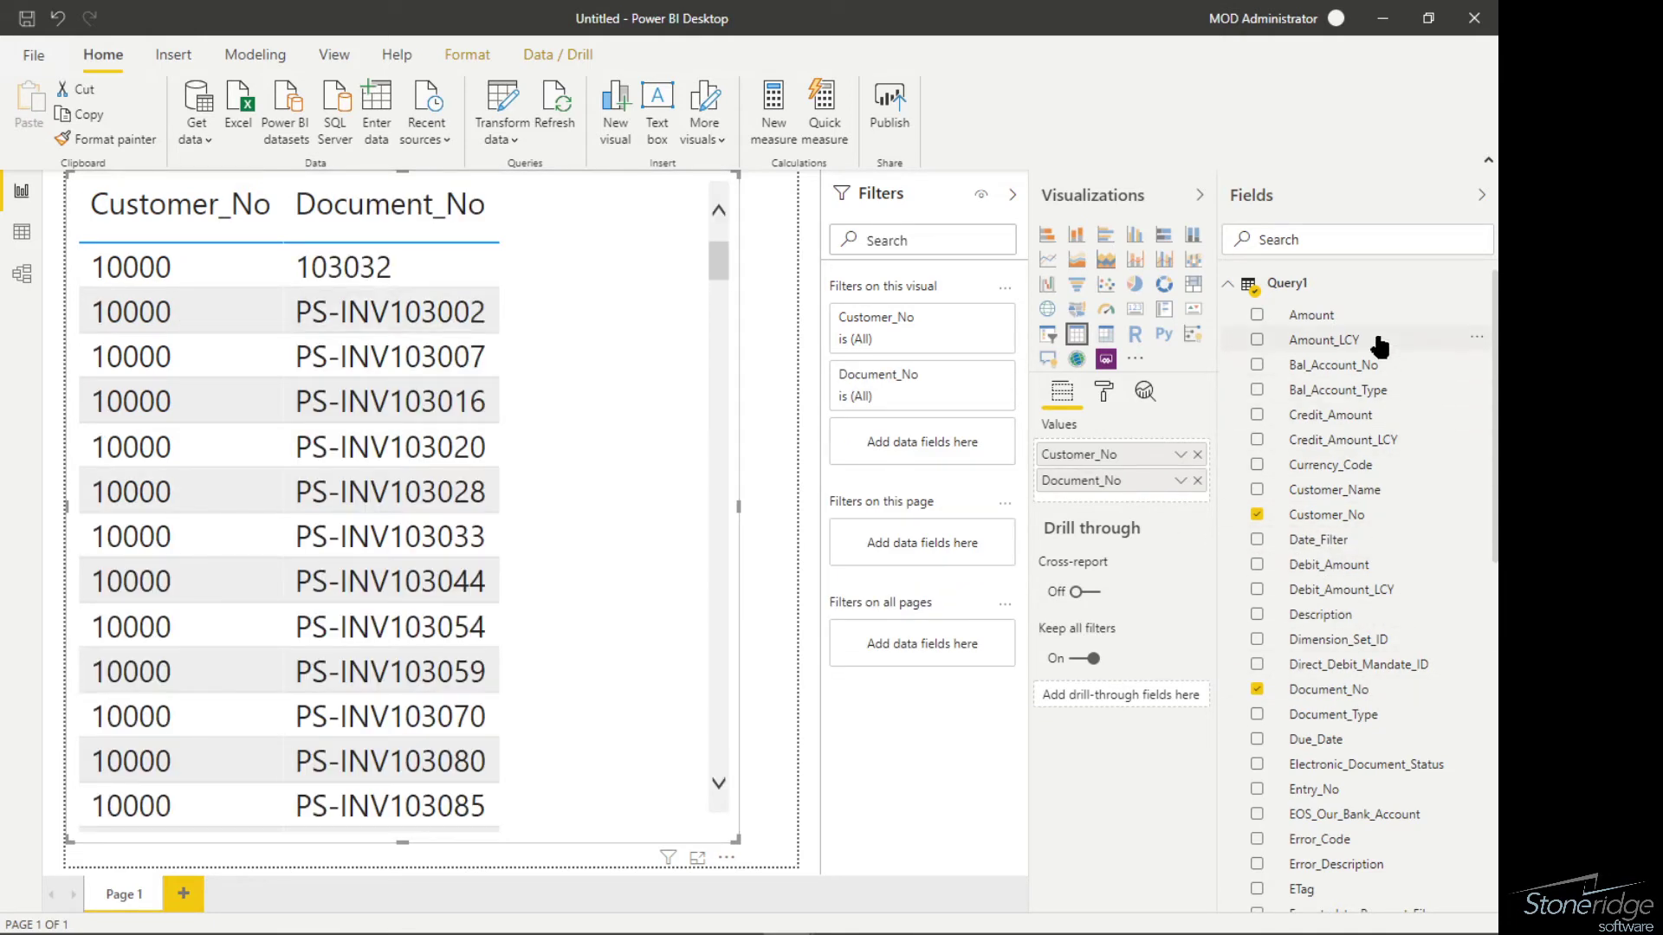
left_click(1256, 314)
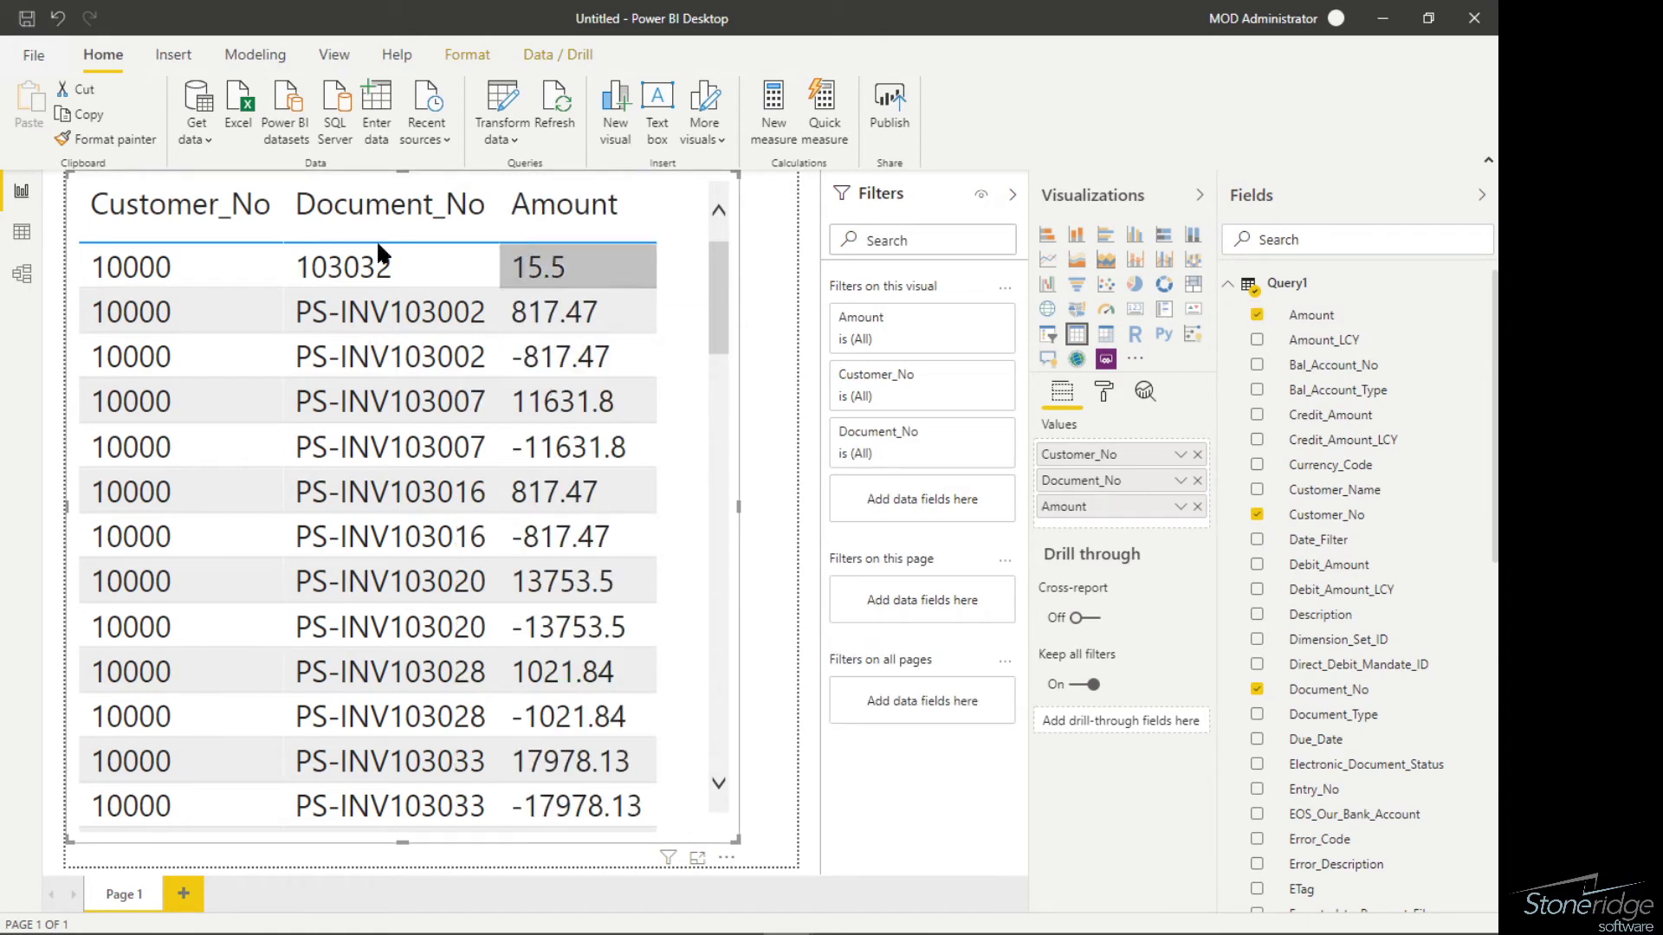
scroll("down", 3)
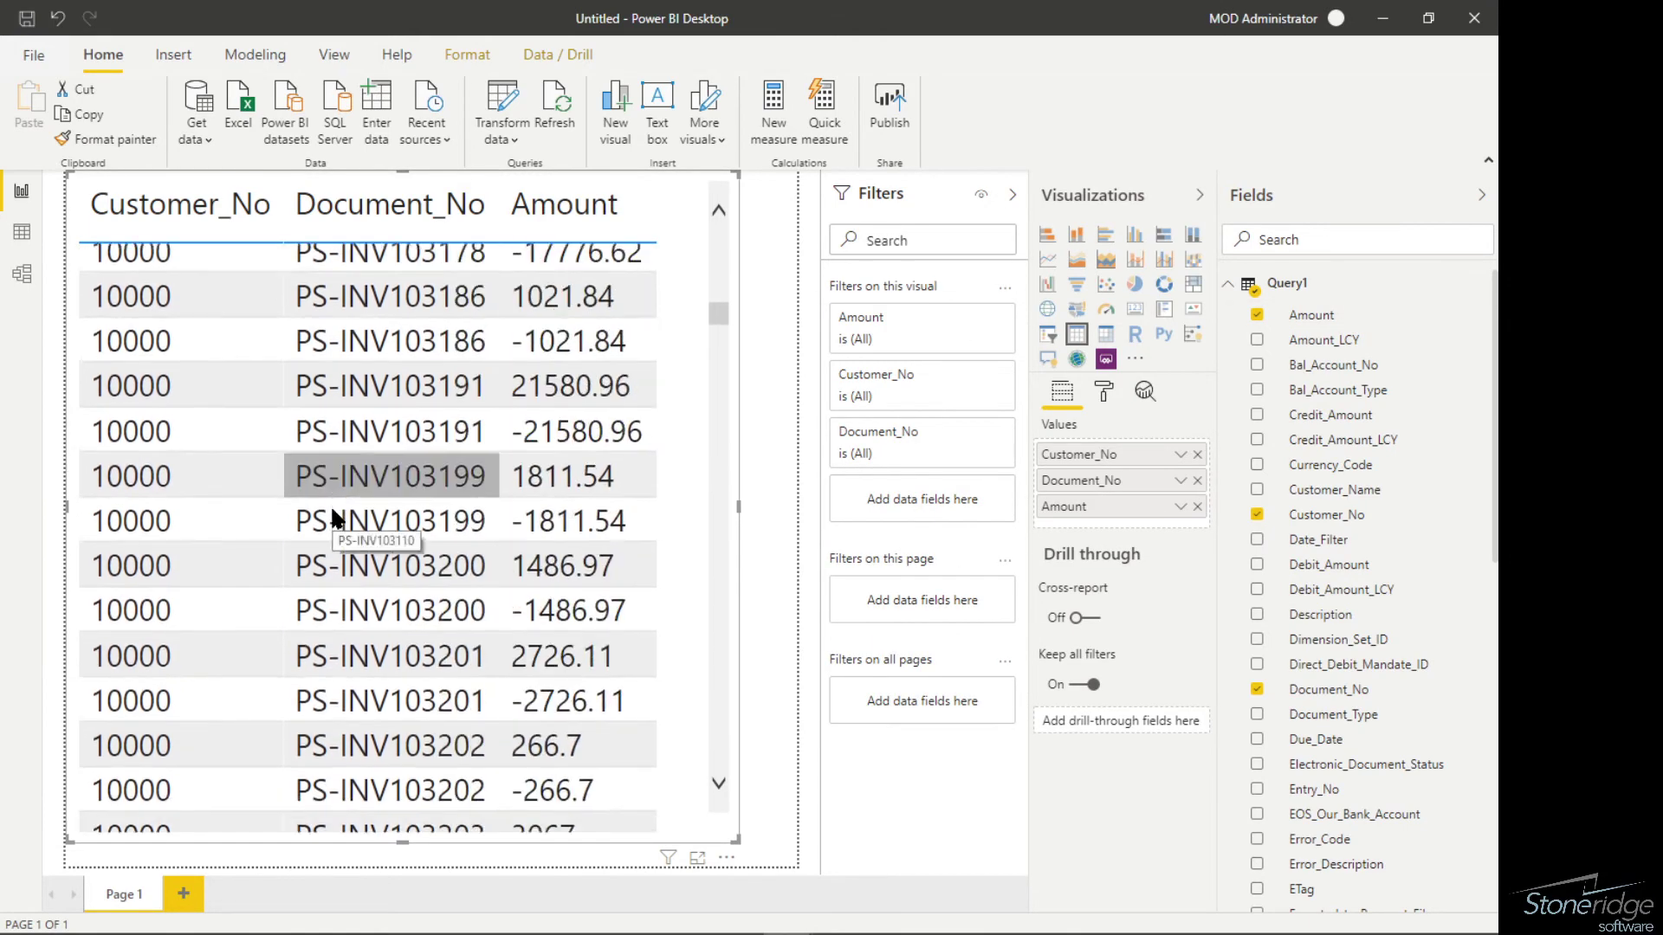
scroll("down", 3)
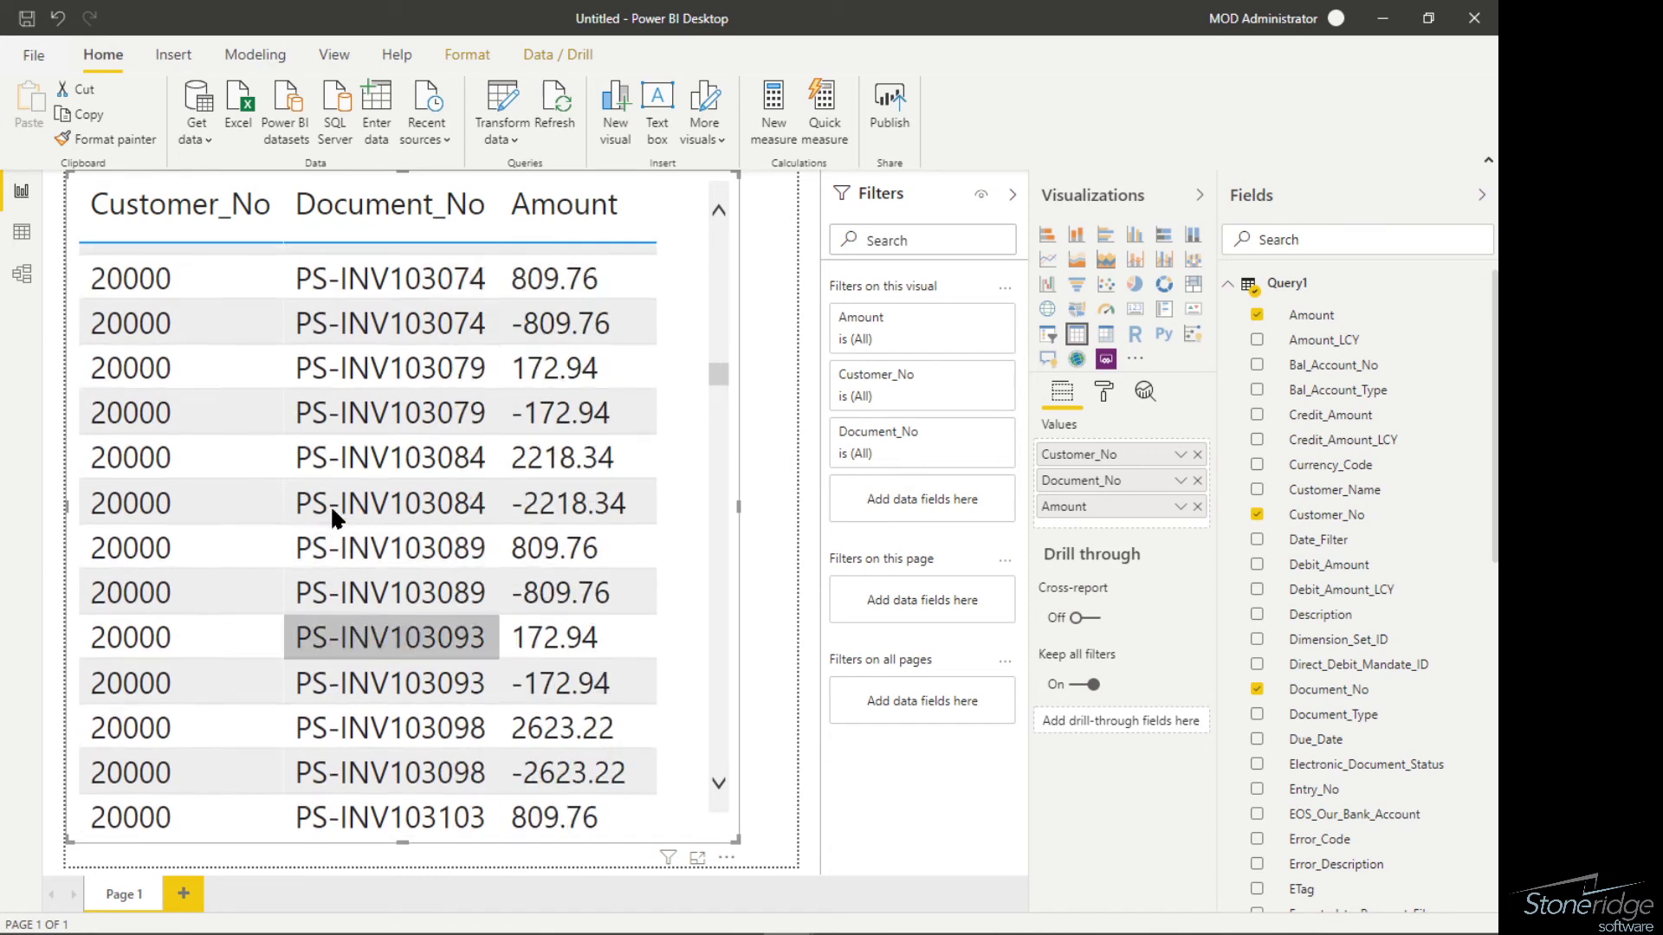
scroll("up", 3)
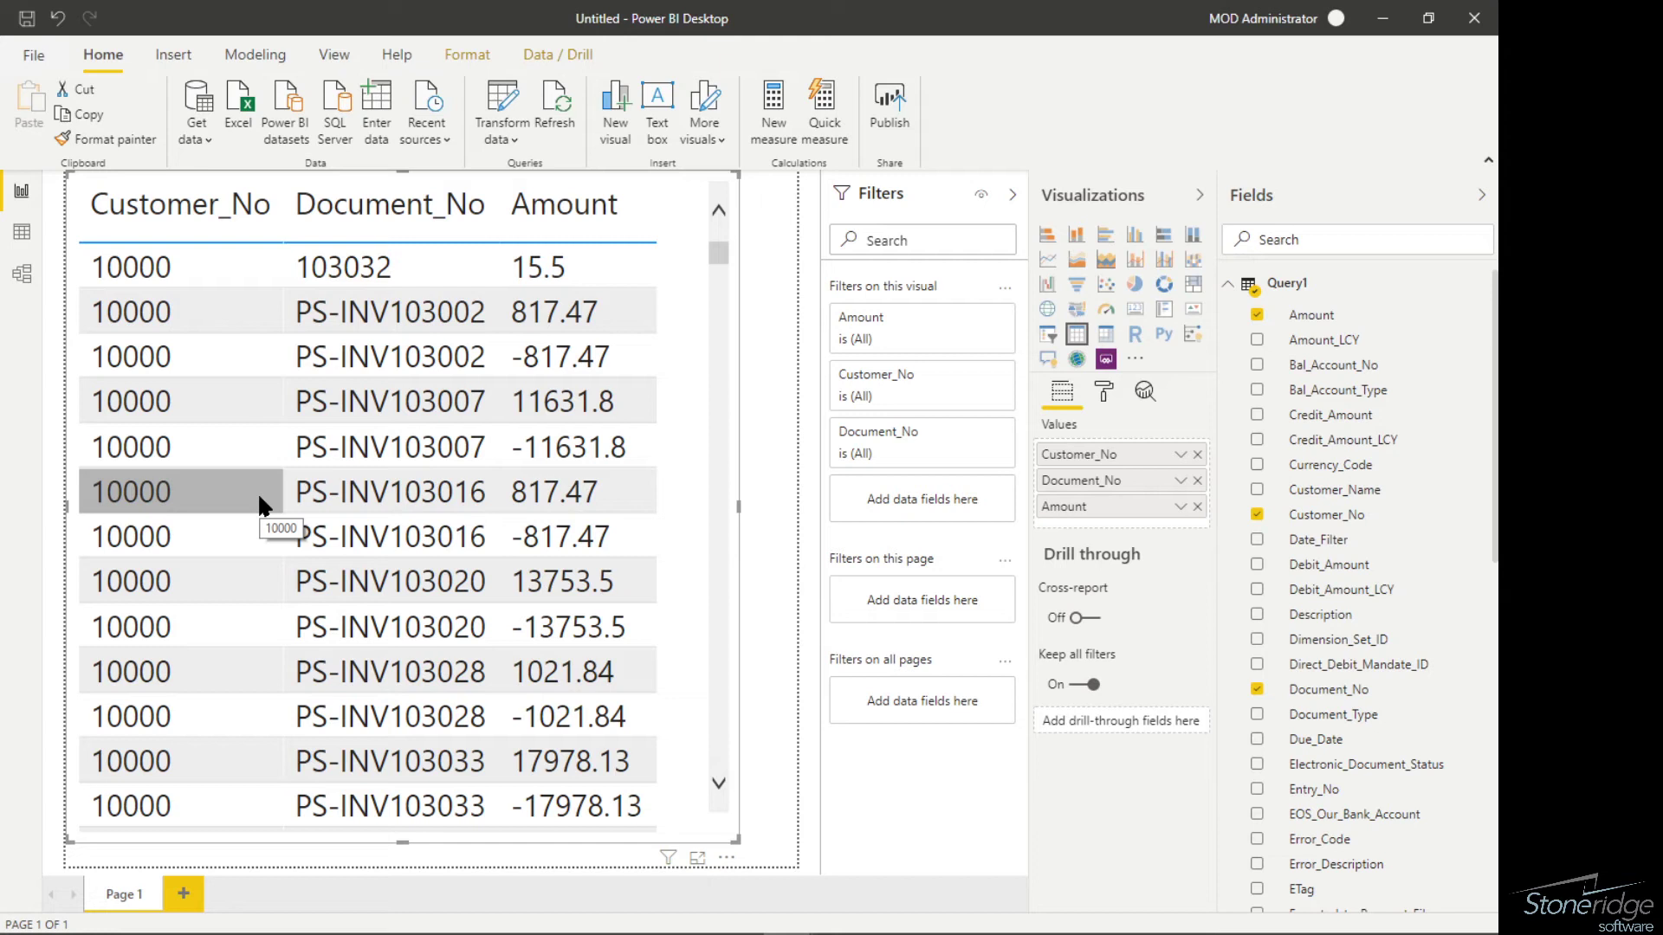
mouse_move(856, 687)
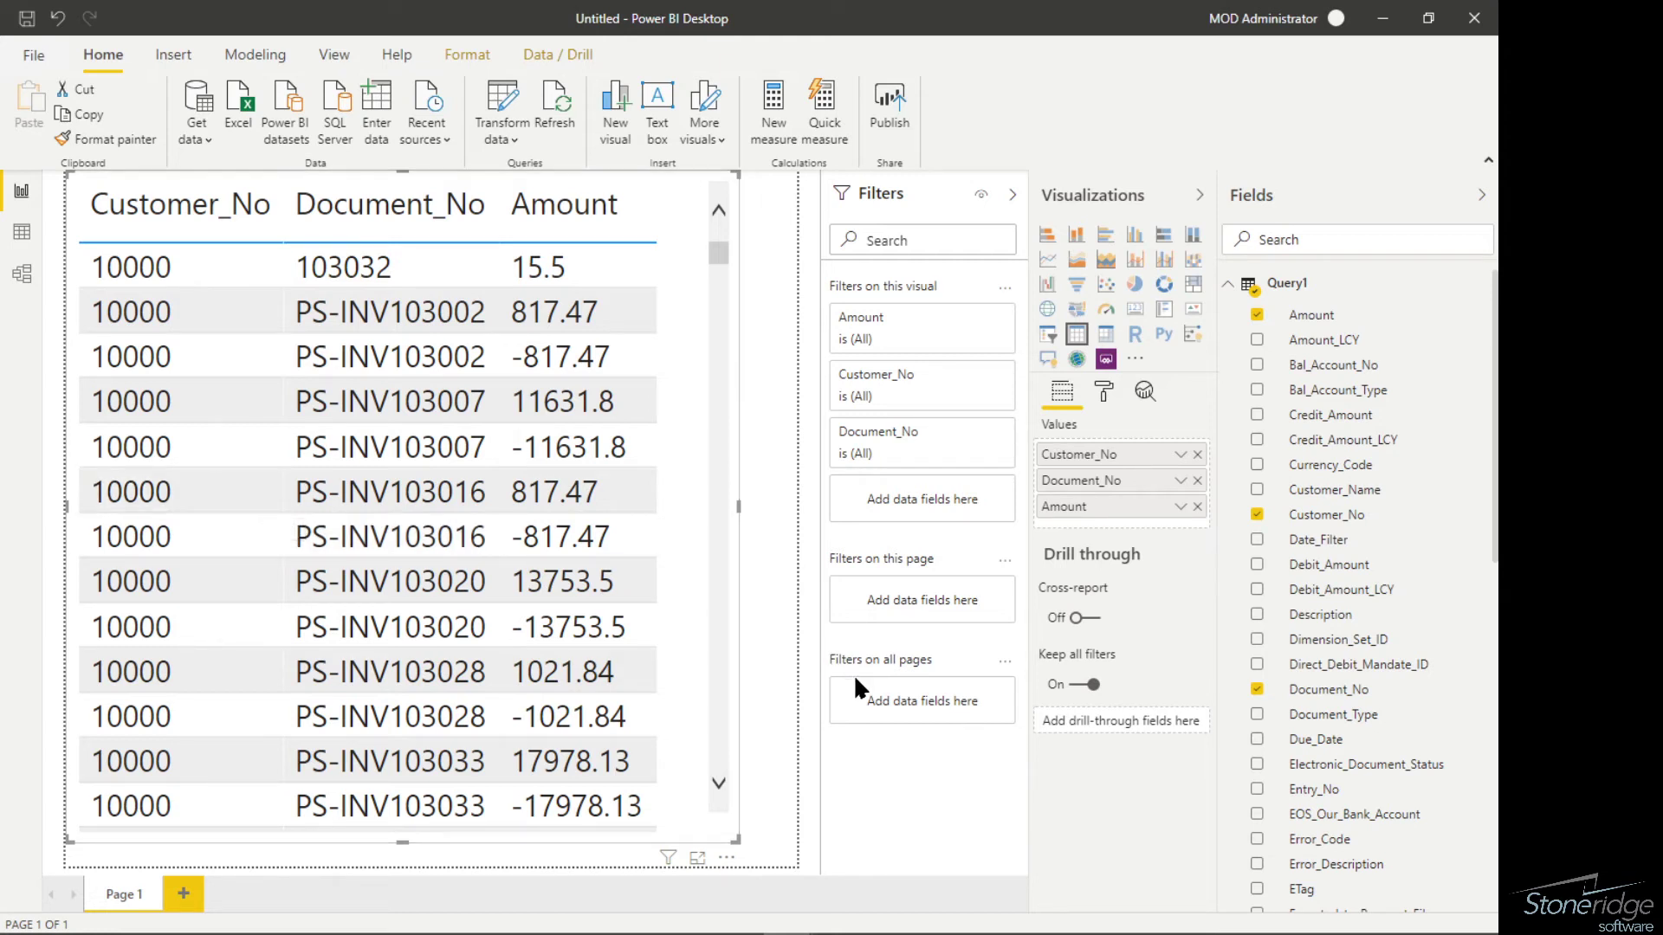
mouse_move(1357, 528)
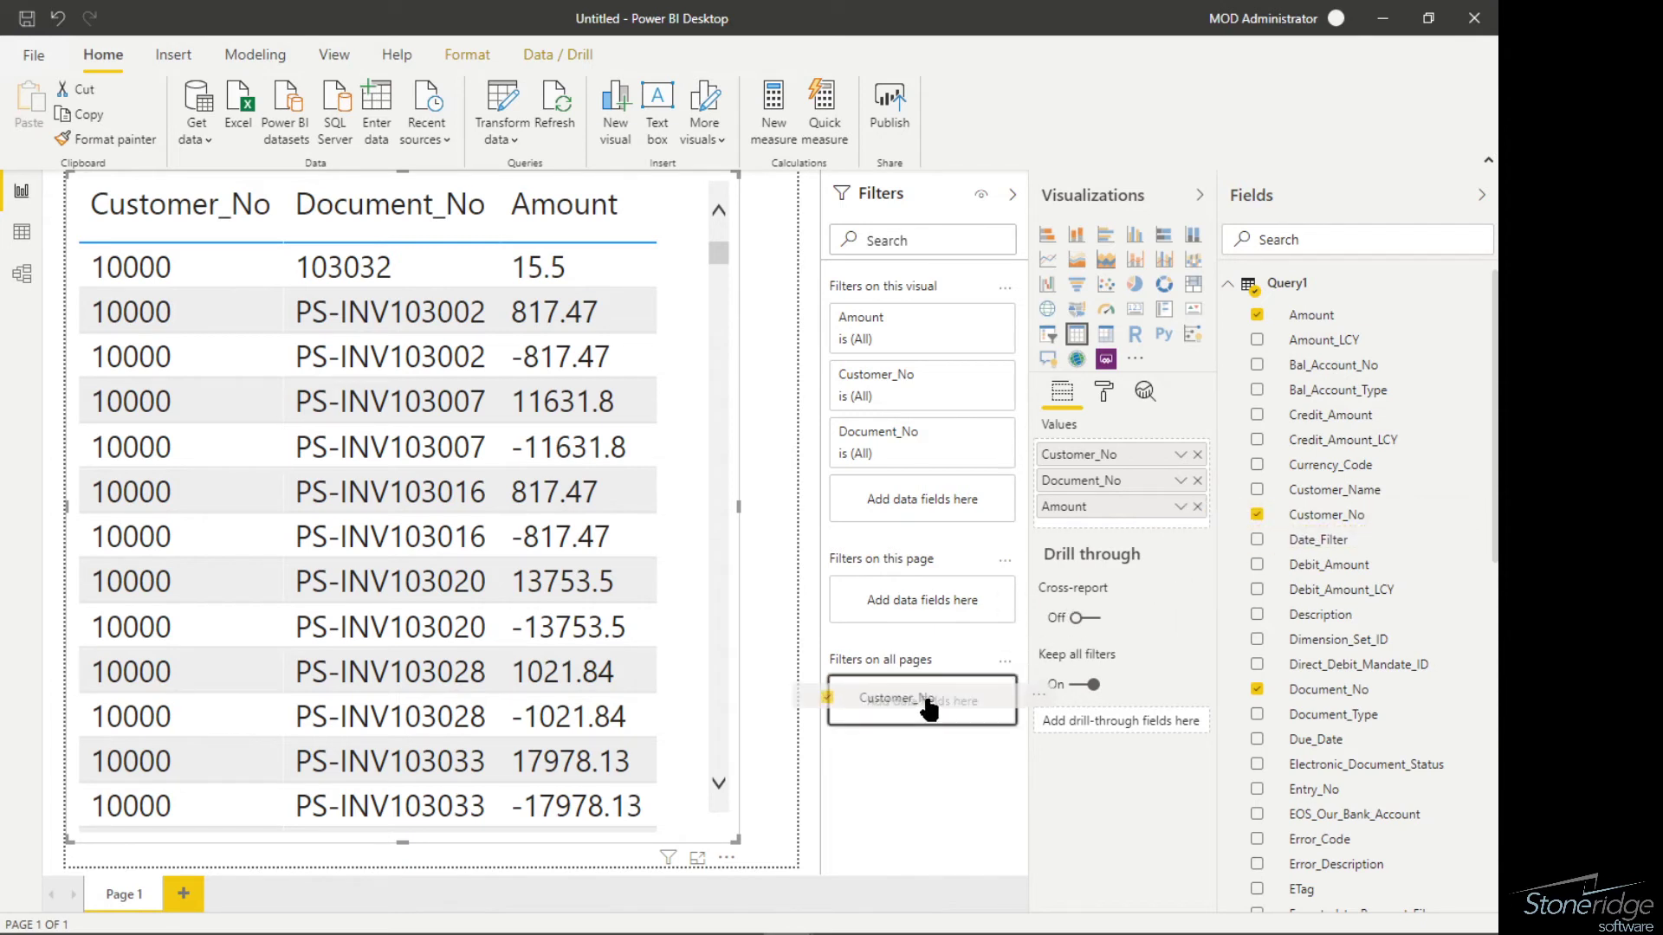
Drop Customer_No into 'Filters on all pages' as a report-wide filter.
left_click(894, 696)
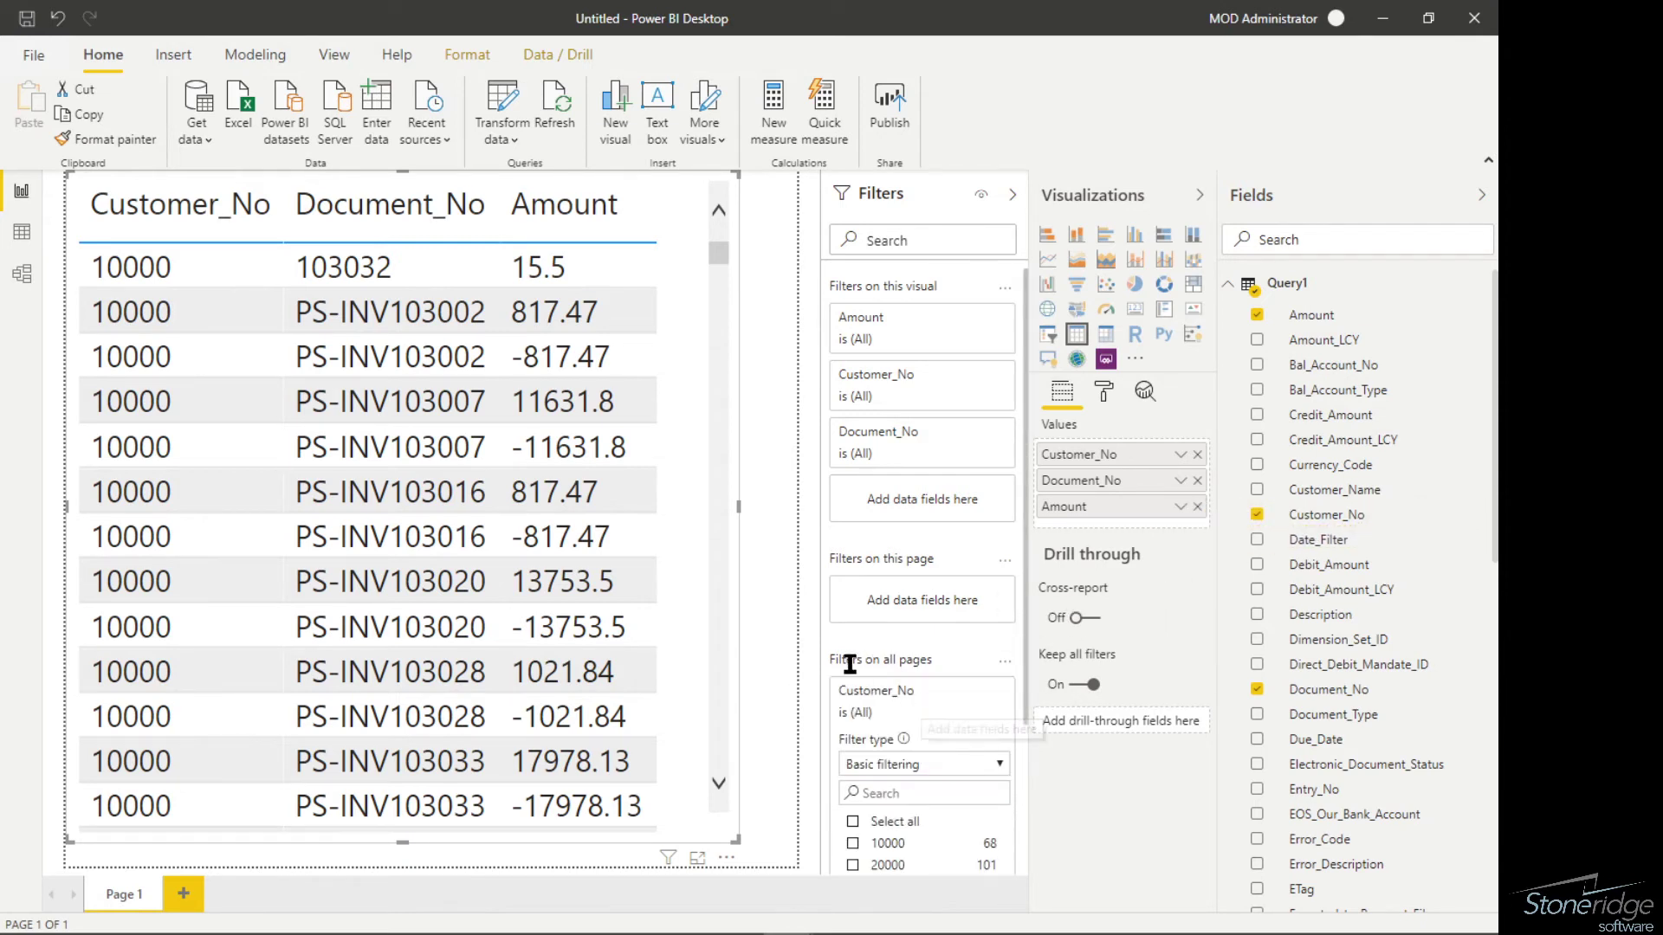
mouse_move(880, 658)
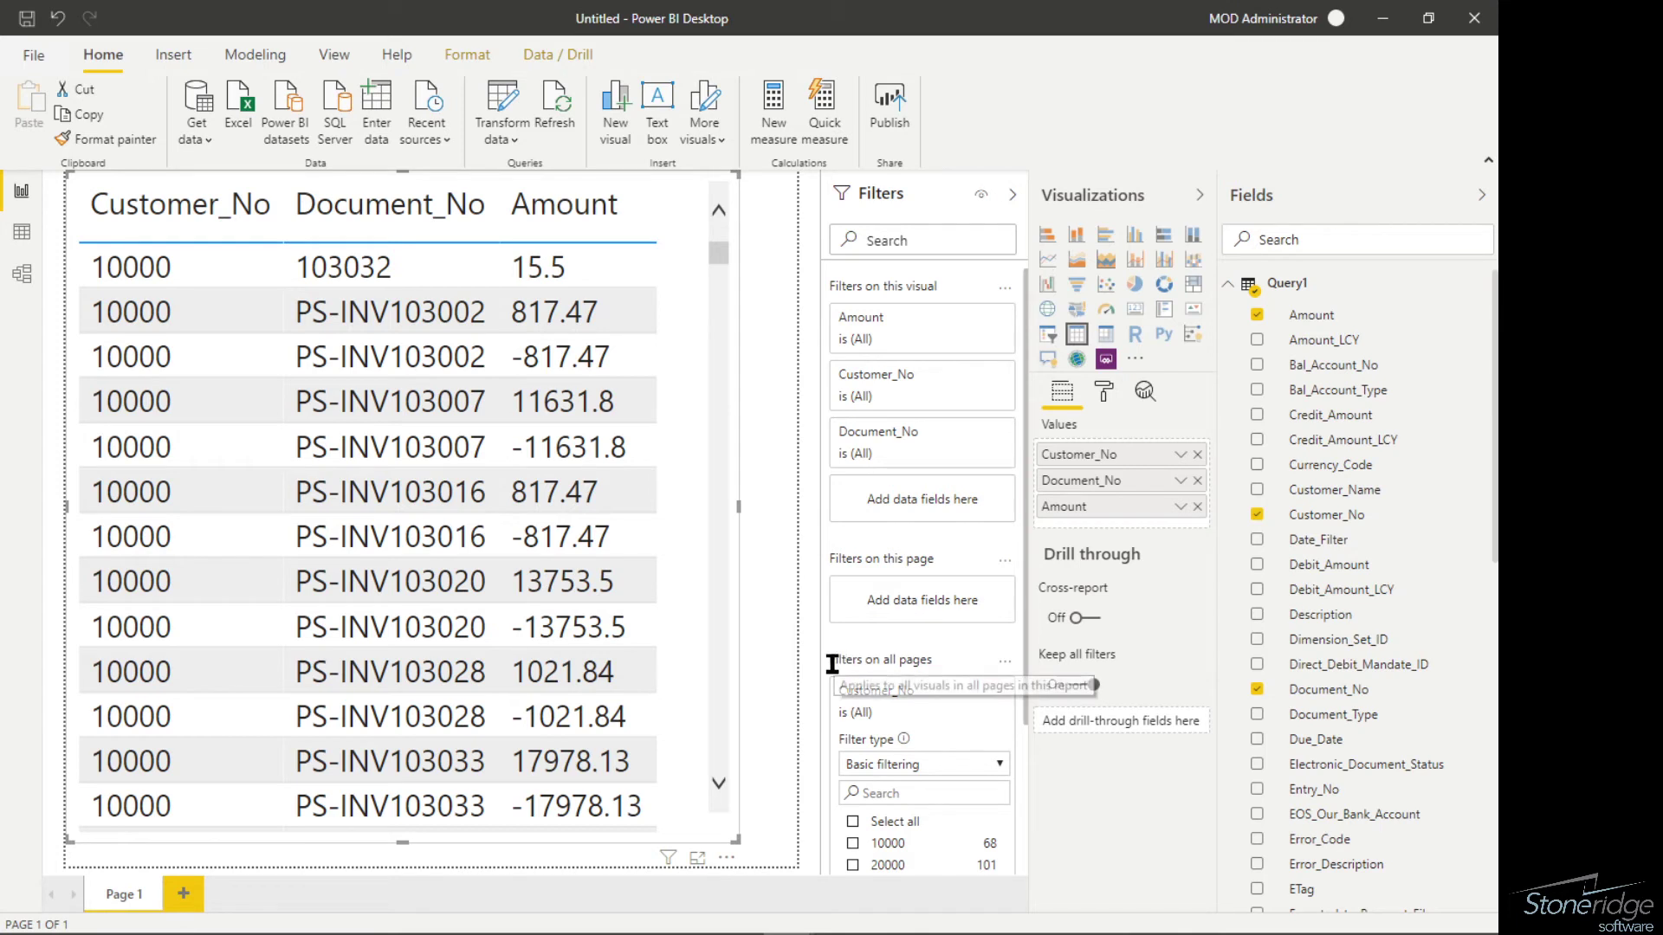
mouse_move(954, 666)
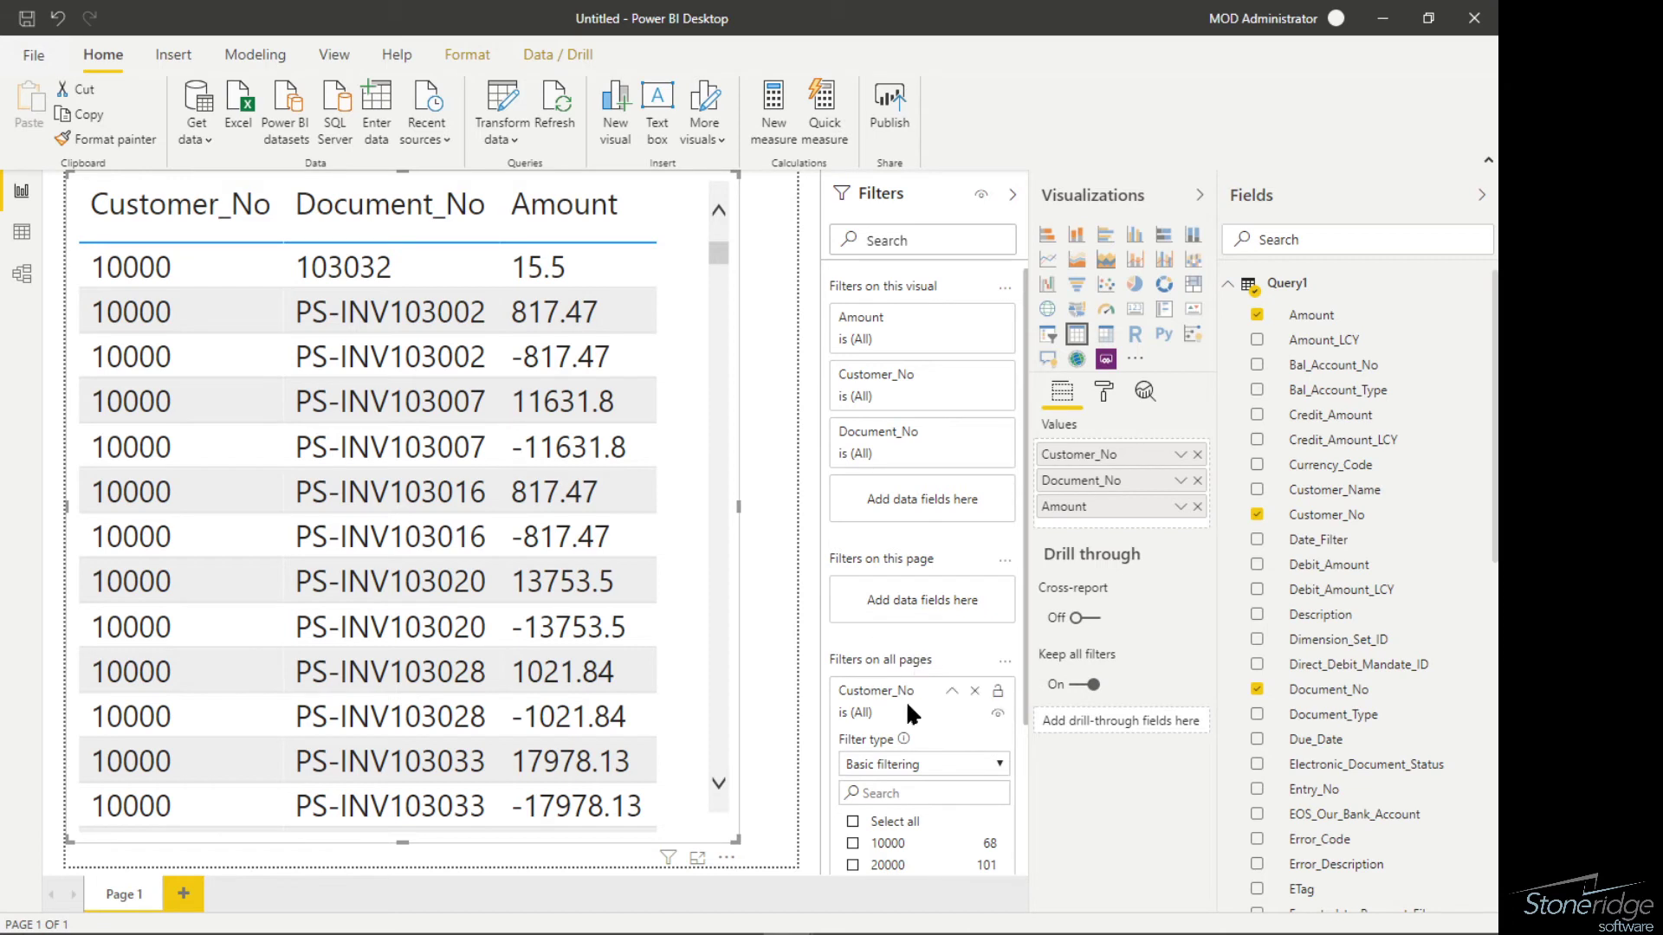
mouse_move(911, 736)
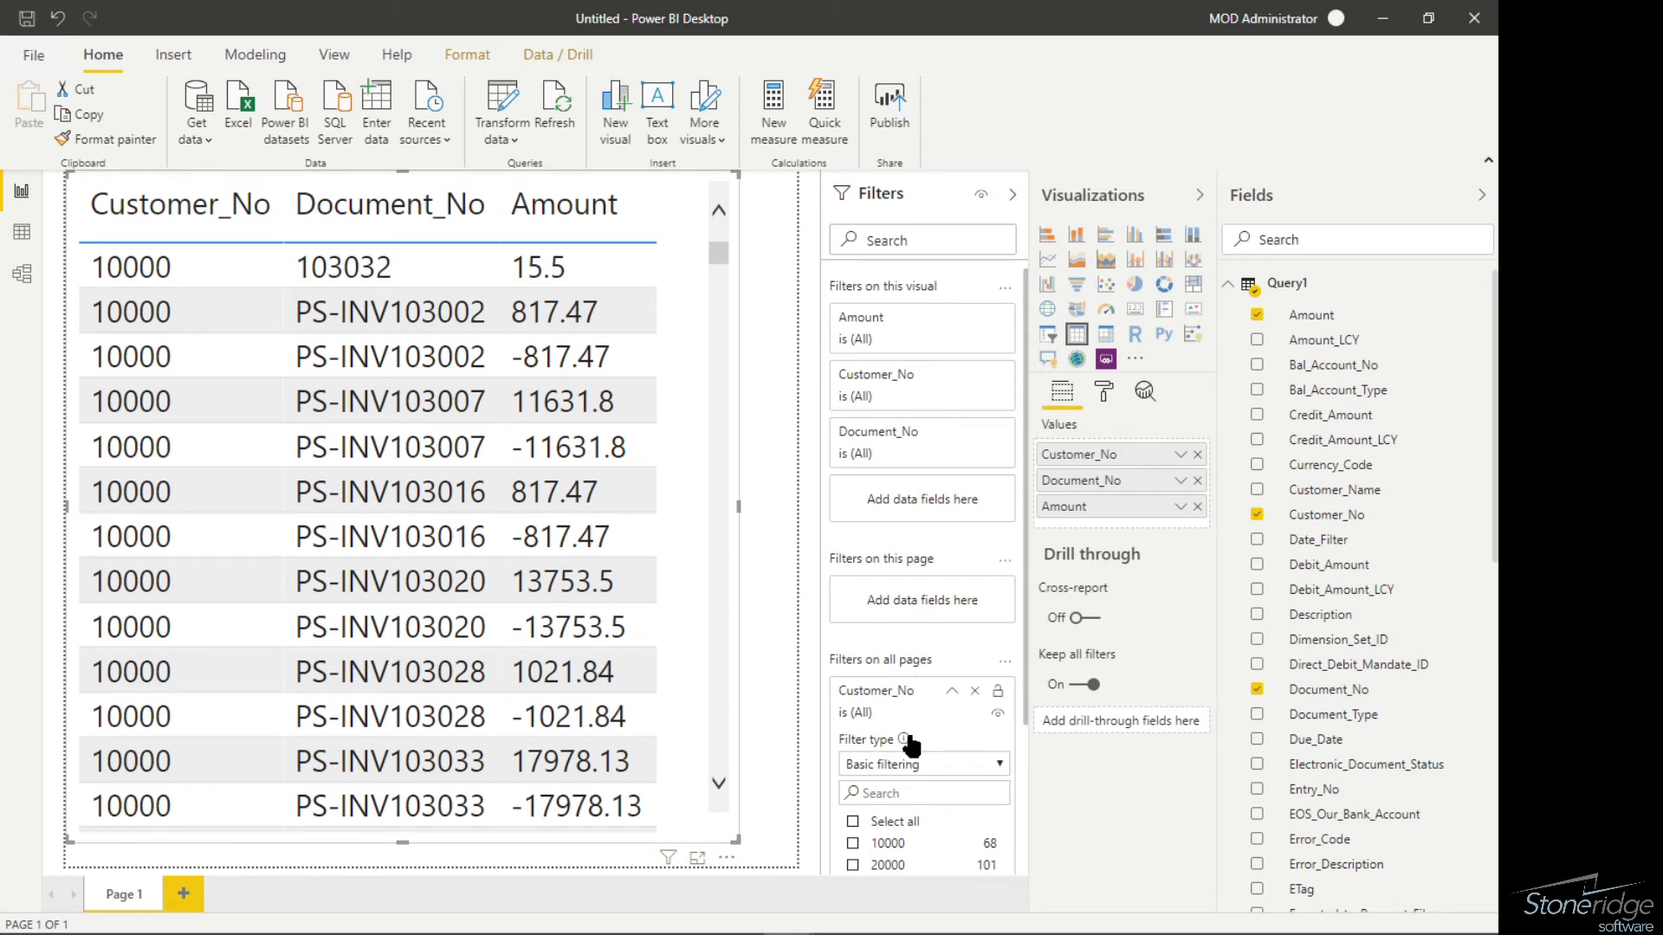
mouse_move(902, 740)
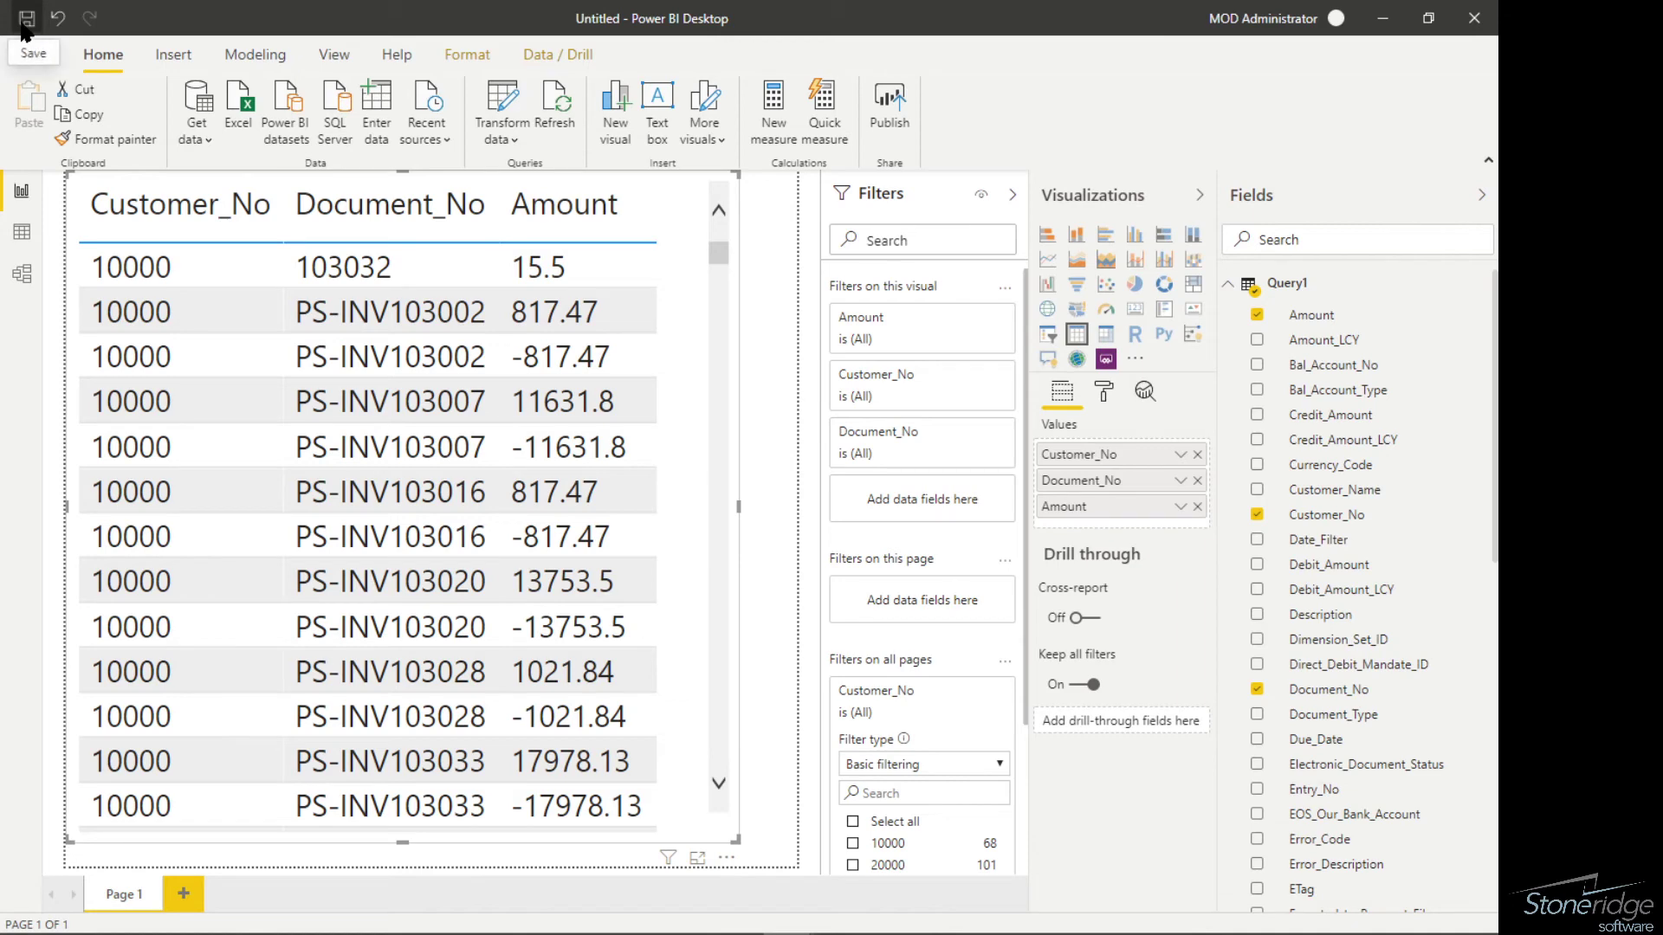
Save the Power BI report as 'aaa sample report'.
left_click(24, 23)
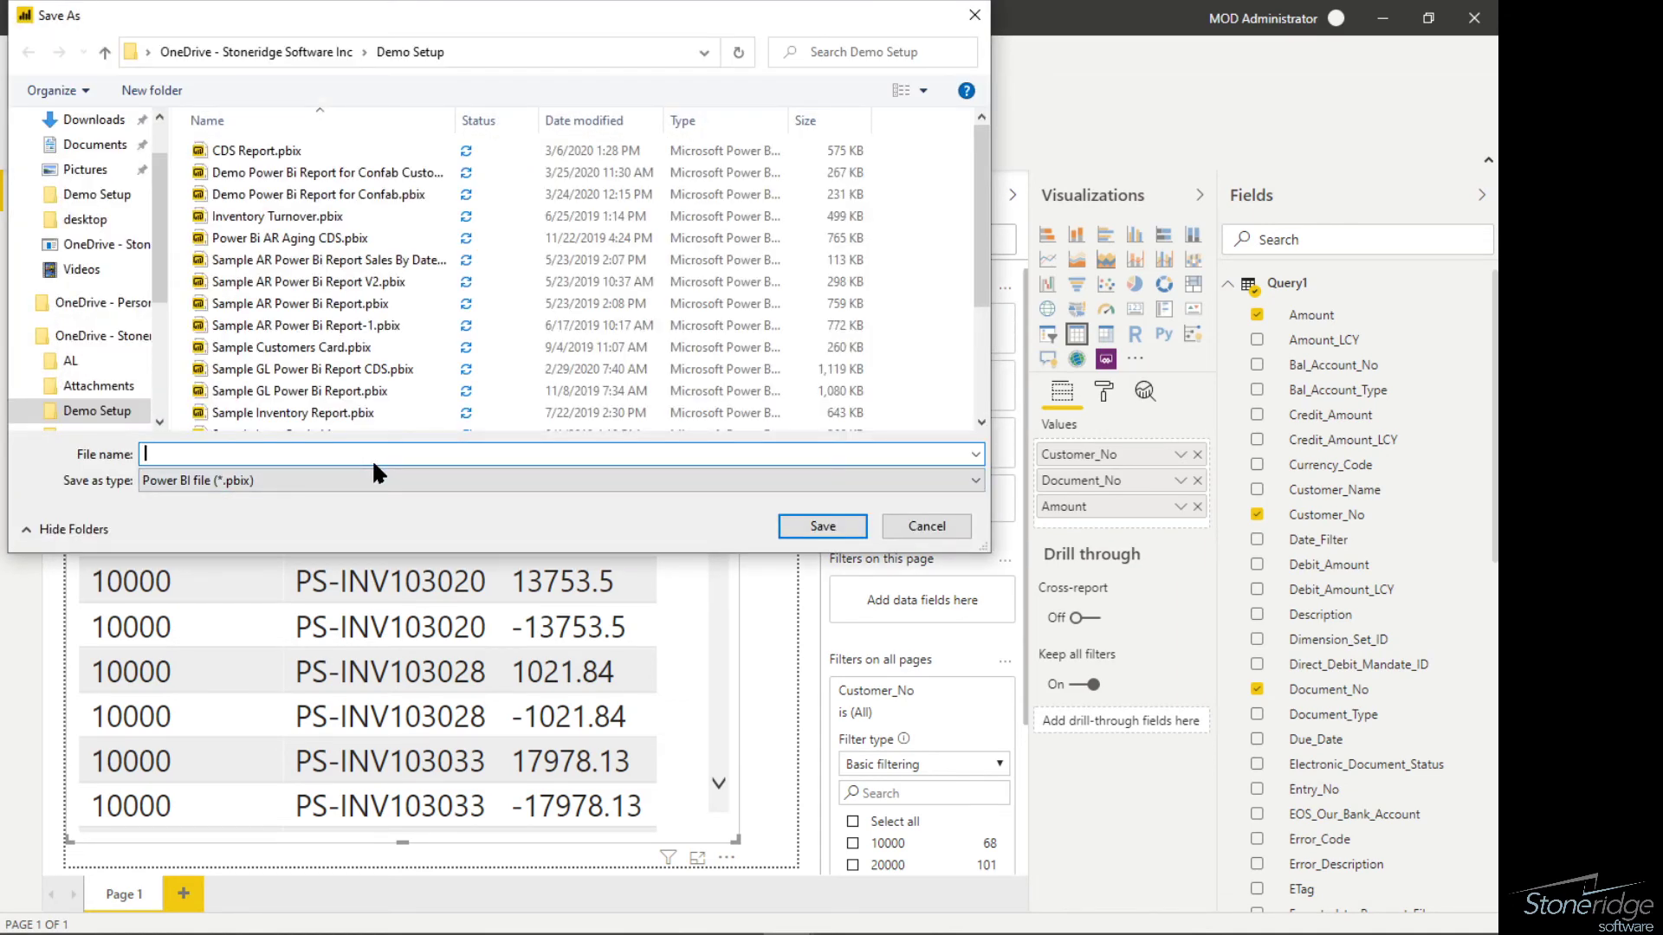
type("aaa")
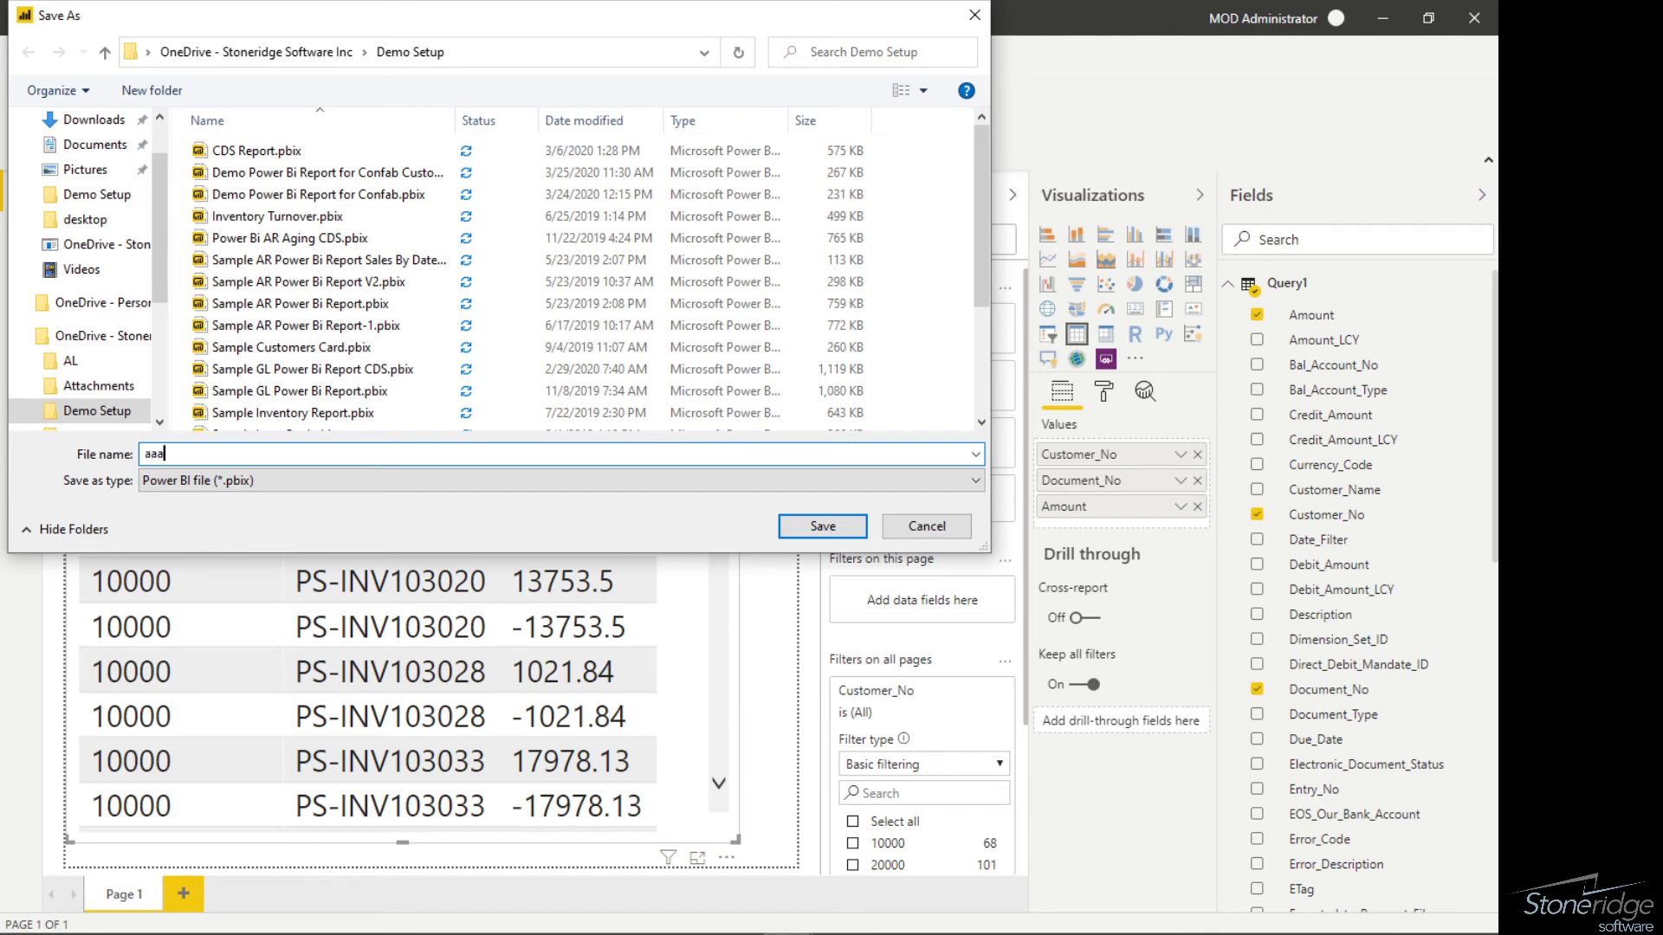
type("sample report")
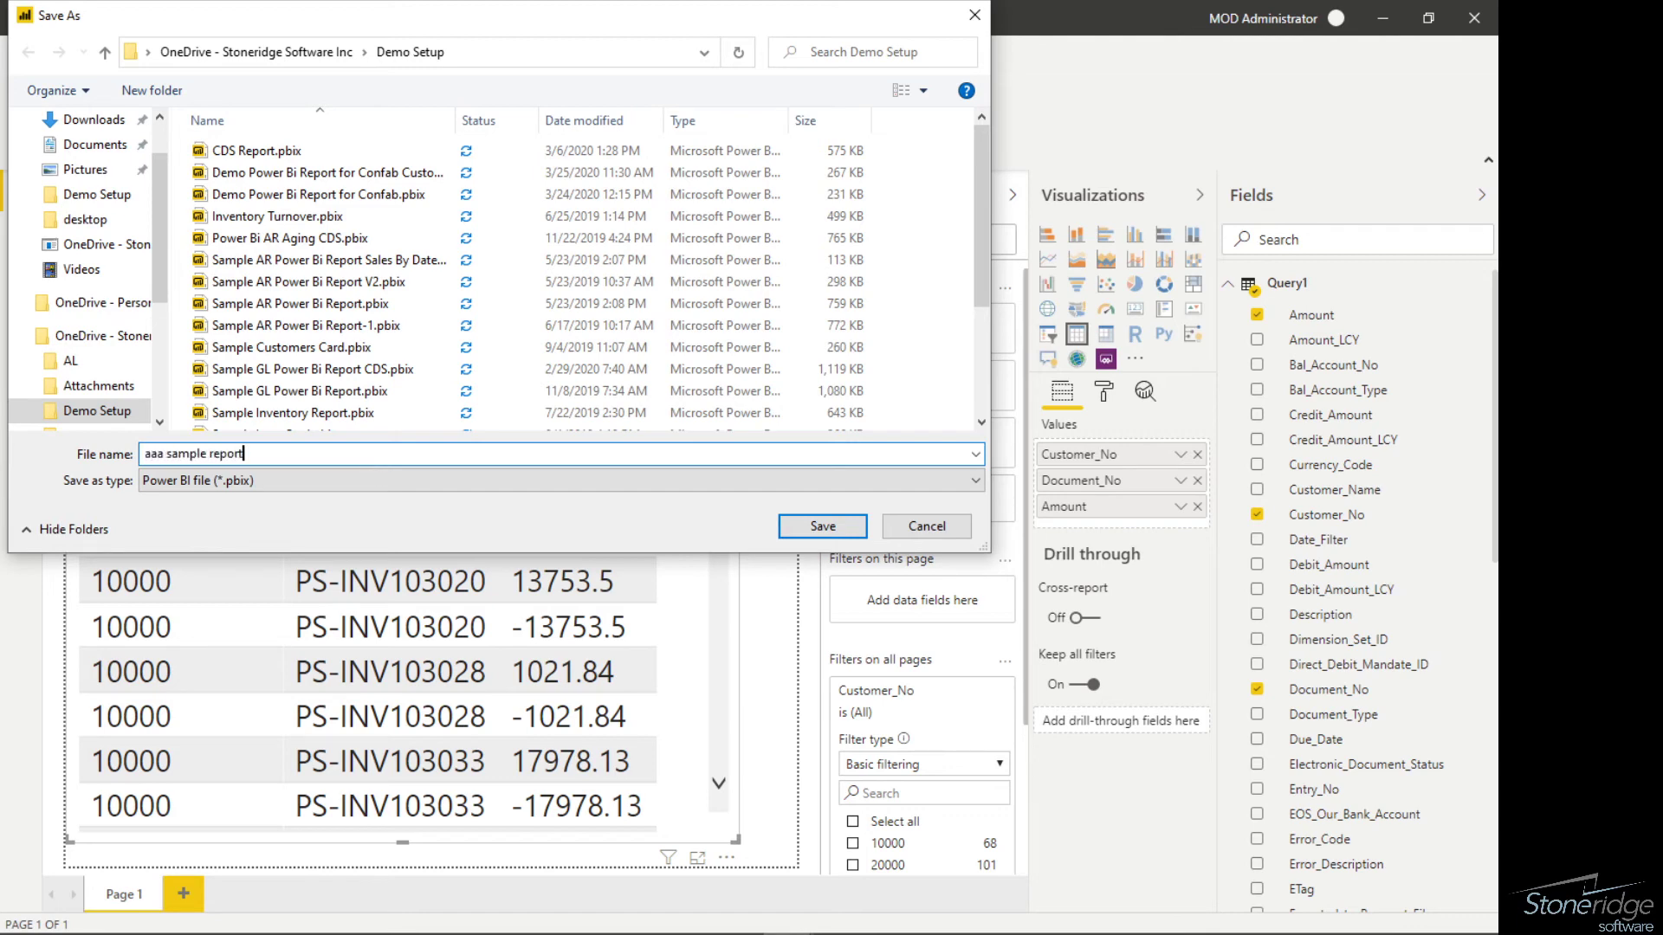
left_click(821, 526)
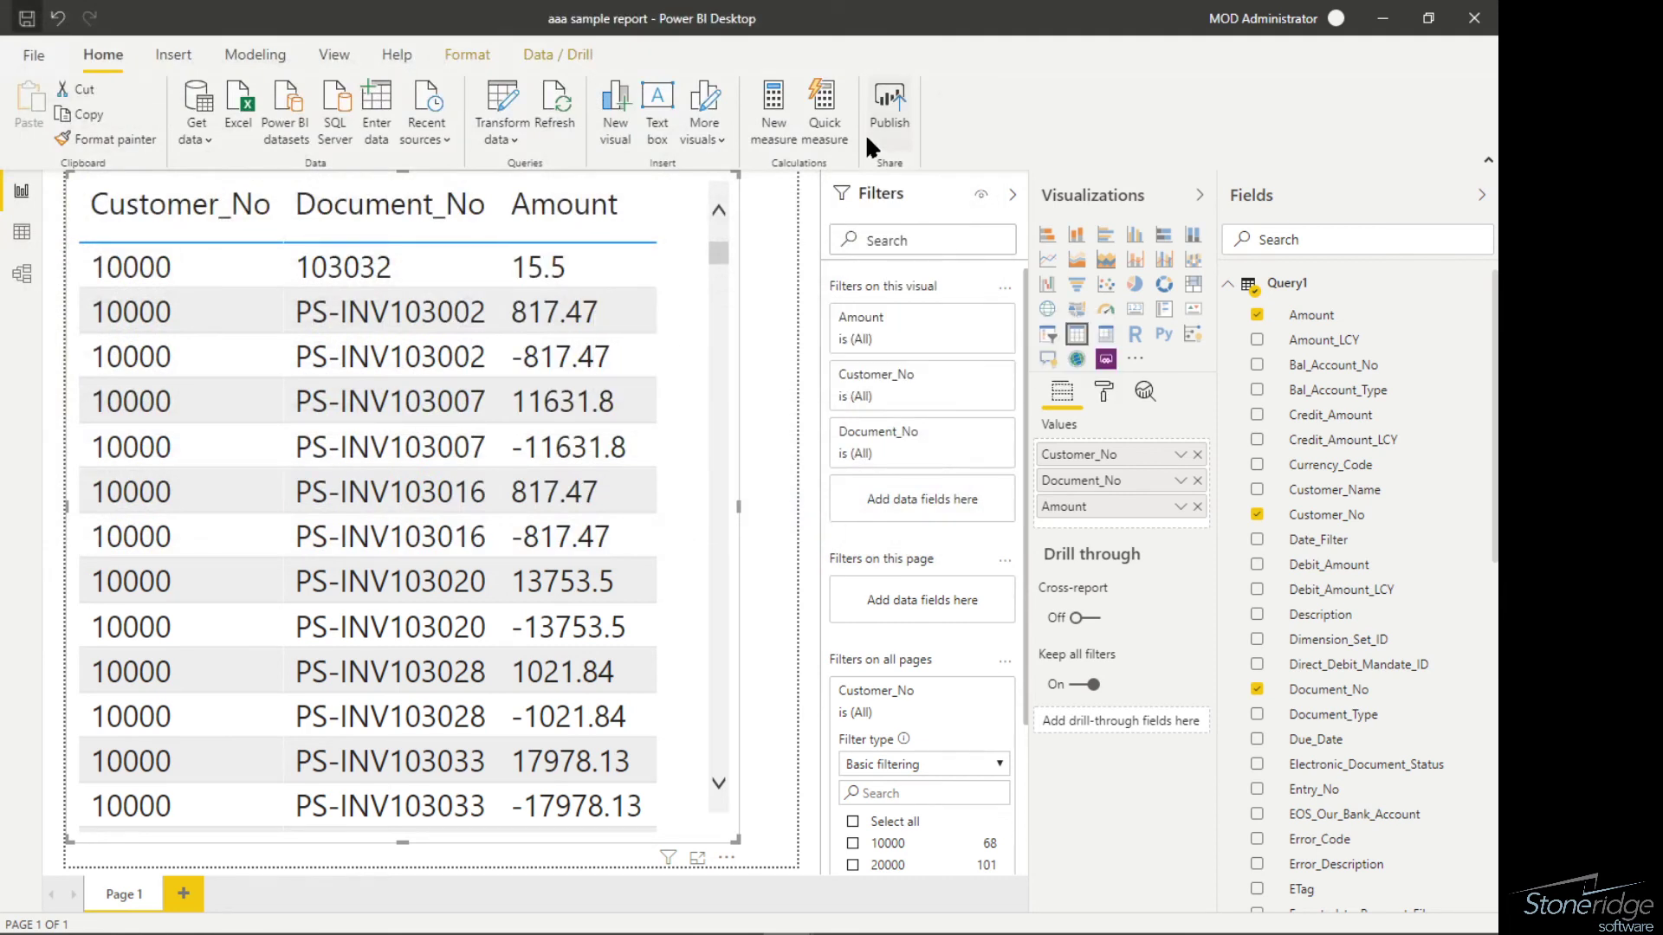
Publish the report to My workspace and dismiss the success message.
left_click(888, 106)
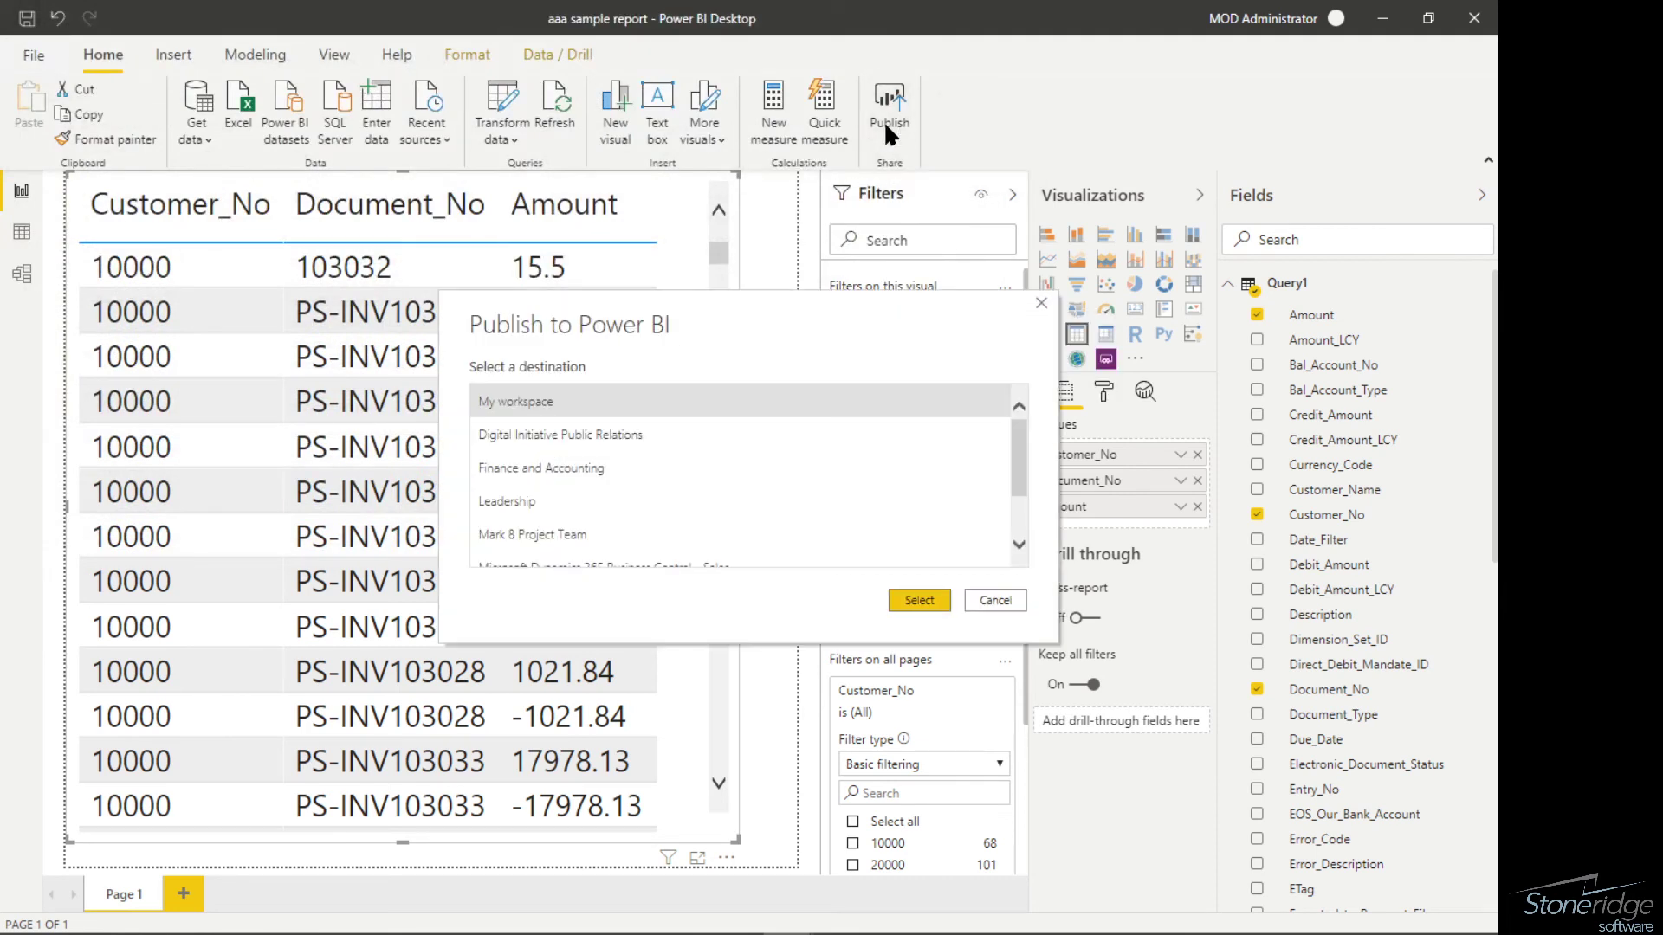
mouse_move(917, 600)
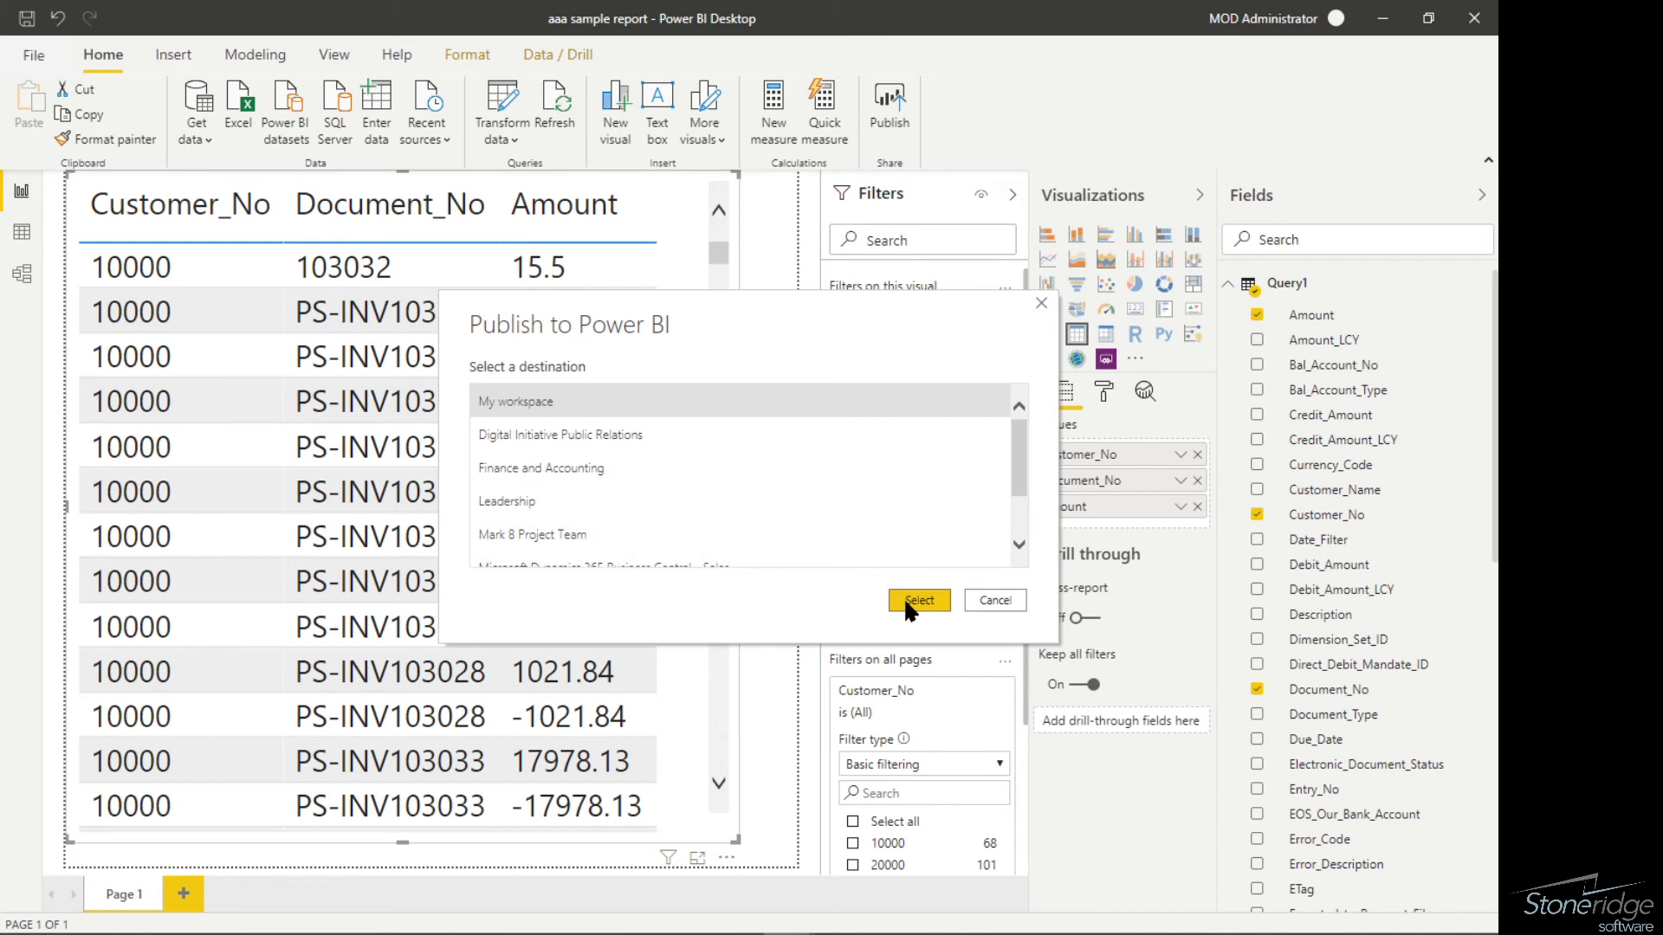
left_click(916, 600)
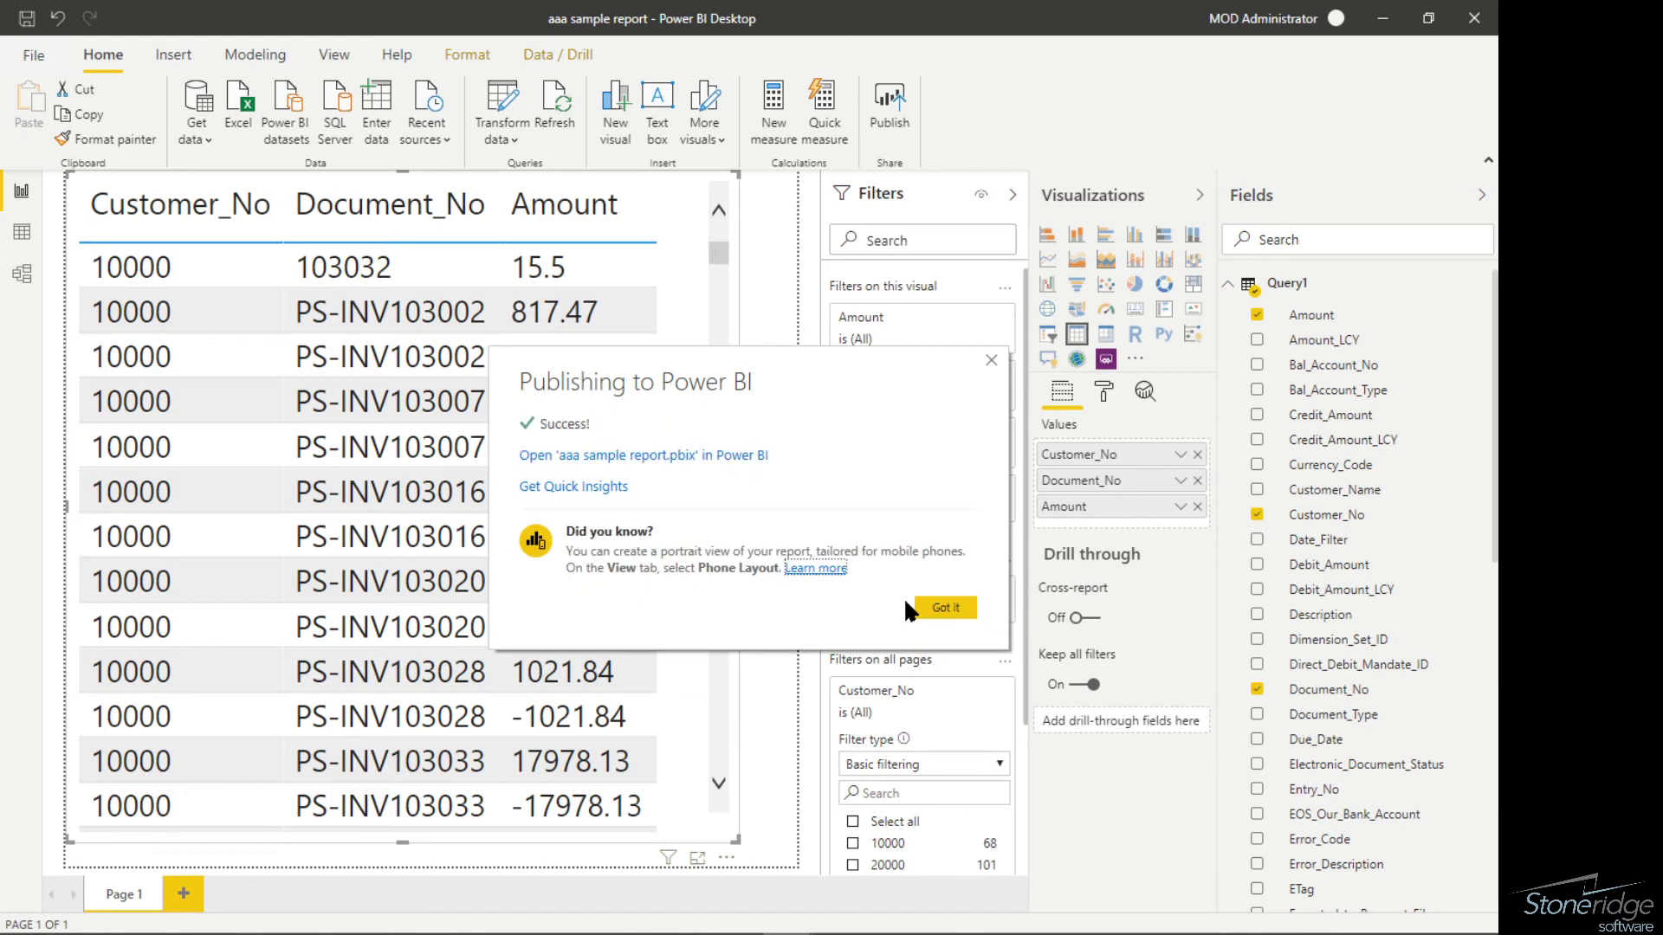
left_click(943, 608)
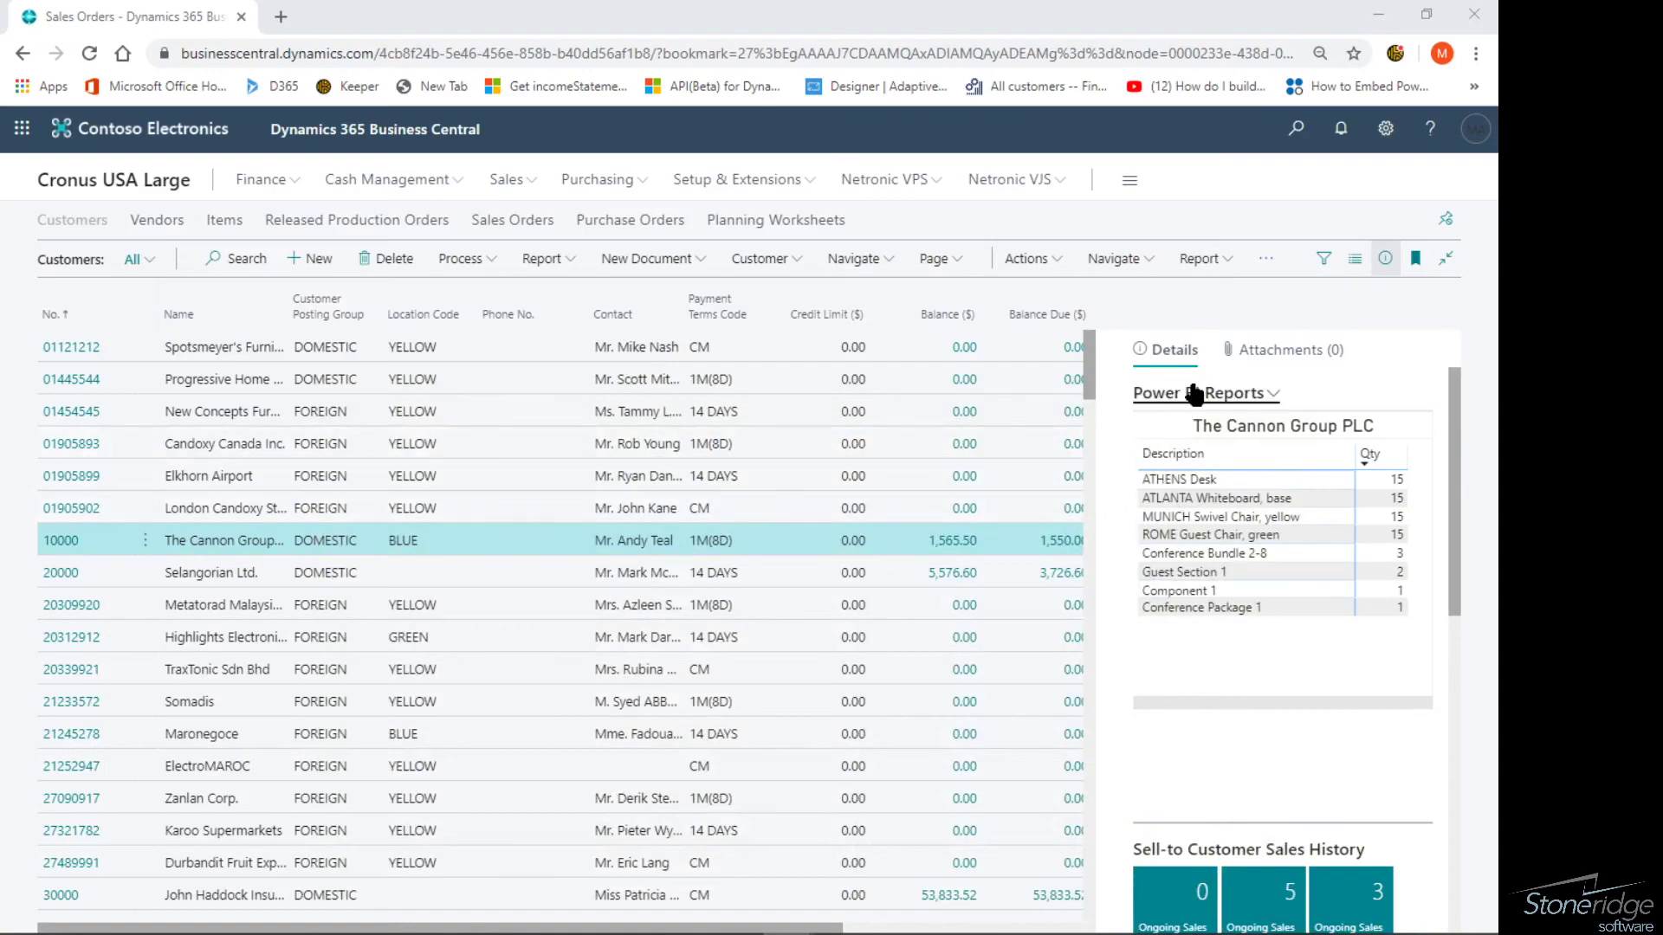
Select and enable 'aaa sample report' for the customer list's Power BI fact box.
left_click(1268, 392)
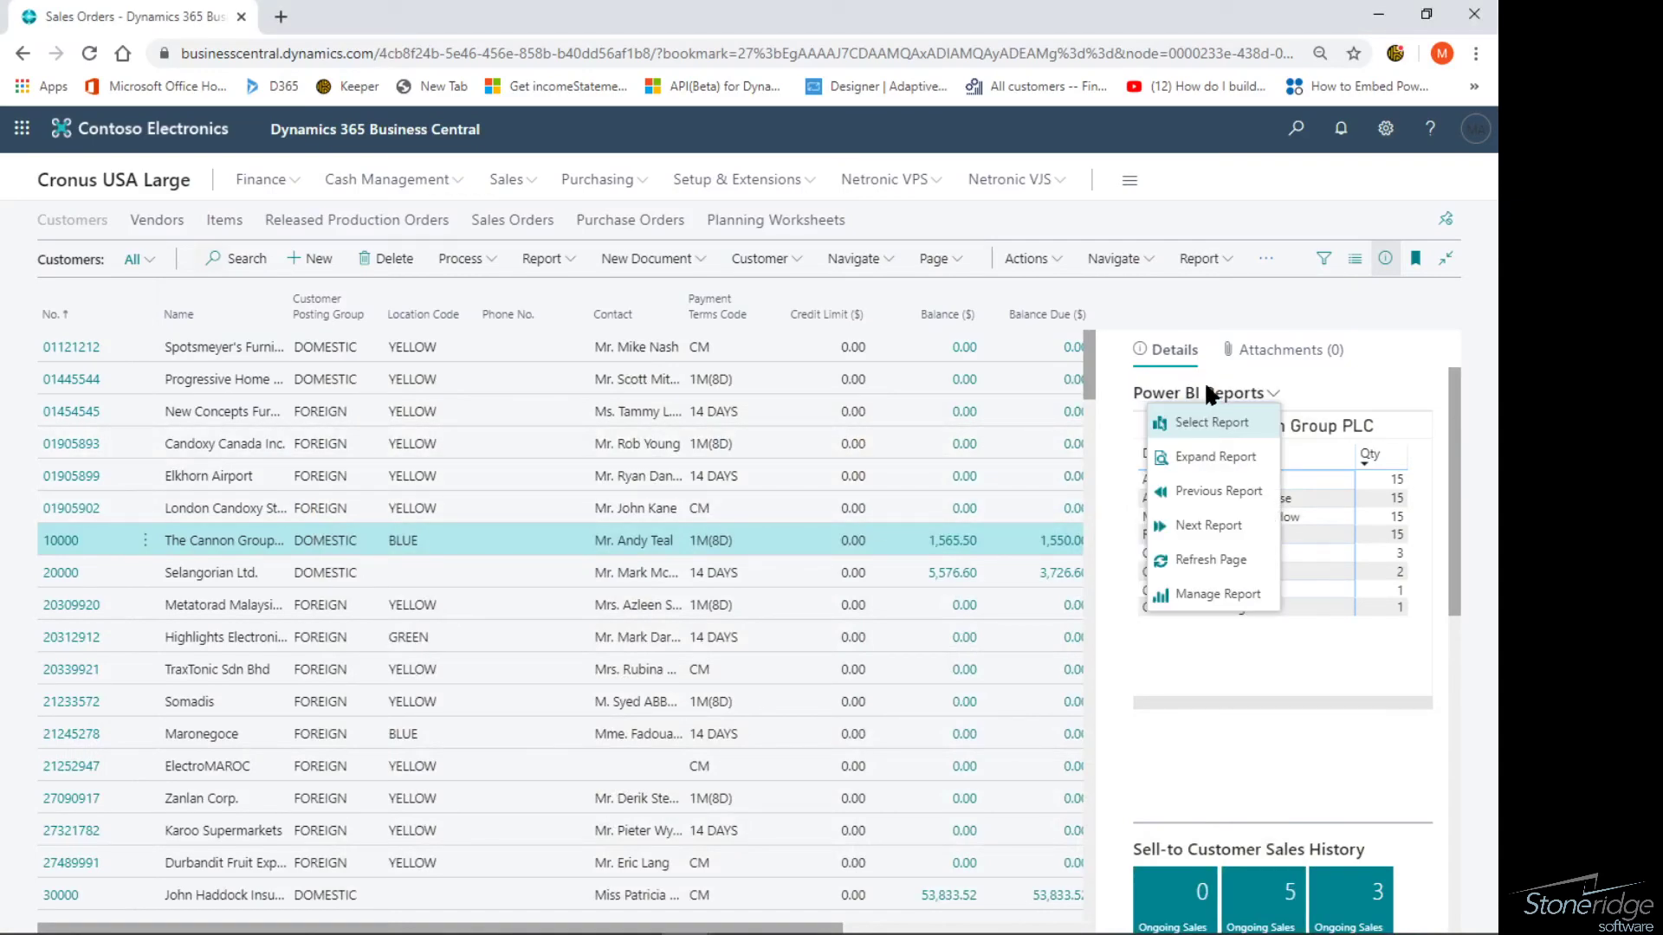
left_click(1209, 421)
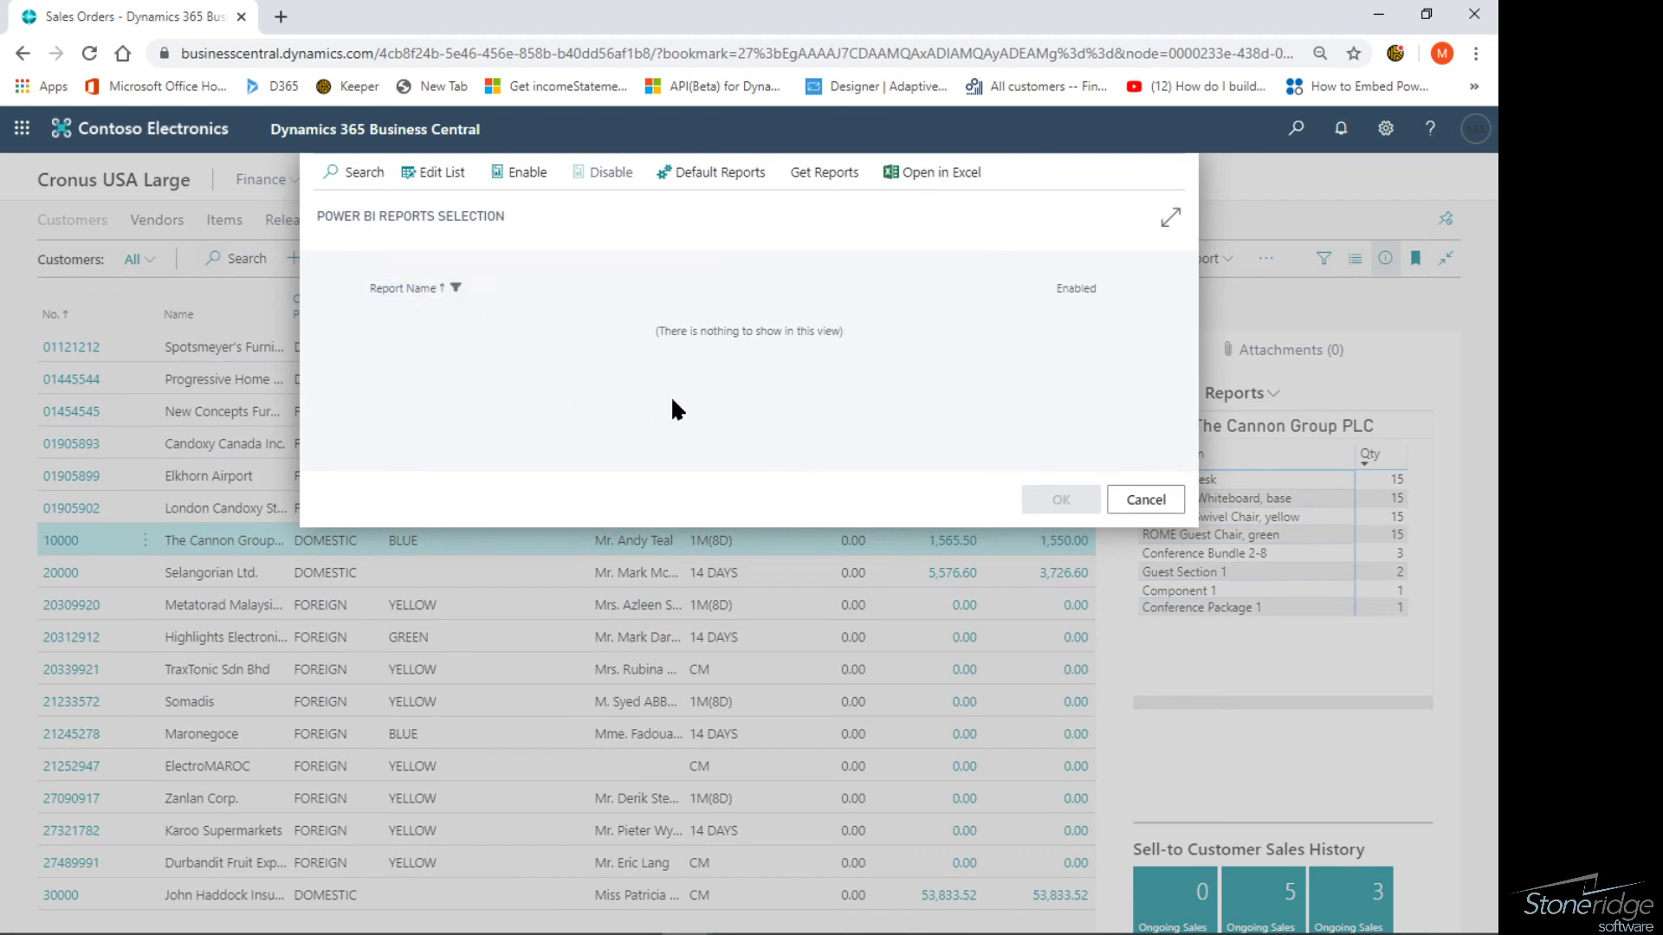
left_click(823, 171)
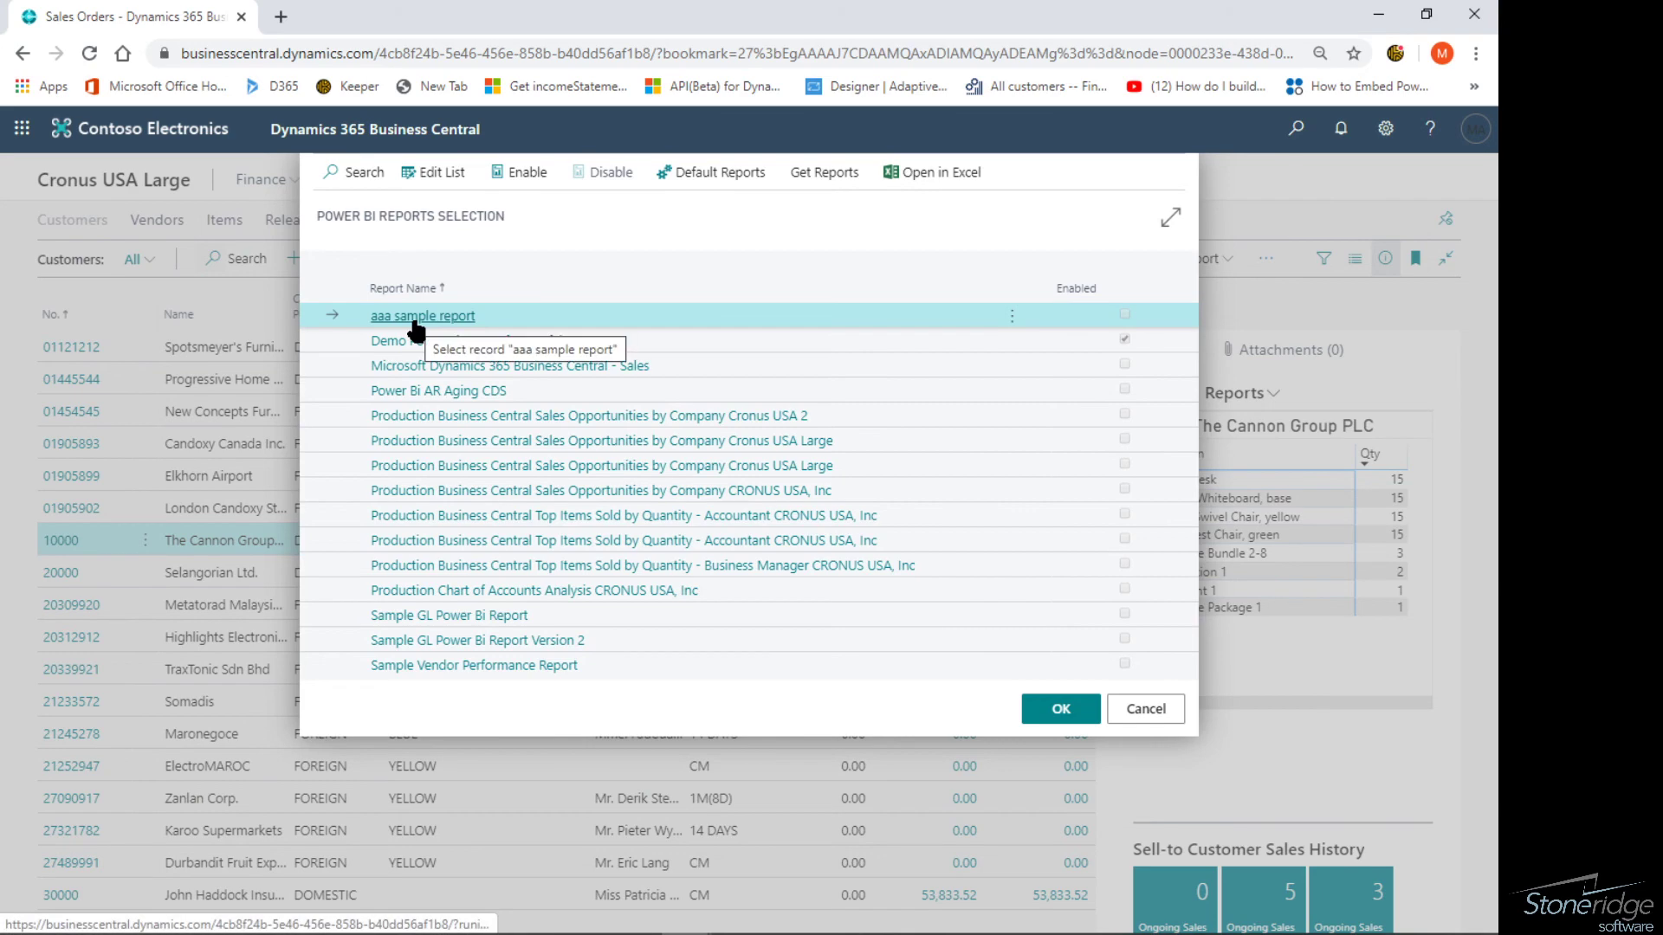
left_click(524, 171)
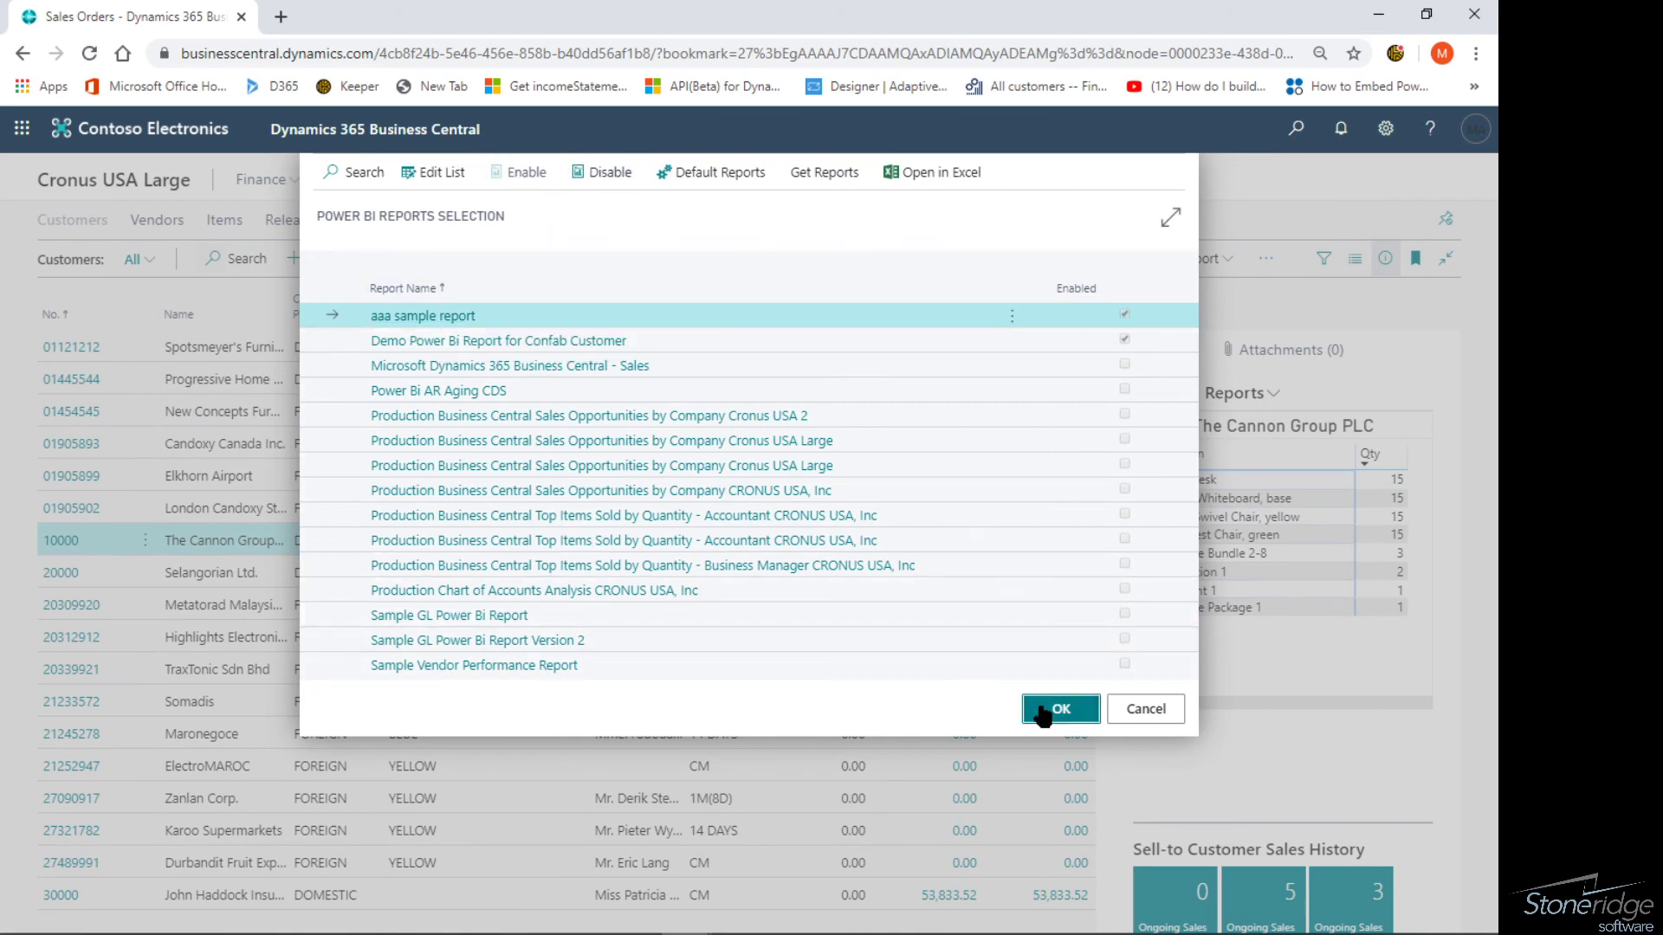
left_click(1058, 708)
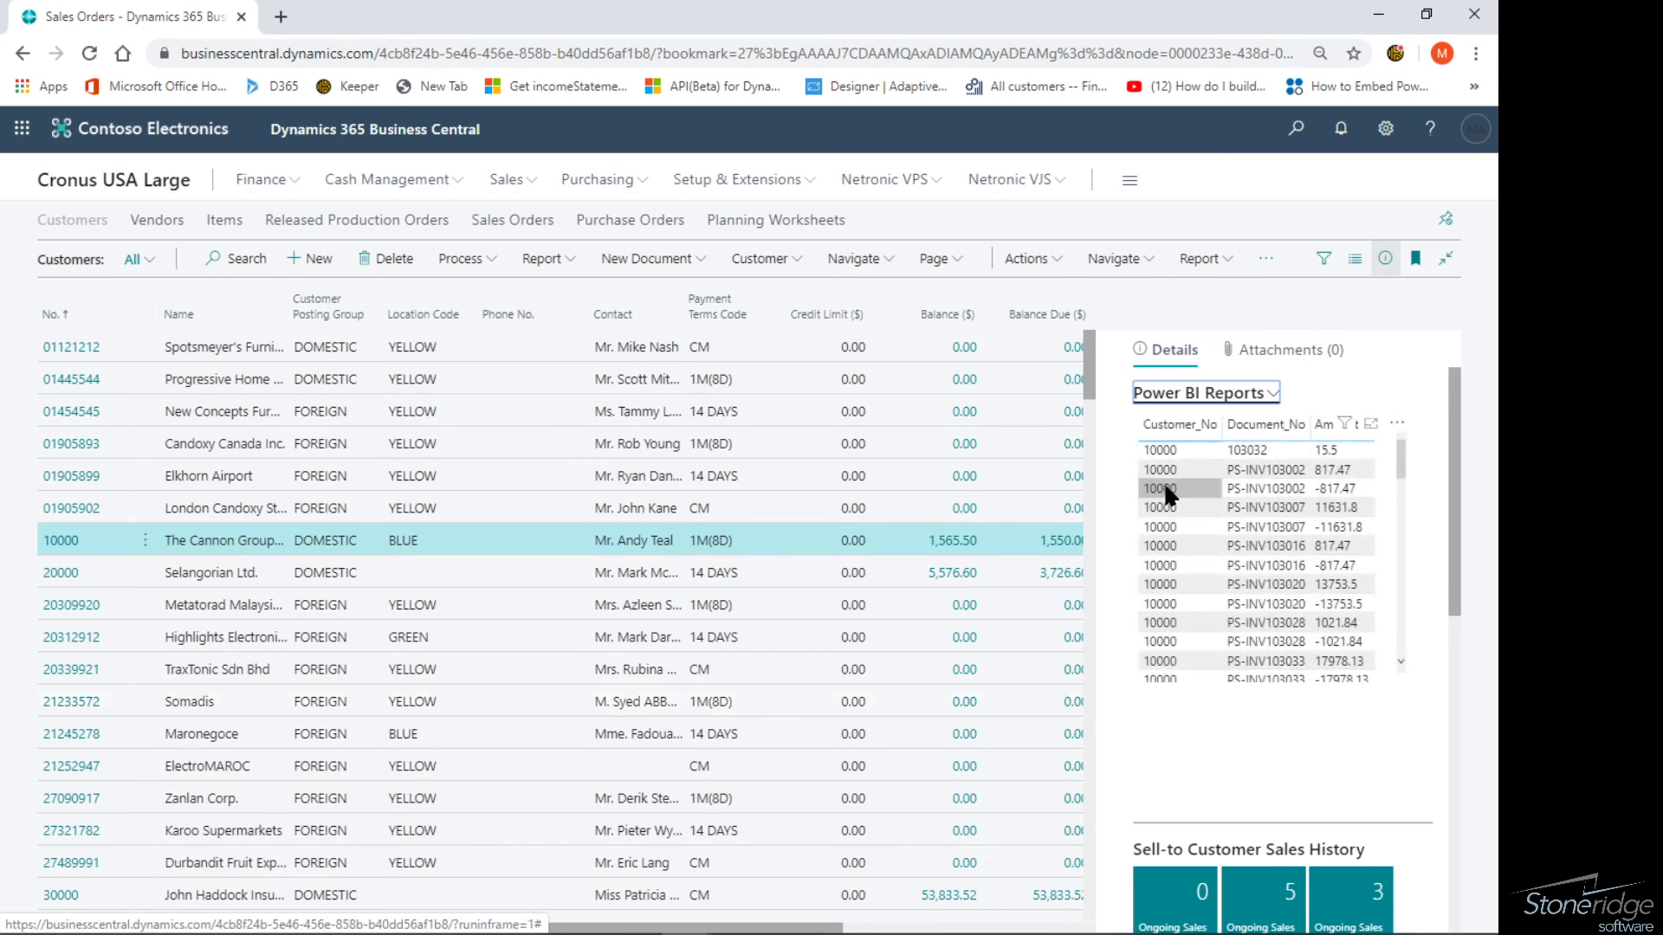
Select The Cannon Group PLC (customer 10000) row in the customer list.
scroll("down", 3)
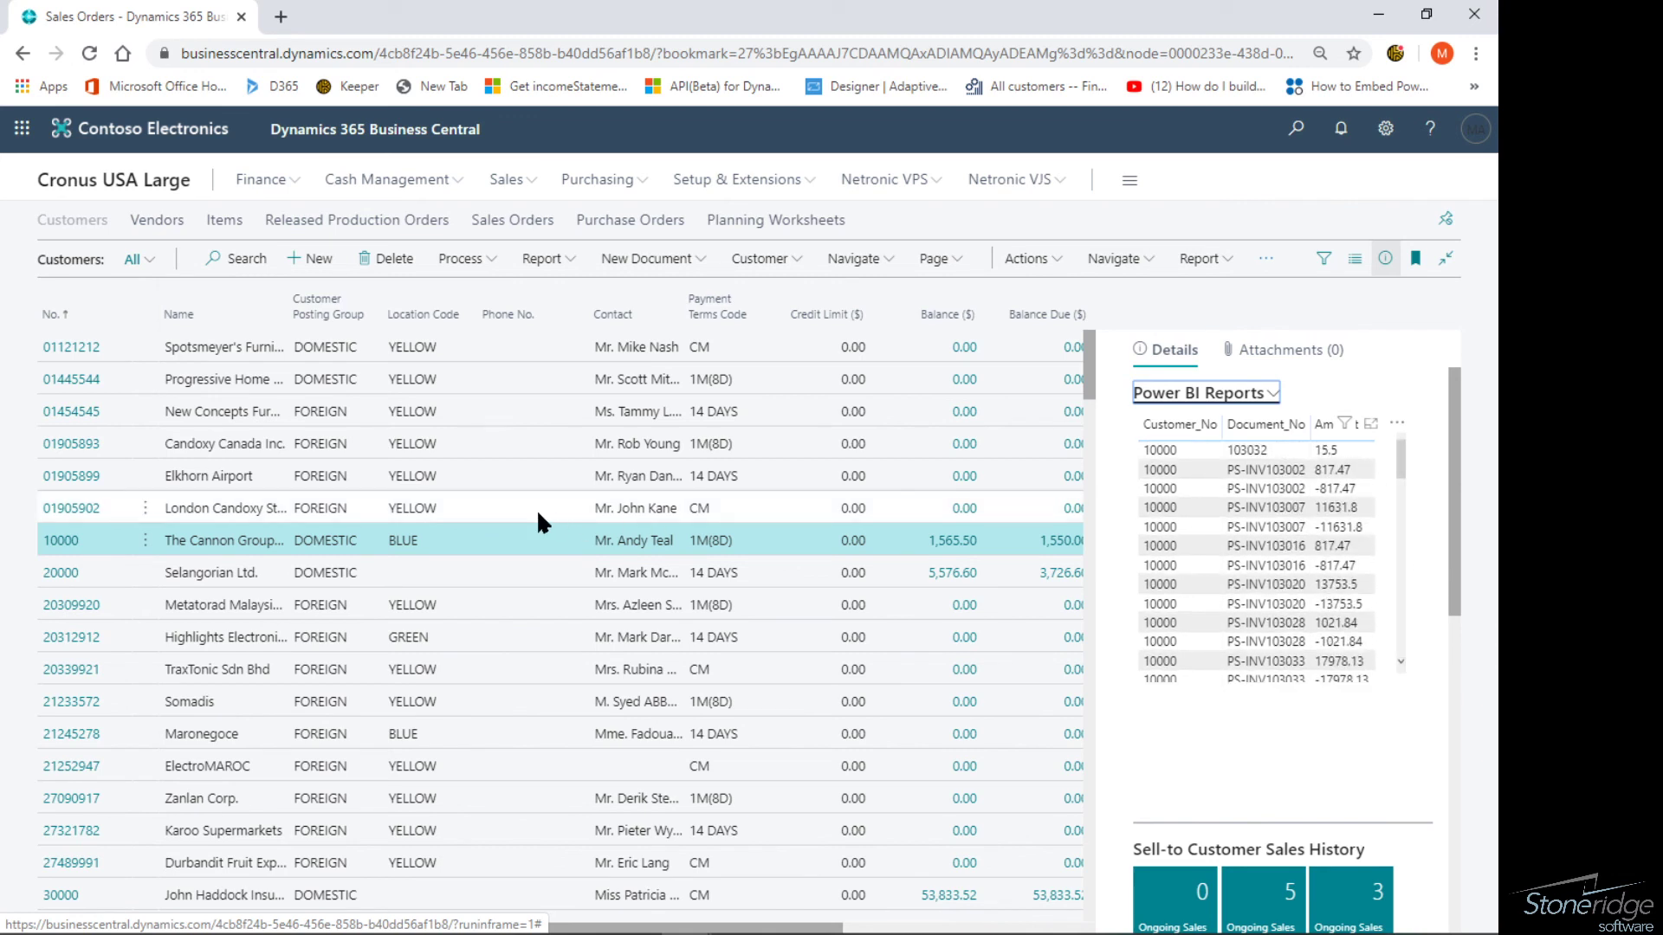
left_click(212, 573)
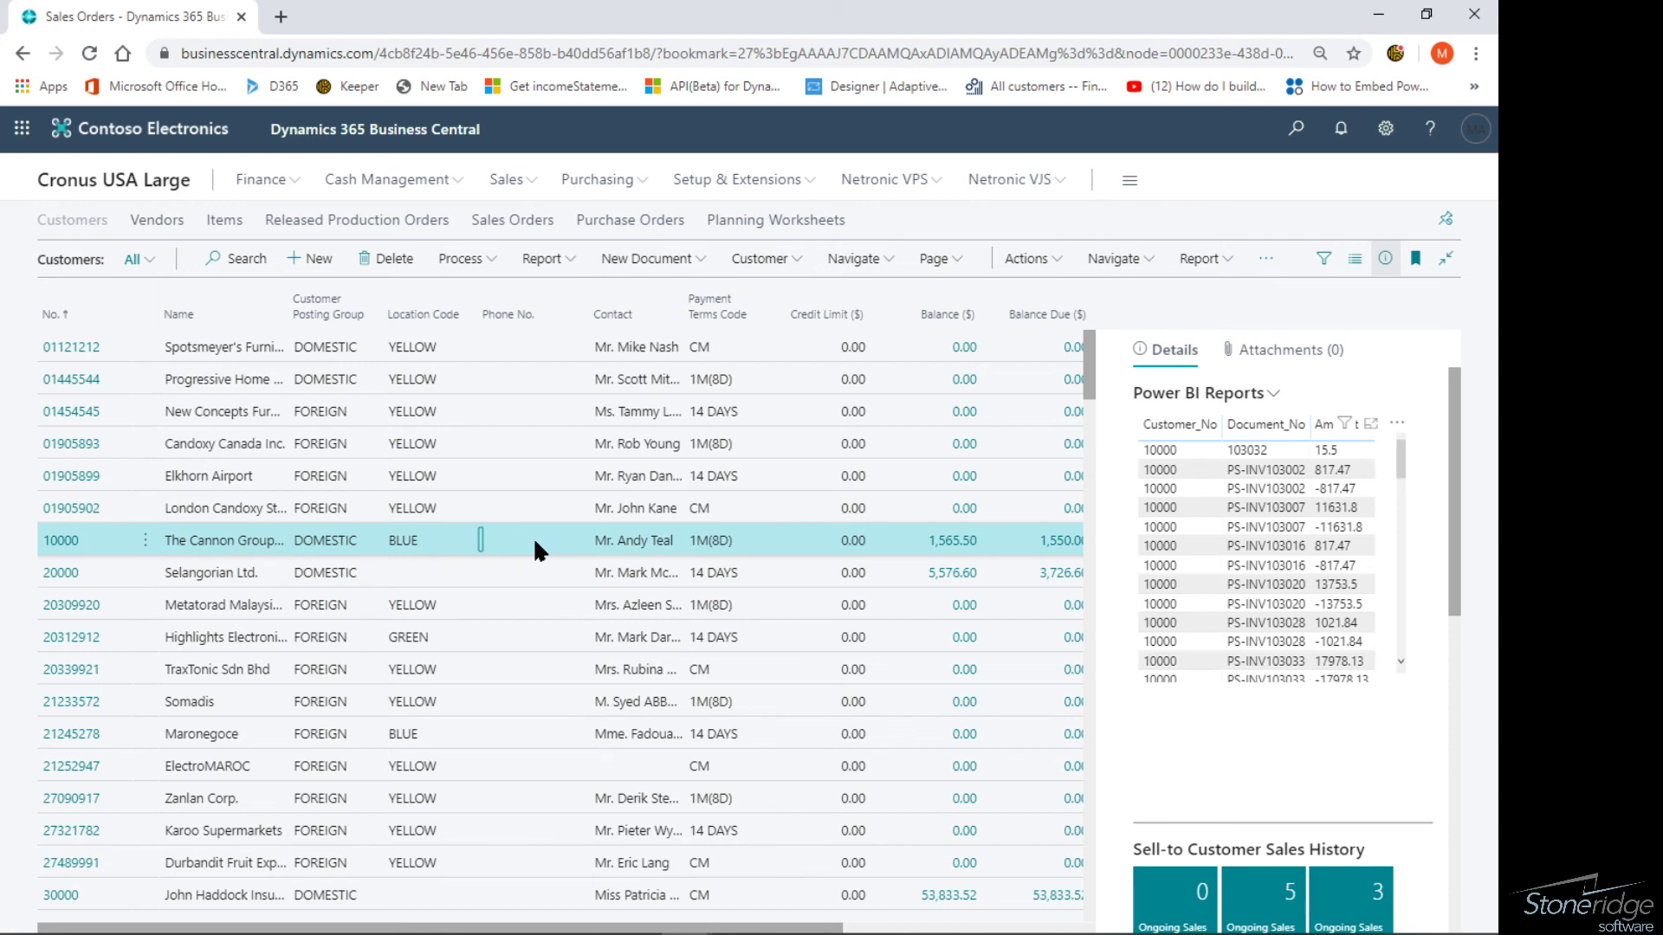
mouse_move(1064, 500)
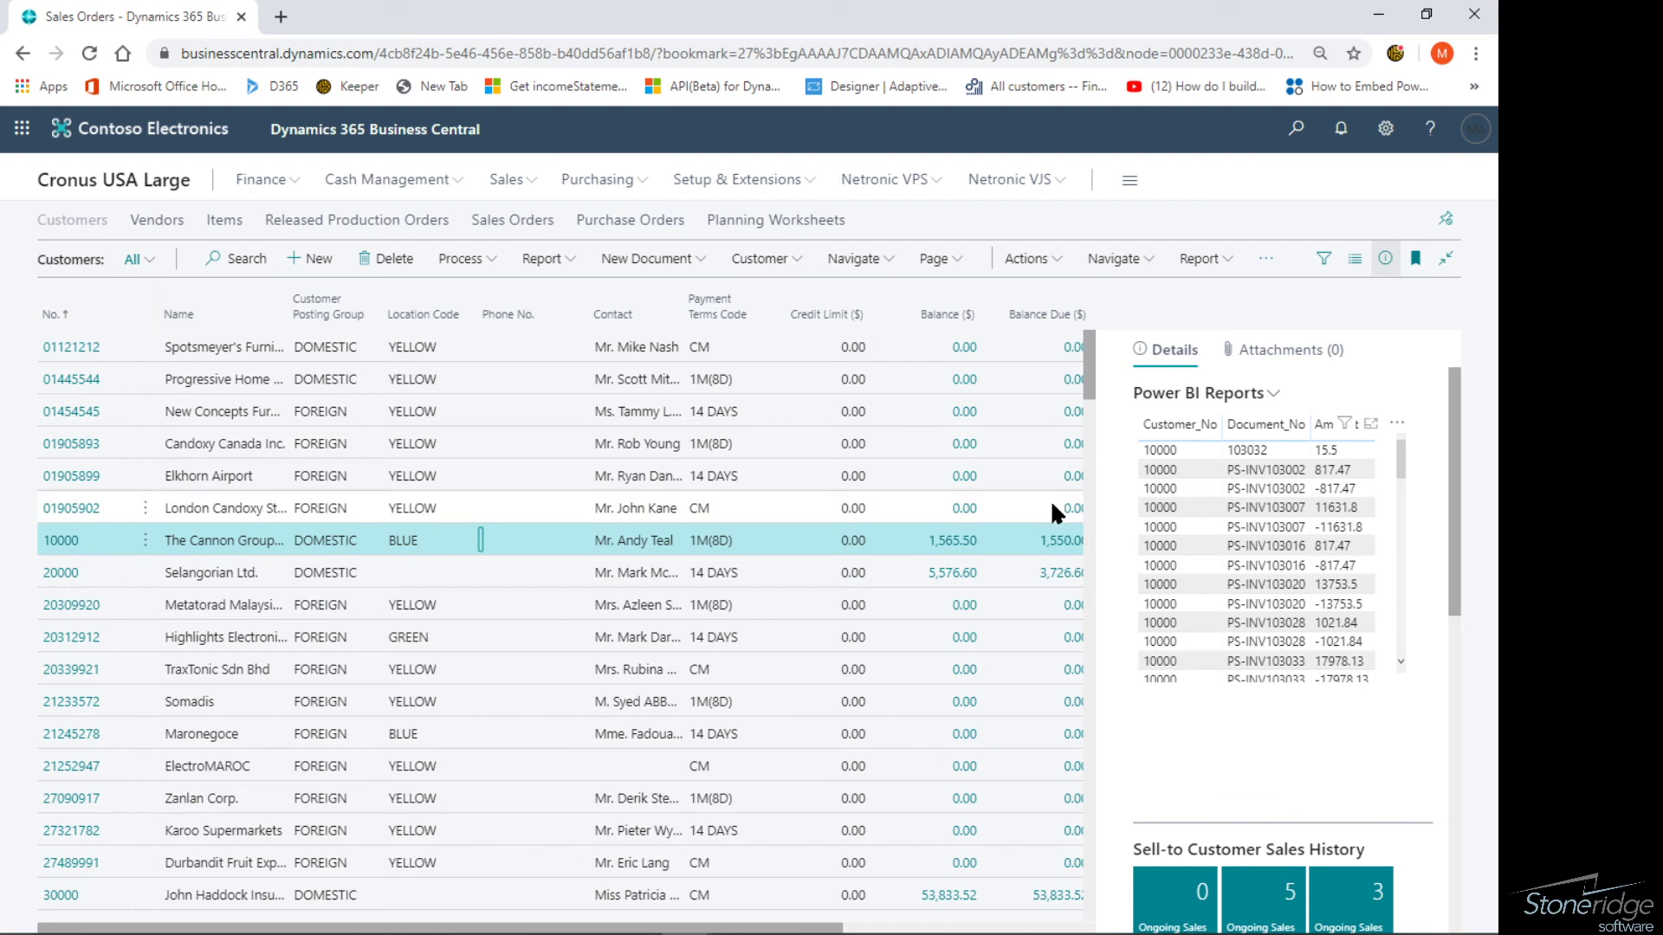
mouse_move(1060, 530)
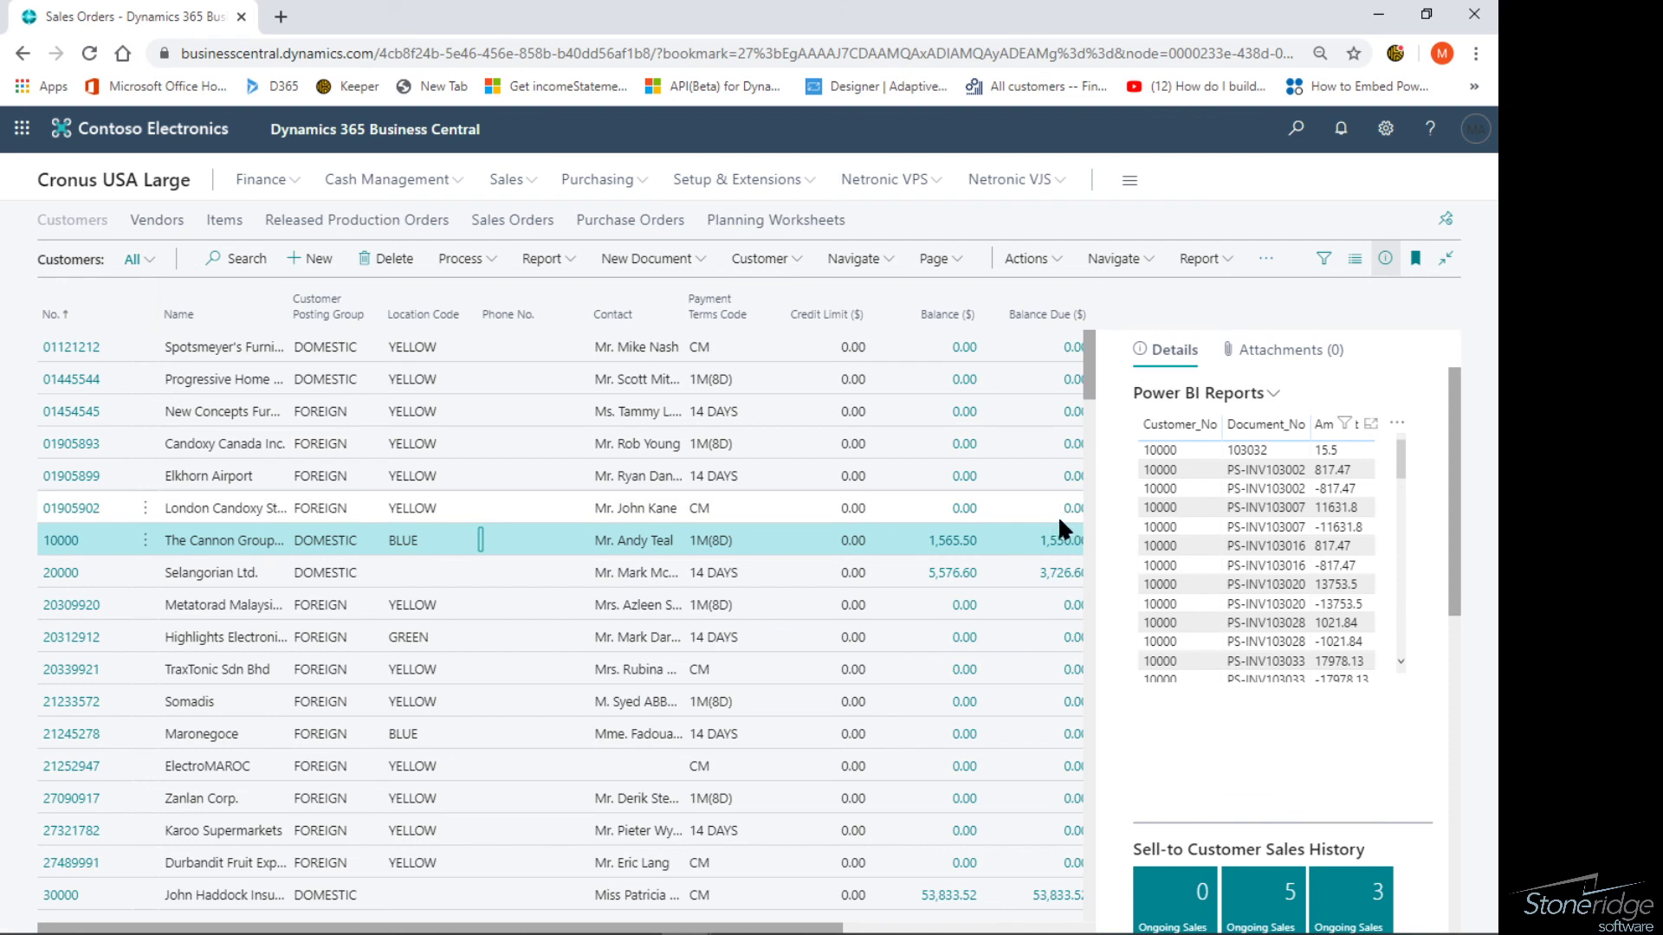
mouse_move(1199, 454)
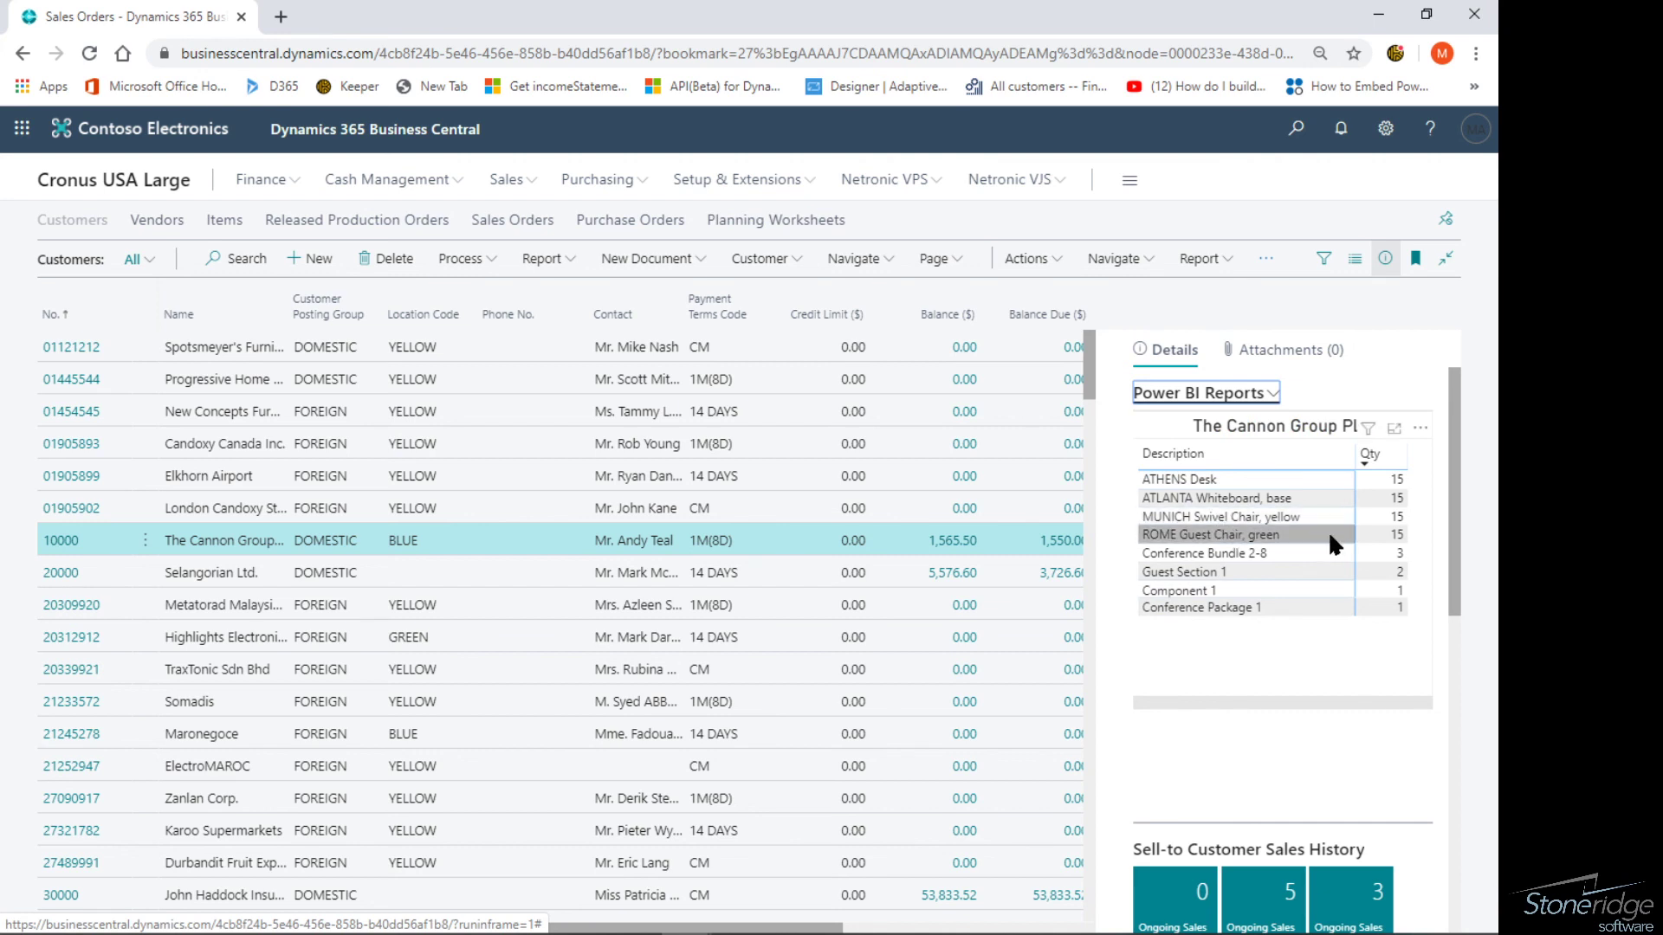
mouse_move(114, 179)
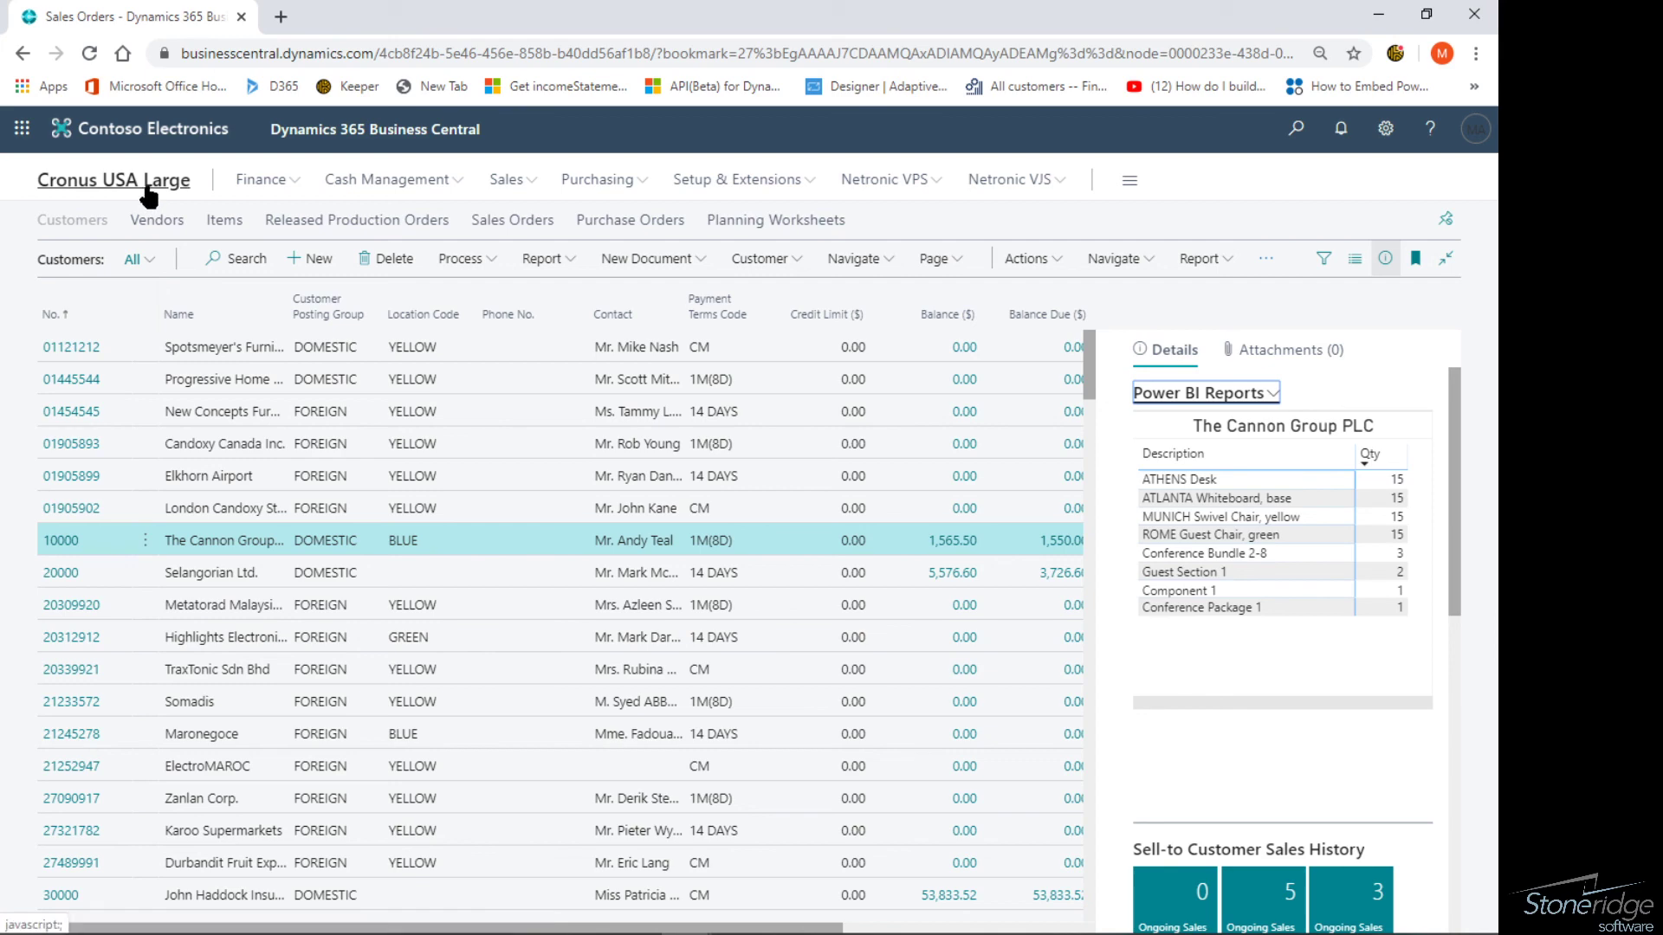
Open the Cronus USA Large Role Center and scroll to the Power BI revenue report.
left_click(113, 179)
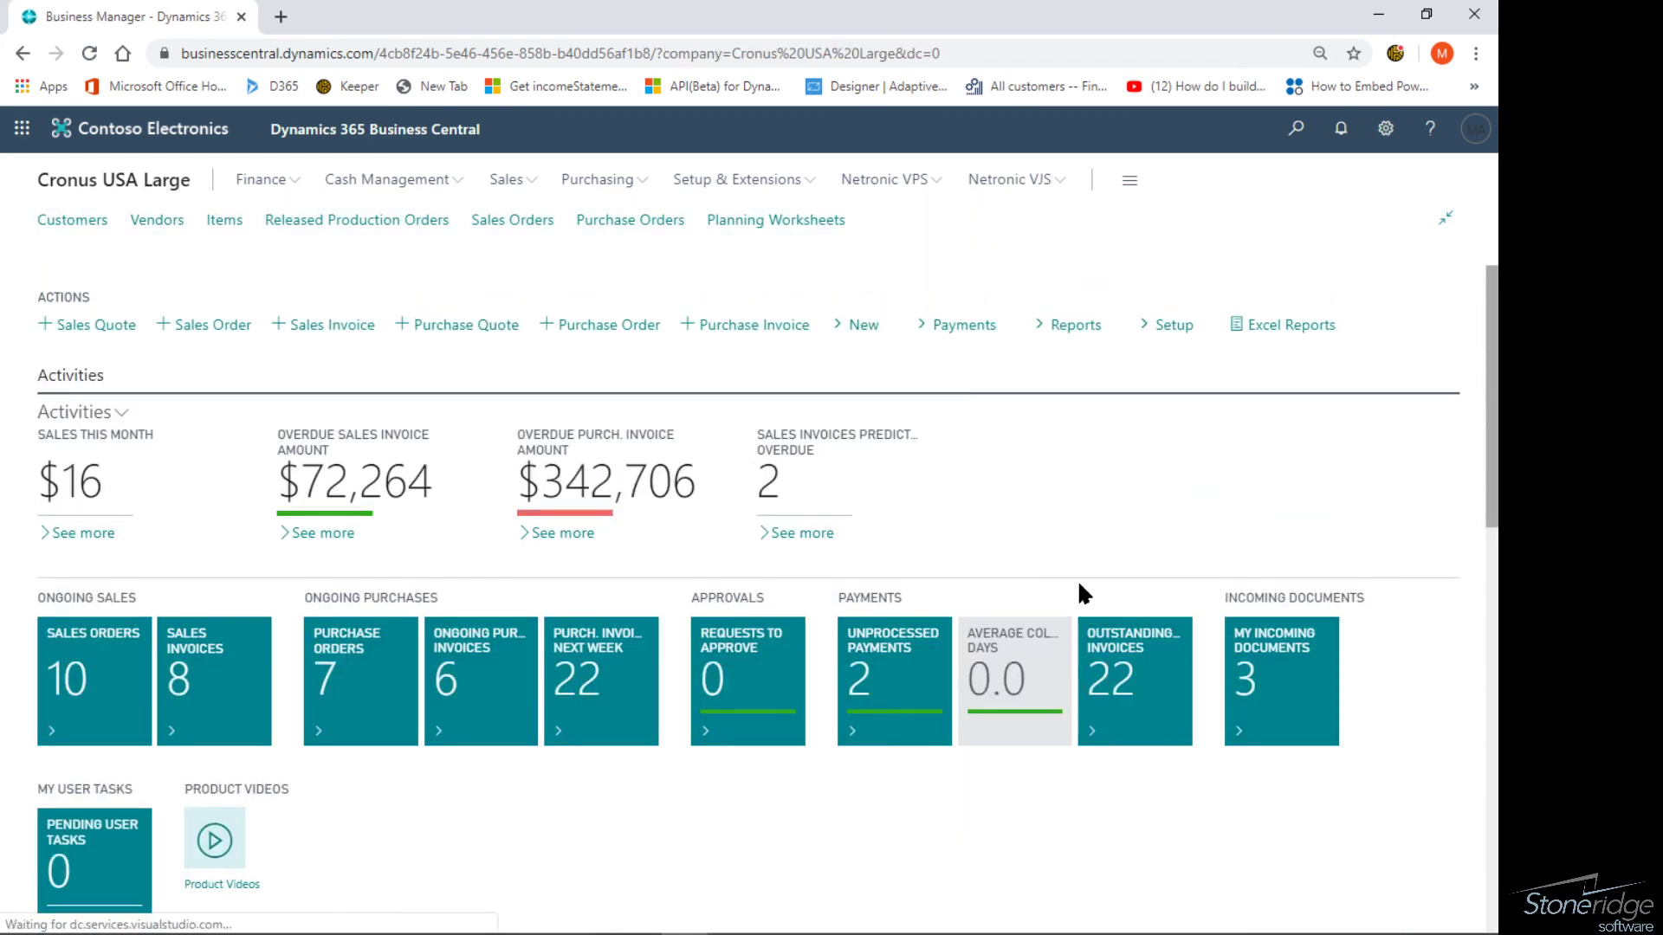
scroll("down", 3)
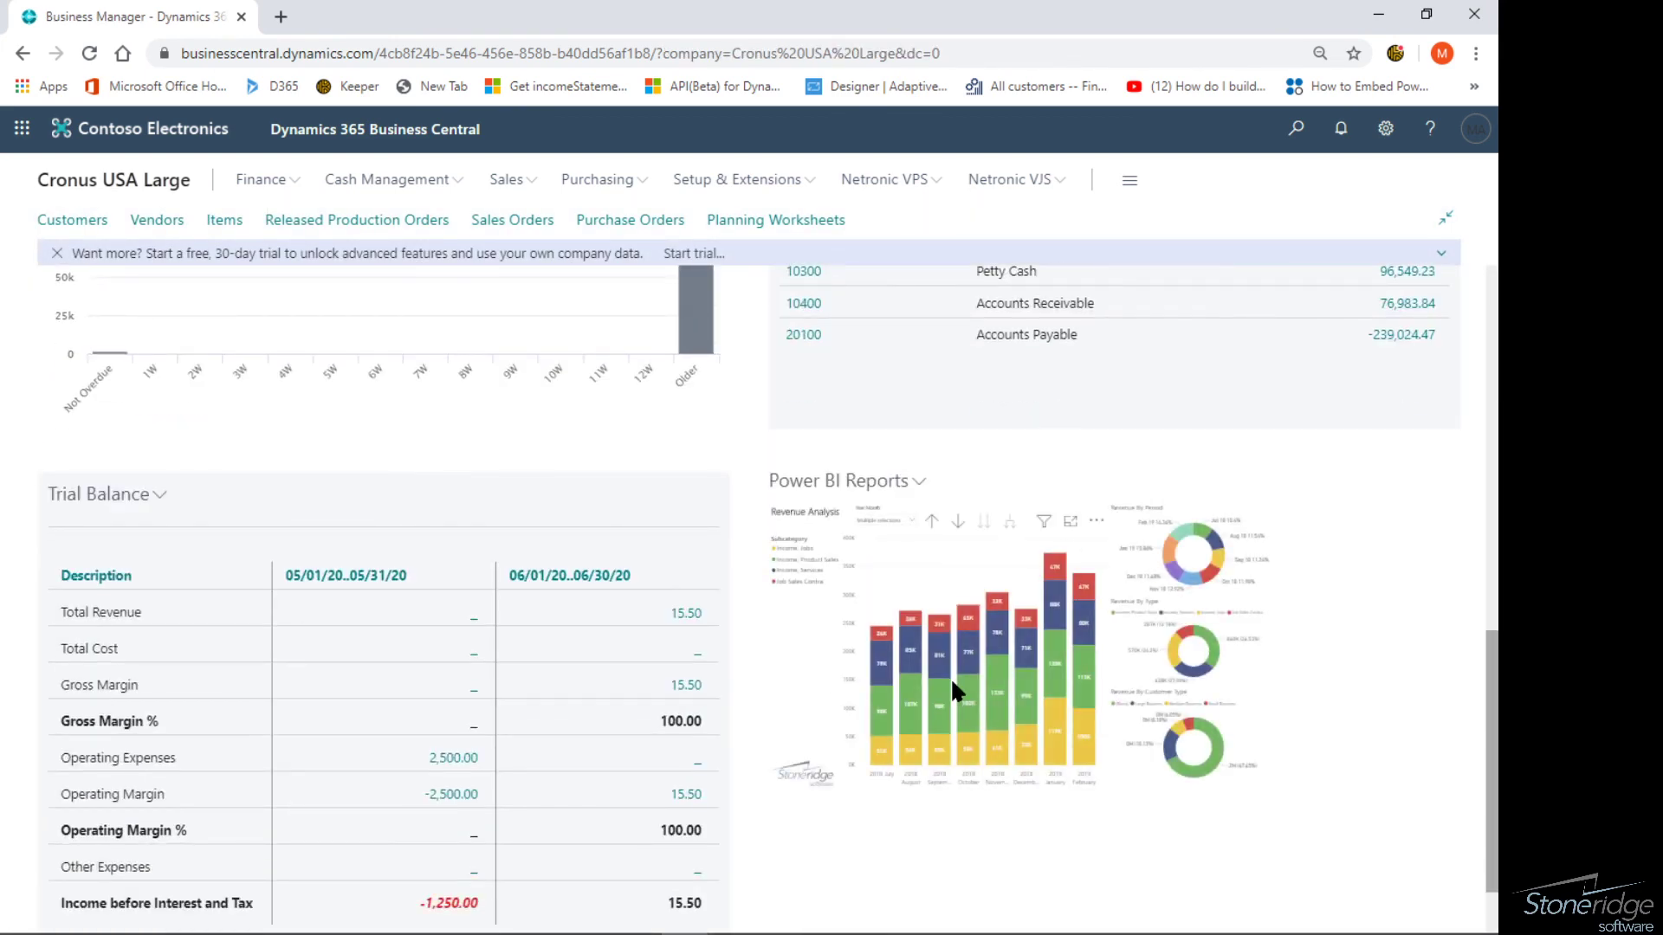
mouse_move(976, 671)
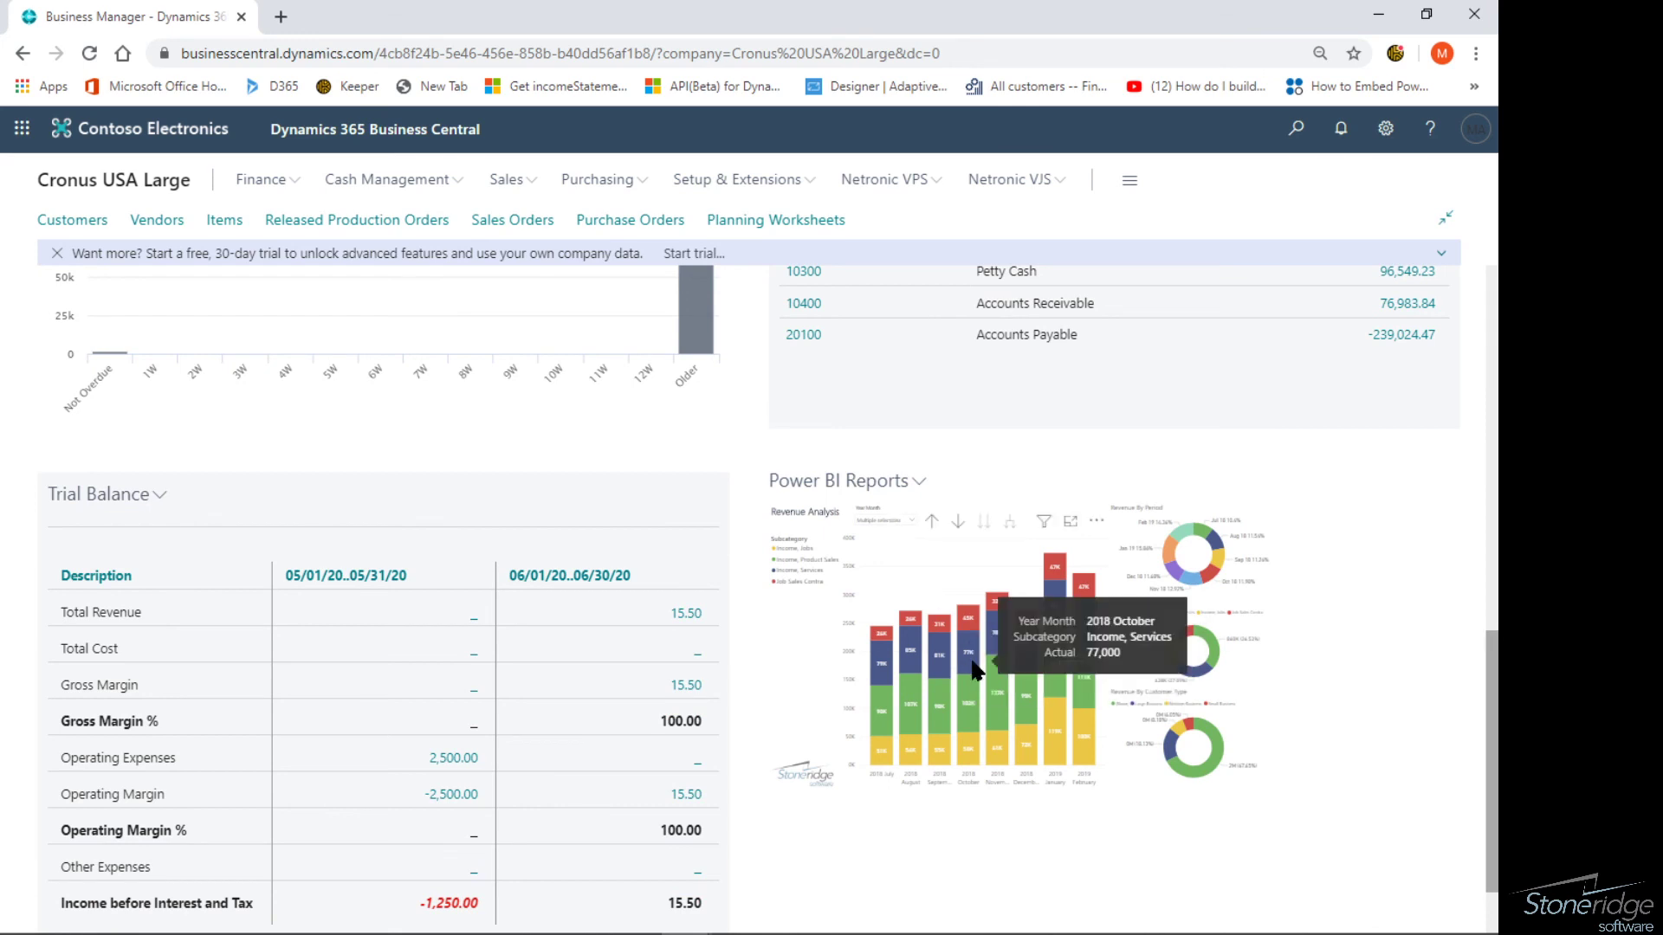